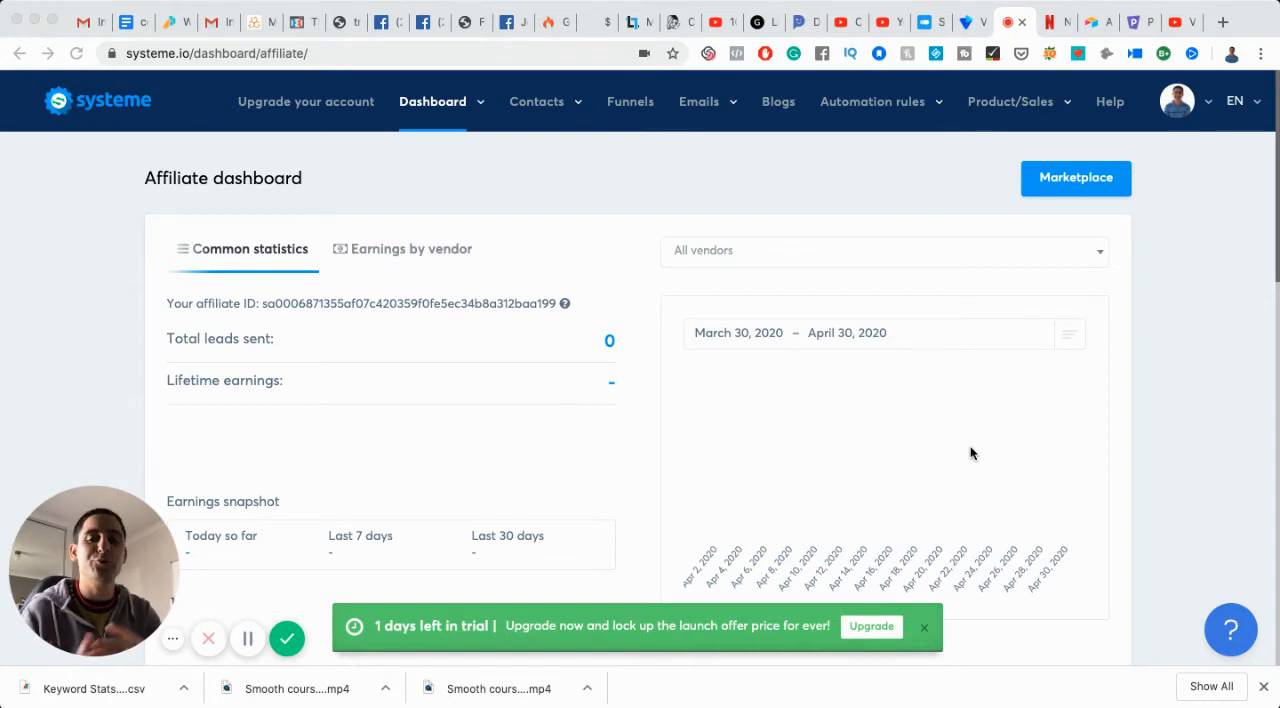
pyautogui.moveTo(490, 256)
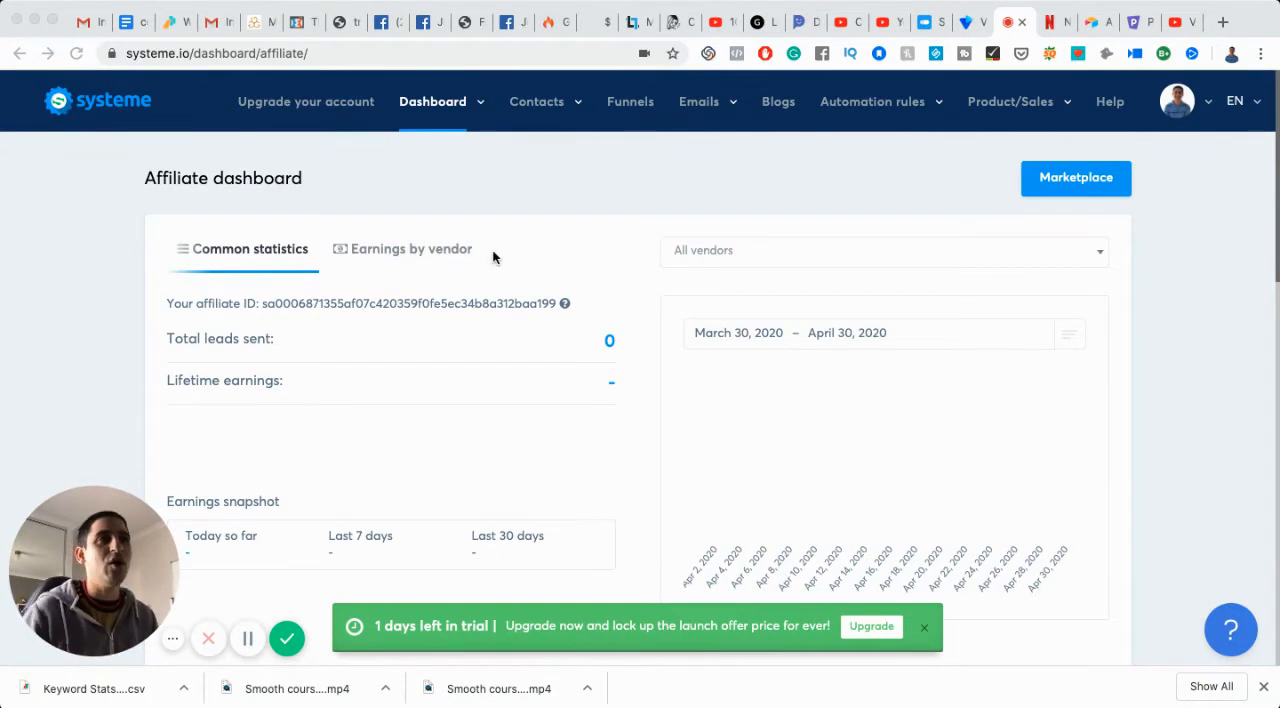
pyautogui.moveTo(144, 96)
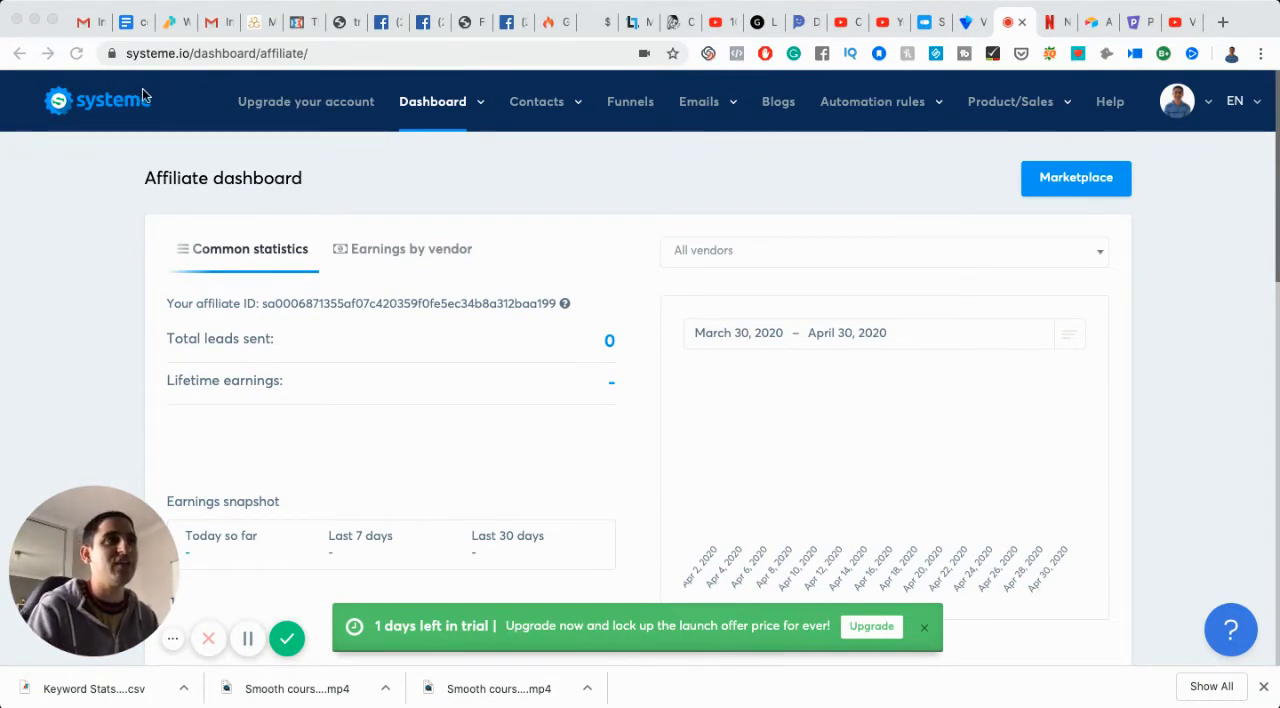
# Step: Tour the top navigation, browsing the Contacts, Emails and product/sales menus
pyautogui.click(216, 52)
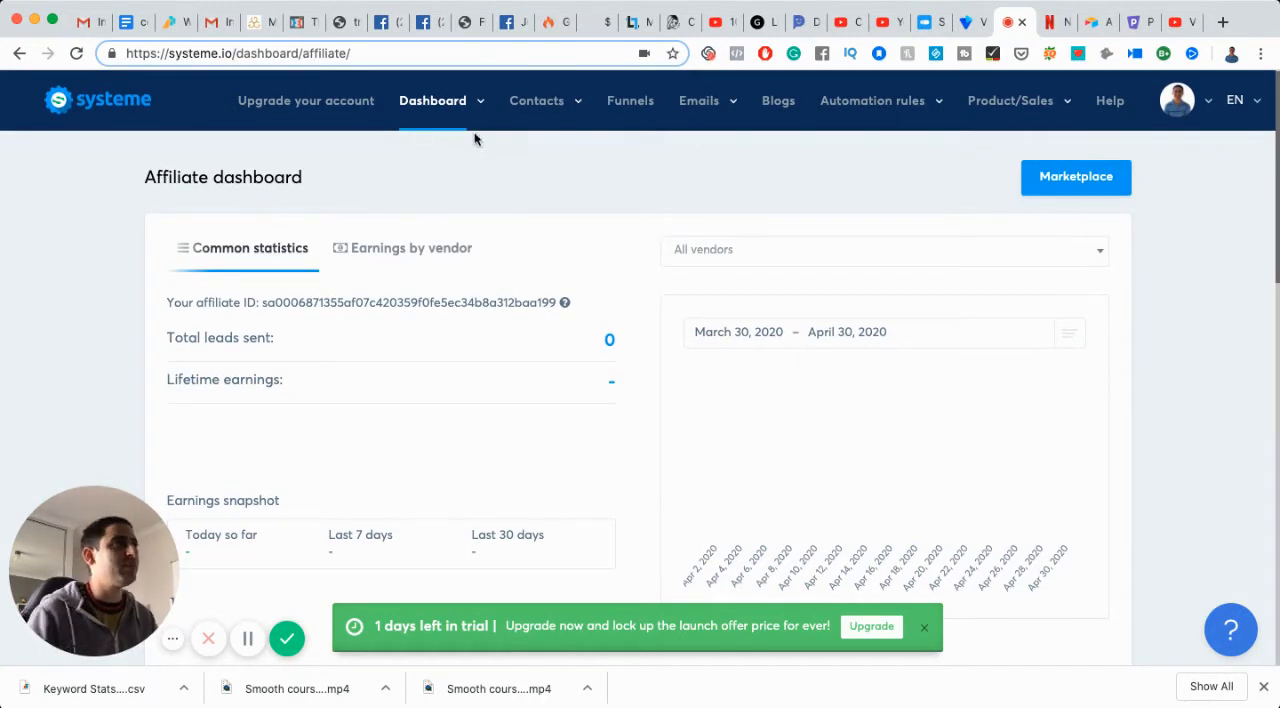
pyautogui.moveTo(612, 104)
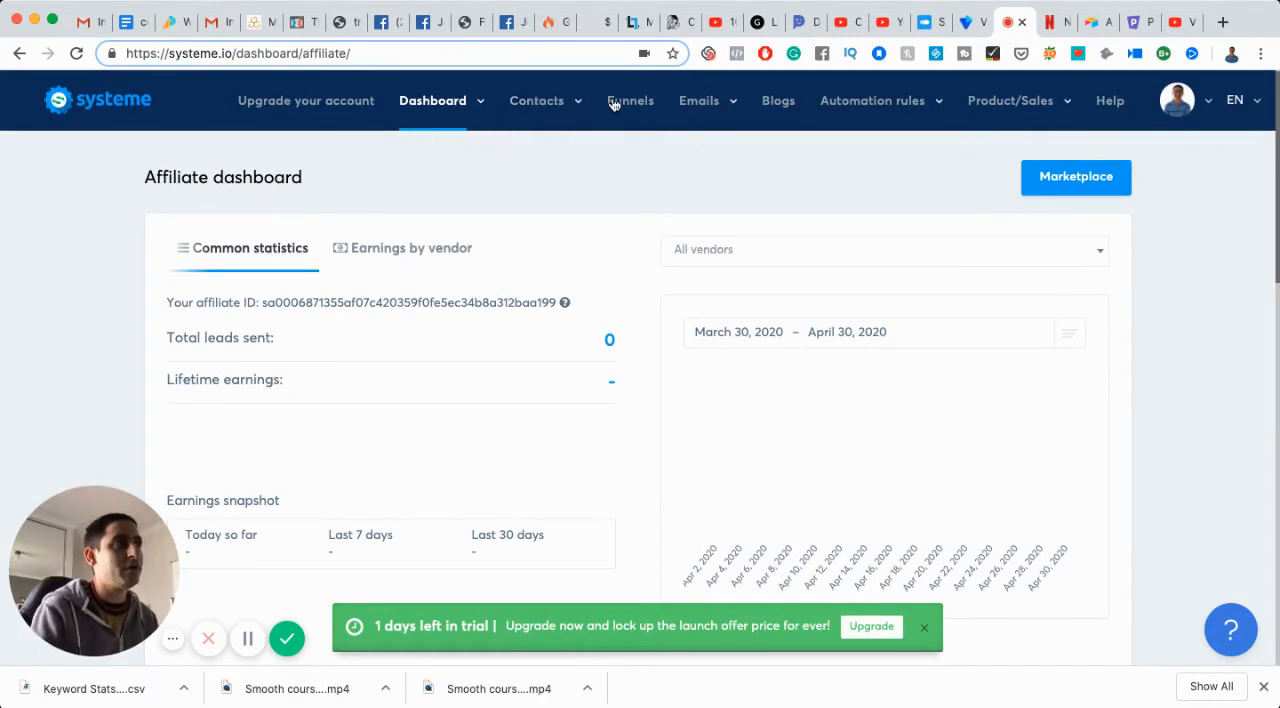
pyautogui.click(698, 100)
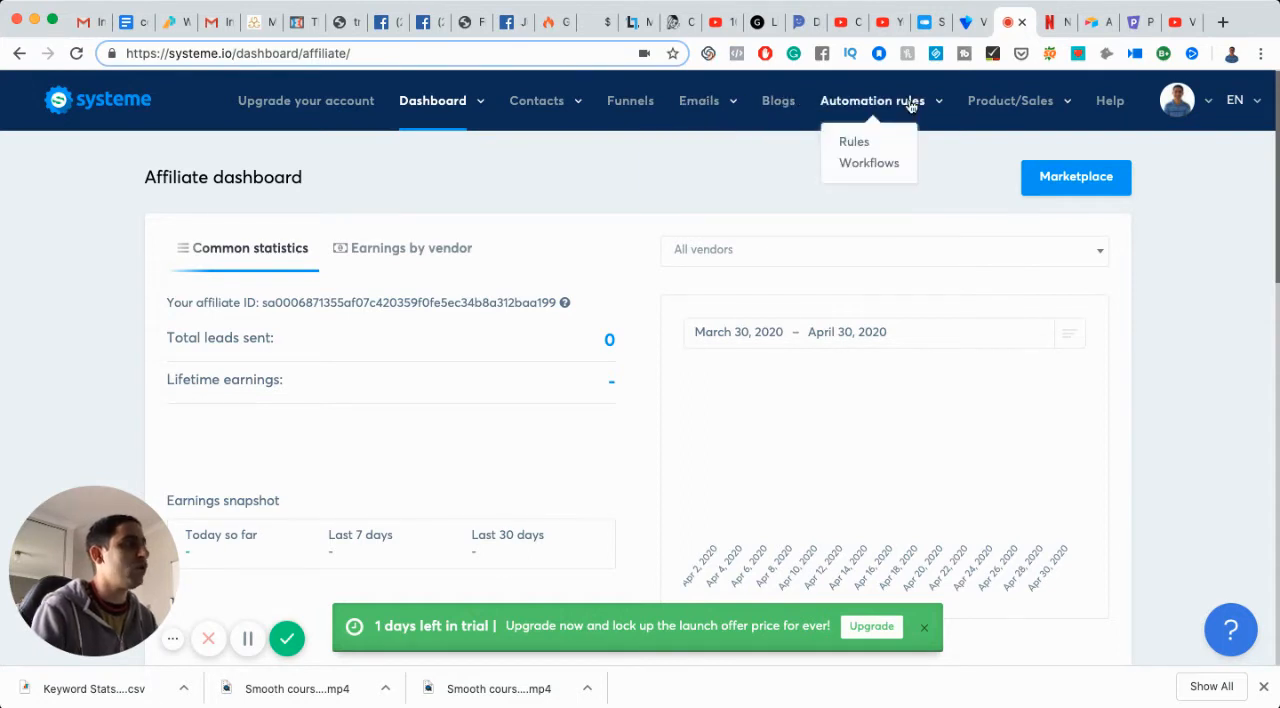
pyautogui.click(1010, 100)
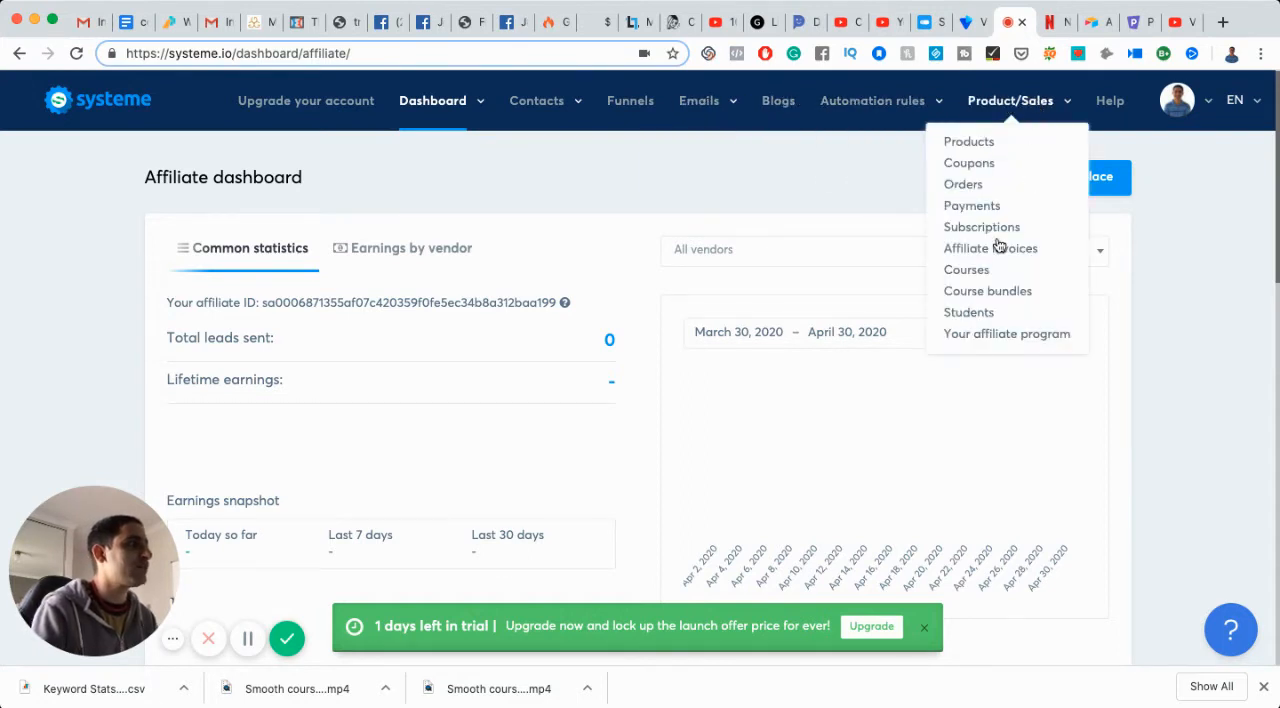
pyautogui.moveTo(988, 290)
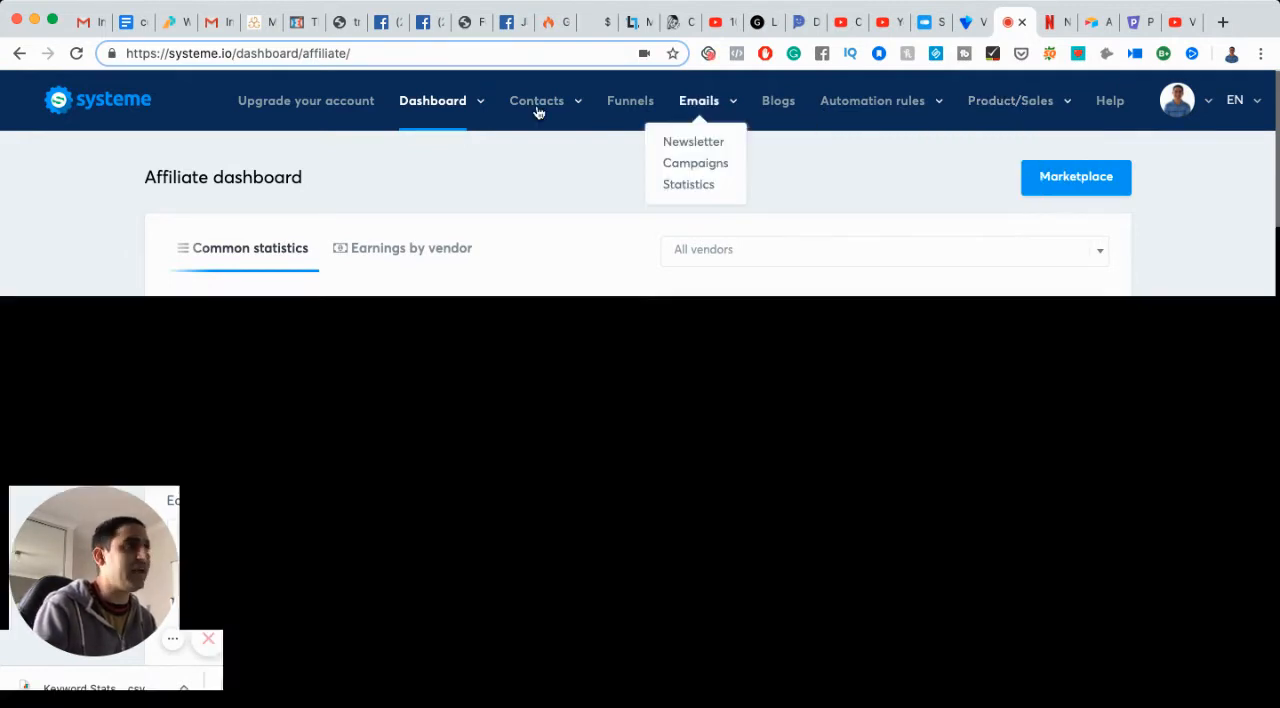
pyautogui.moveTo(536, 100)
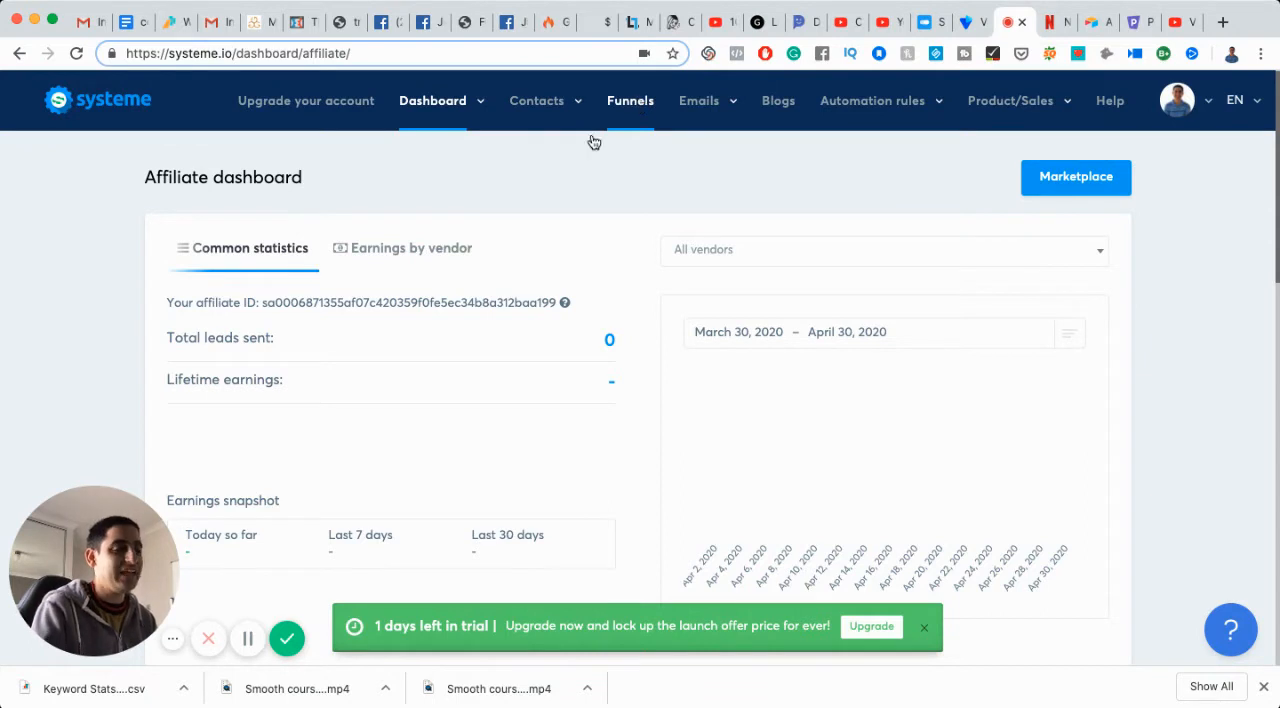
pyautogui.moveTo(480, 516)
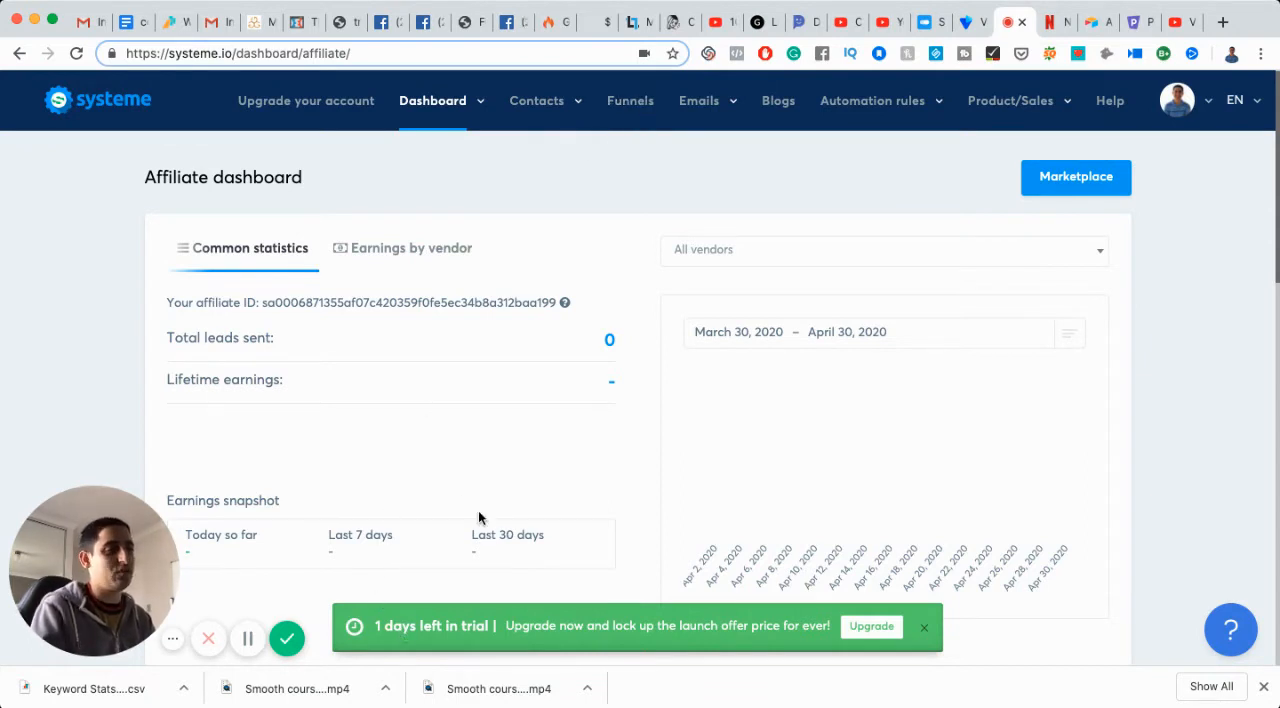
pyautogui.moveTo(744, 472)
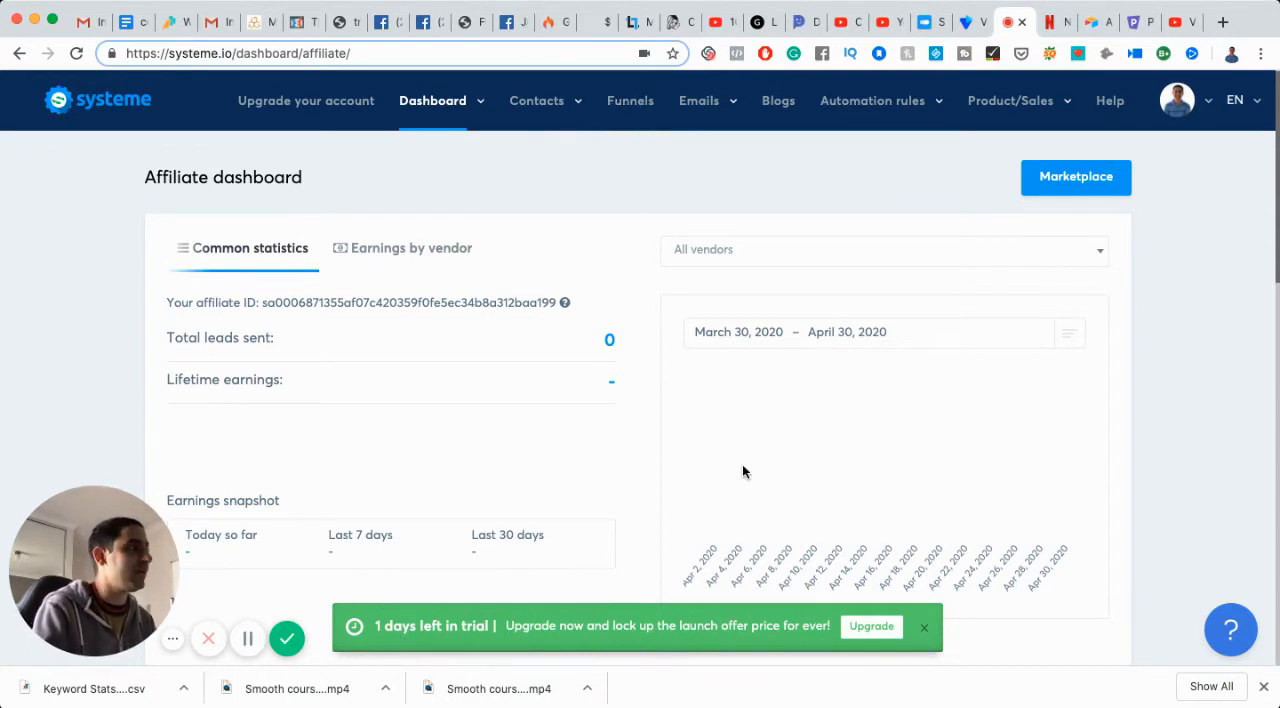
pyautogui.click(1012, 100)
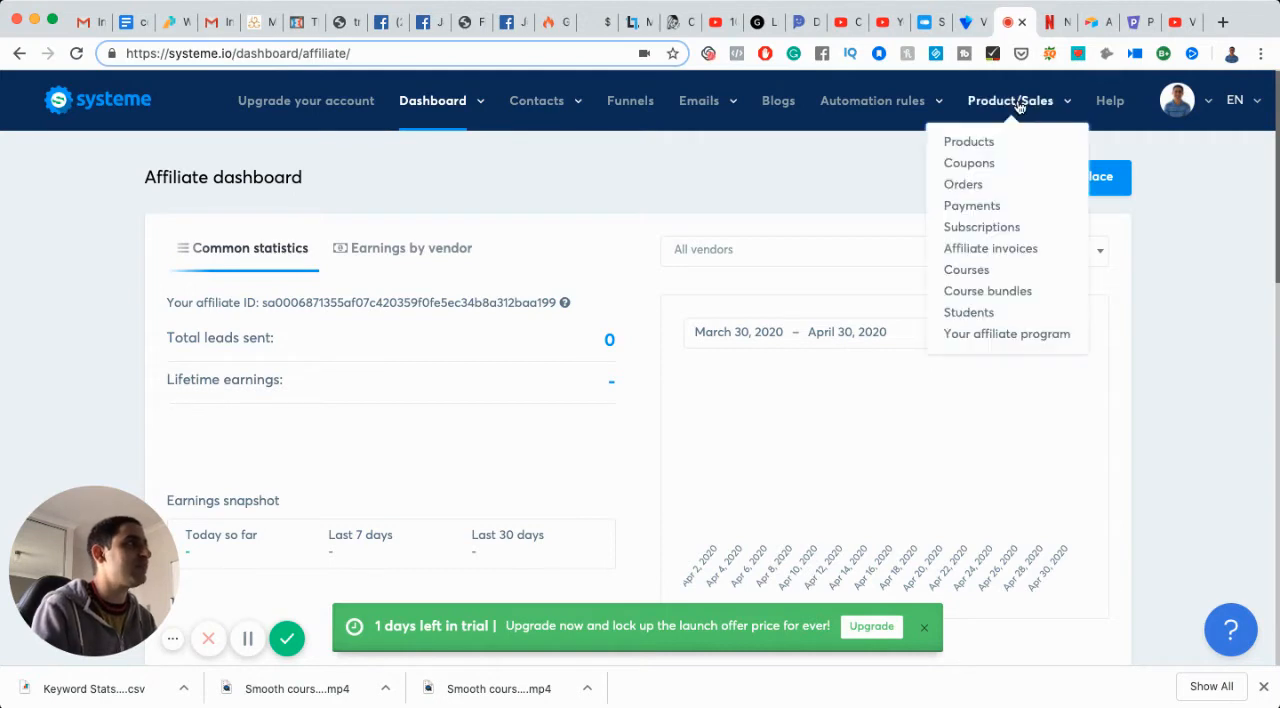
pyautogui.moveTo(778, 100)
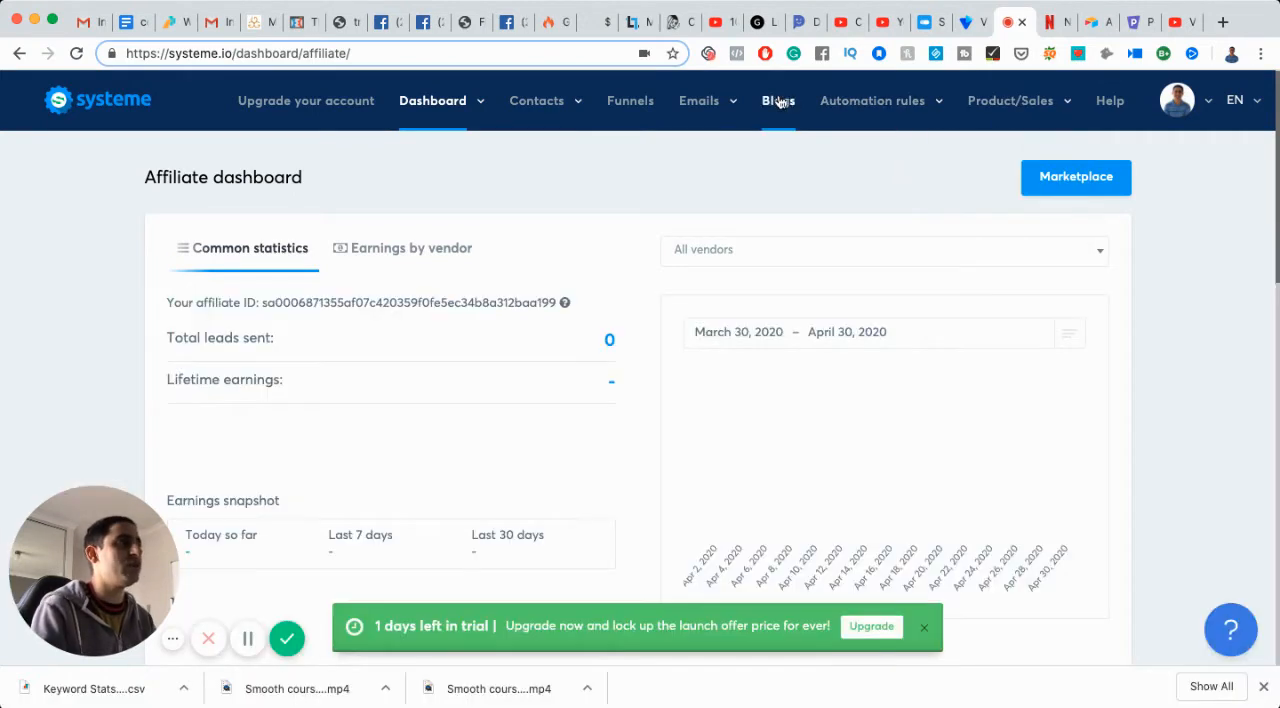
pyautogui.moveTo(630, 100)
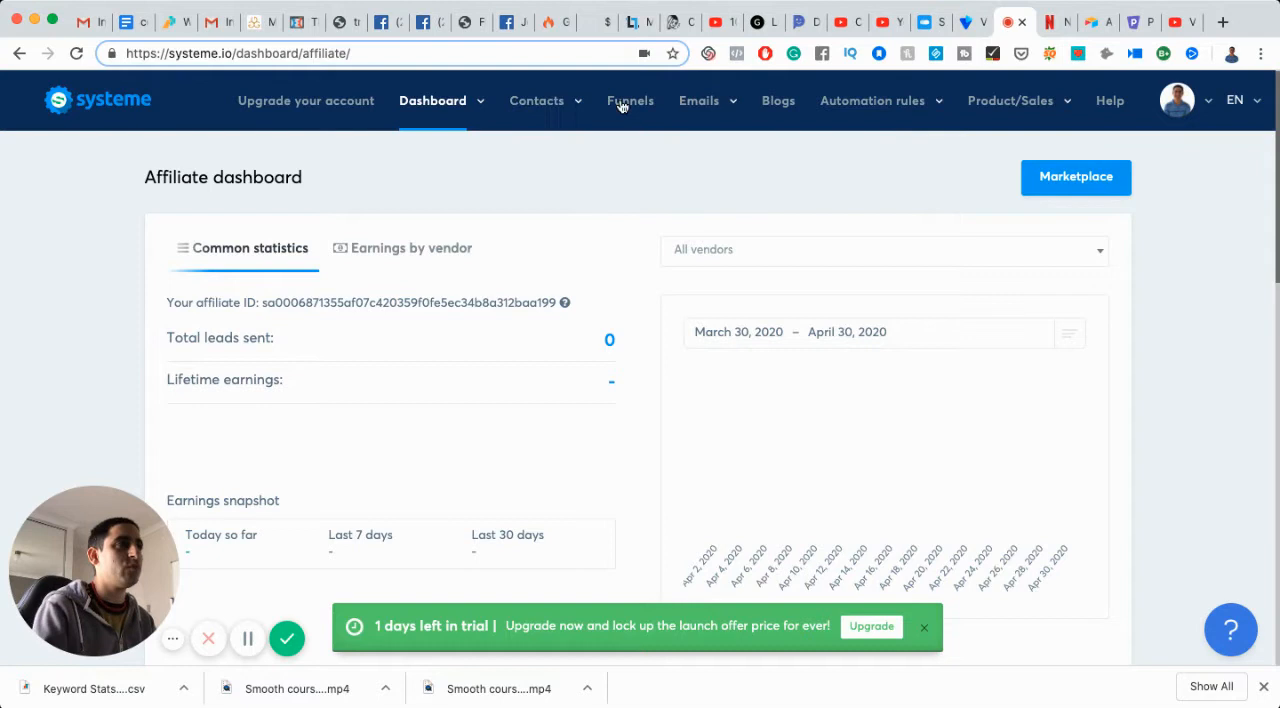
pyautogui.moveTo(306, 100)
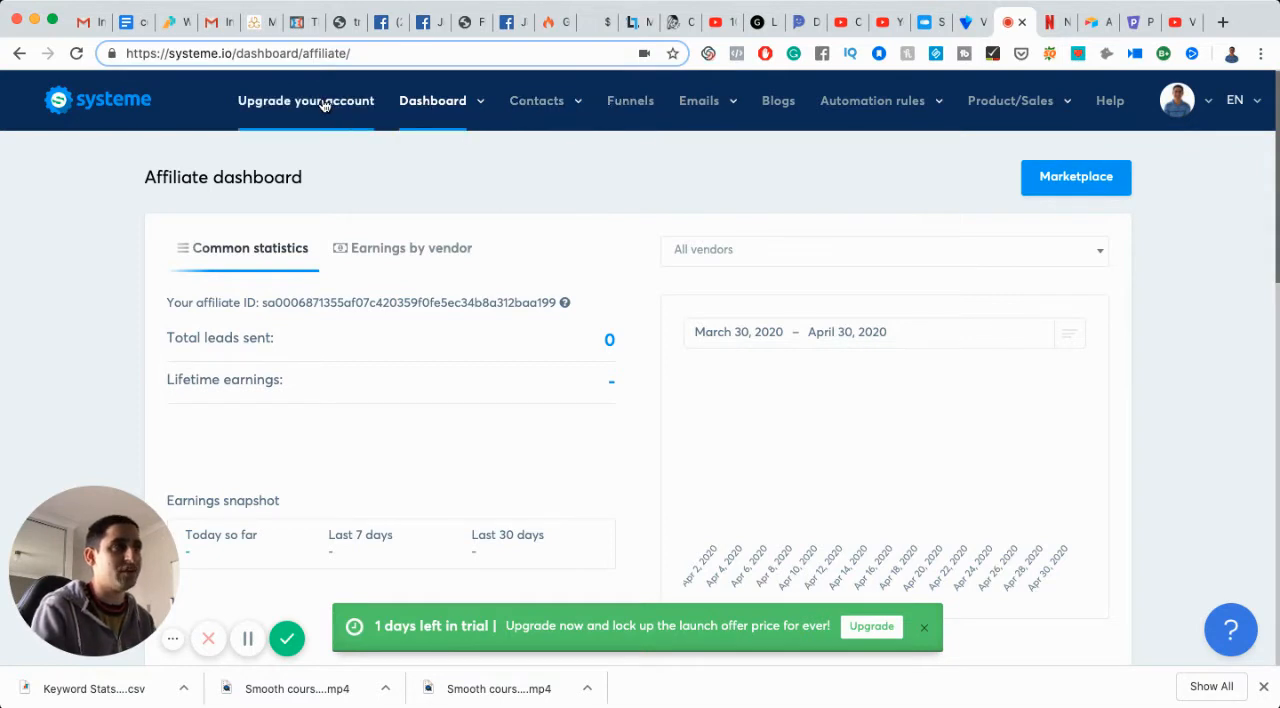
# Step: From the Dashboard menu, go to the affiliate Marketplace of offers to promote
pyautogui.click(432, 100)
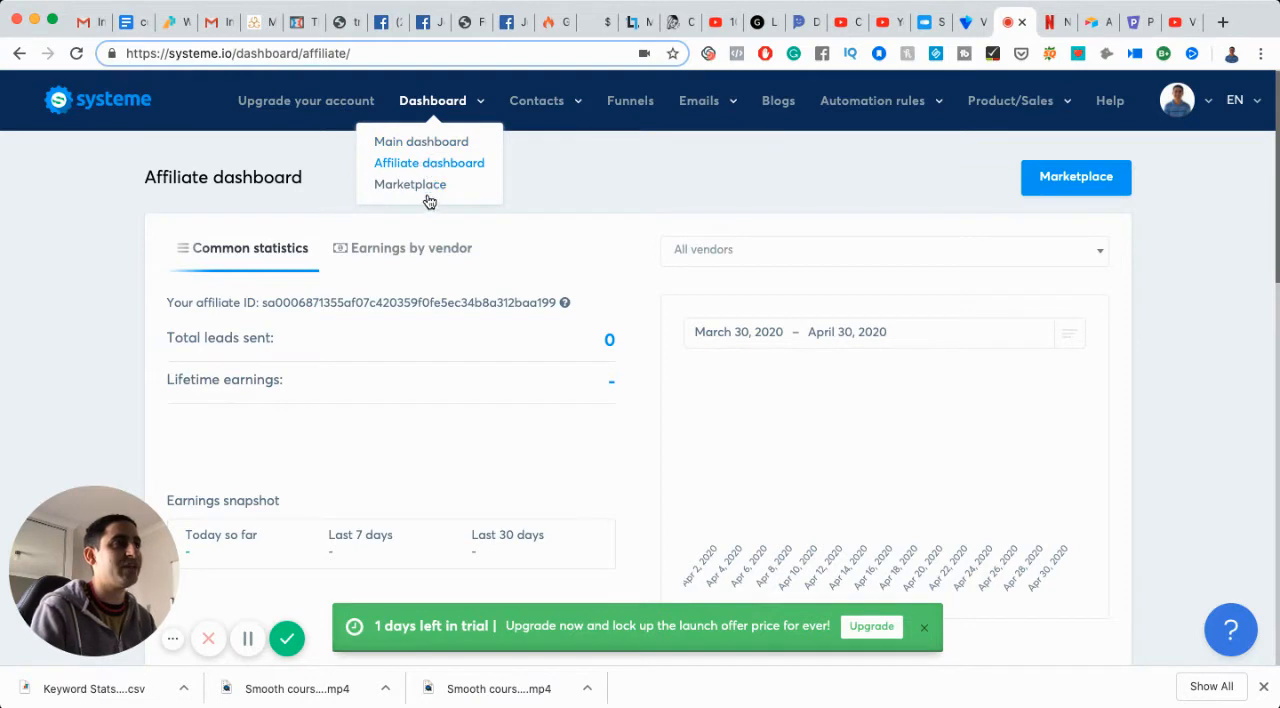
pyautogui.click(428, 162)
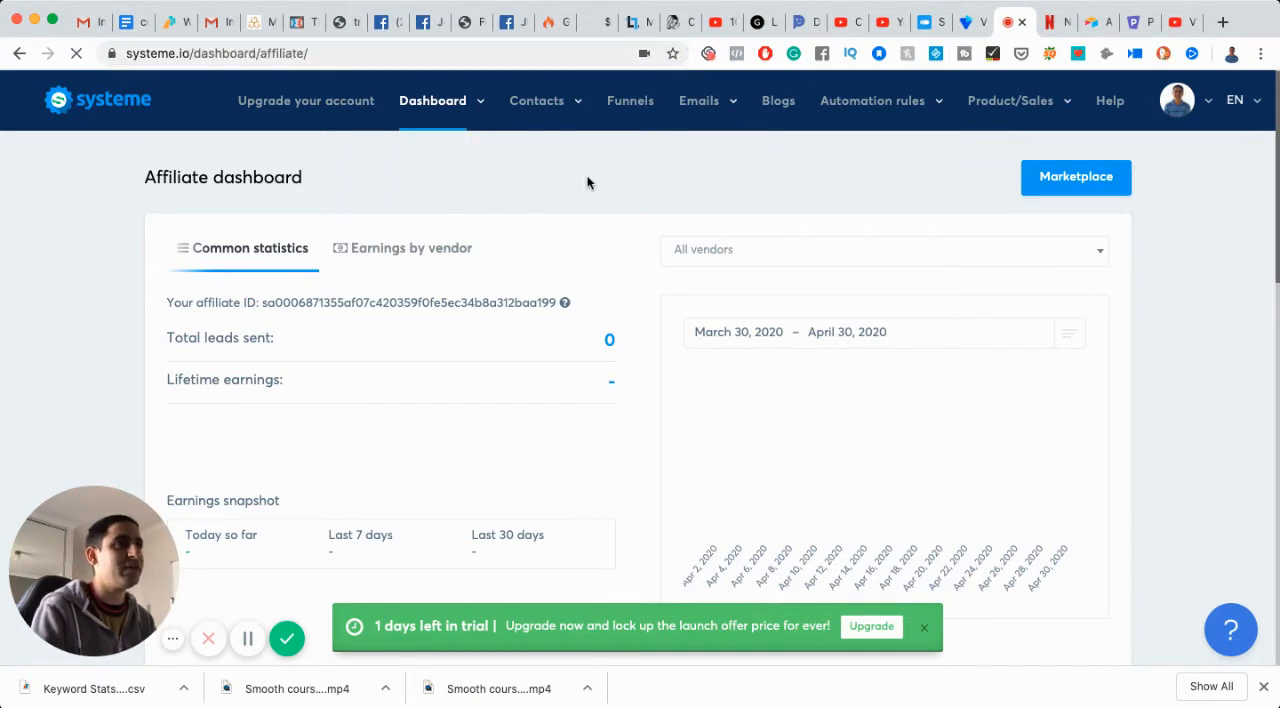
# Step: Browse the marketplace, then go to the empty Contacts list via Contacts > Contacts
pyautogui.click(1076, 176)
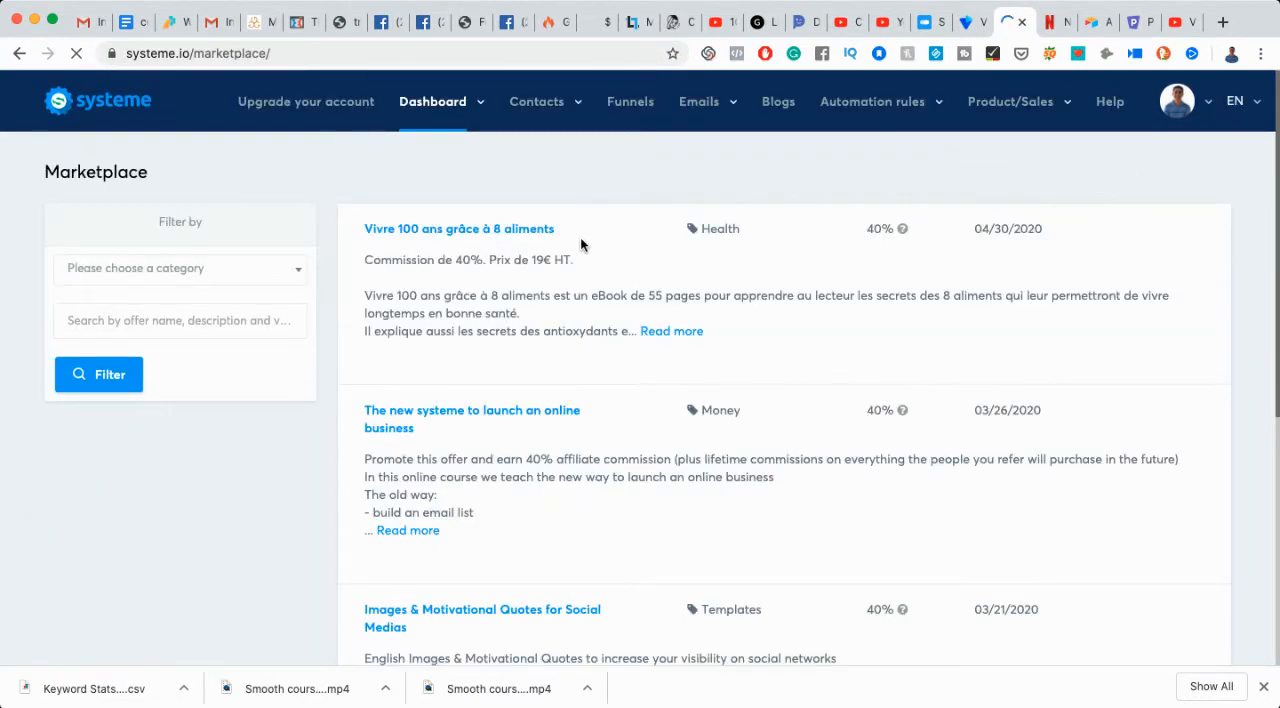
pyautogui.scroll(-3)
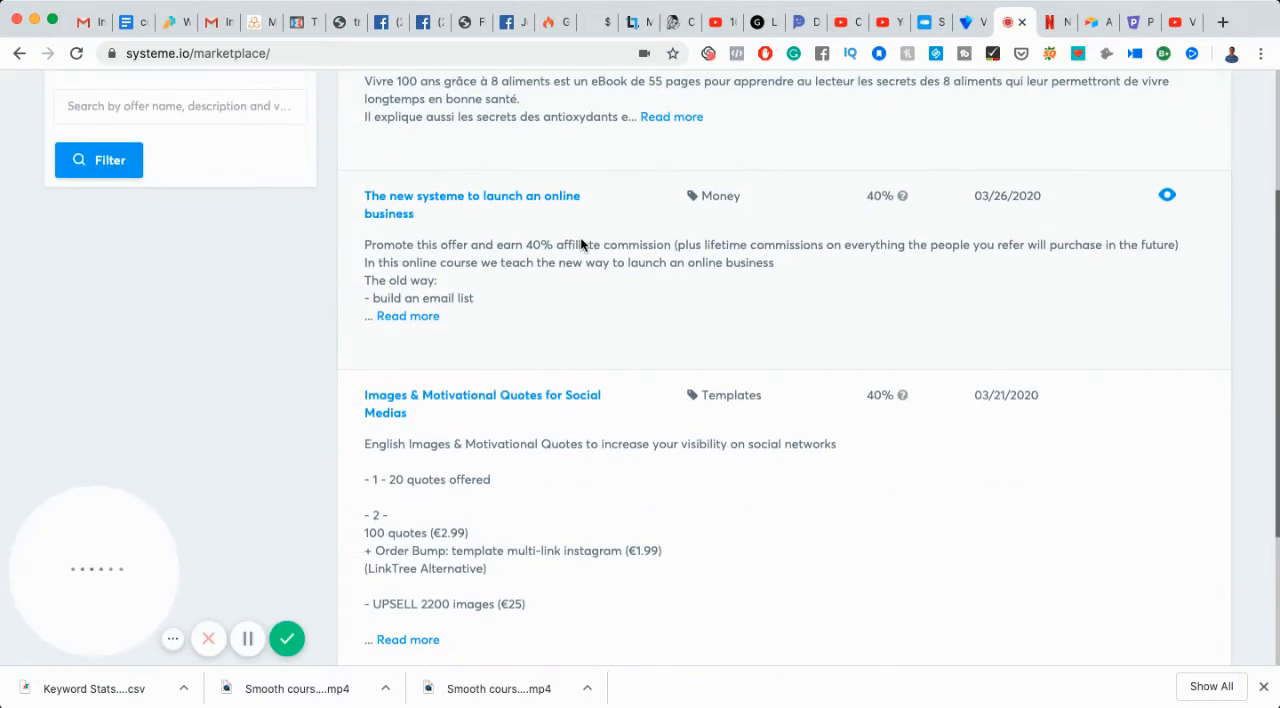
pyautogui.scroll(-3)
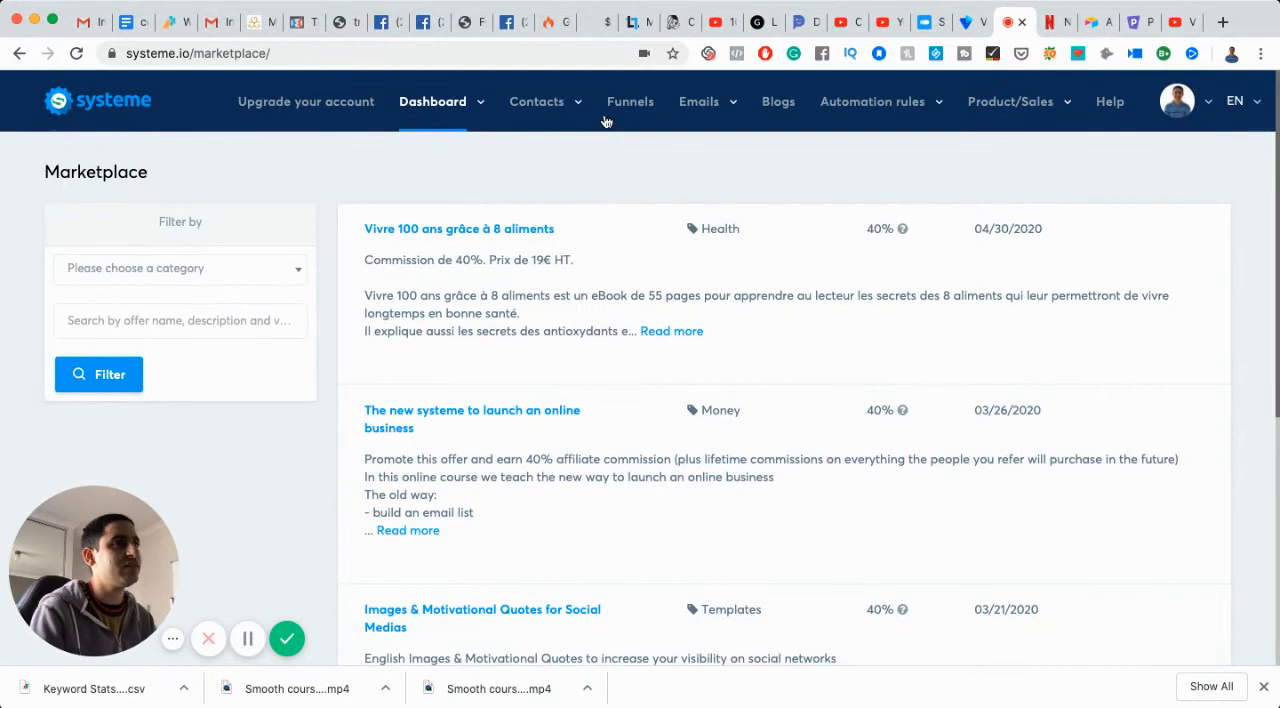
pyautogui.click(536, 100)
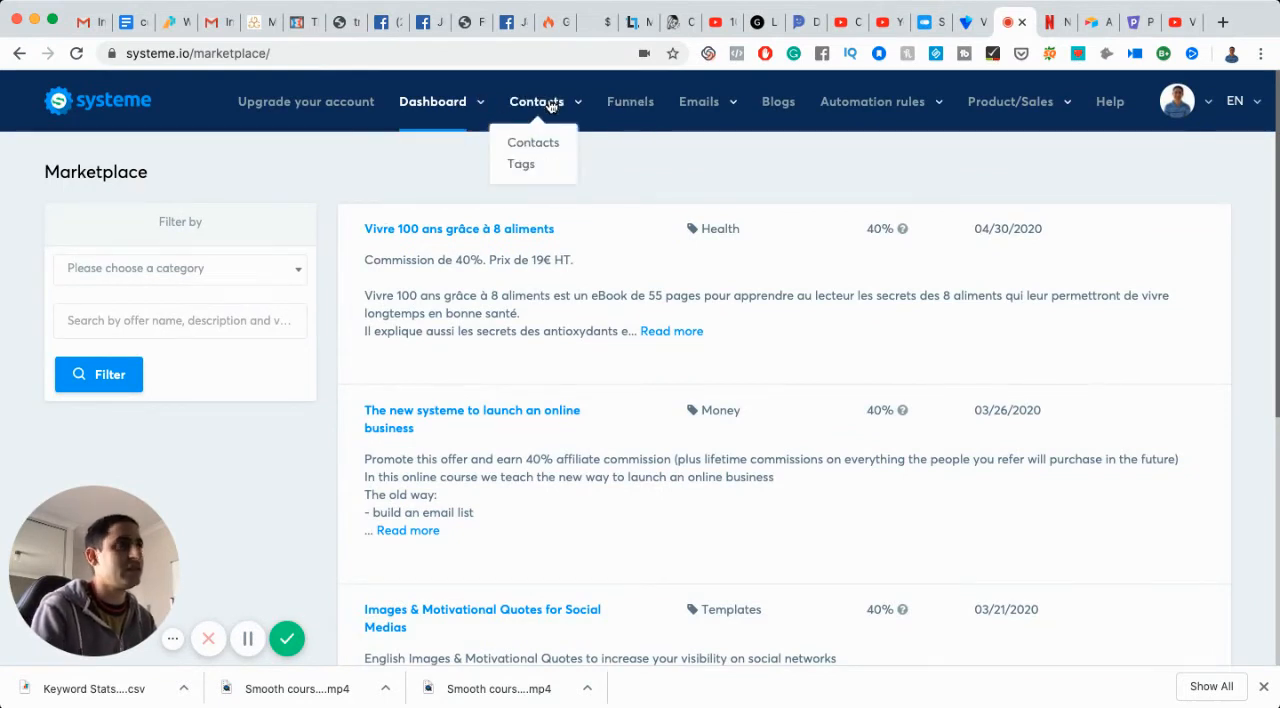
pyautogui.click(532, 142)
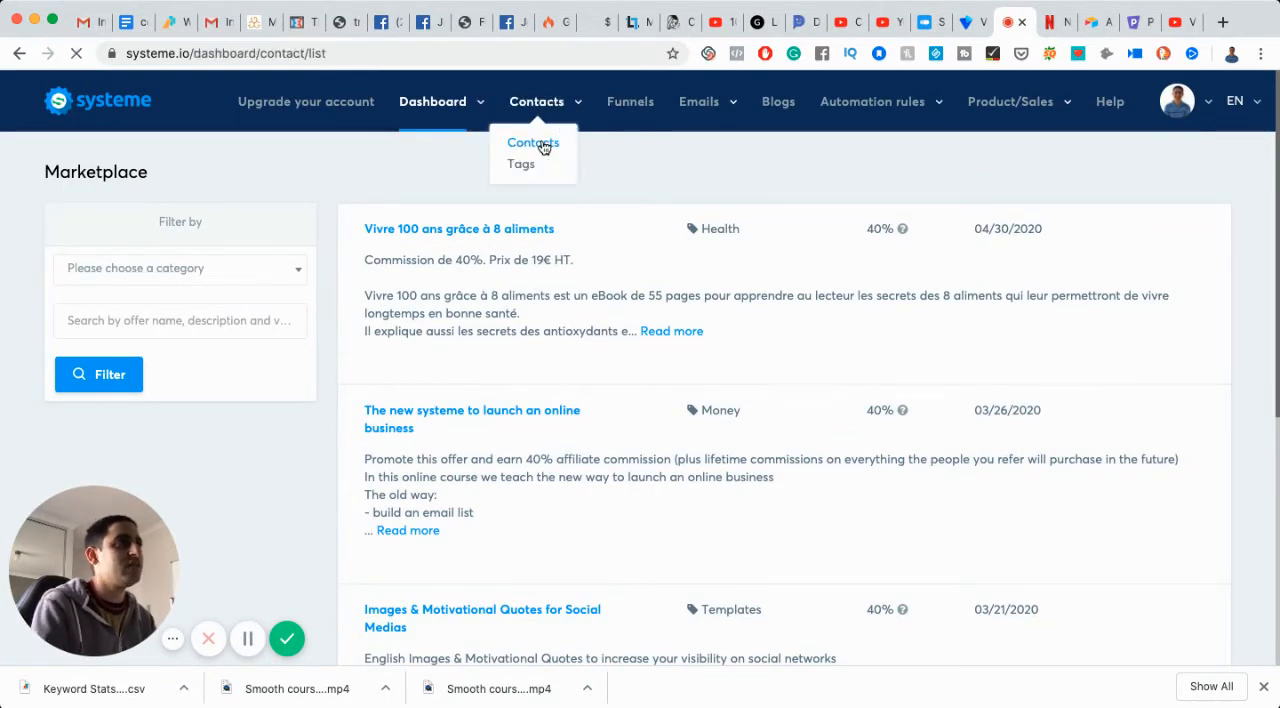
pyautogui.click(532, 142)
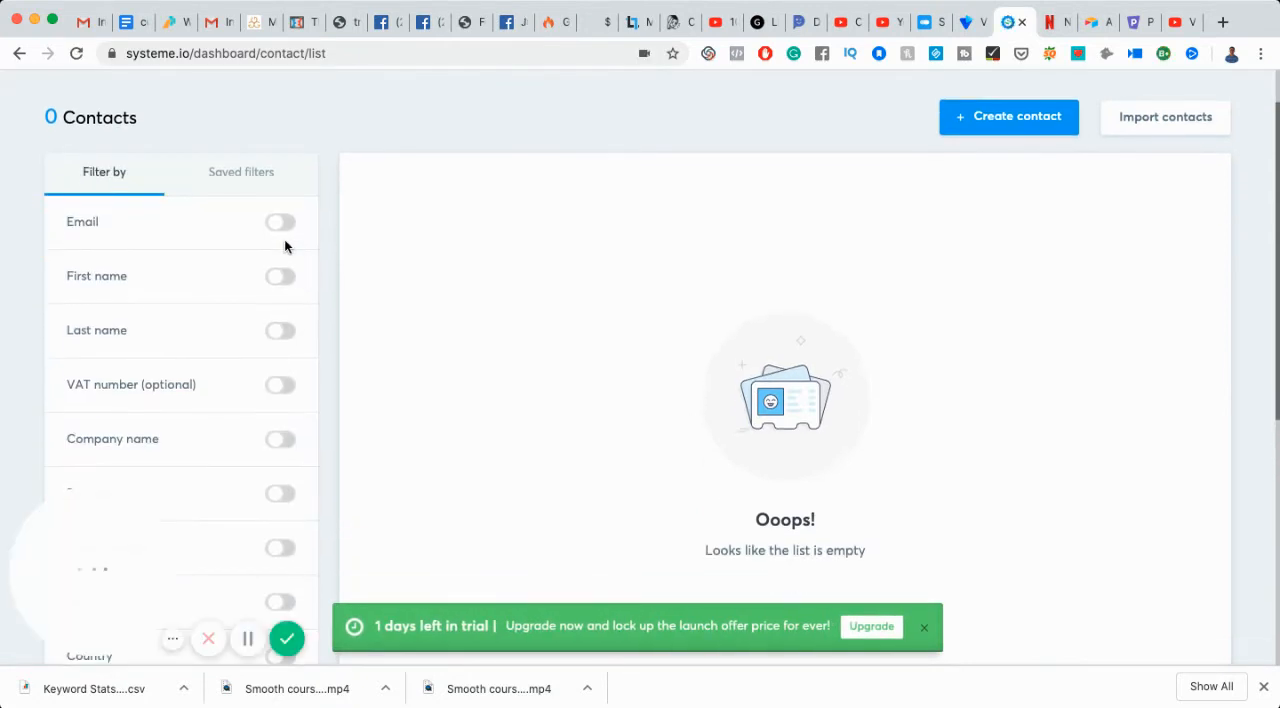
pyautogui.scroll(-3)
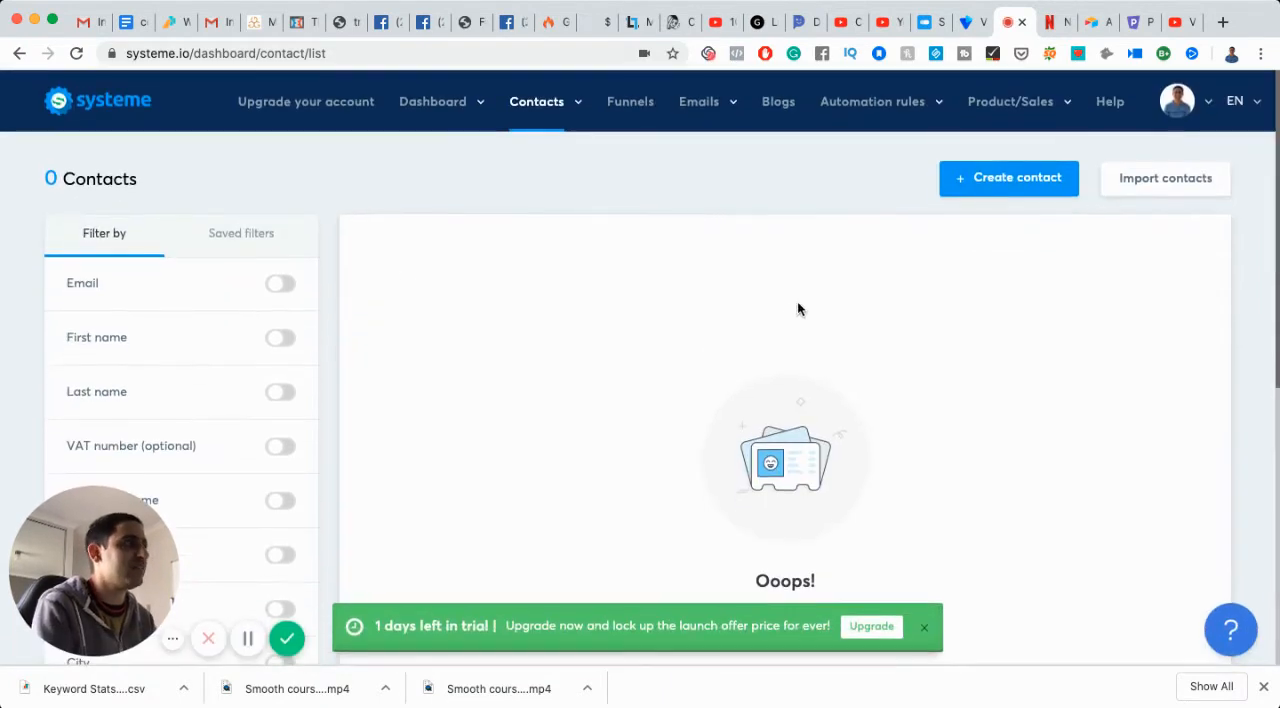
# Step: Start a blank new contact and review its email, name, address and tags fields
pyautogui.click(1008, 178)
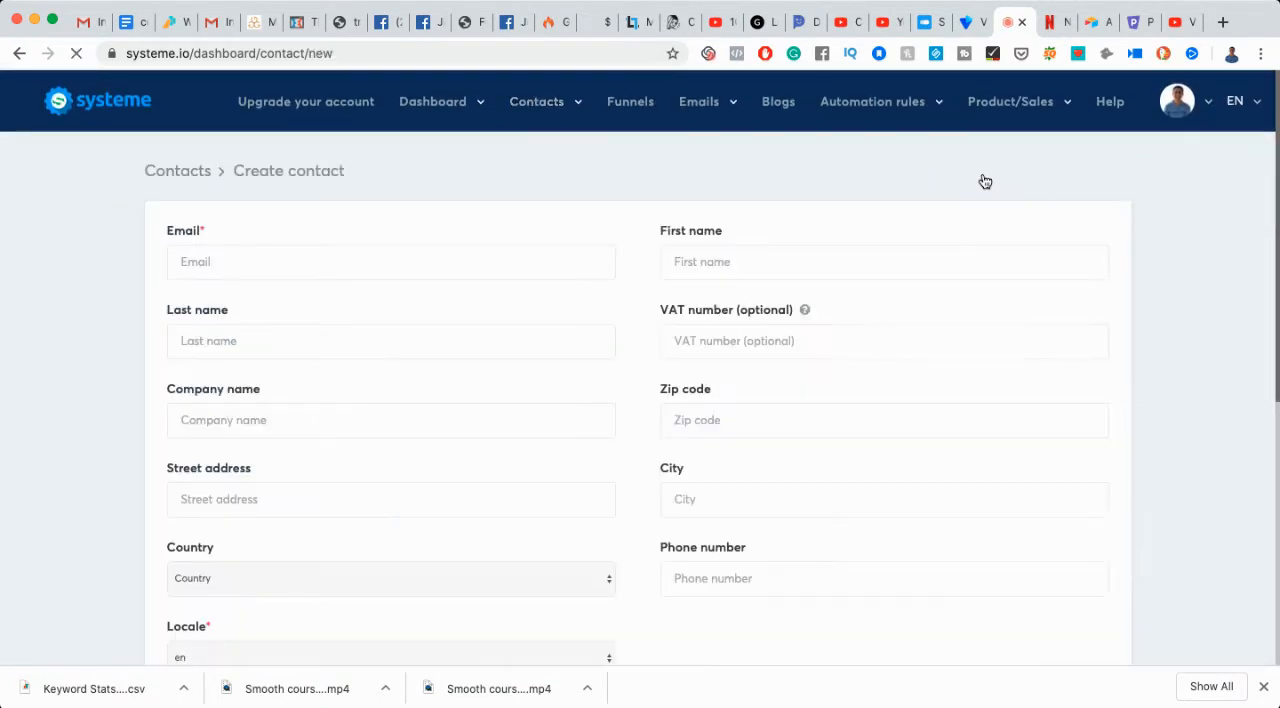
pyautogui.scroll(-3)
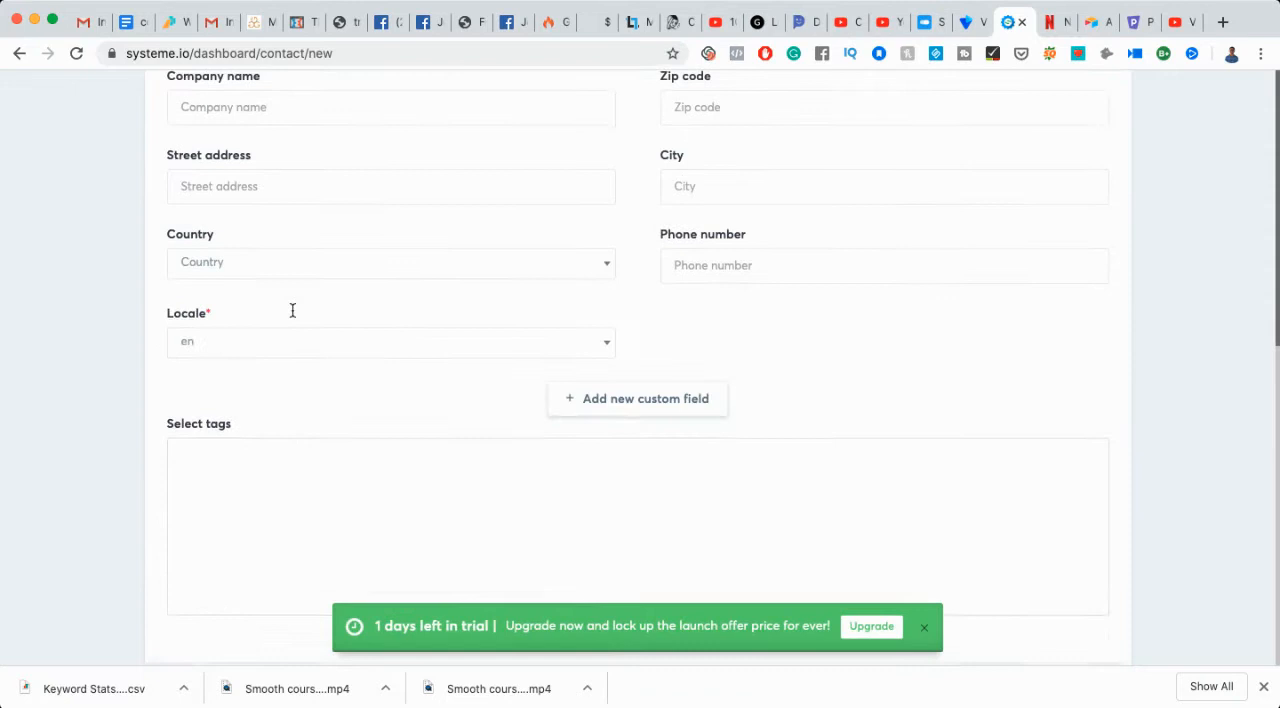
pyautogui.scroll(-3)
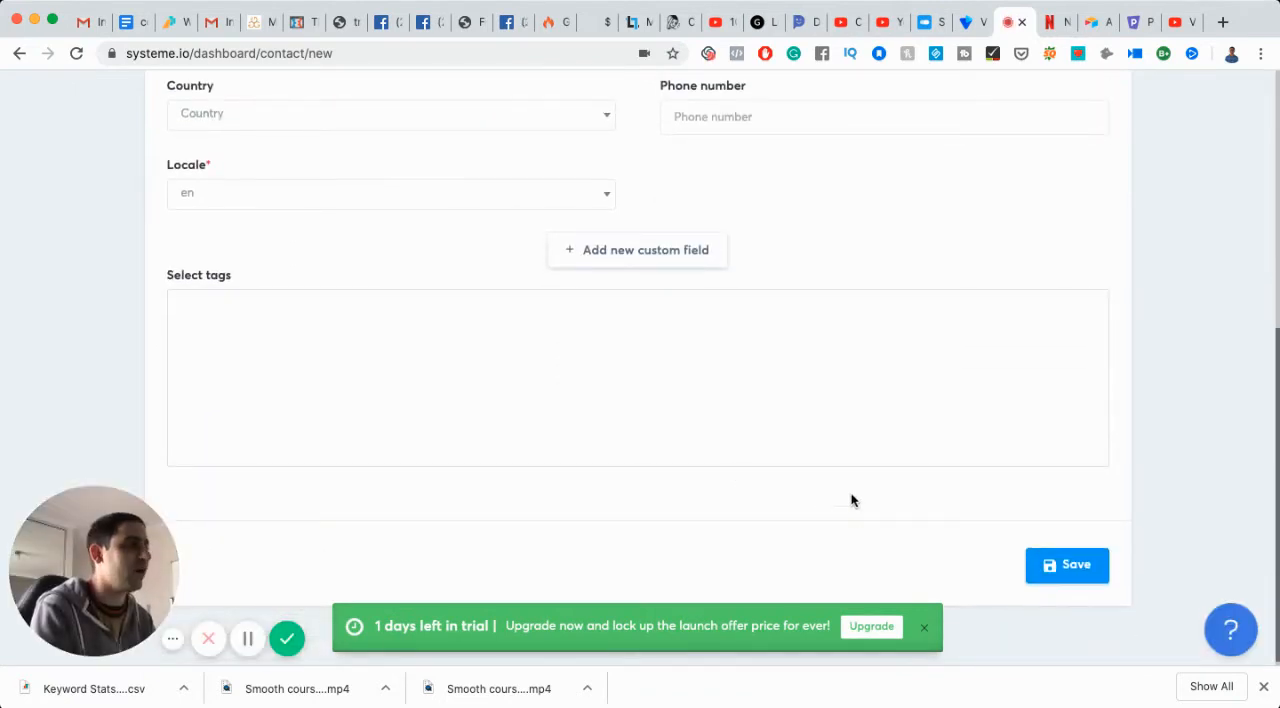
pyautogui.scroll(3)
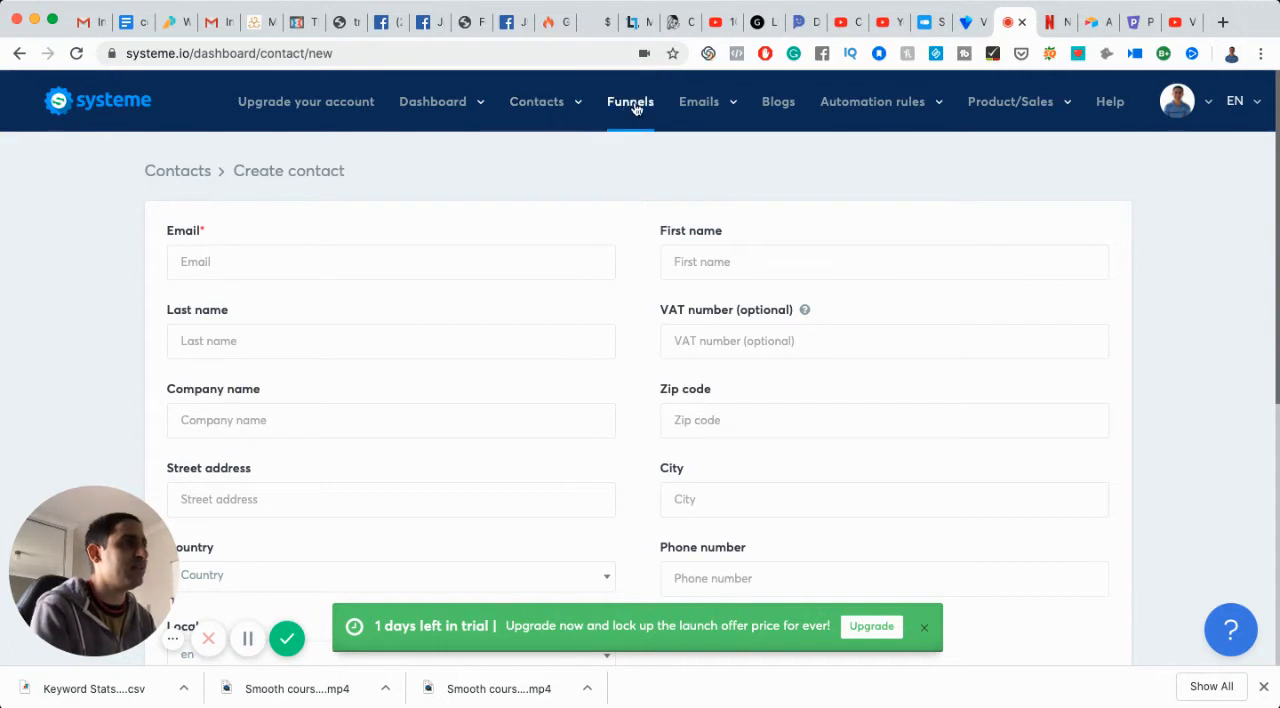
pyautogui.click(634, 100)
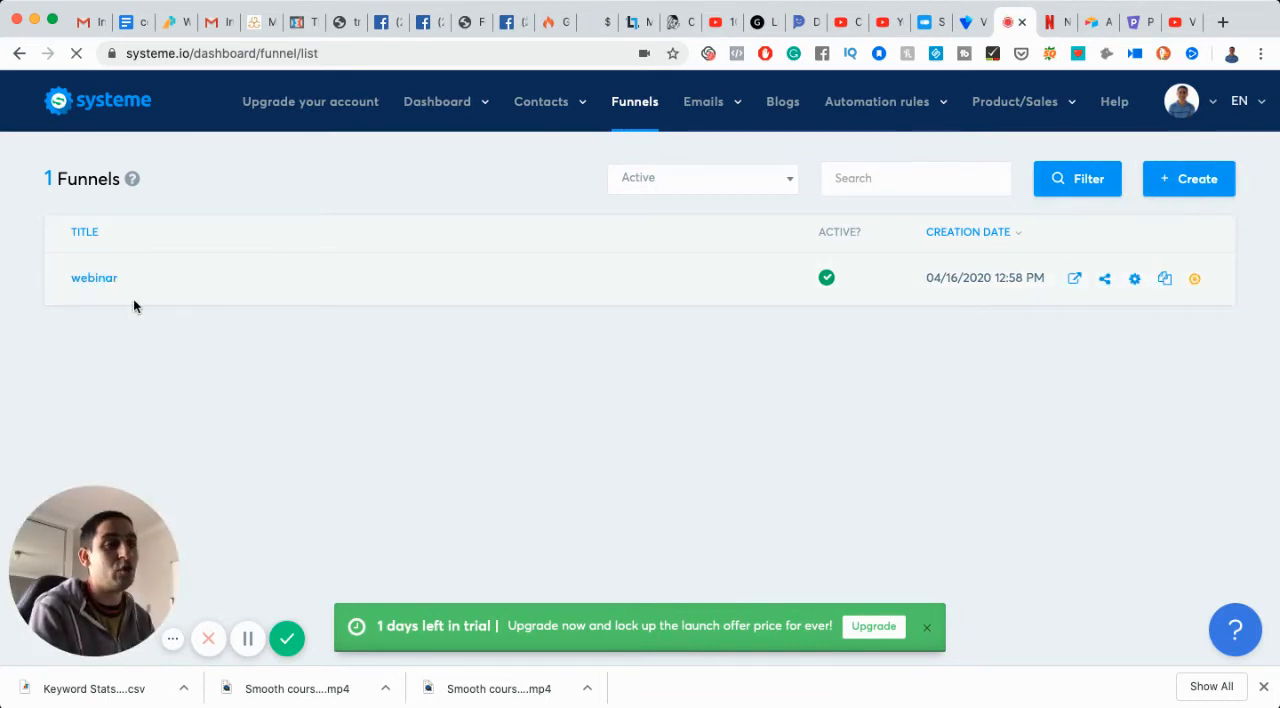
pyautogui.click(94, 276)
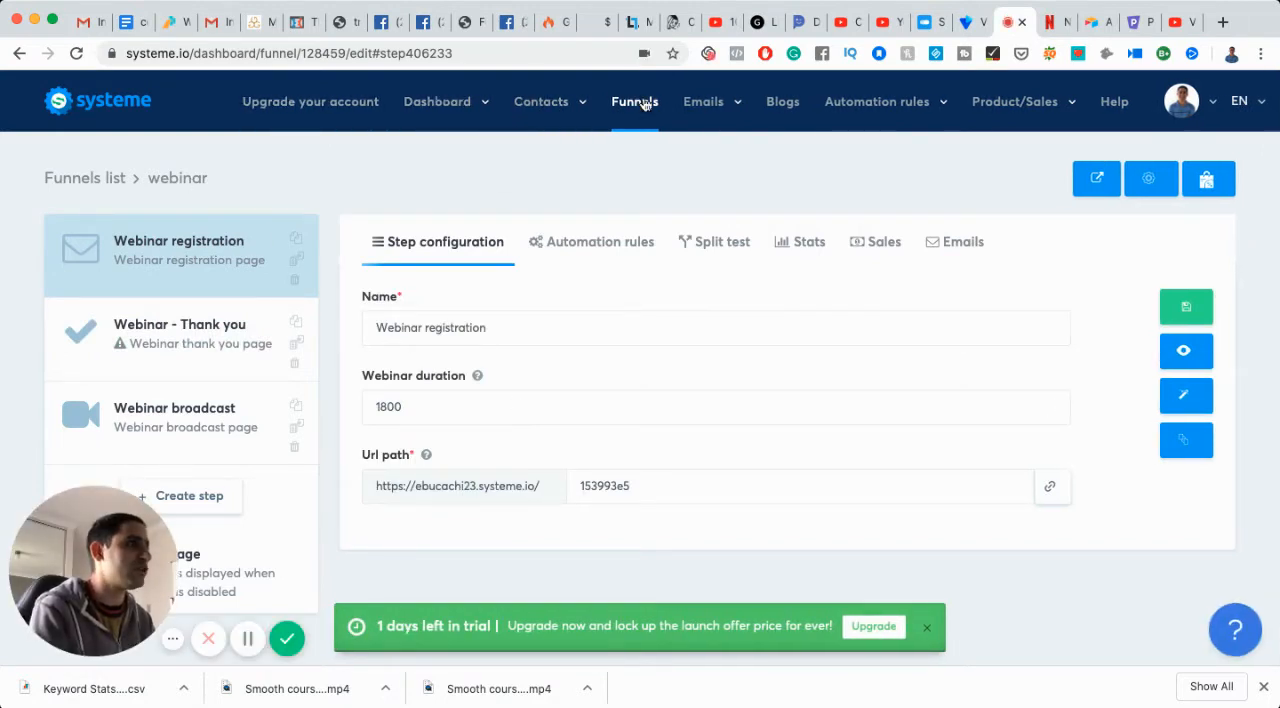
pyautogui.click(634, 100)
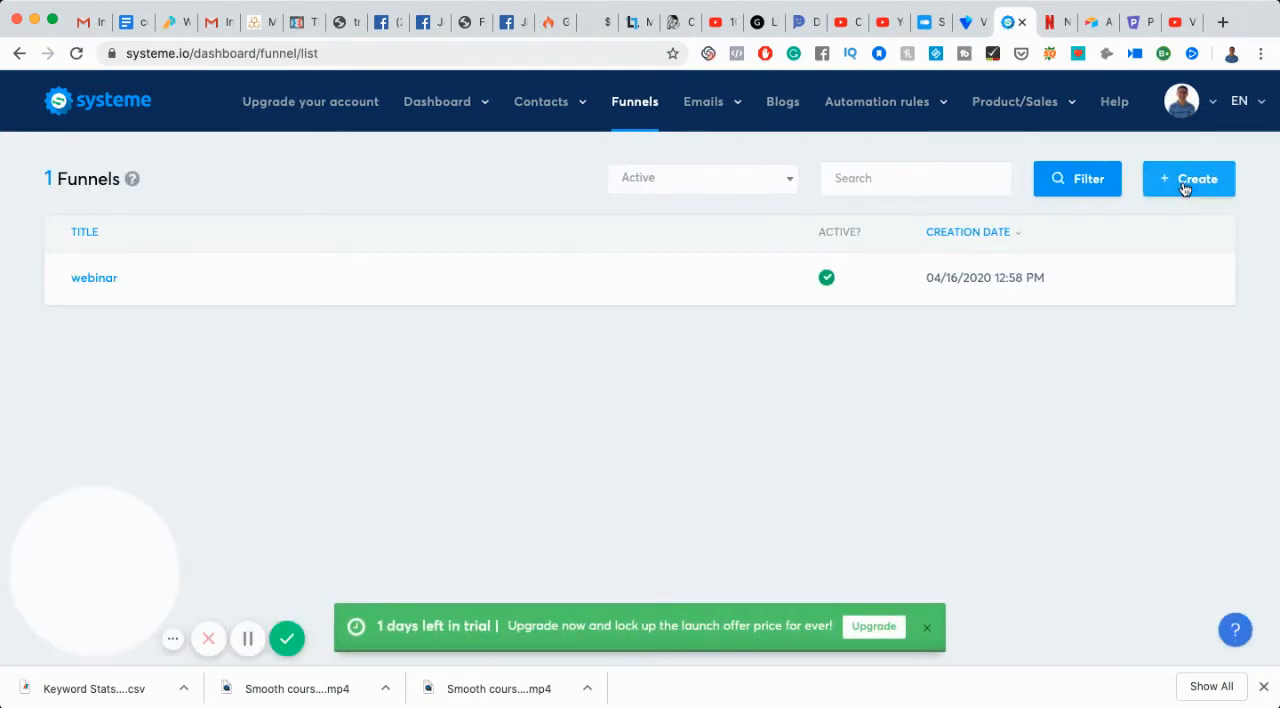
# Step: Create an evergreen webinar funnel named 'video tutorial example'
pyautogui.click(1188, 178)
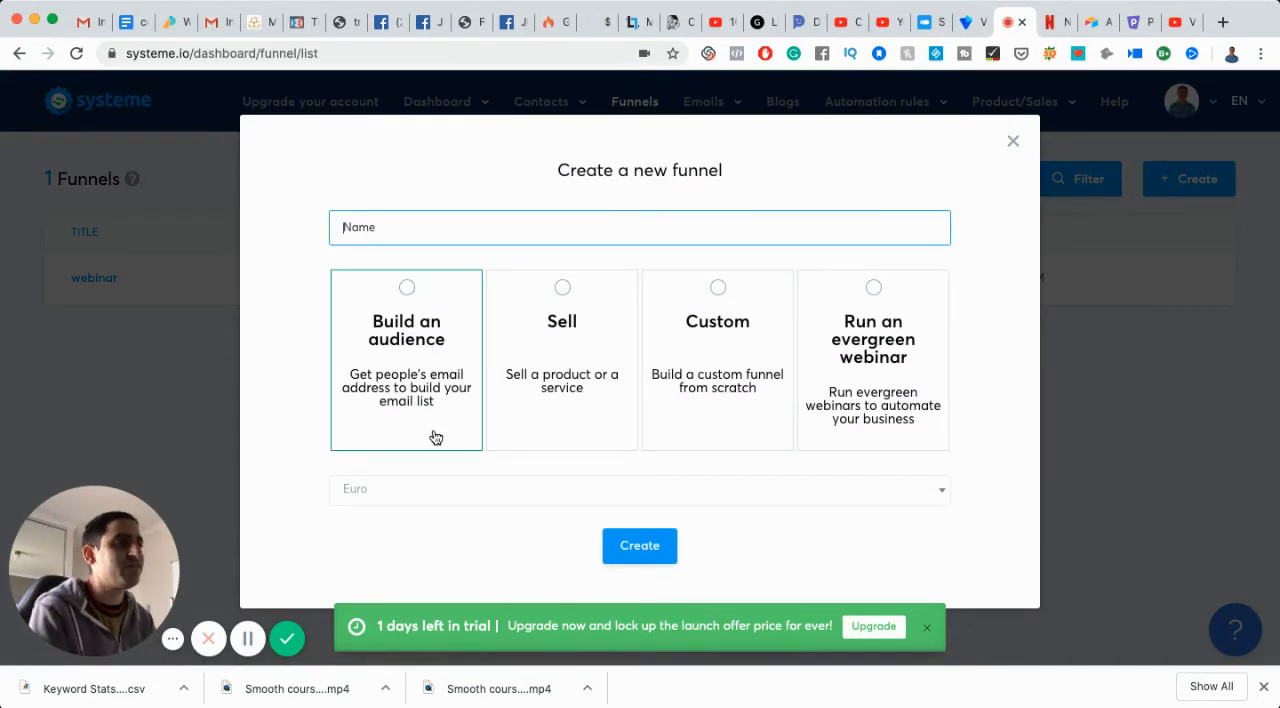
pyautogui.moveTo(424, 420)
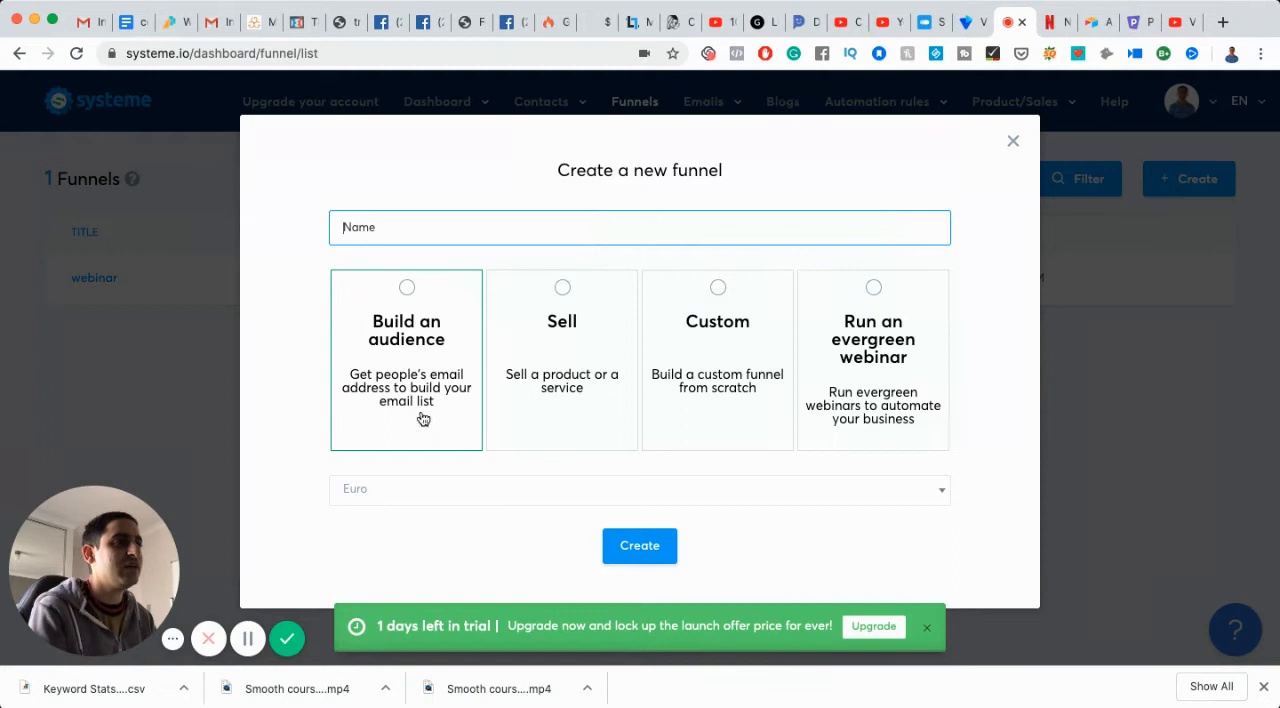
pyautogui.click(562, 360)
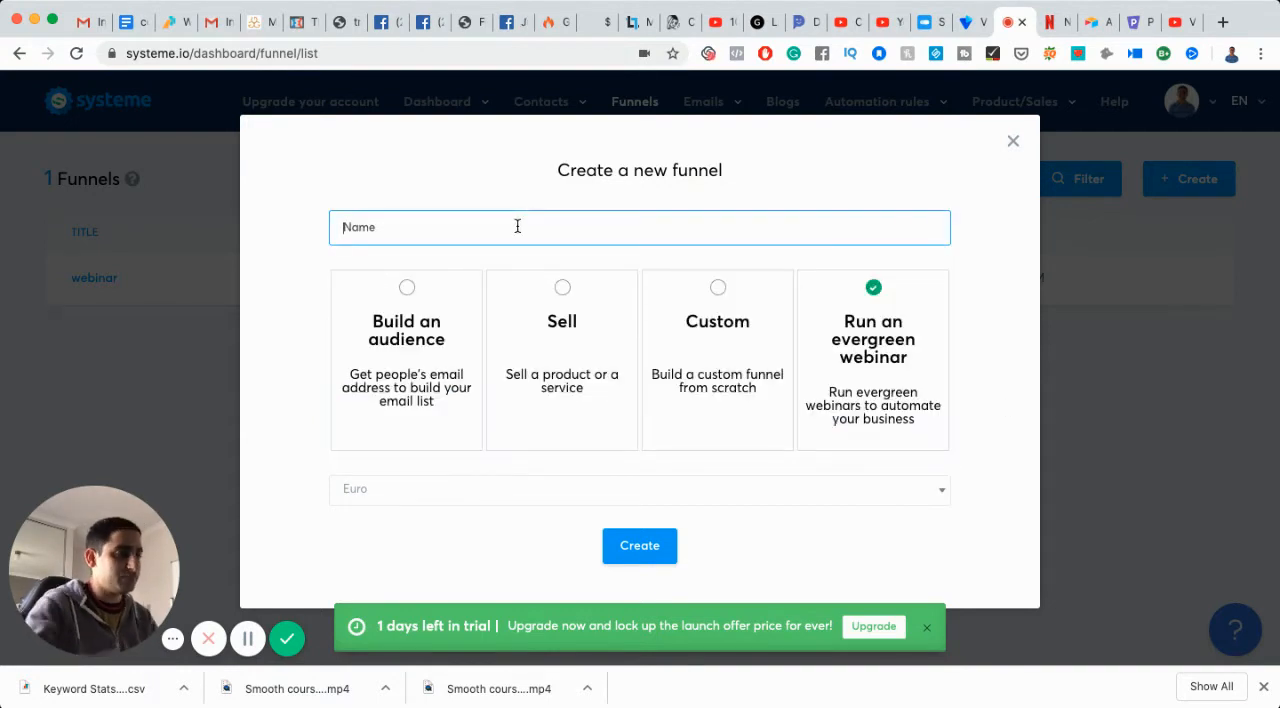
pyautogui.write('video tutorial example')
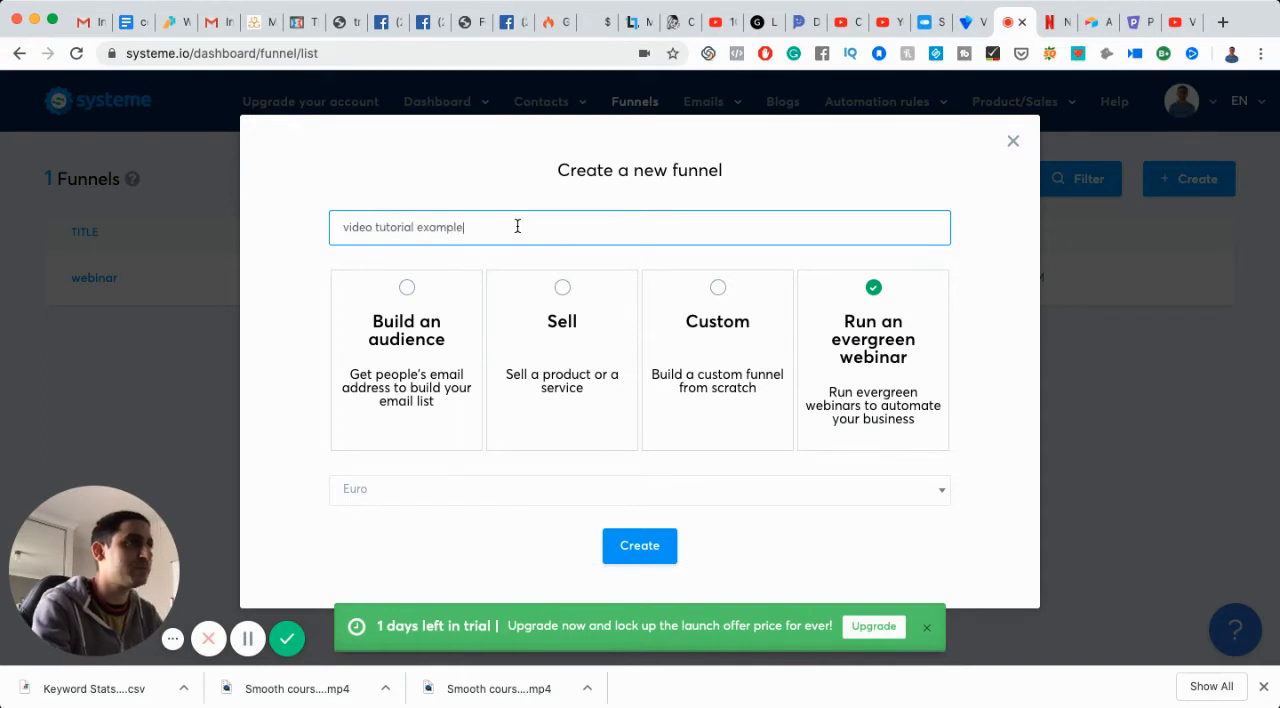
pyautogui.click(640, 544)
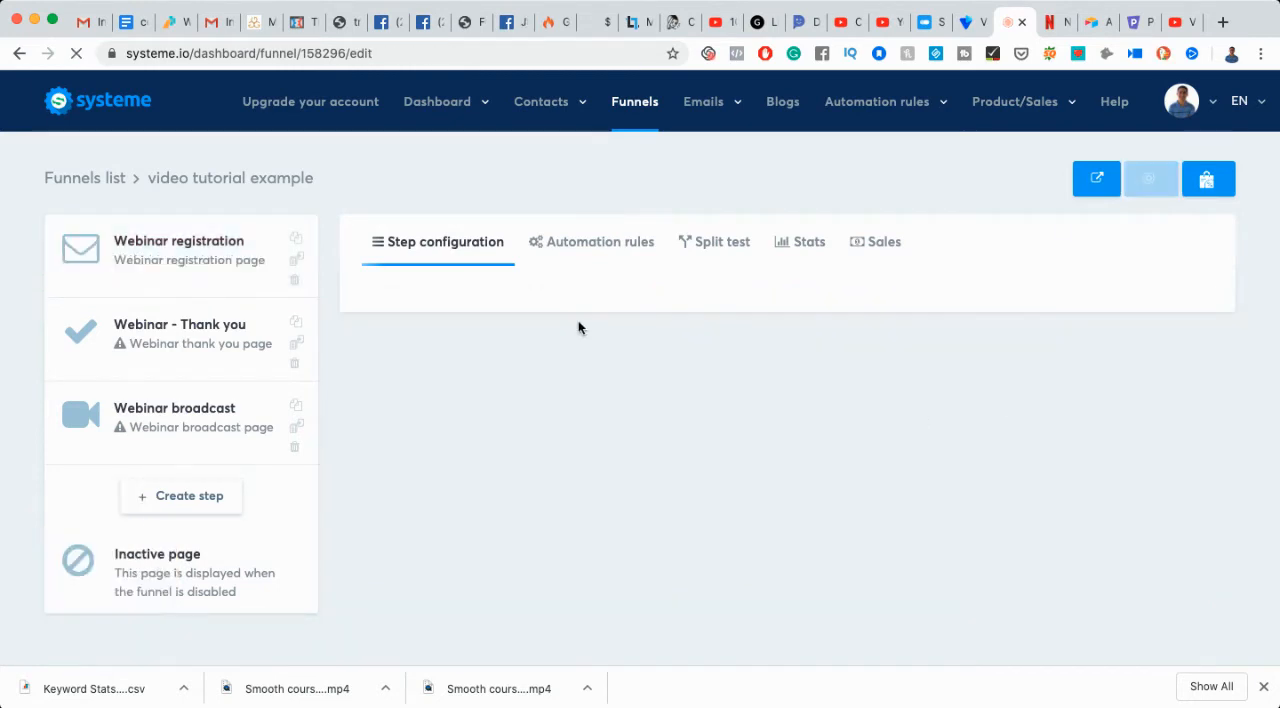
# Step: Go to the Webinar registration step's automation rules
pyautogui.click(178, 250)
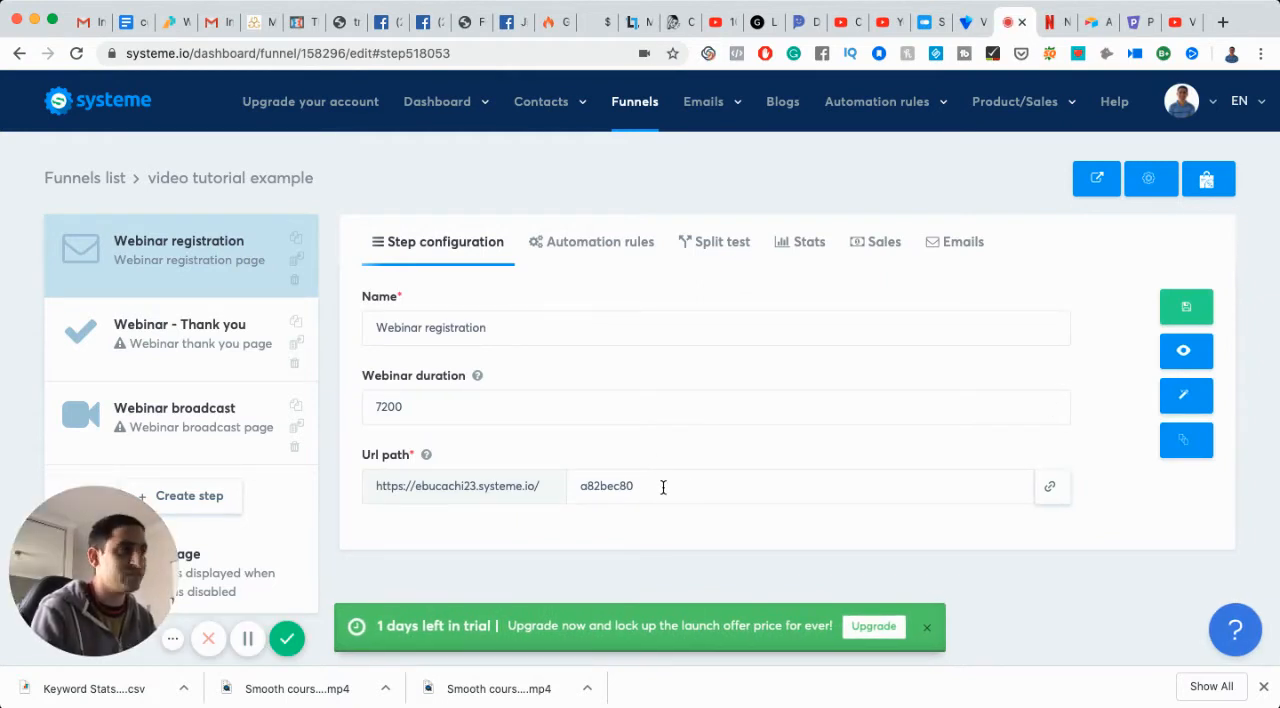
pyautogui.click(592, 240)
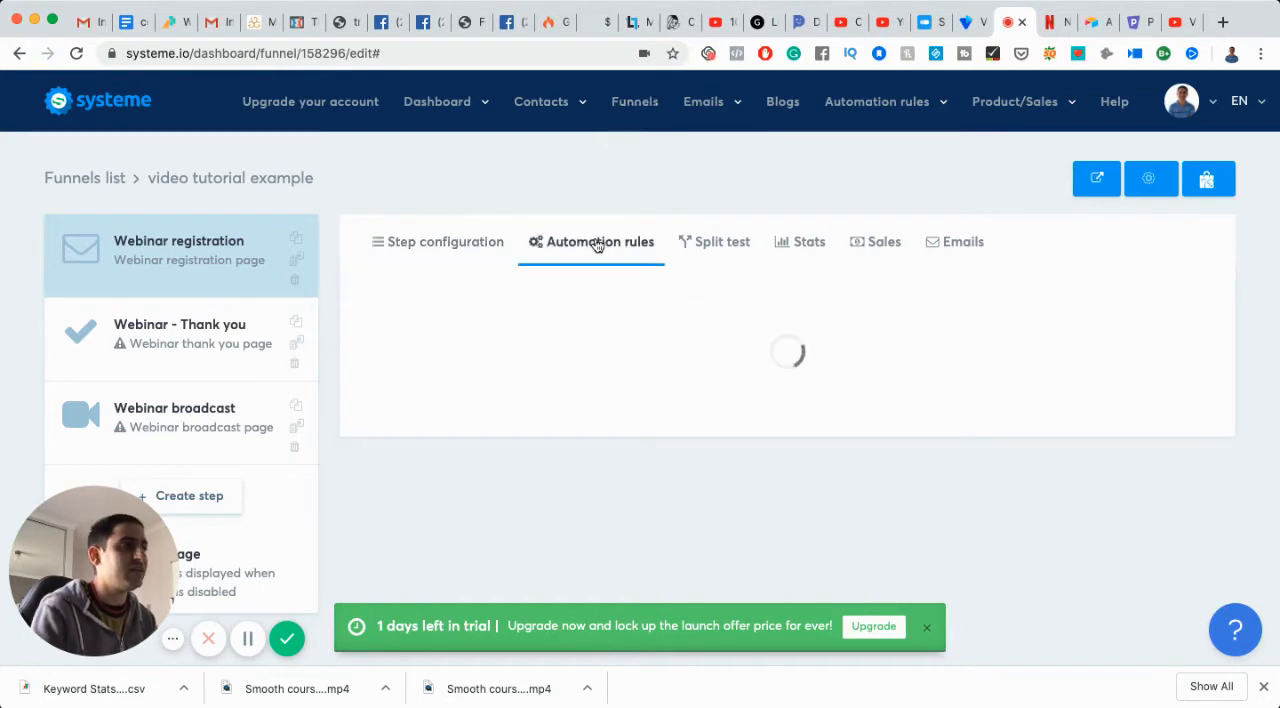
pyautogui.click(592, 240)
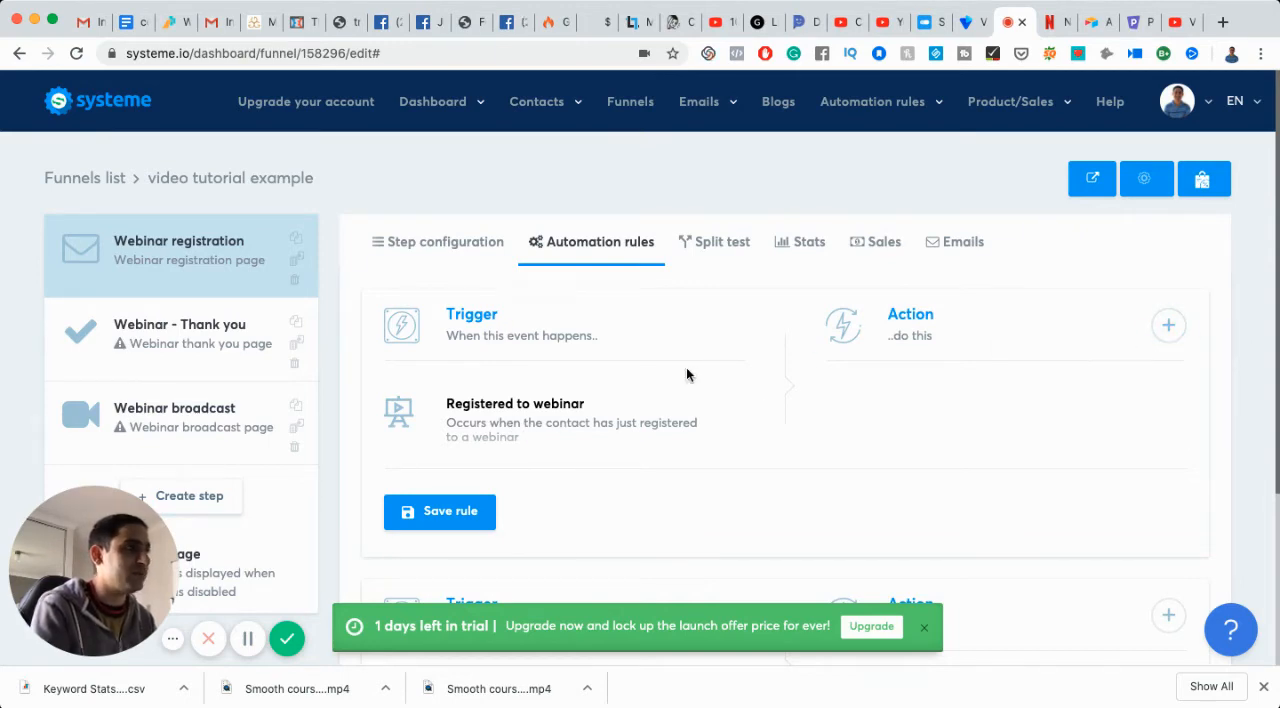
pyautogui.moveTo(496, 338)
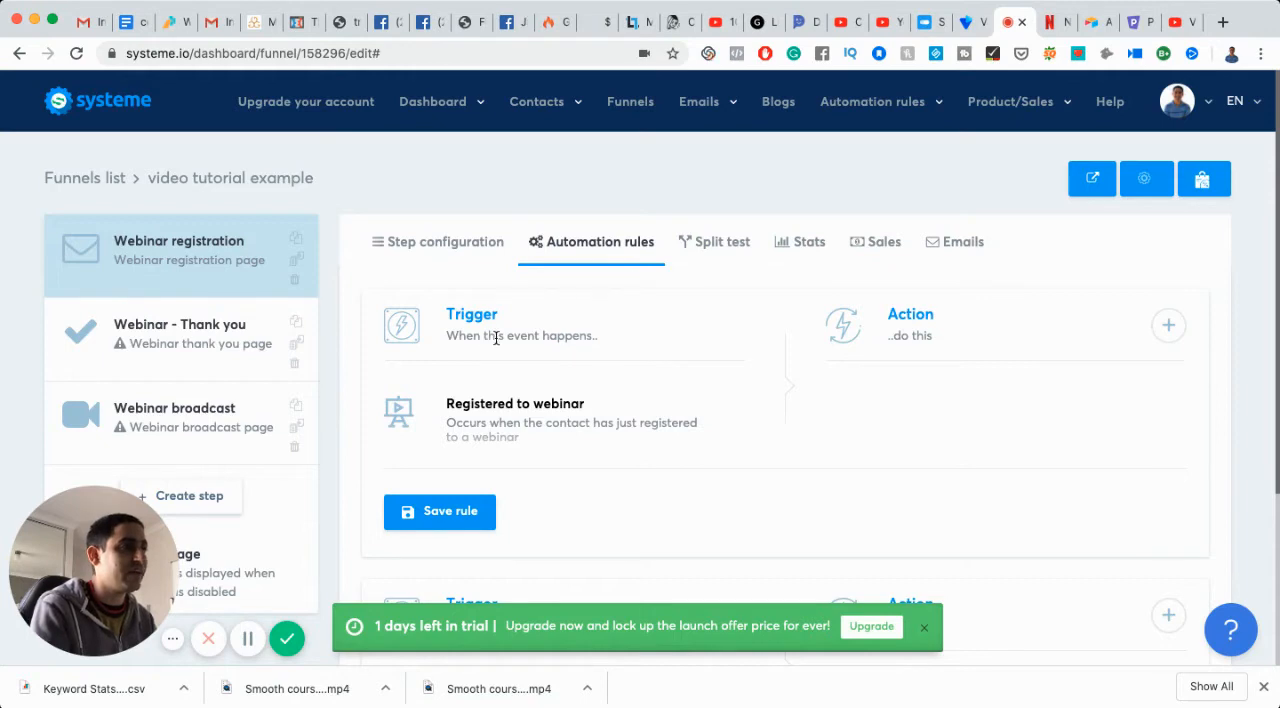
# Step: Add a Subscribe to campaign action to the Registered to webinar rule and check the empty campaign list
pyautogui.click(1168, 324)
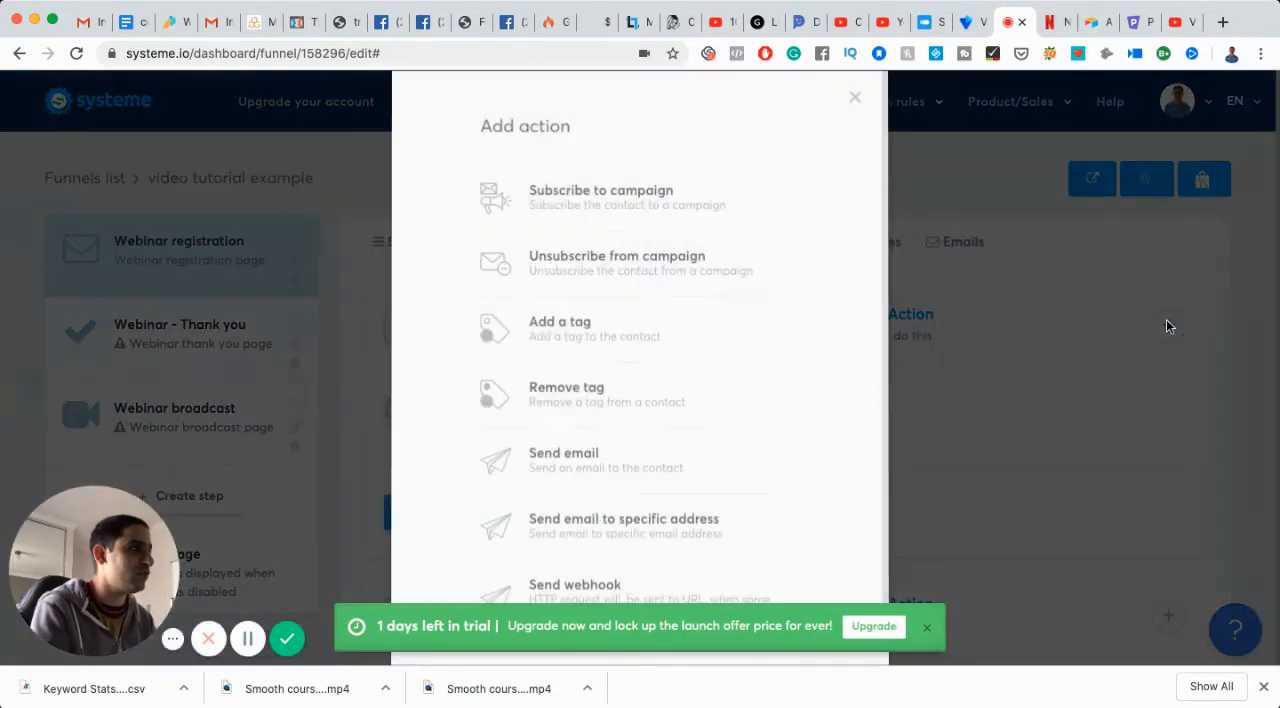
pyautogui.click(856, 96)
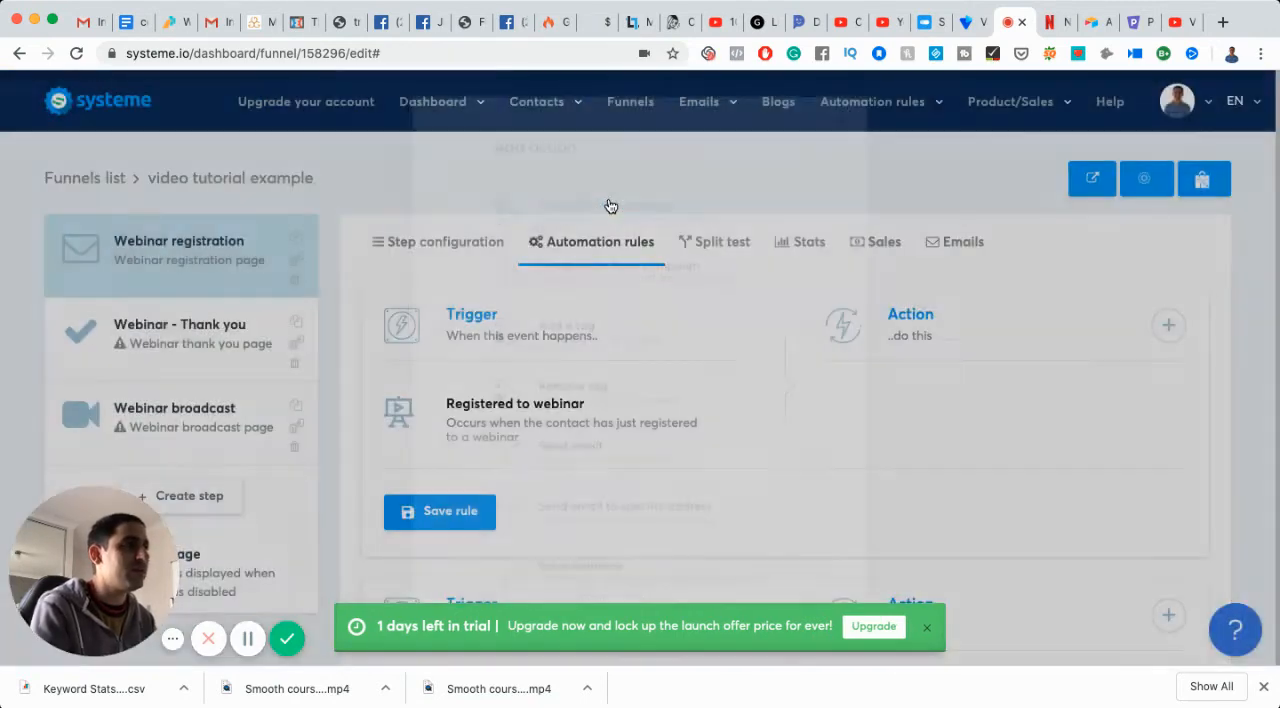
pyautogui.click(1012, 478)
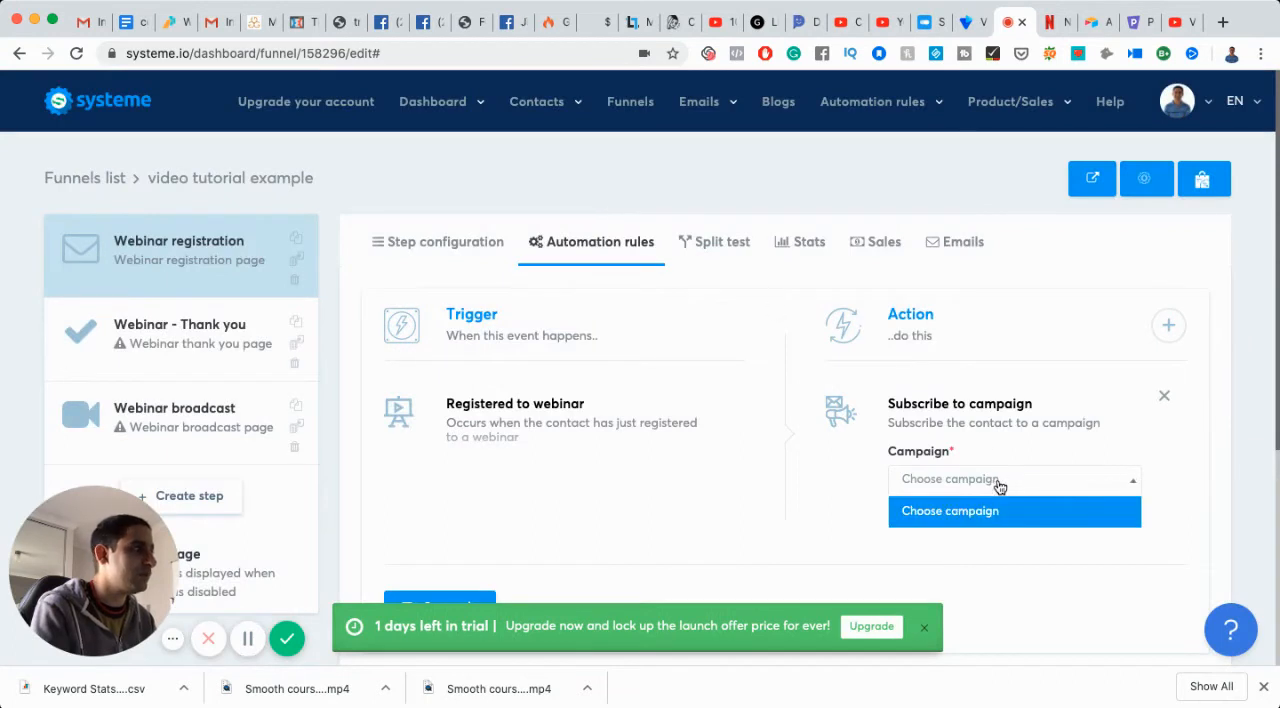
pyautogui.click(1014, 480)
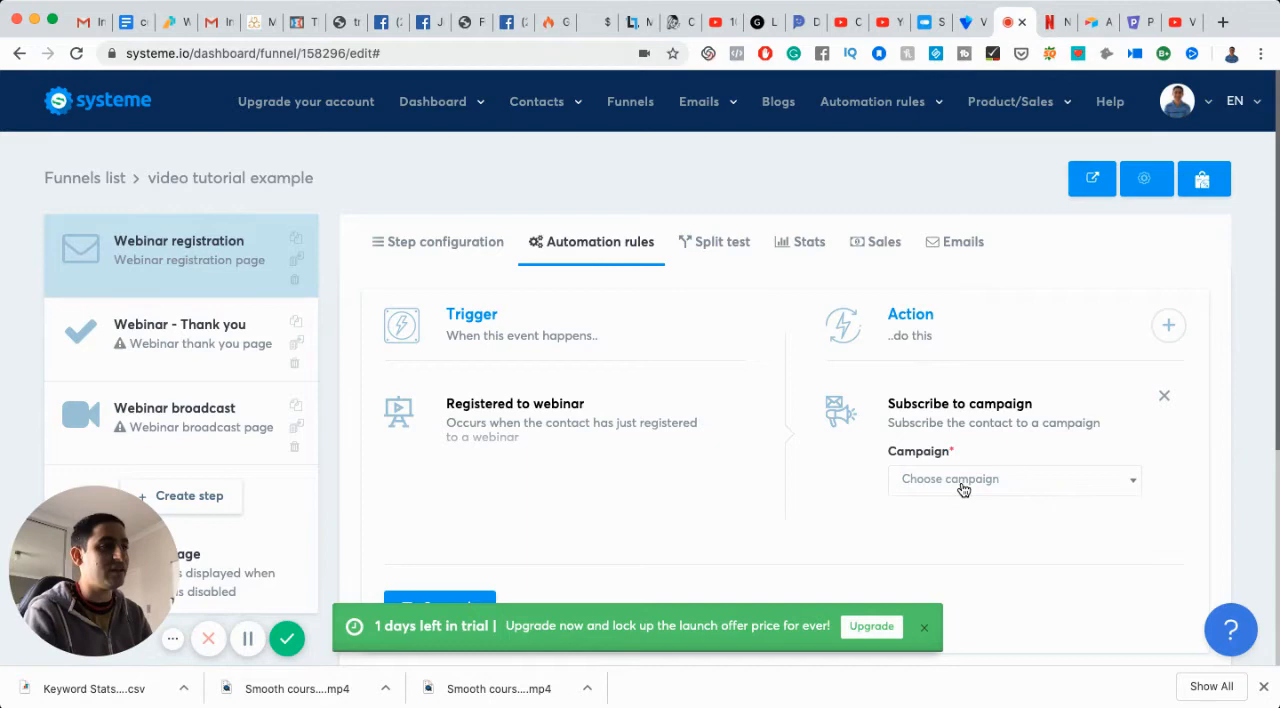
pyautogui.scroll(-3)
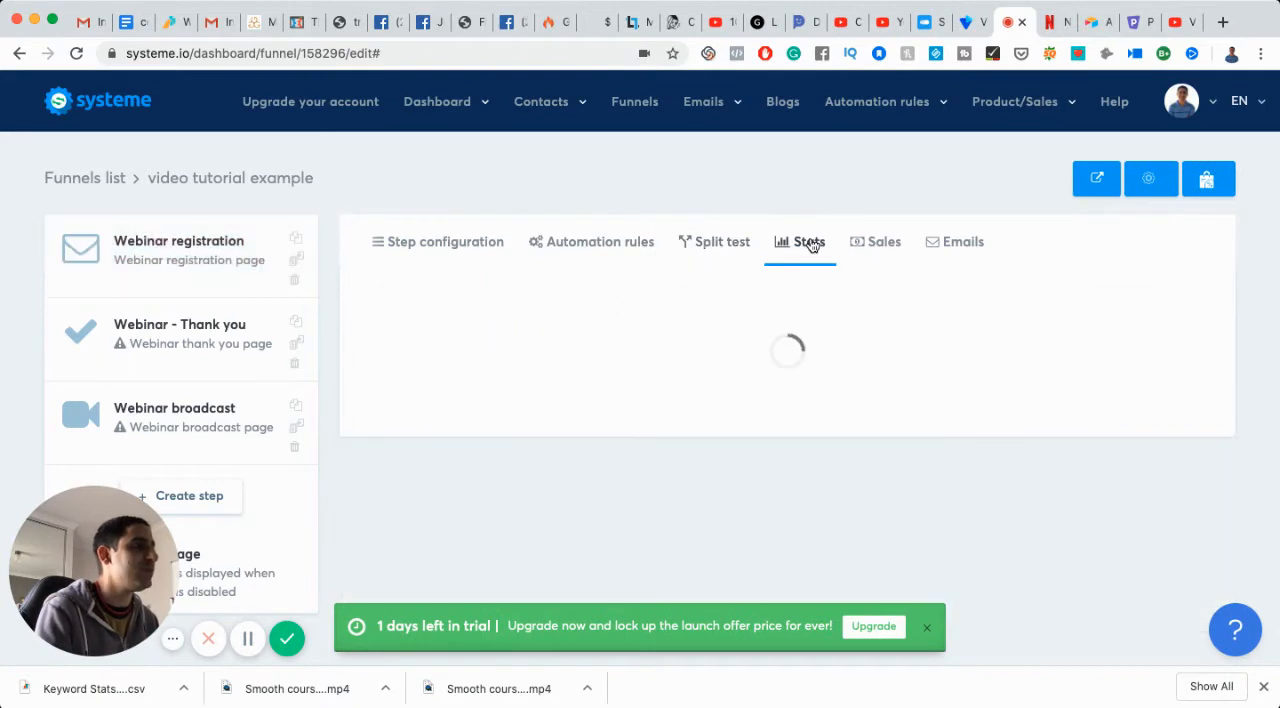
# Step: View the step's Sales and Emails, start a notification email and discard it
pyautogui.click(876, 240)
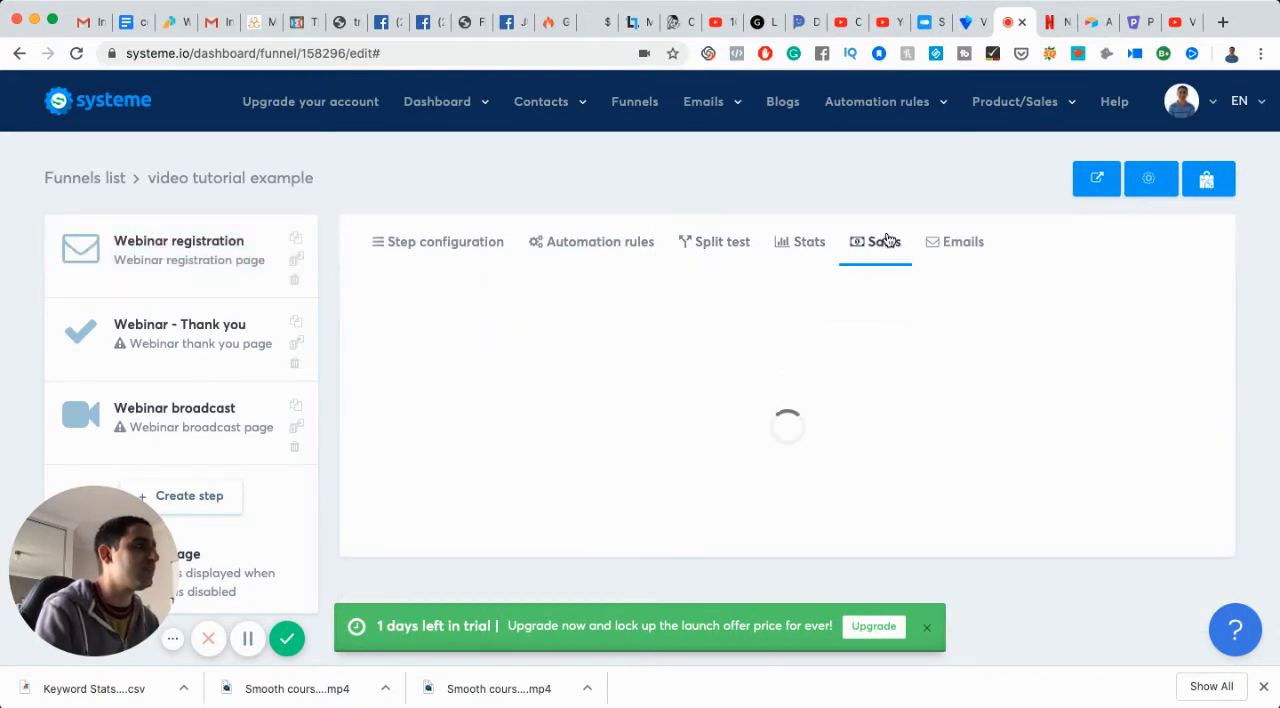
pyautogui.click(954, 240)
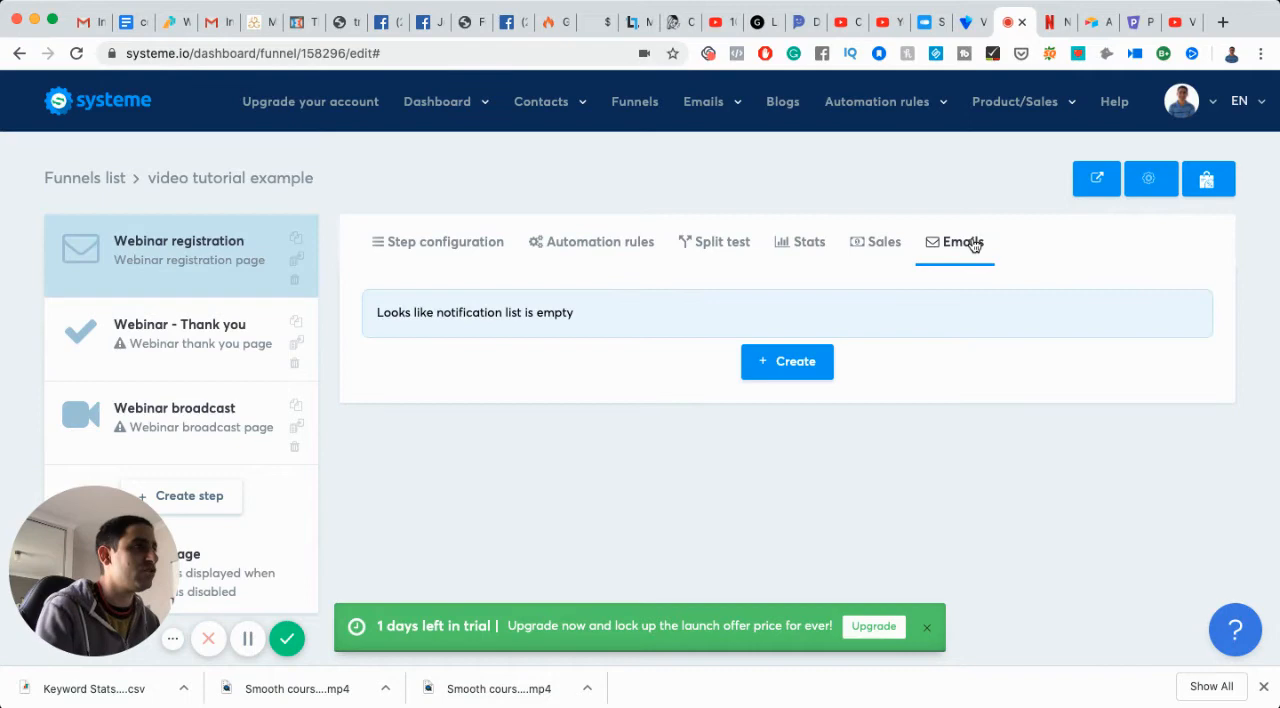
pyautogui.moveTo(786, 362)
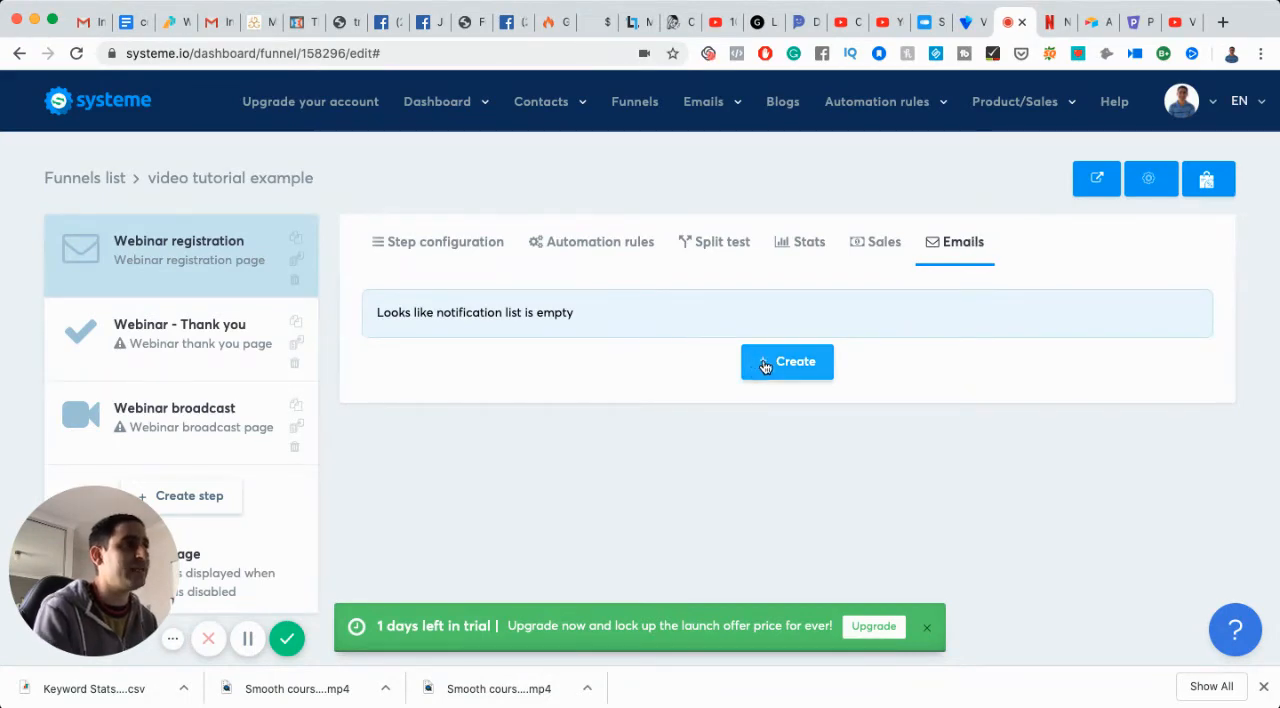
pyautogui.click(786, 362)
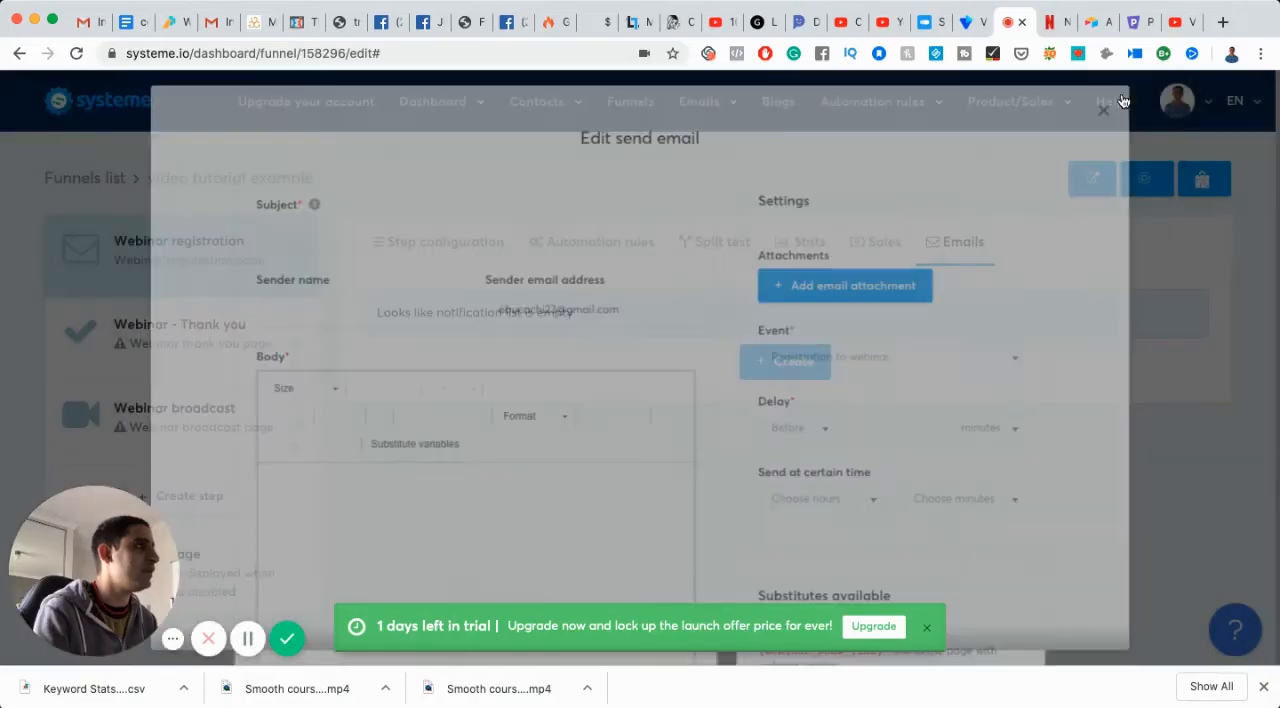
pyautogui.click(1104, 110)
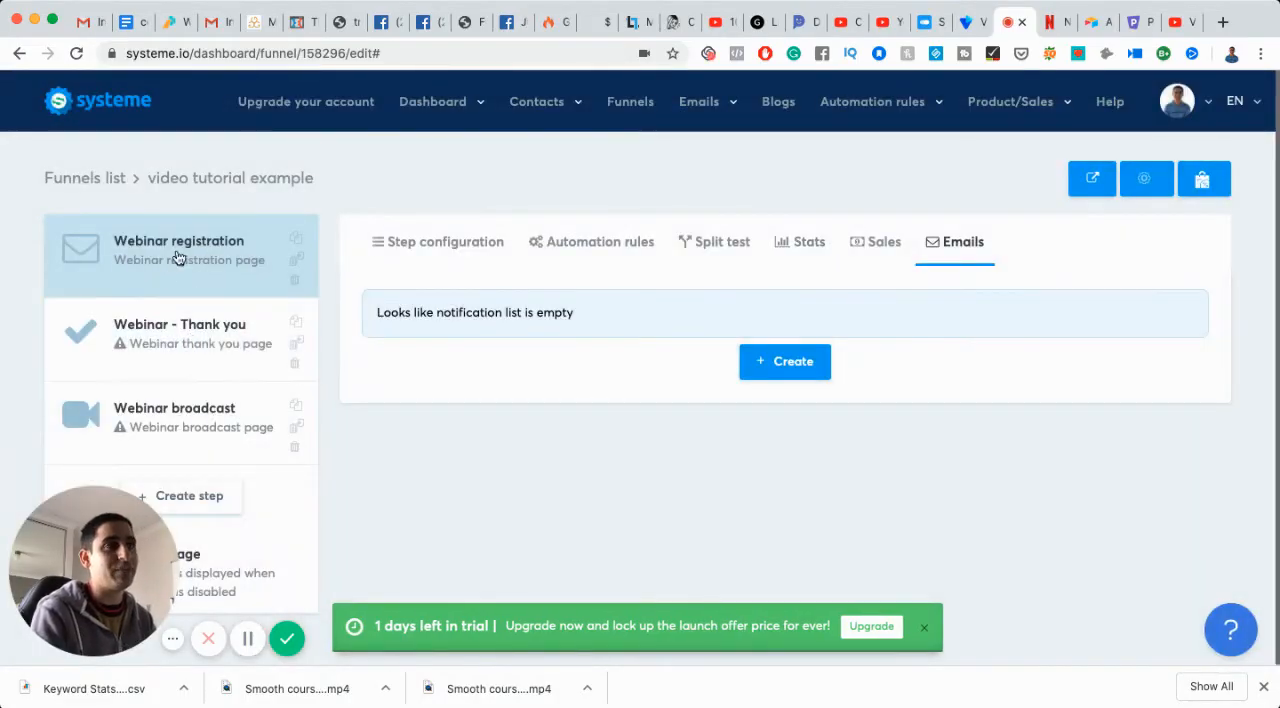
# Step: Return to the registration step's configuration with its name, 7200 duration and URL path
pyautogui.click(444, 240)
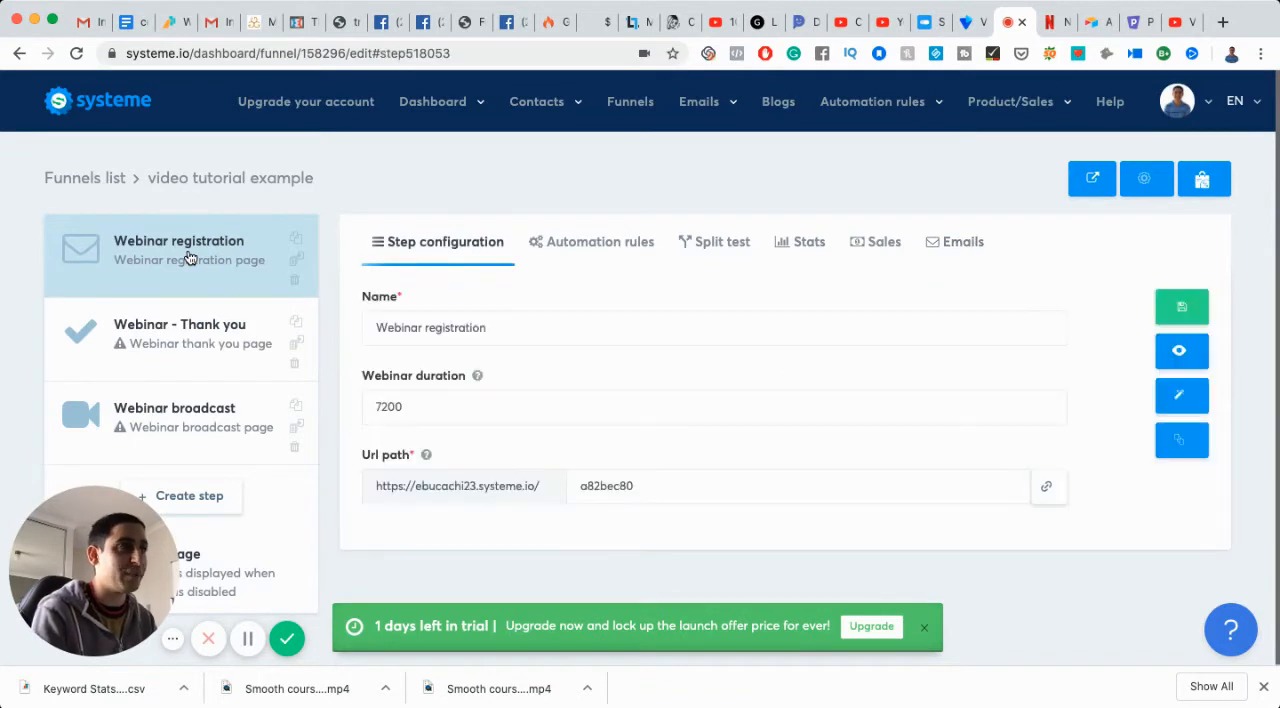
pyautogui.moveTo(296, 268)
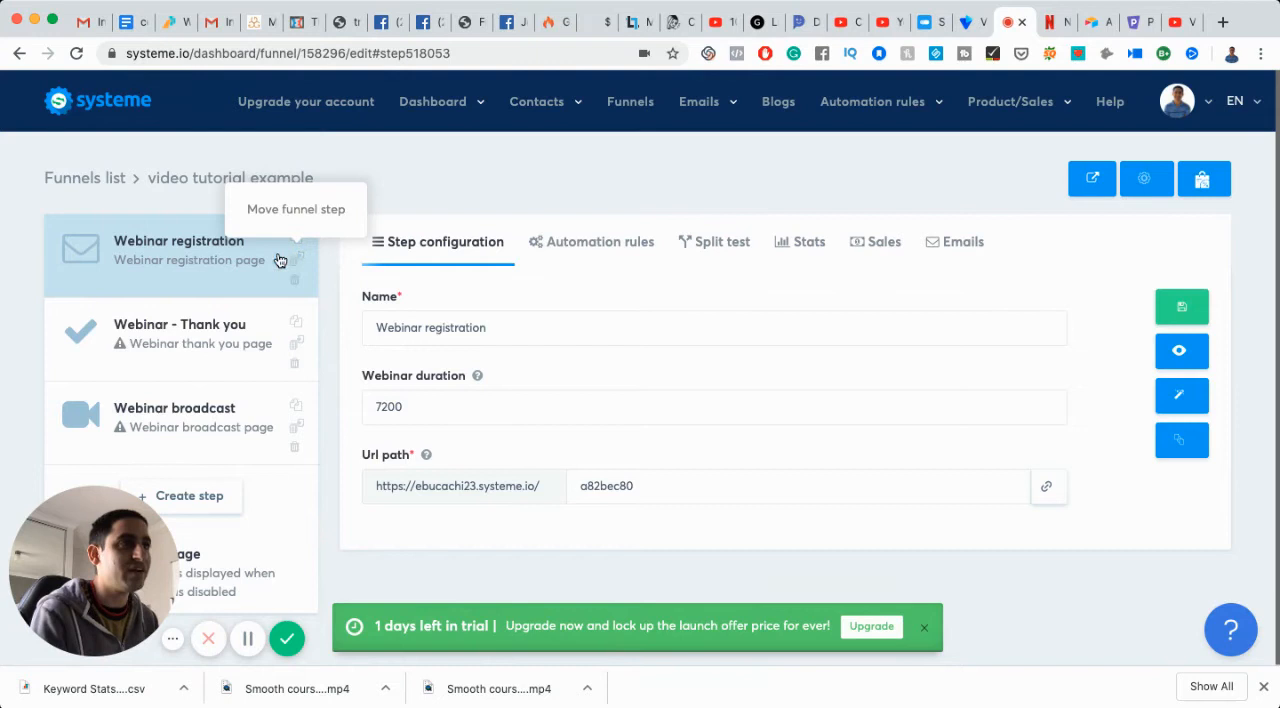
pyautogui.moveTo(212, 248)
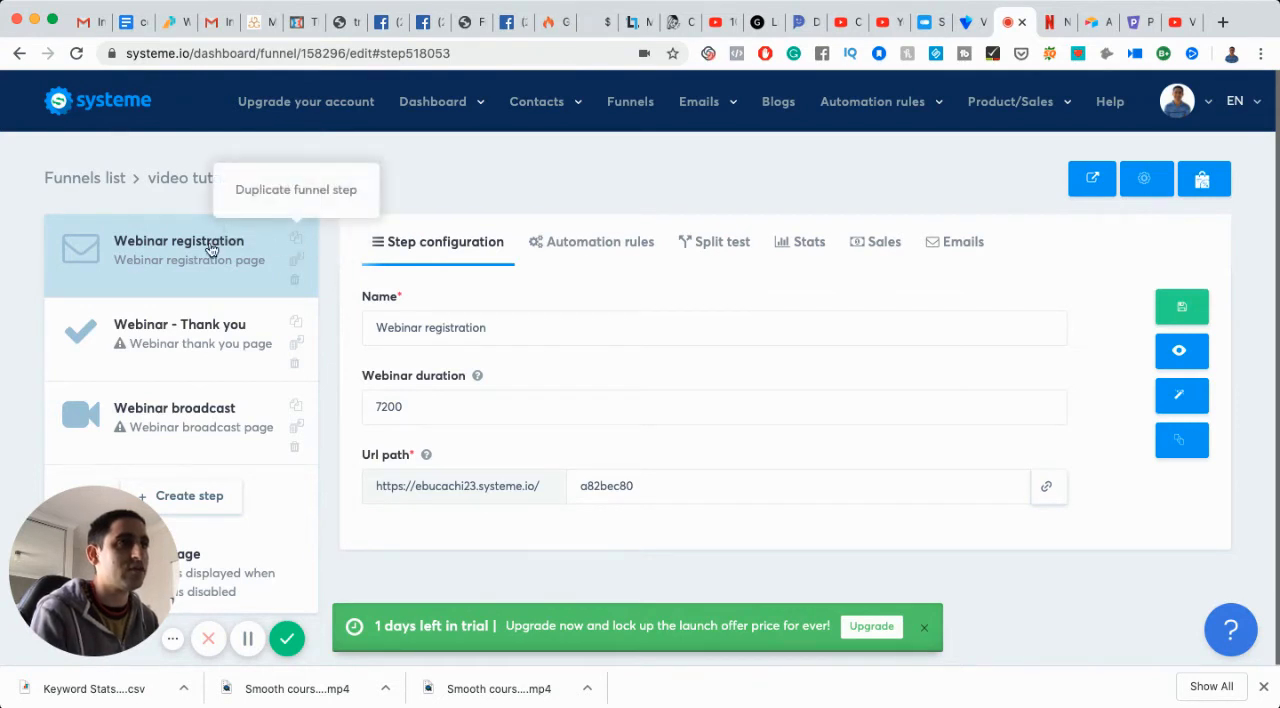
pyautogui.moveTo(140, 250)
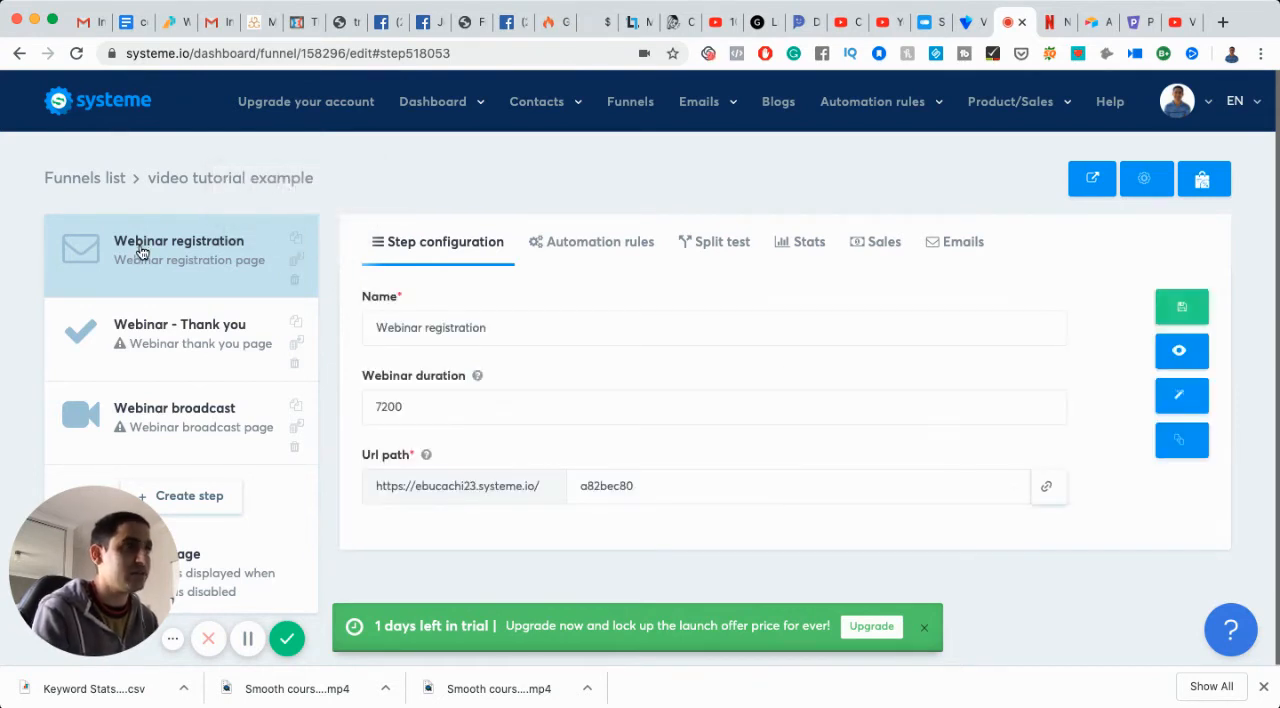
pyautogui.moveTo(1100, 412)
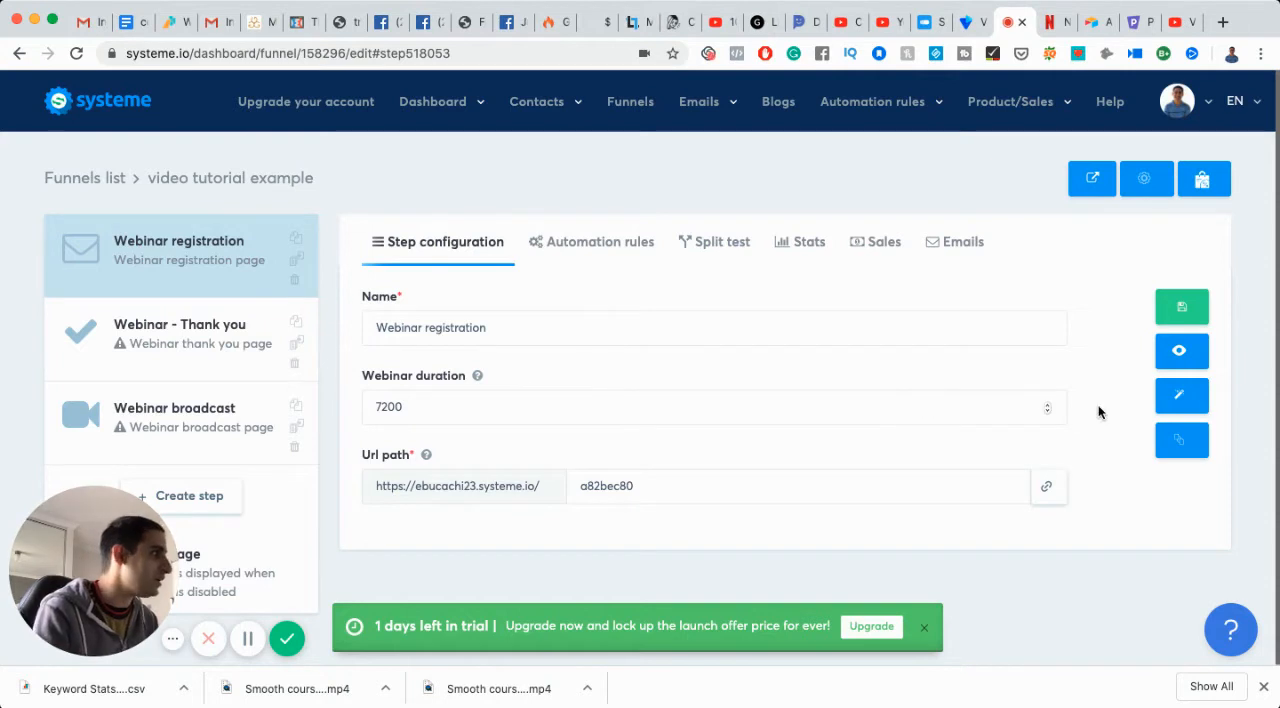
pyautogui.moveTo(1180, 308)
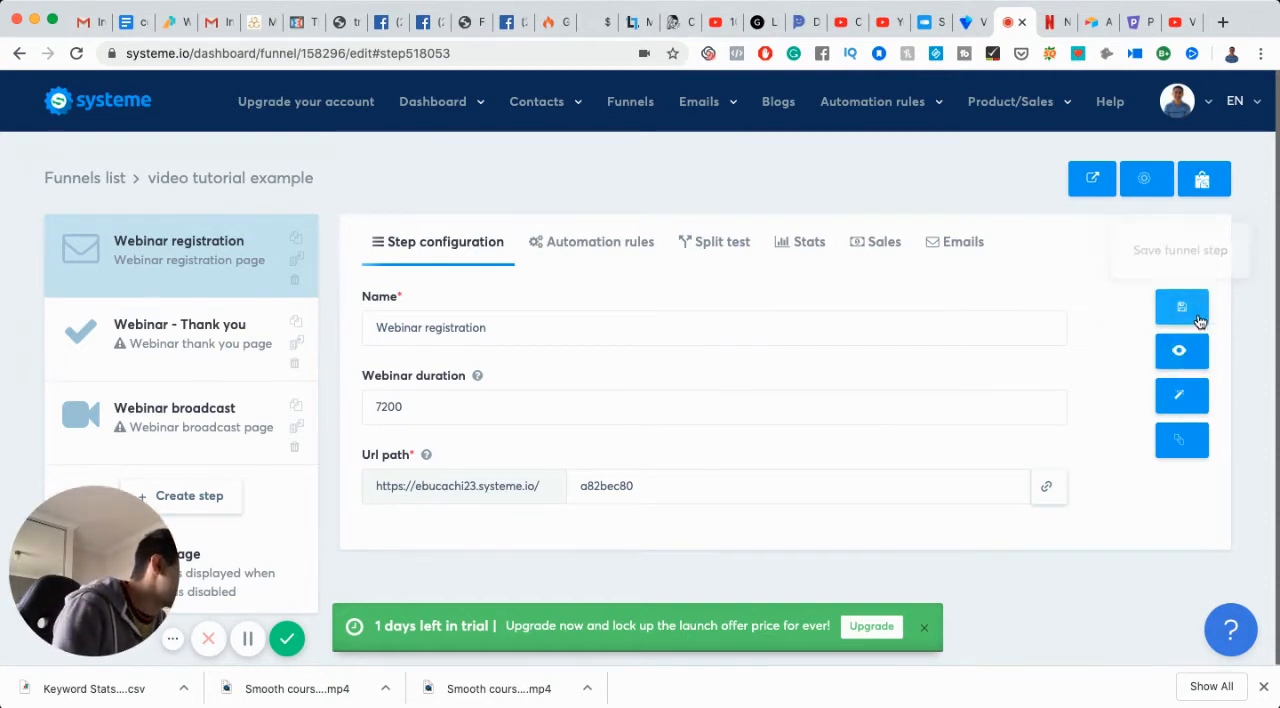
pyautogui.moveTo(1182, 352)
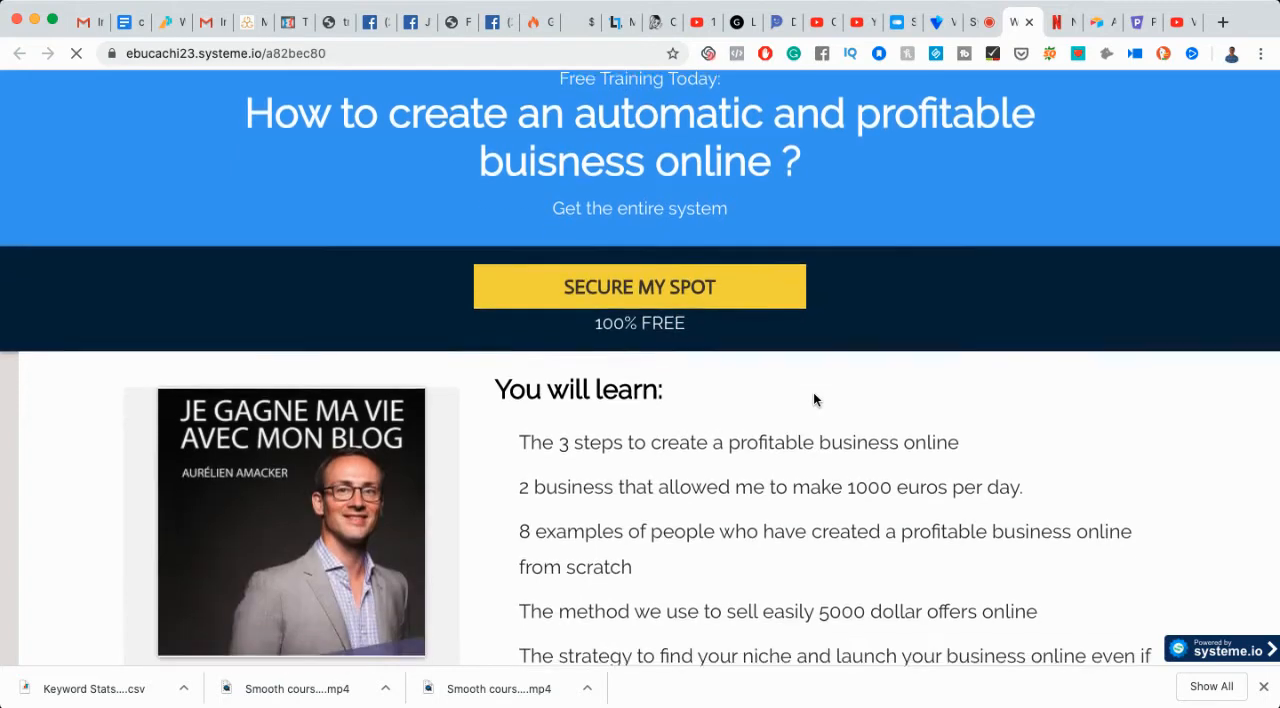
# Step: Scroll the published registration page before returning to the funnel step settings
pyautogui.scroll(-3)
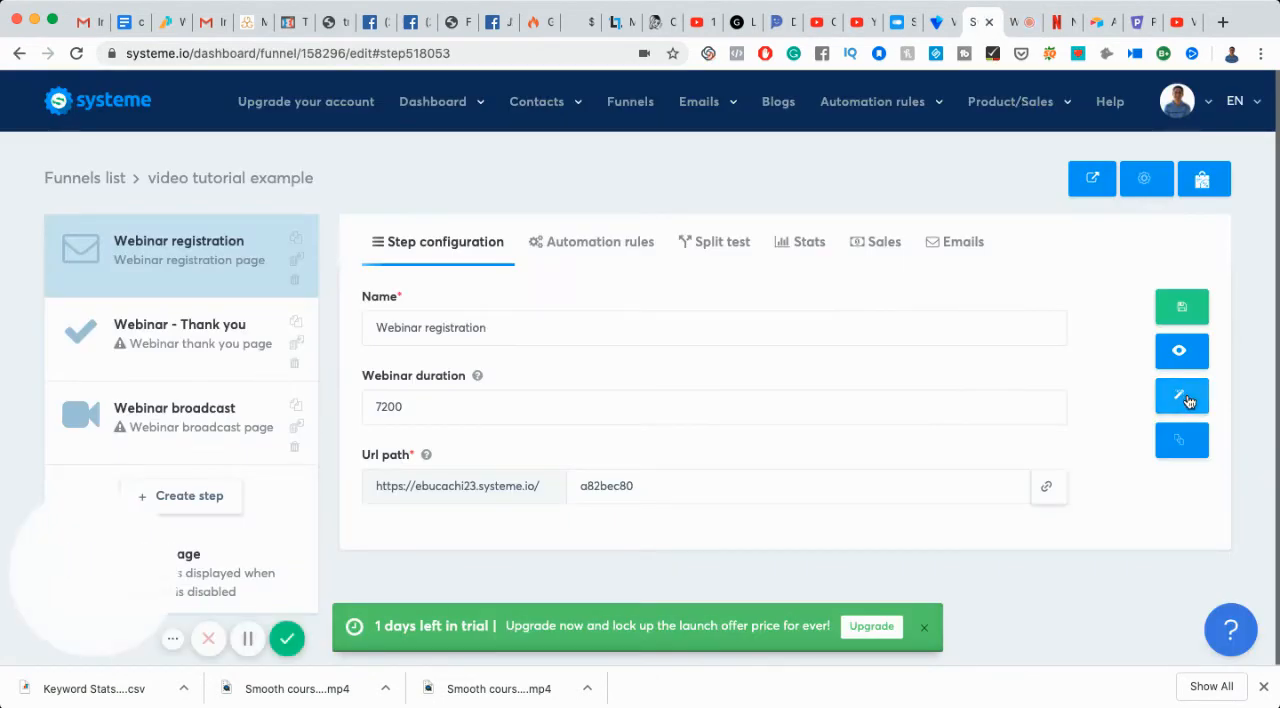
pyautogui.moveTo(1180, 396)
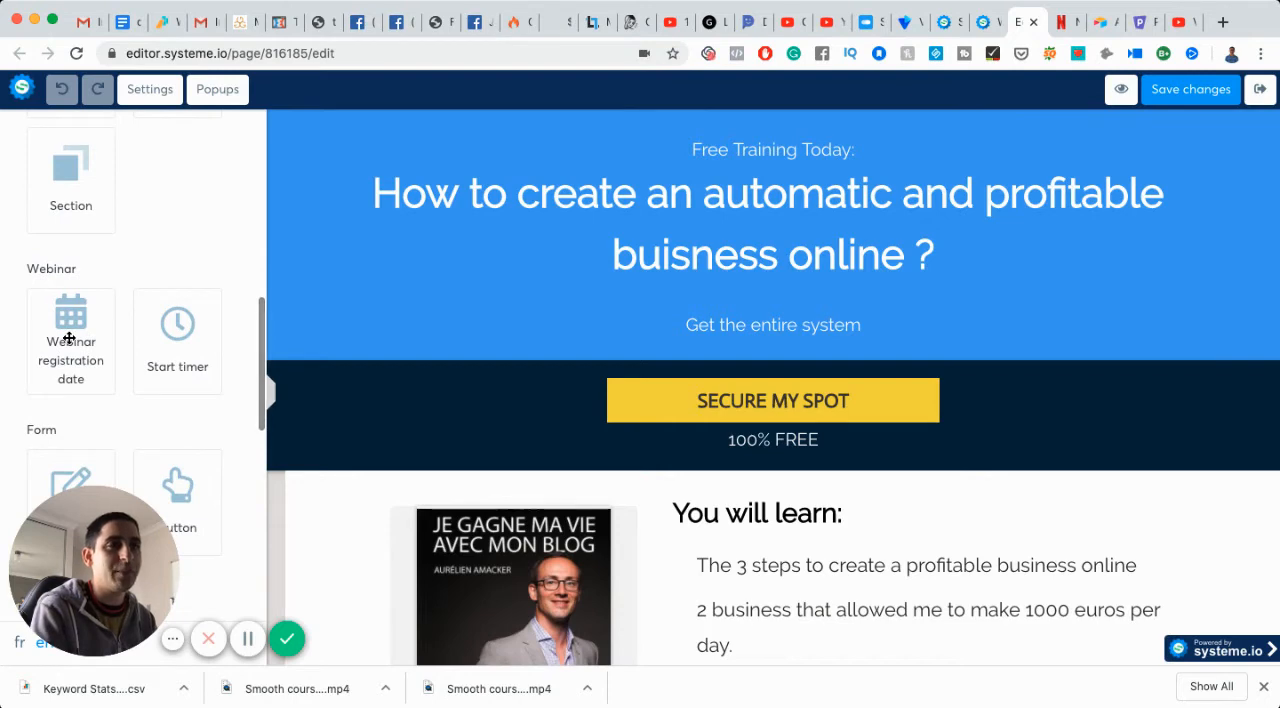
pyautogui.scroll(-3)
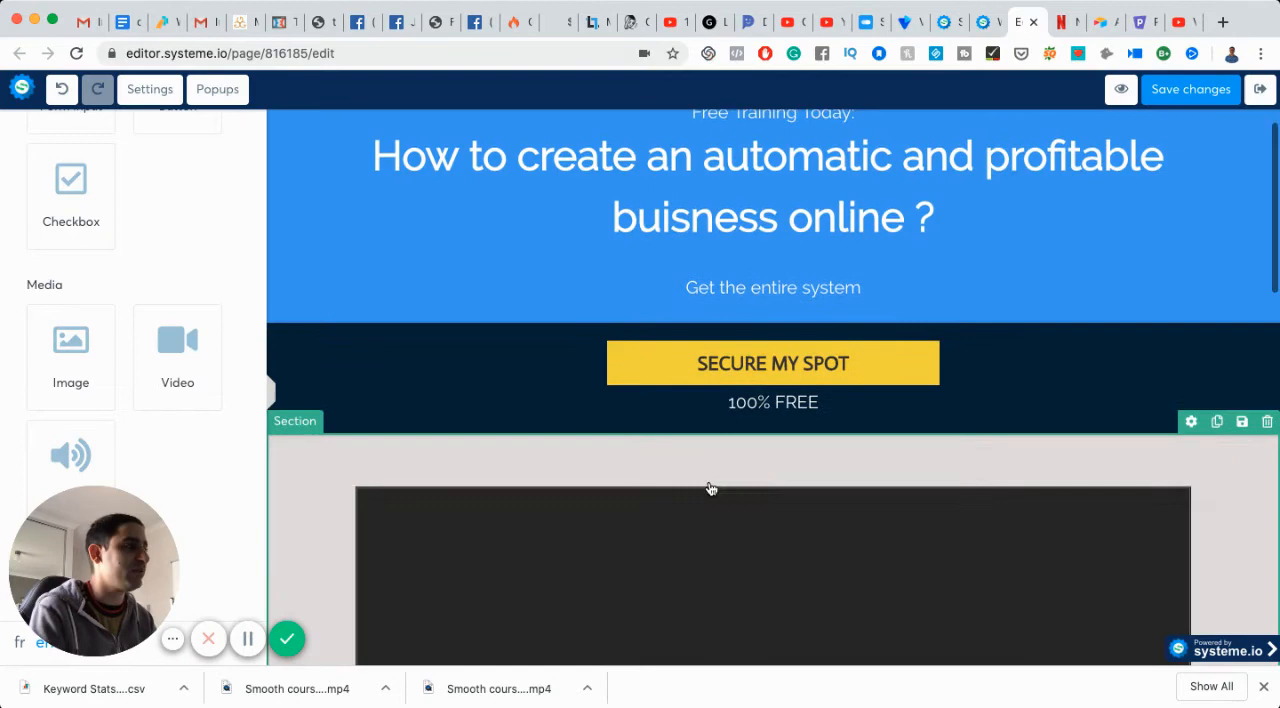
pyautogui.scroll(-3)
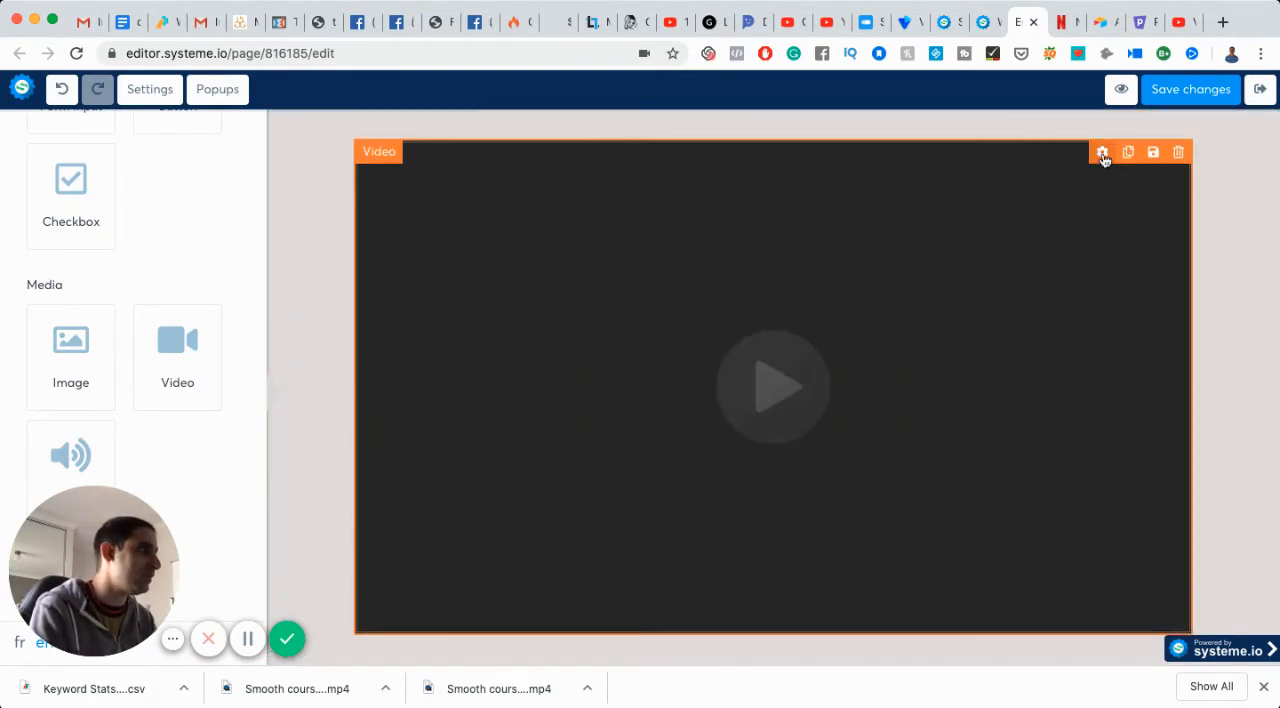
pyautogui.click(1102, 152)
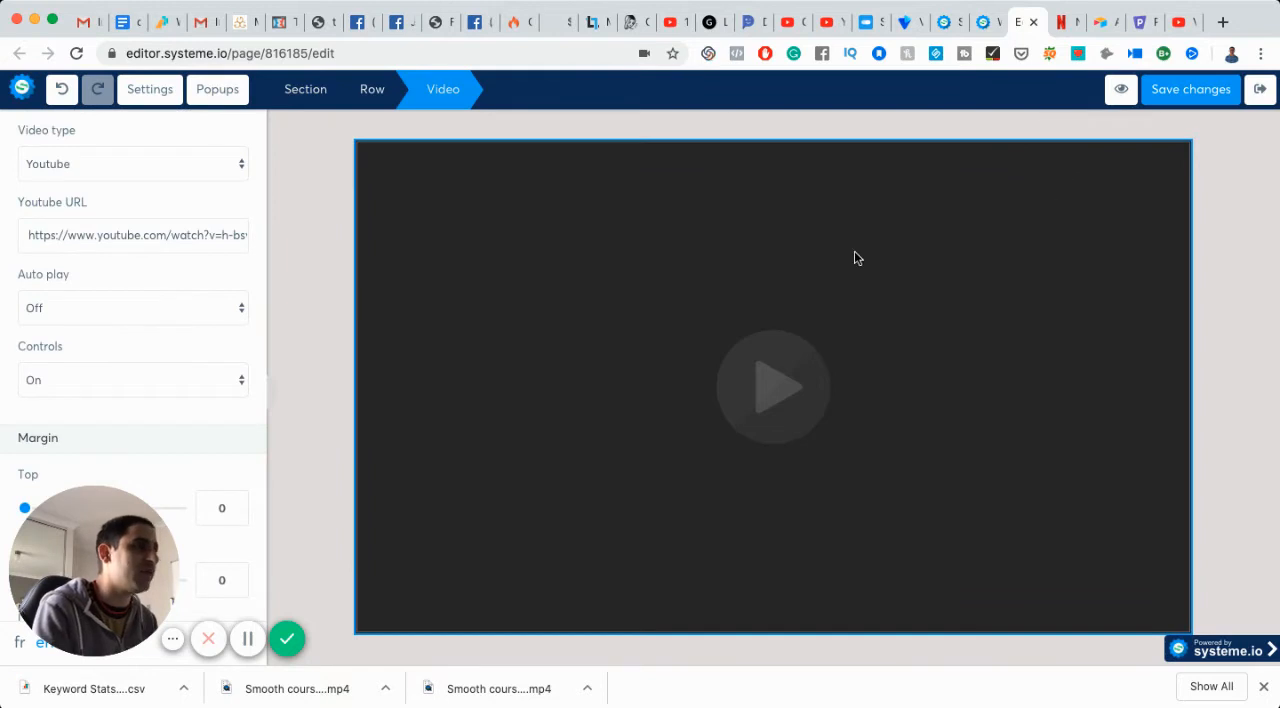
pyautogui.moveTo(756, 362)
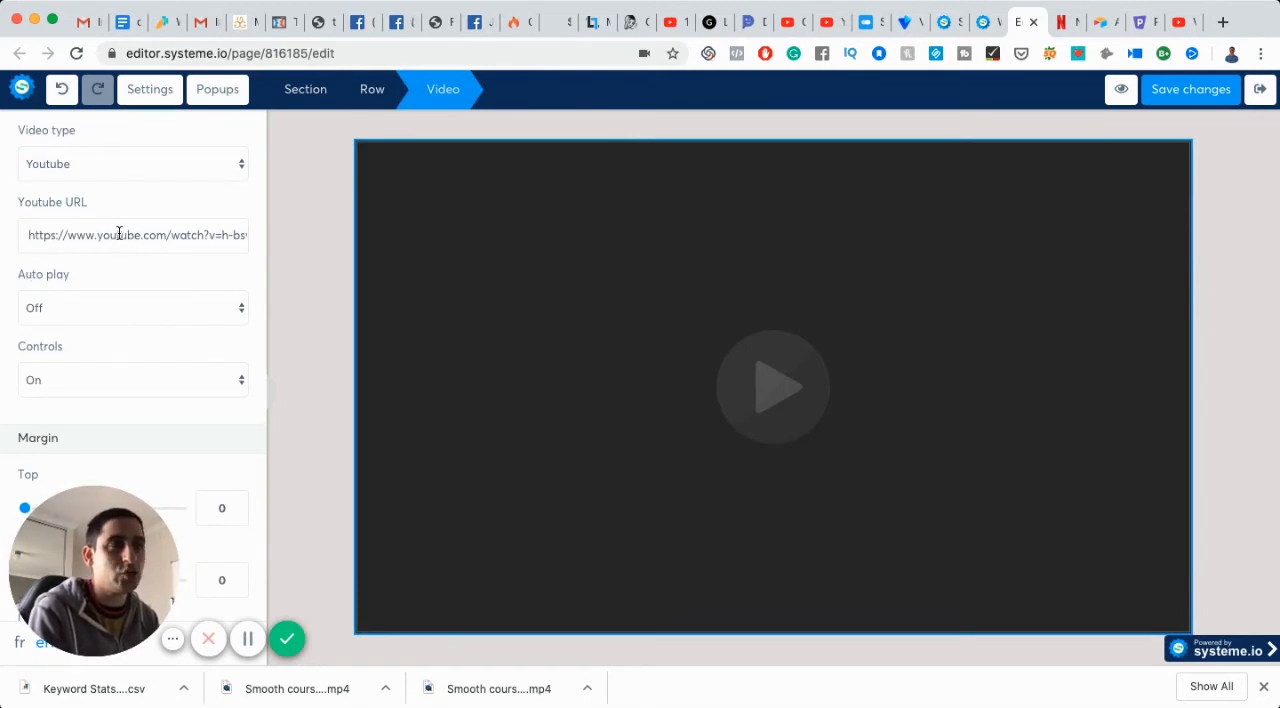
pyautogui.click(132, 164)
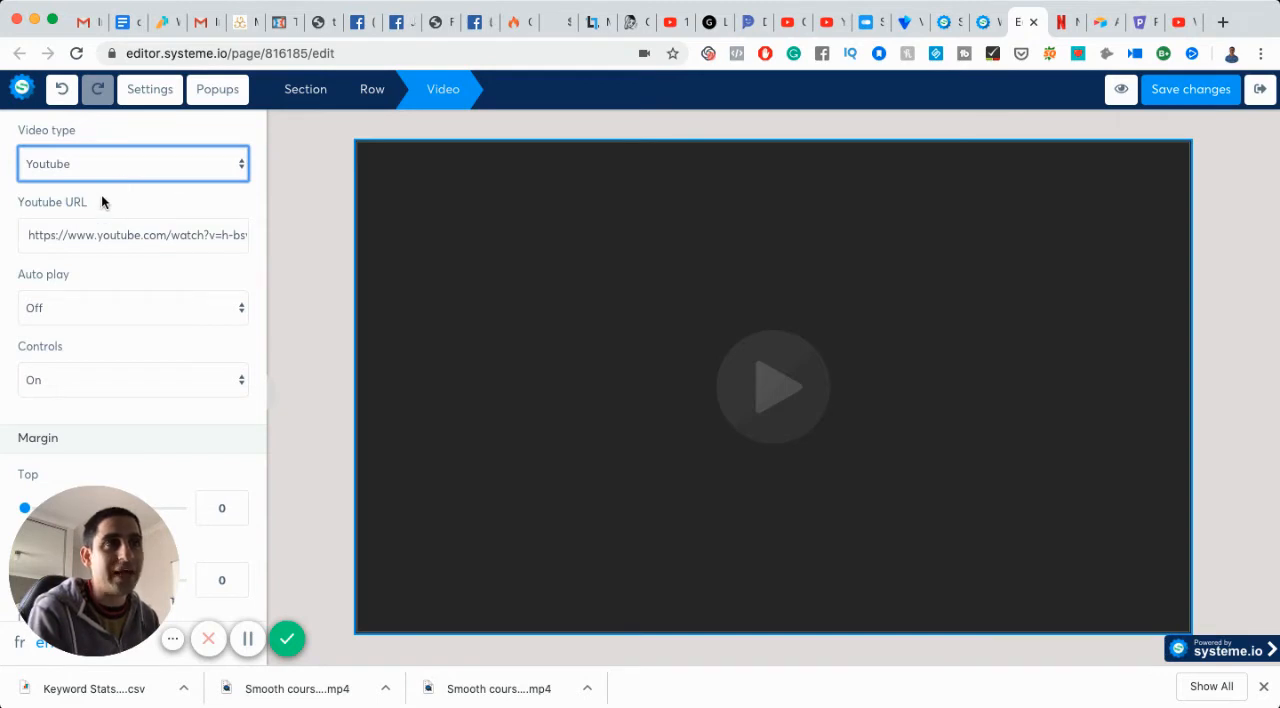
pyautogui.click(132, 164)
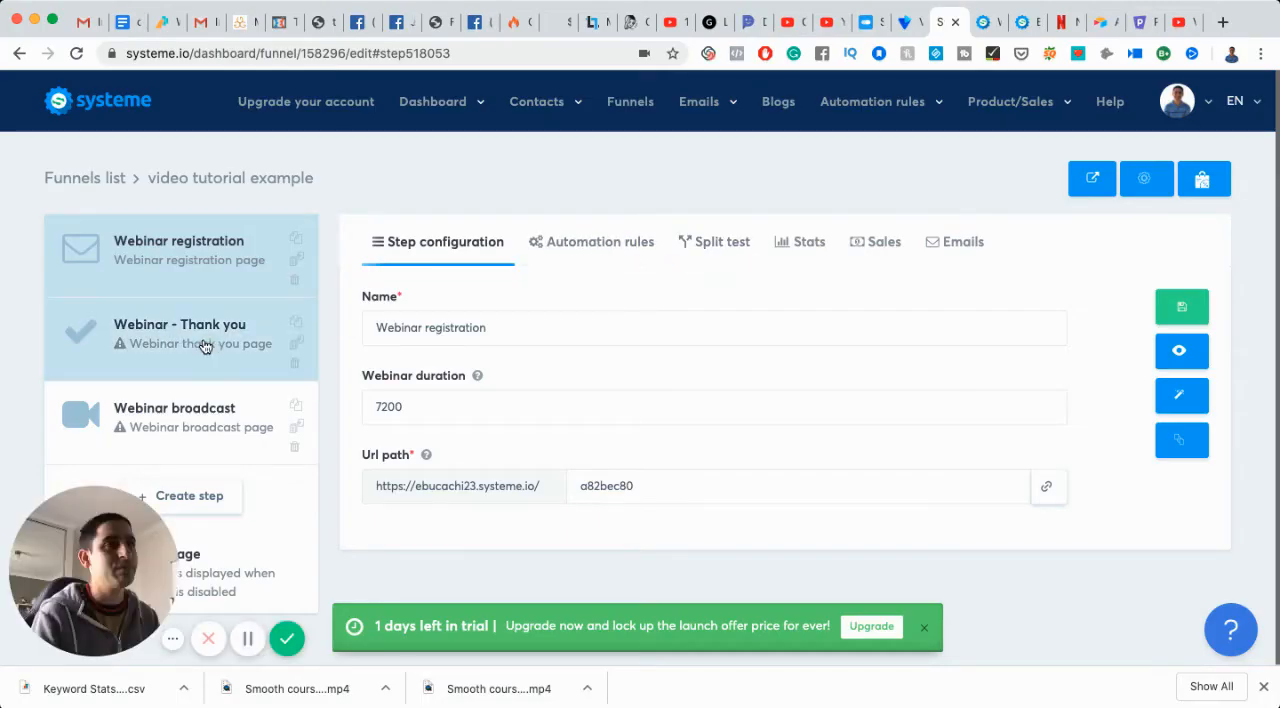
# Step: View the Webinar - Thank you step, then the Webinar broadcast step with its templates
pyautogui.click(180, 332)
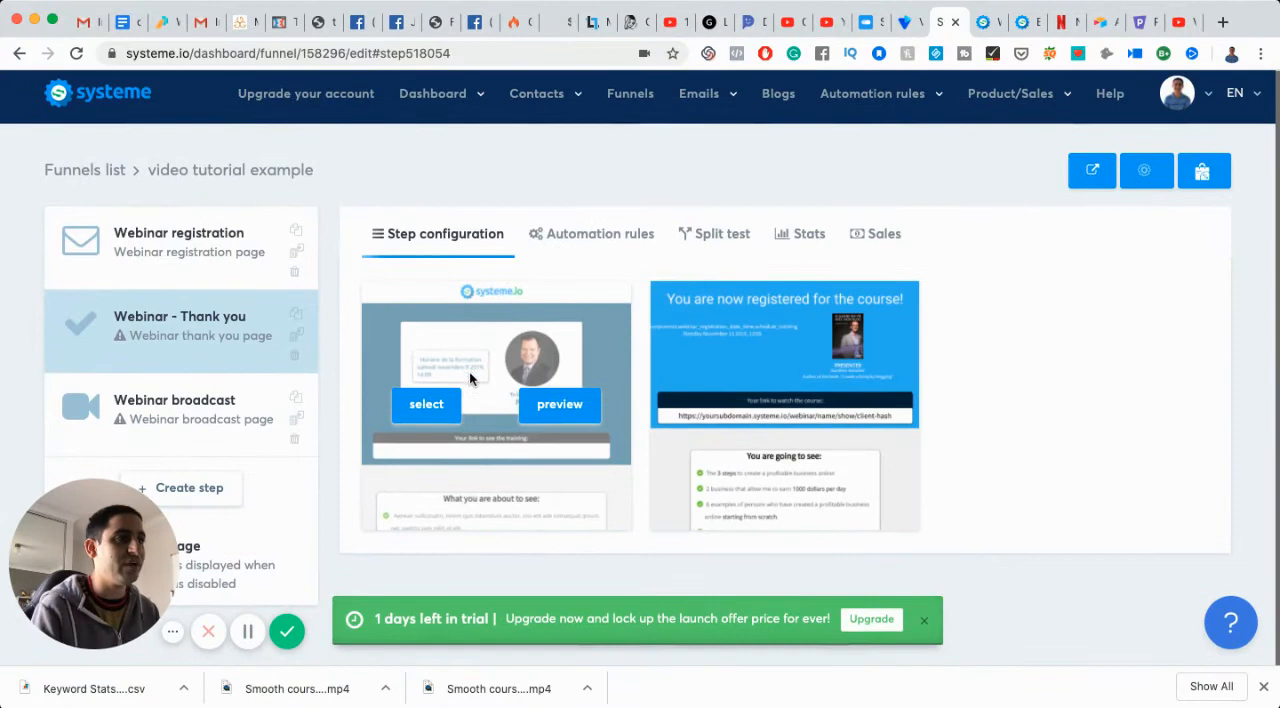
pyautogui.click(174, 406)
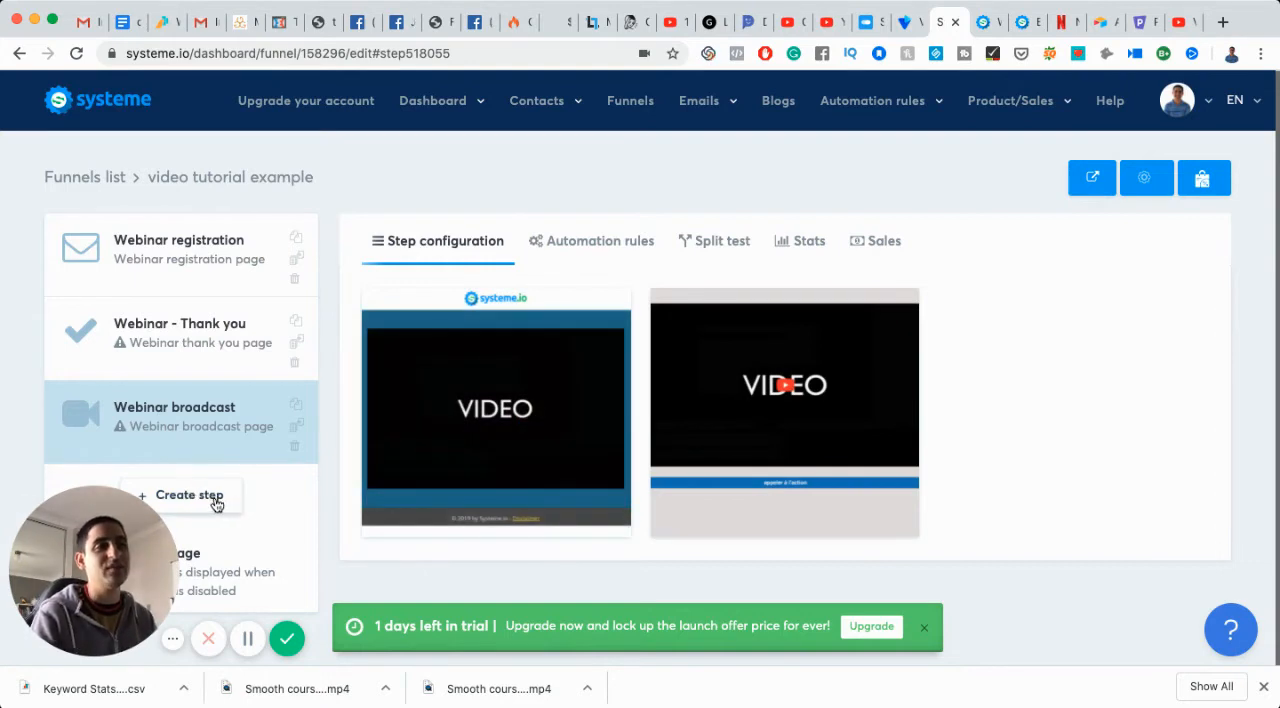
pyautogui.moveTo(728, 112)
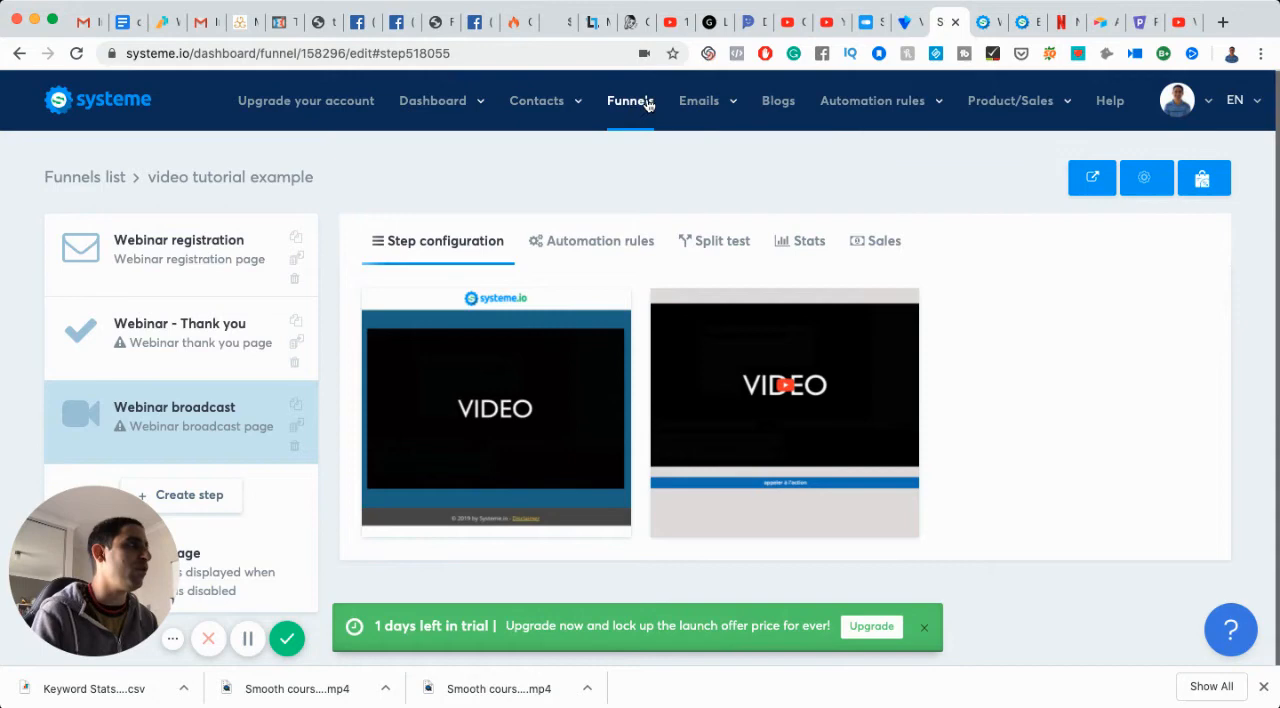
# Step: Go to Emails > Campaigns and start a new campaign
pyautogui.click(700, 100)
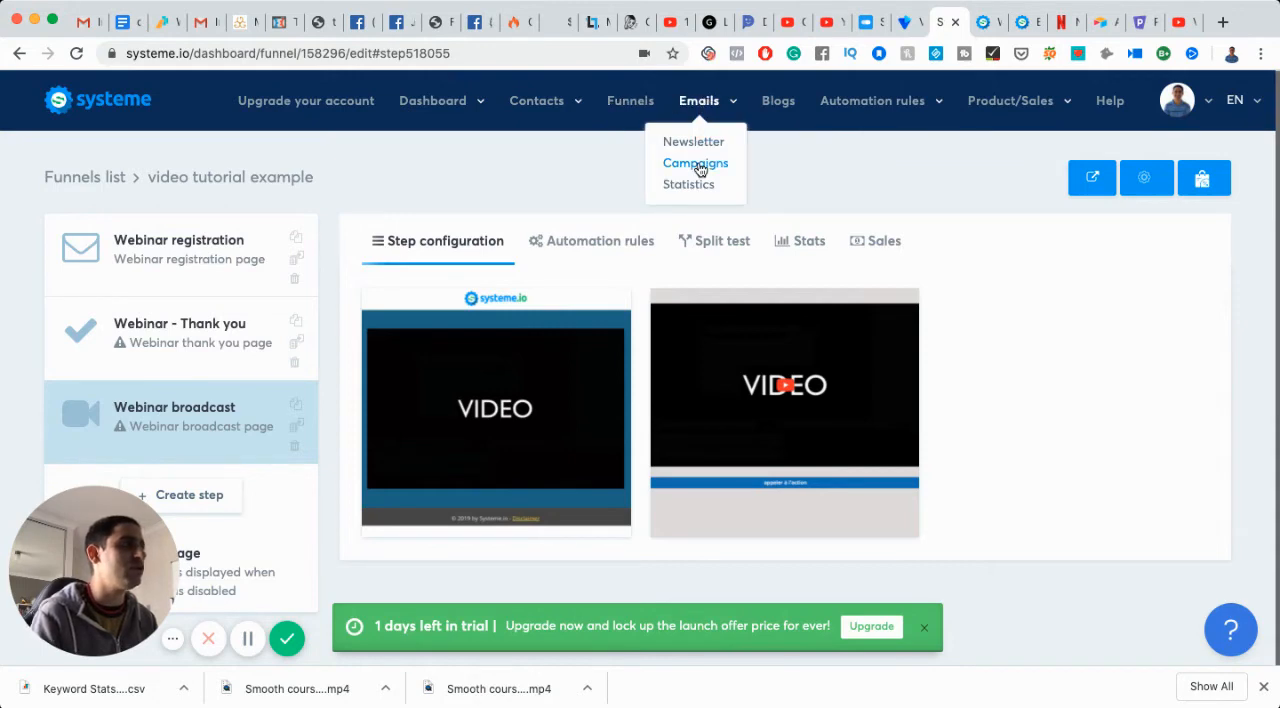
pyautogui.click(696, 164)
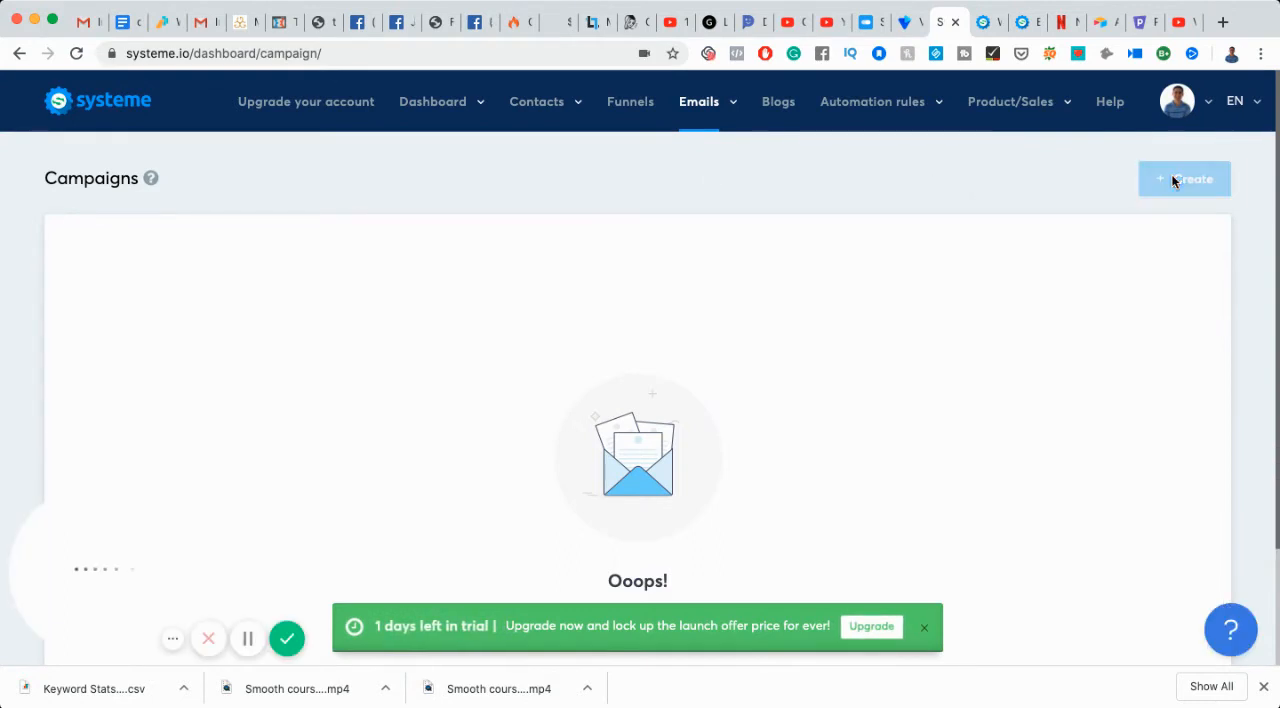
pyautogui.click(1184, 178)
pyautogui.write('webinar fol')
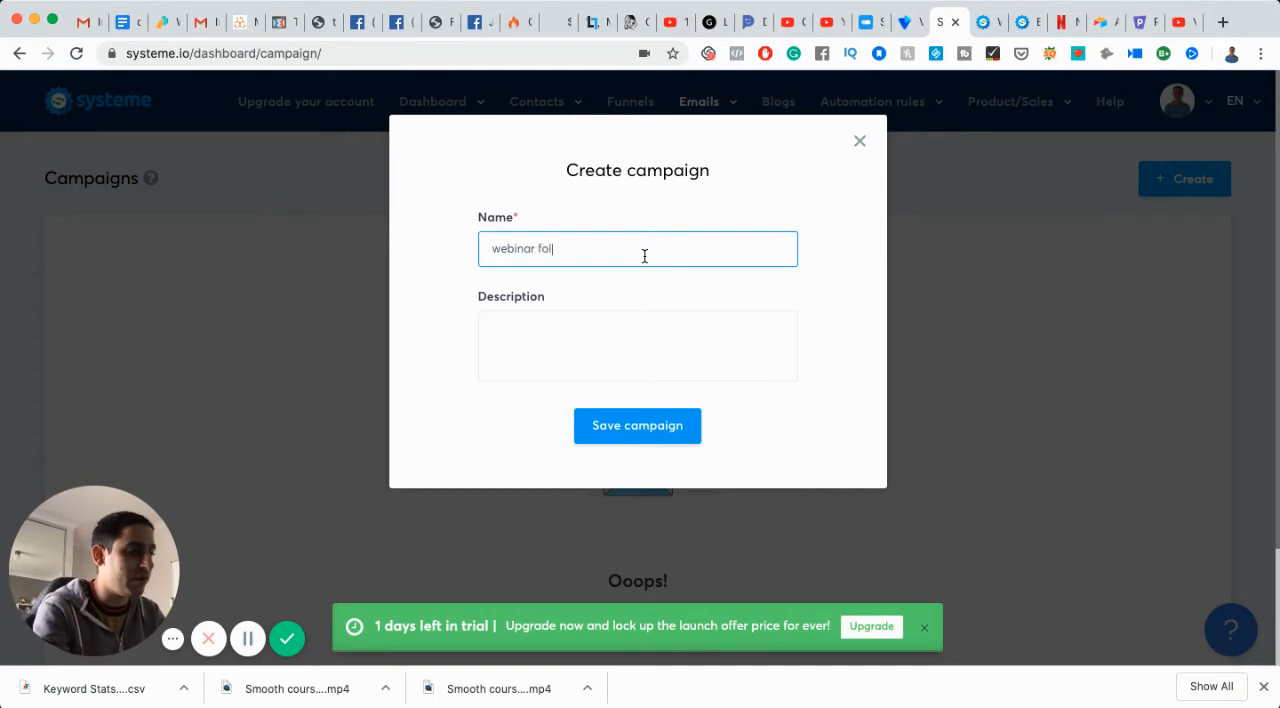
# Step: Describe the 'webinar follow up' campaign as following up on a funnel and save it
pyautogui.write('this is')
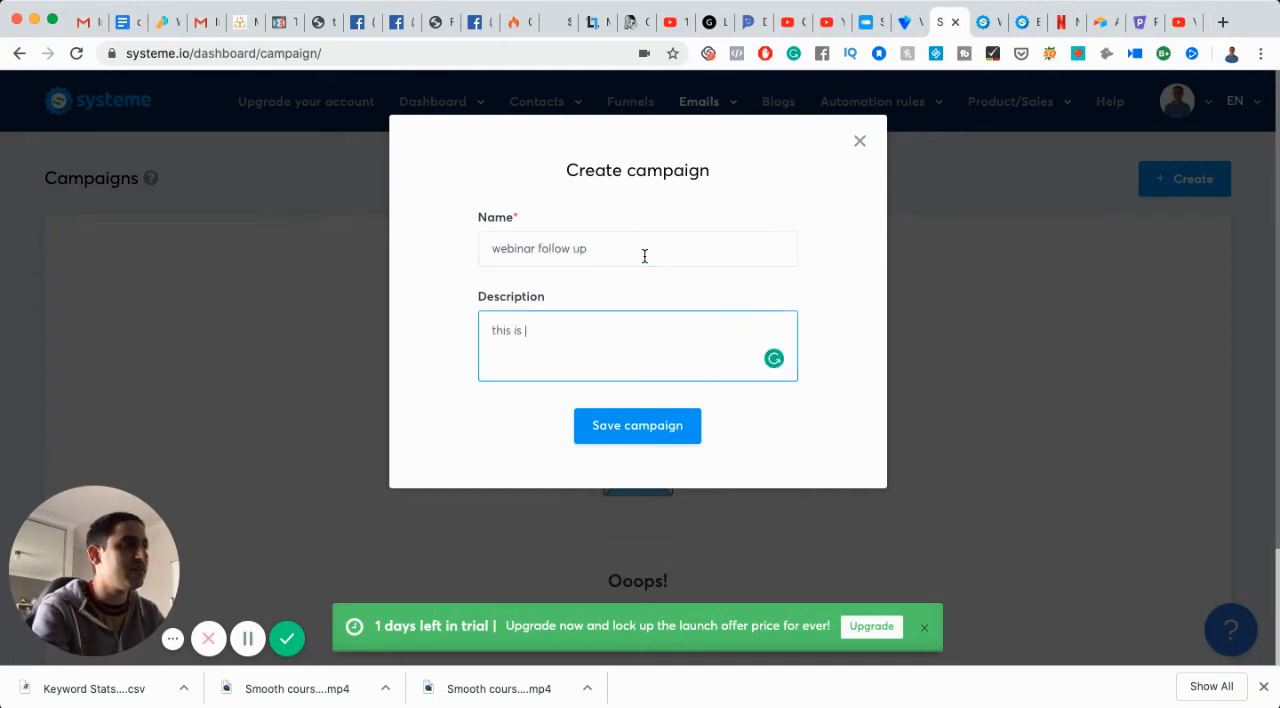
pyautogui.write('to follow up on a funnel')
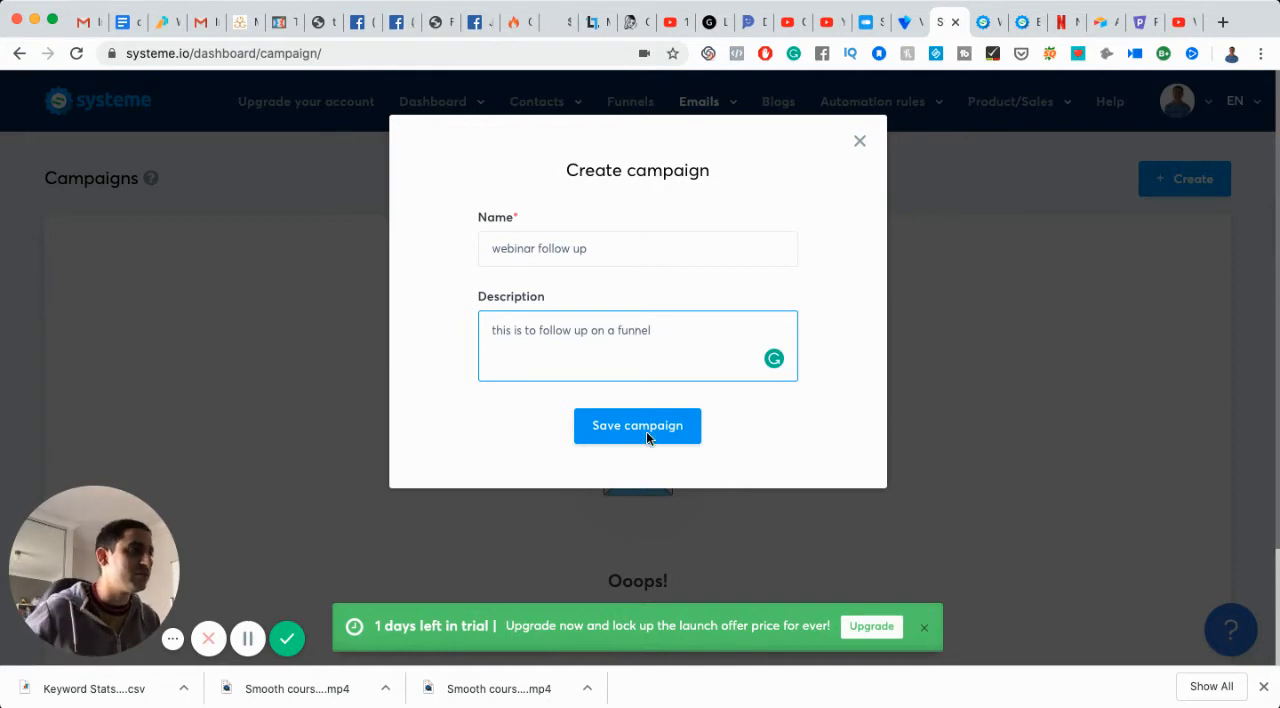
pyautogui.click(636, 424)
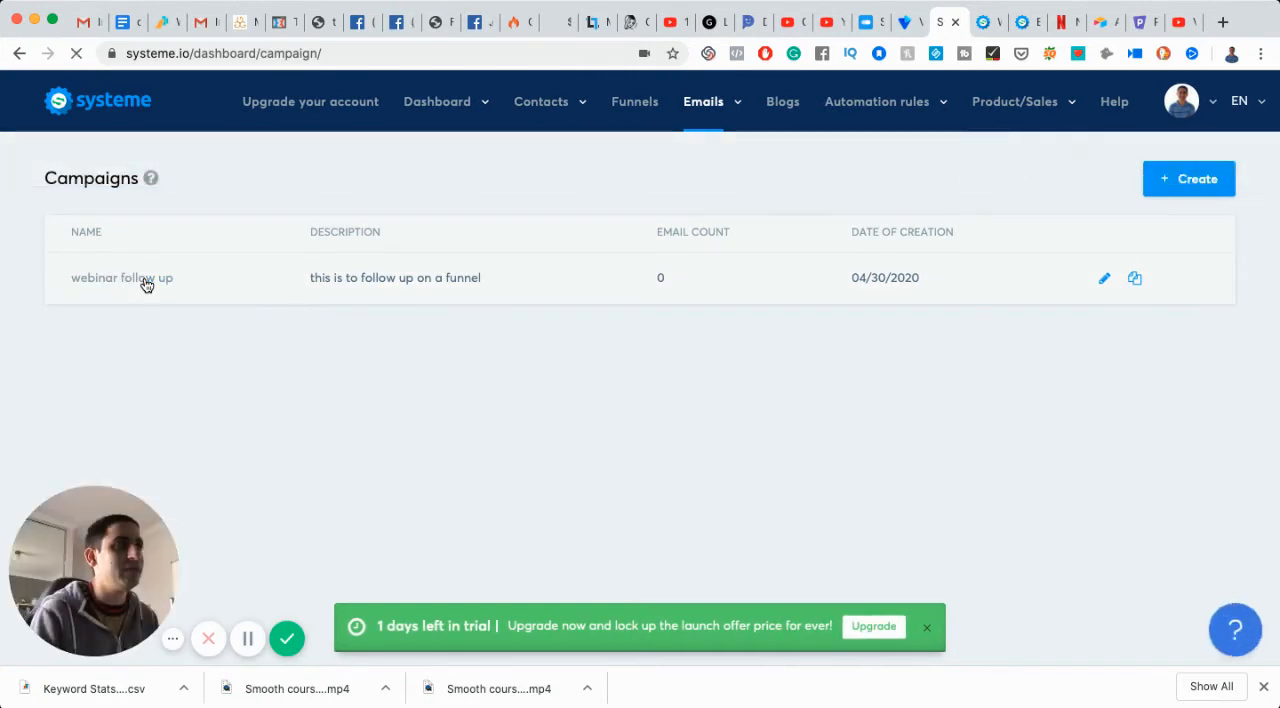
pyautogui.click(122, 278)
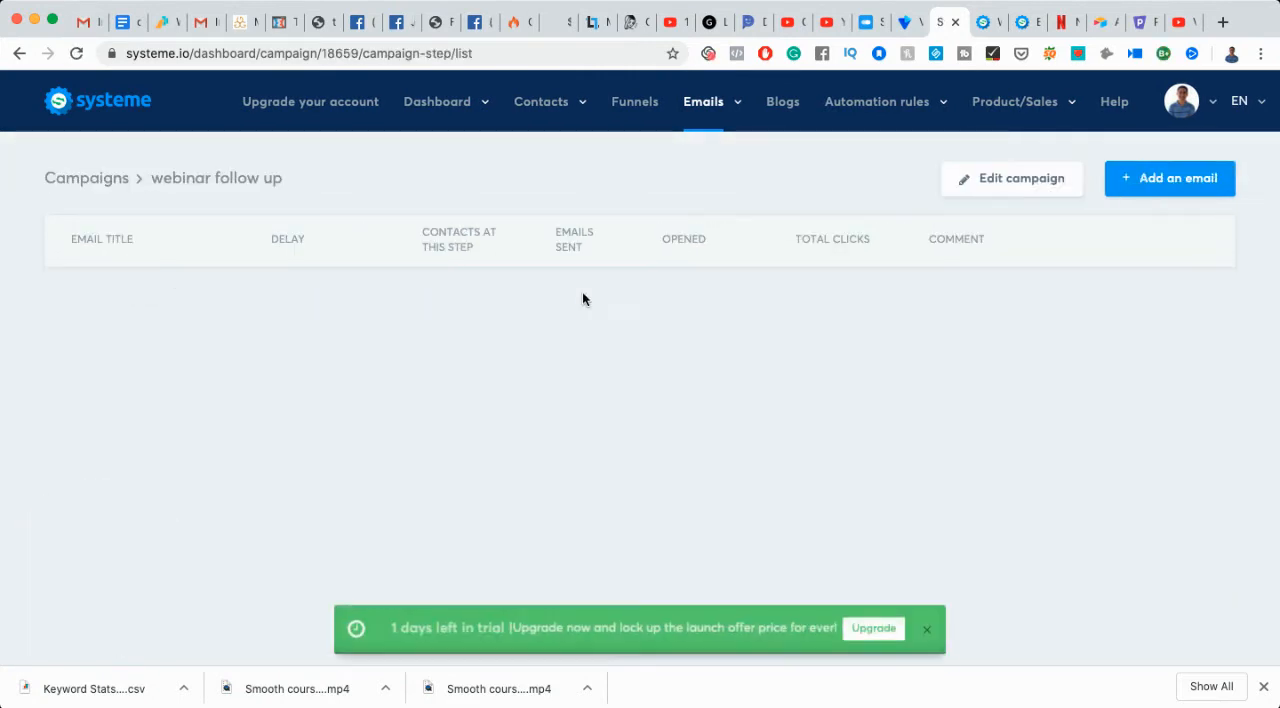
pyautogui.click(1168, 178)
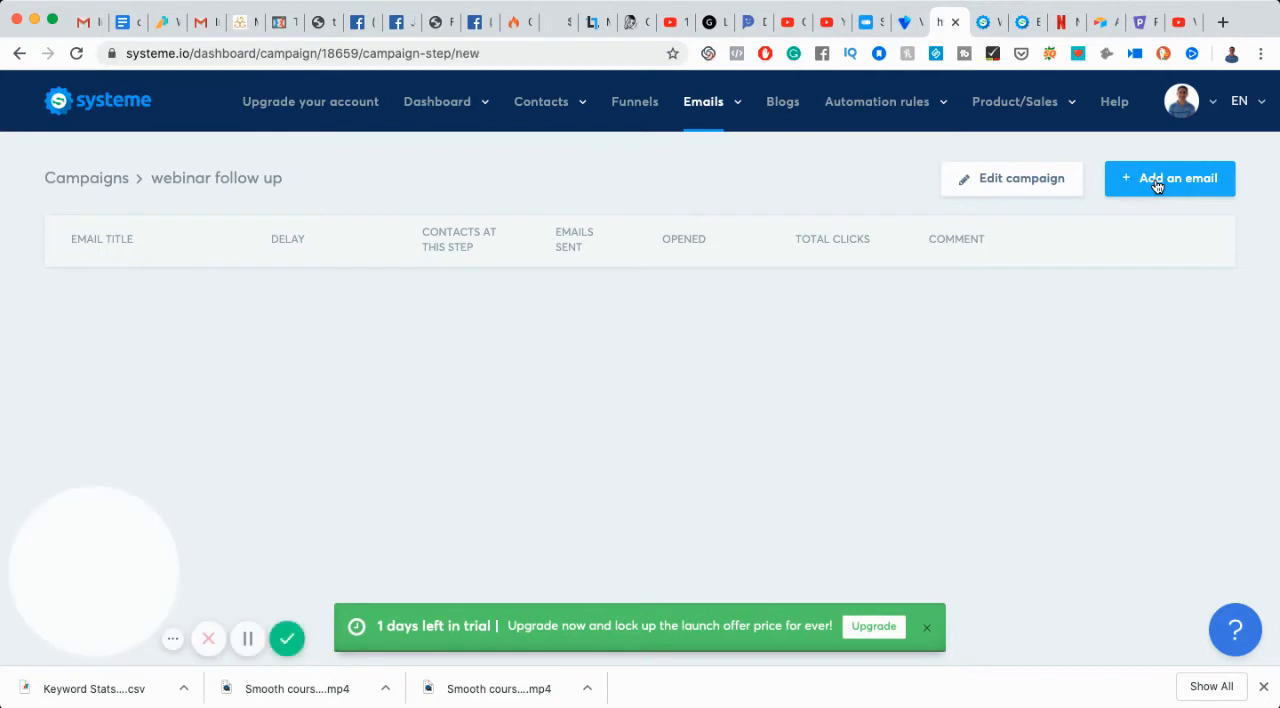
pyautogui.click(1168, 178)
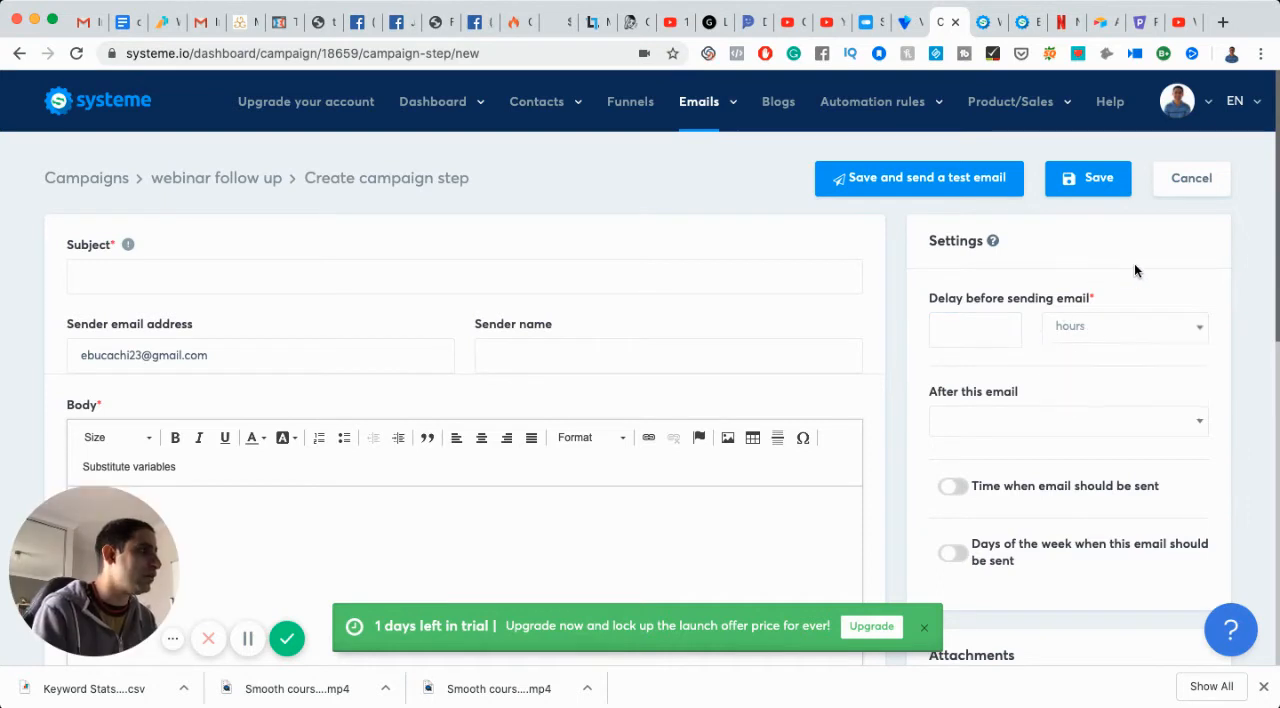
pyautogui.click(948, 486)
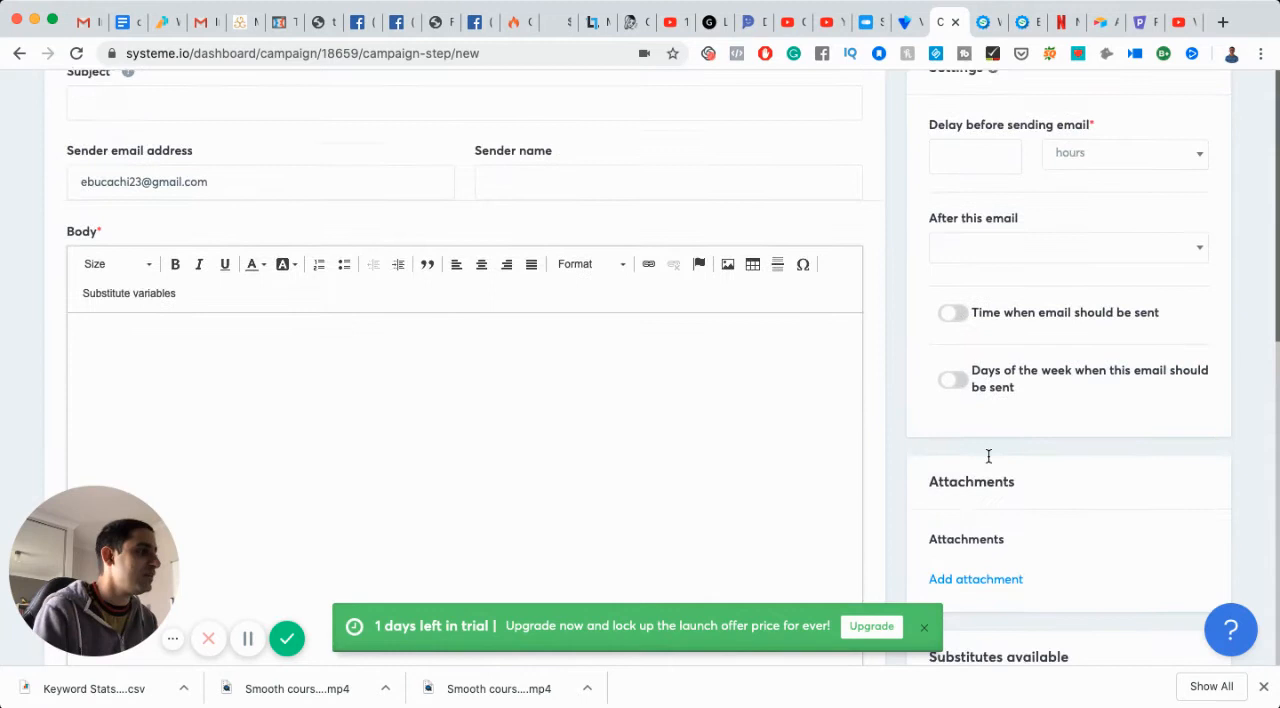
pyautogui.scroll(-3)
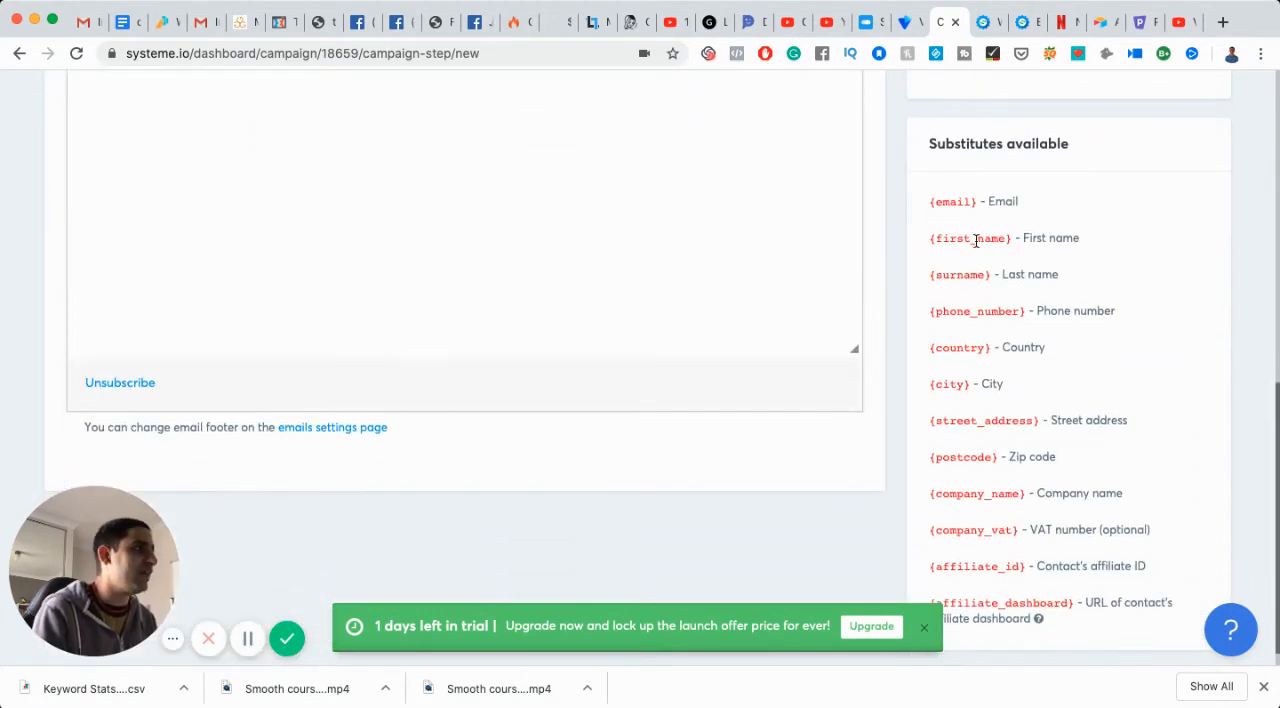
pyautogui.doubleClick(968, 238)
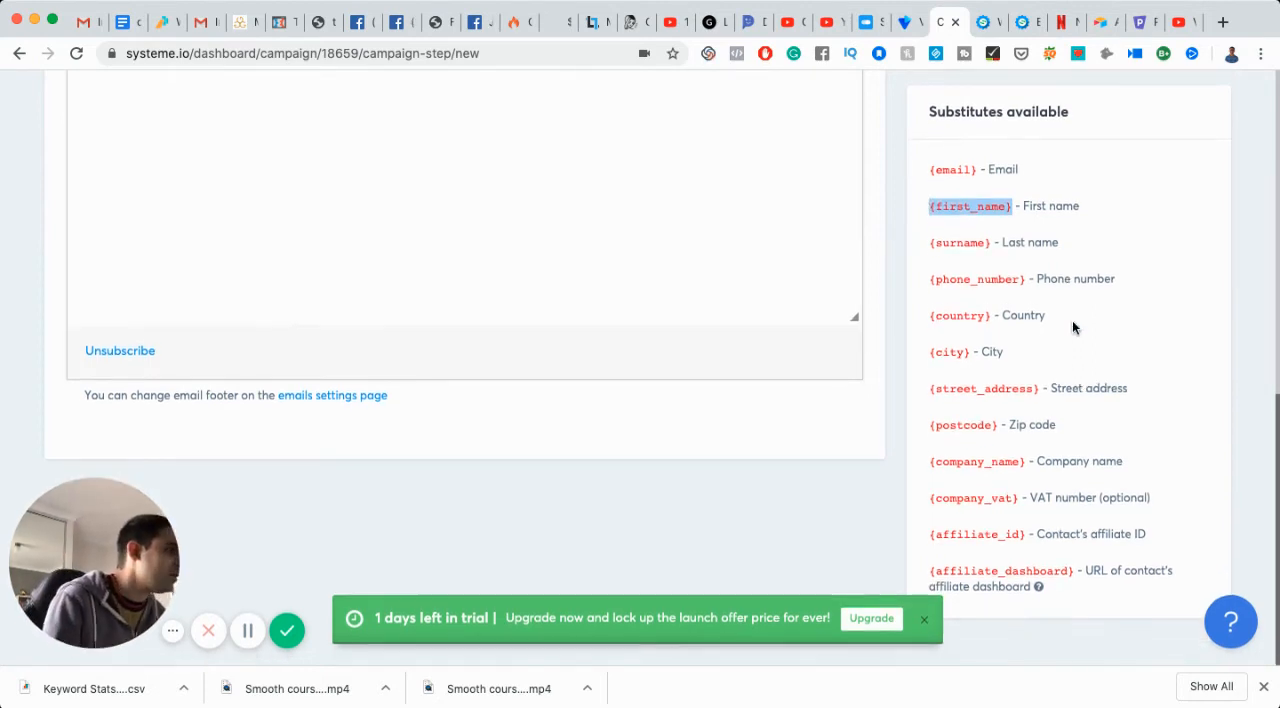
pyautogui.scroll(3)
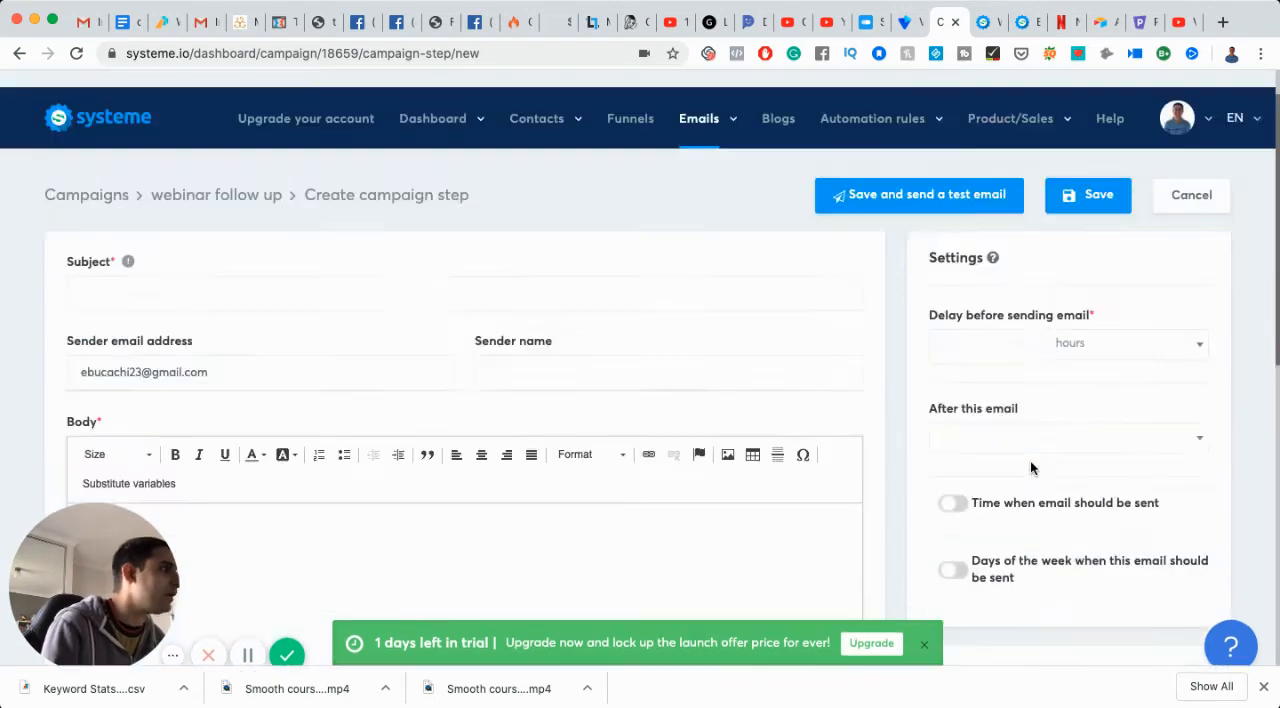
pyautogui.scroll(-3)
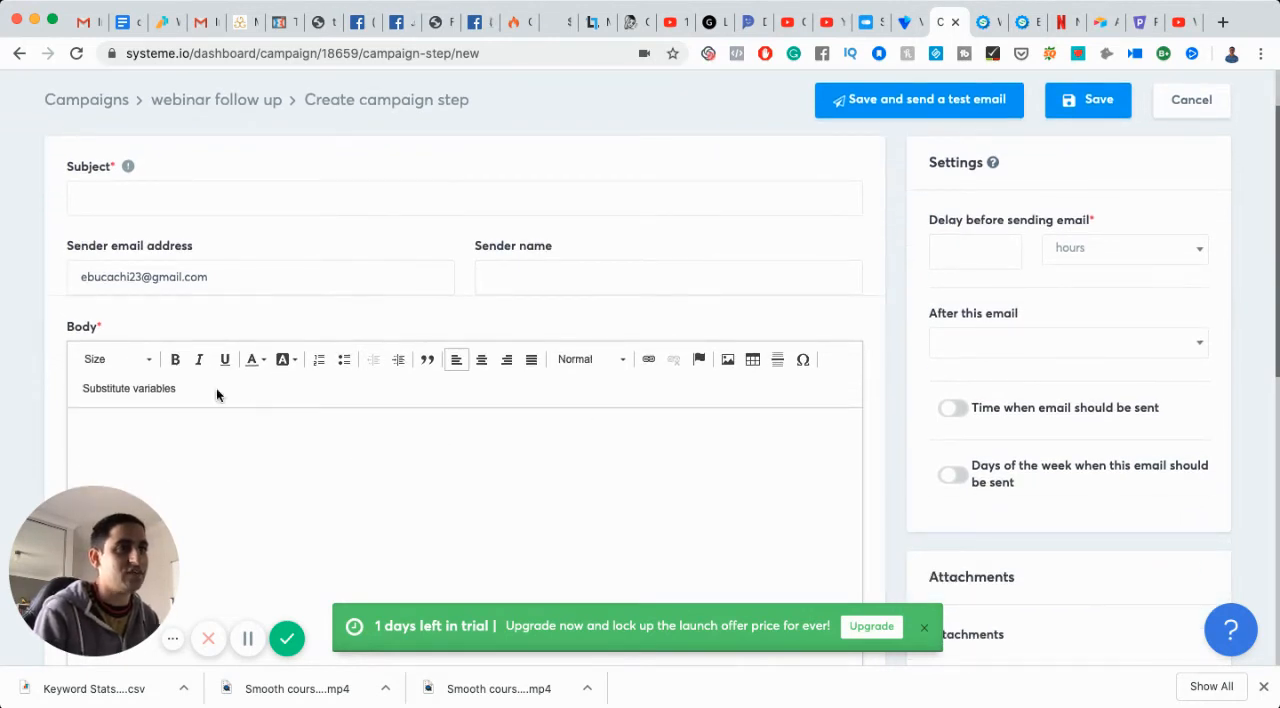
pyautogui.click(116, 360)
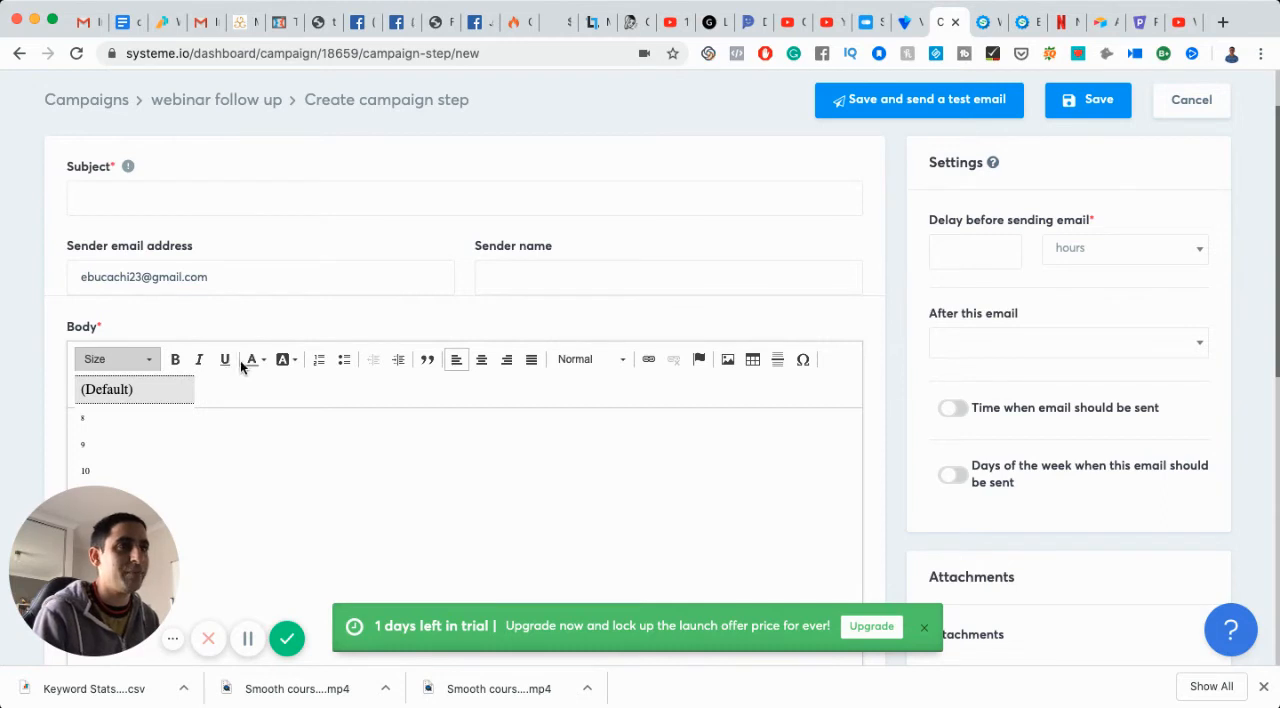
pyautogui.click(116, 360)
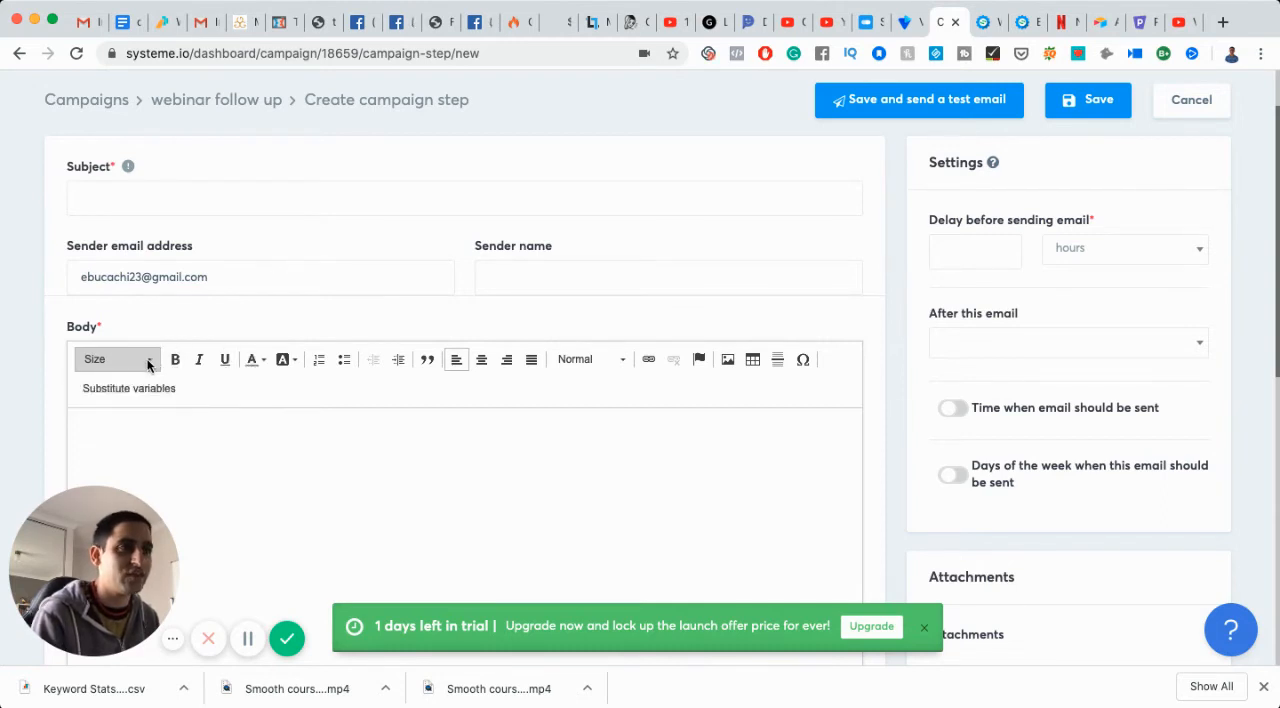
pyautogui.scroll(-3)
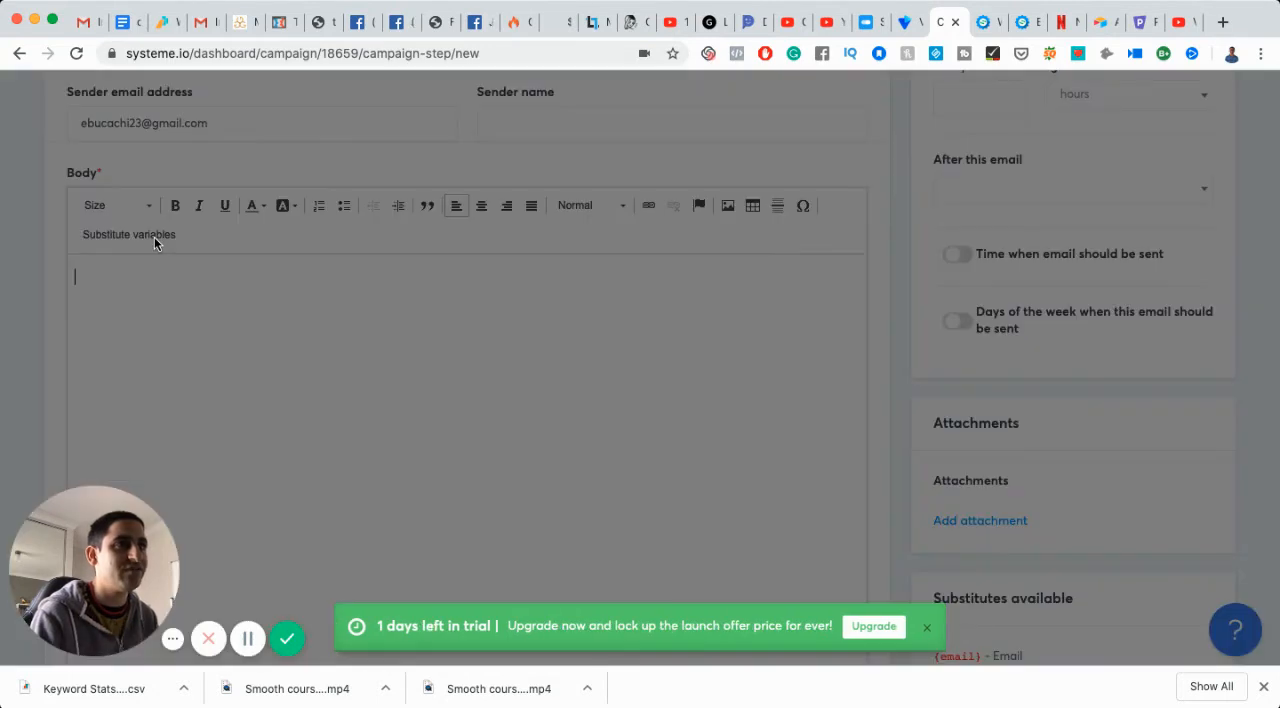
pyautogui.click(128, 234)
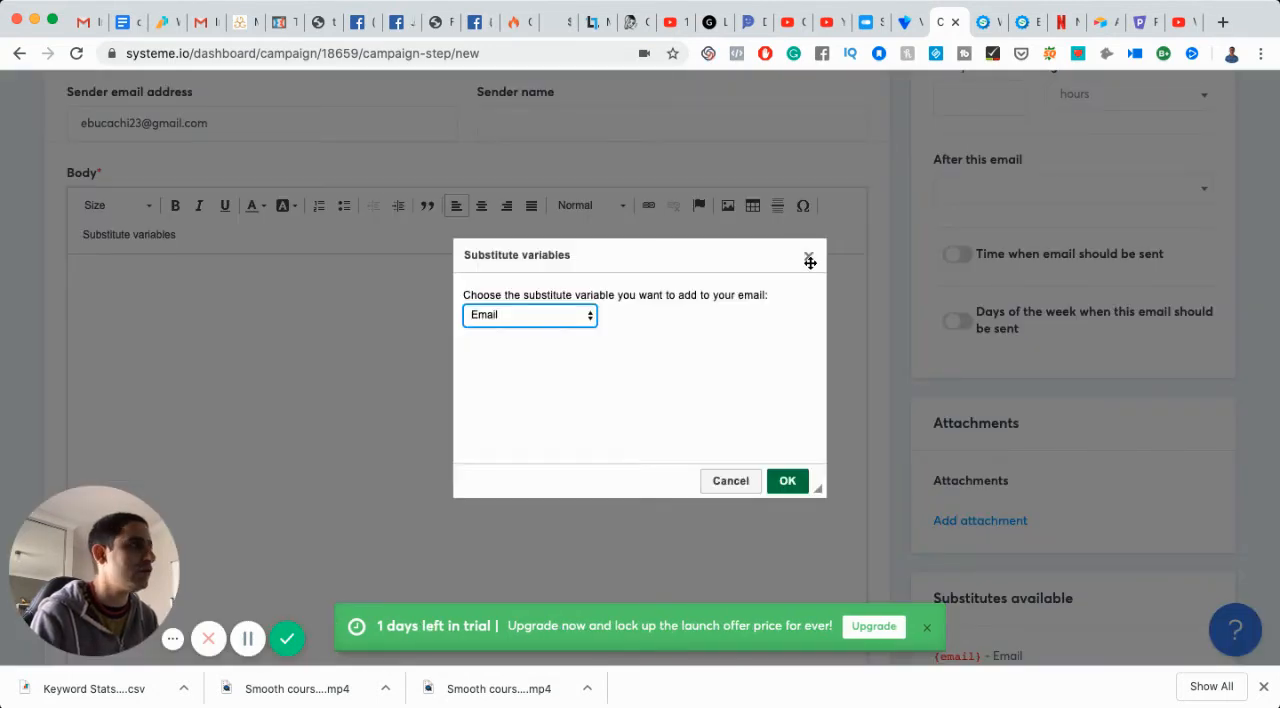
pyautogui.click(808, 260)
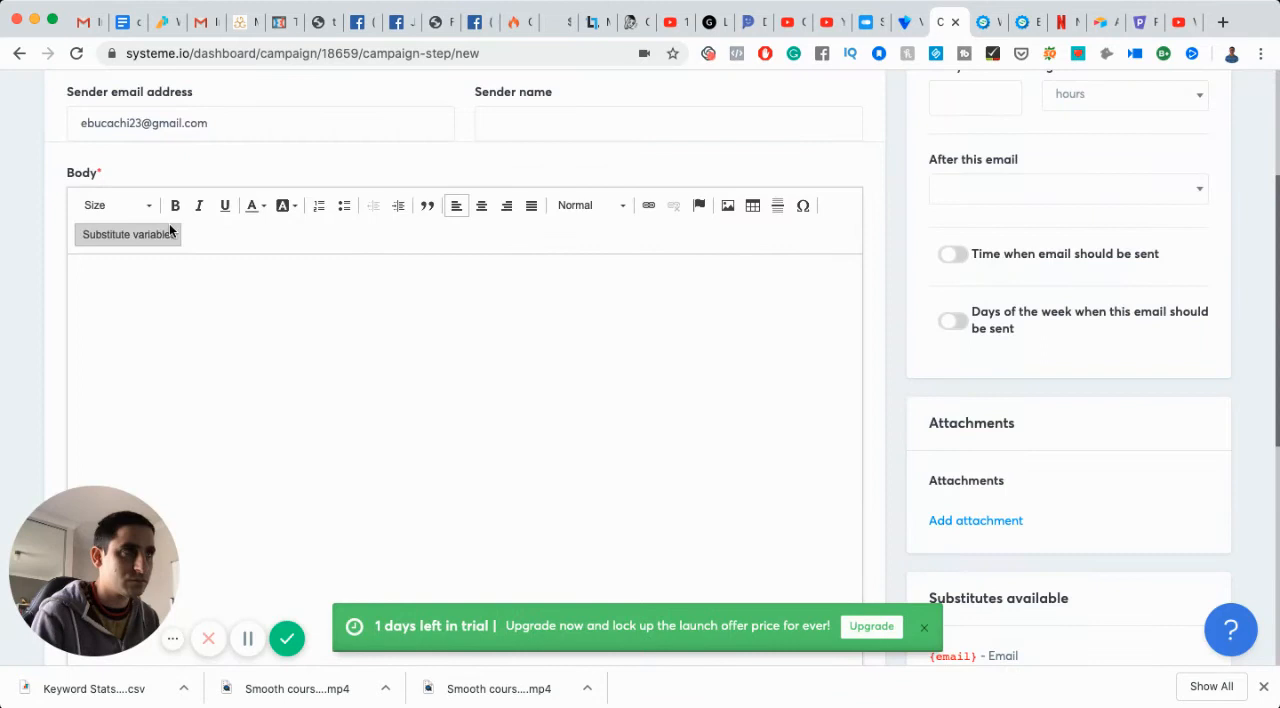
pyautogui.click(116, 206)
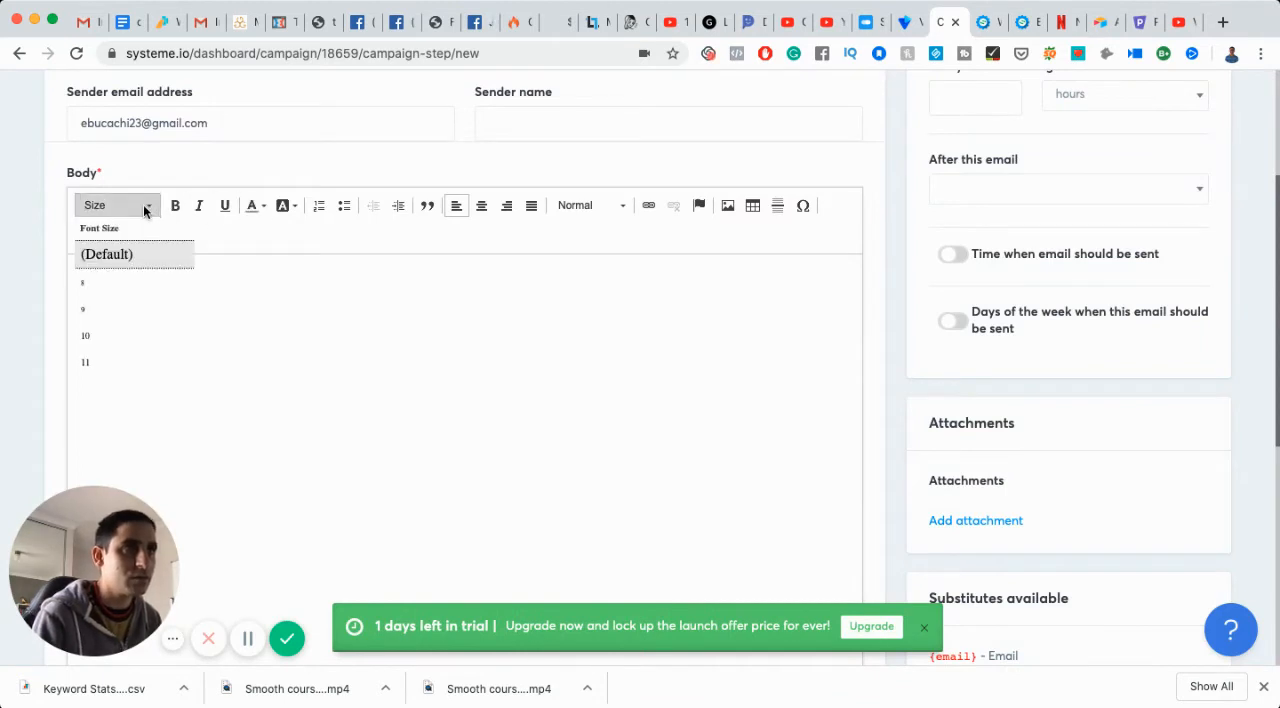
pyautogui.click(112, 206)
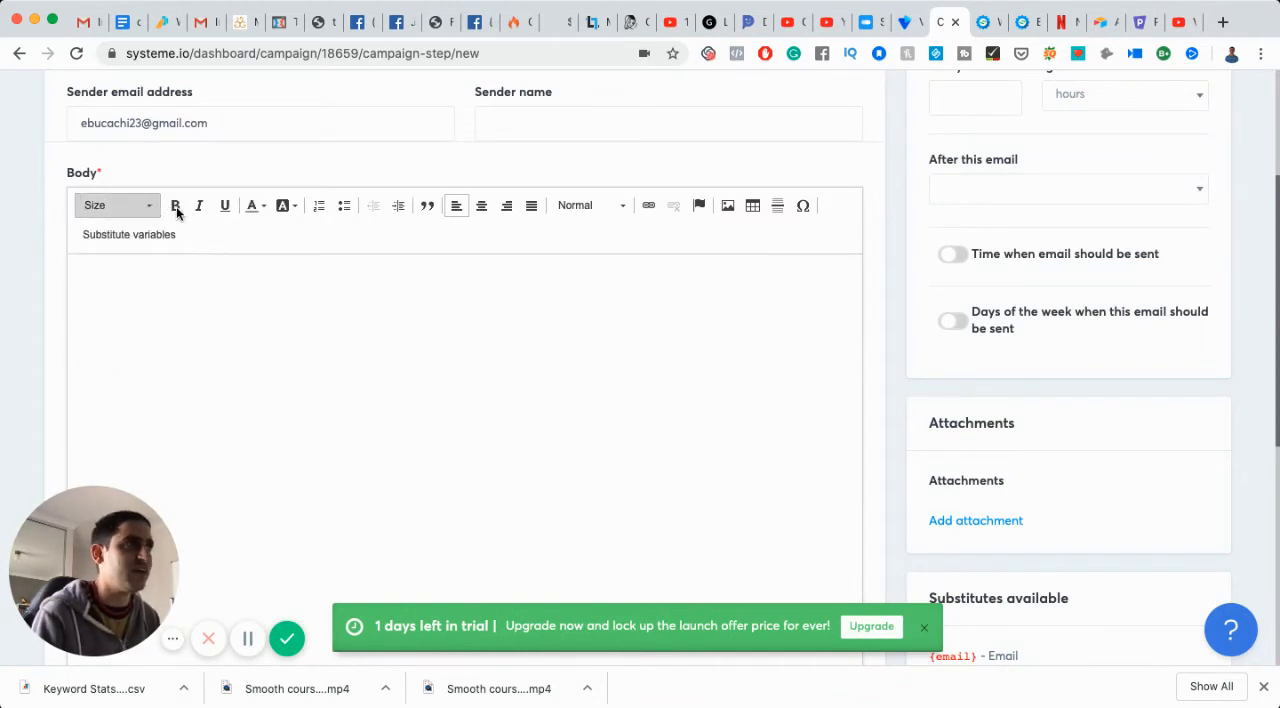
pyautogui.click(590, 206)
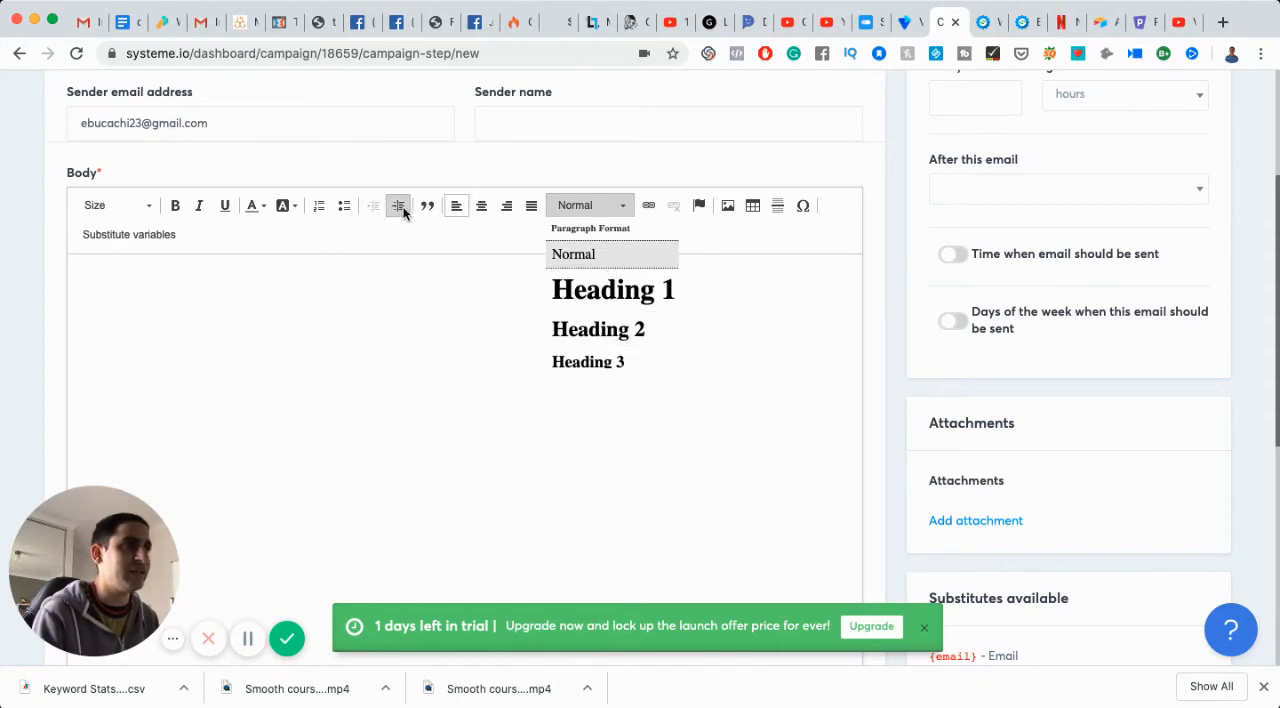
pyautogui.click(252, 206)
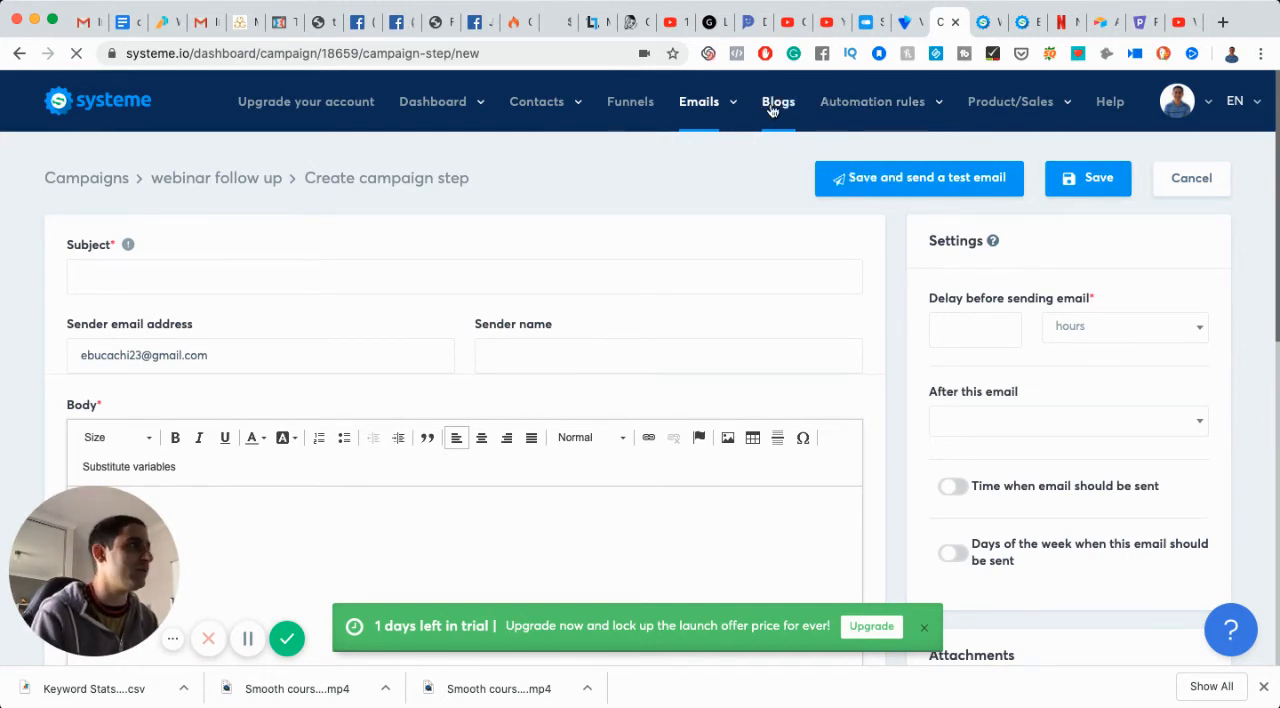
# Step: Go to Blogs, enter the make money online blog and start a new post
pyautogui.click(778, 100)
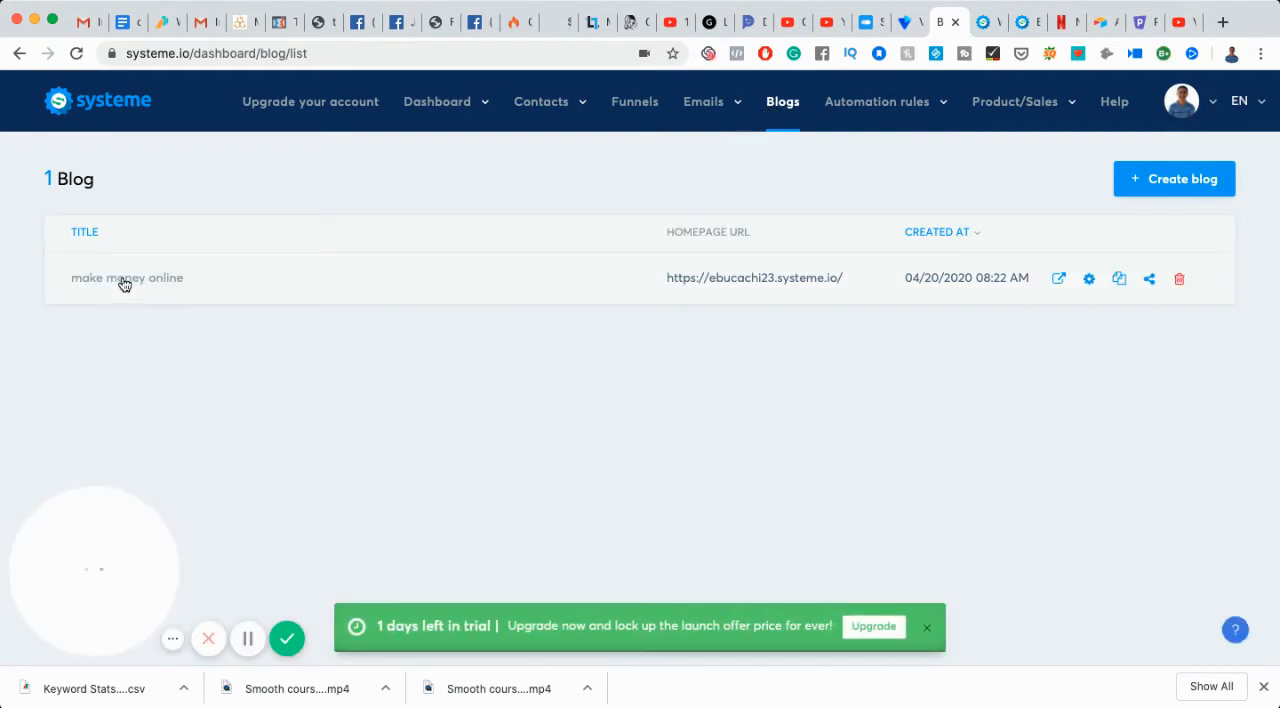
pyautogui.click(128, 276)
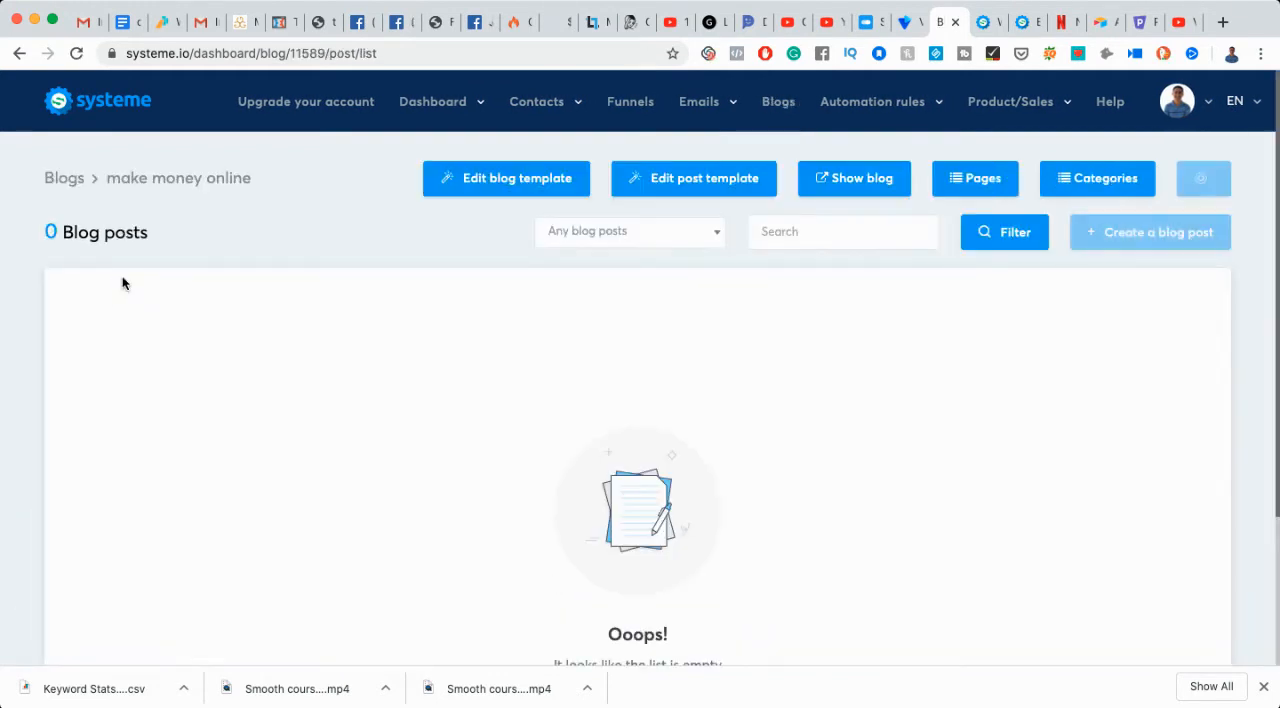
pyautogui.scroll(-3)
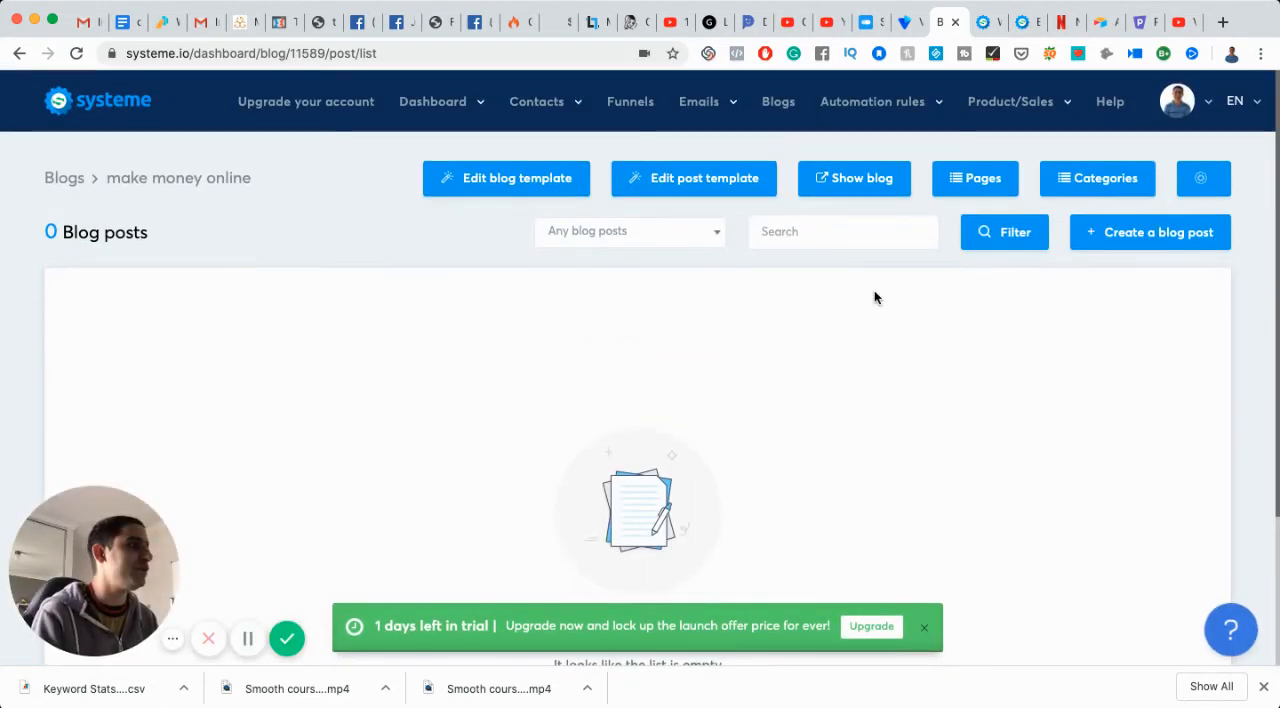
pyautogui.click(1148, 232)
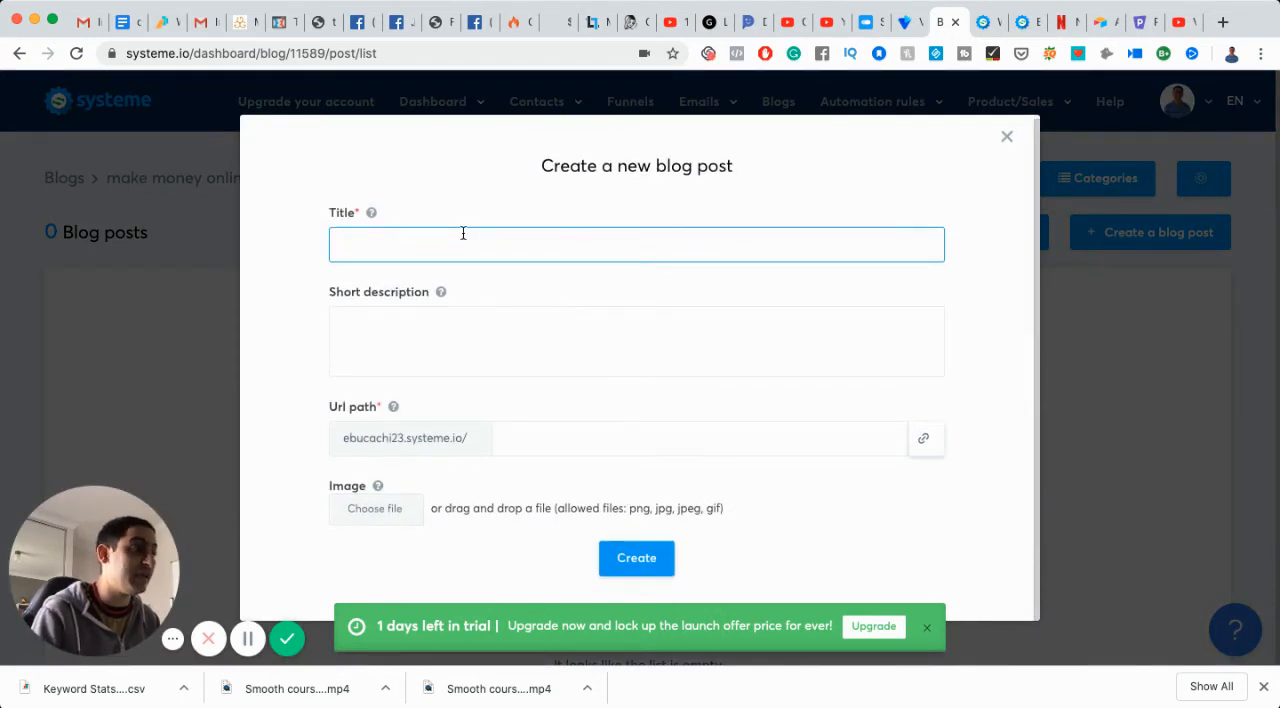
# Step: Create the post titled 'blog' with short description 'this is a blog'
pyautogui.write('this is a')
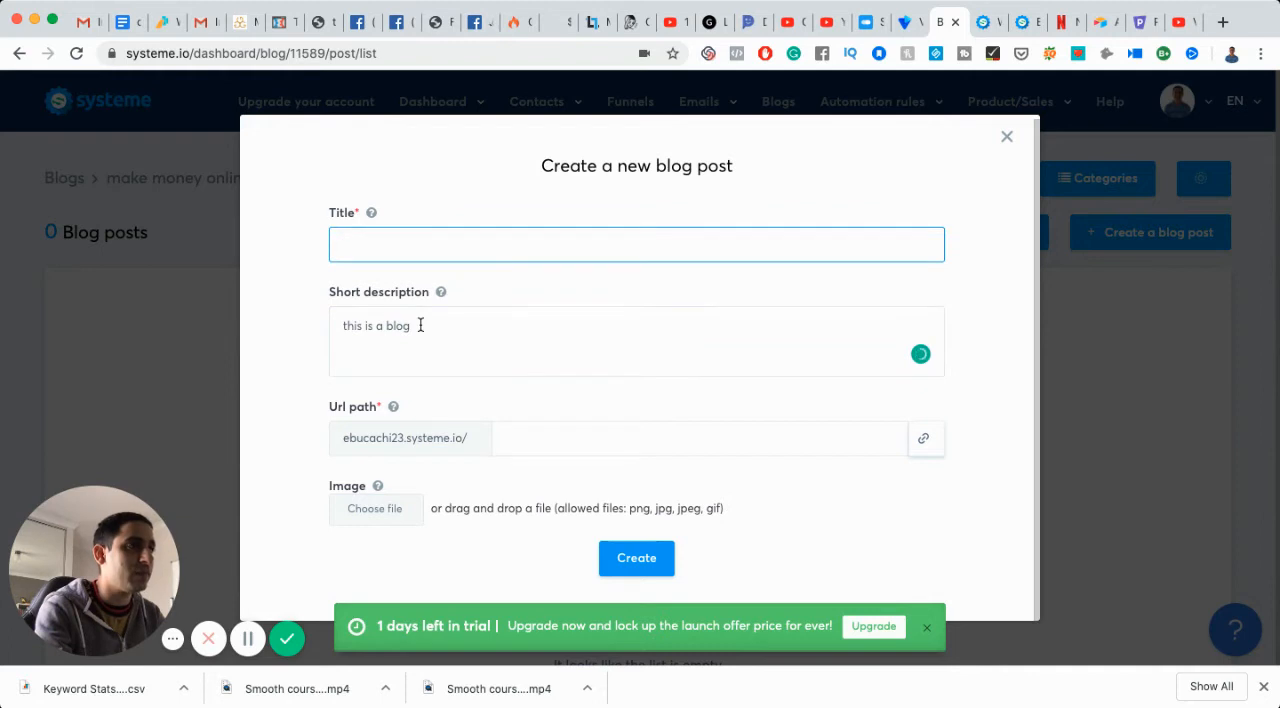
pyautogui.write('blog')
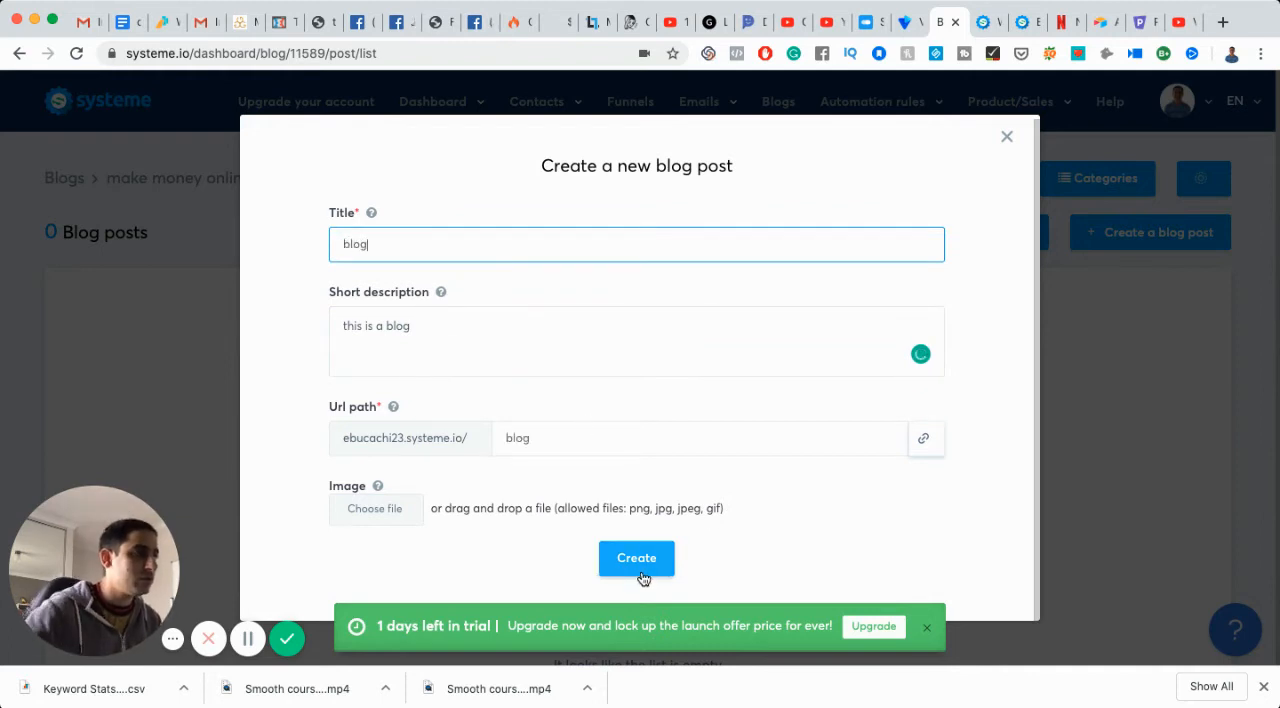
pyautogui.click(636, 558)
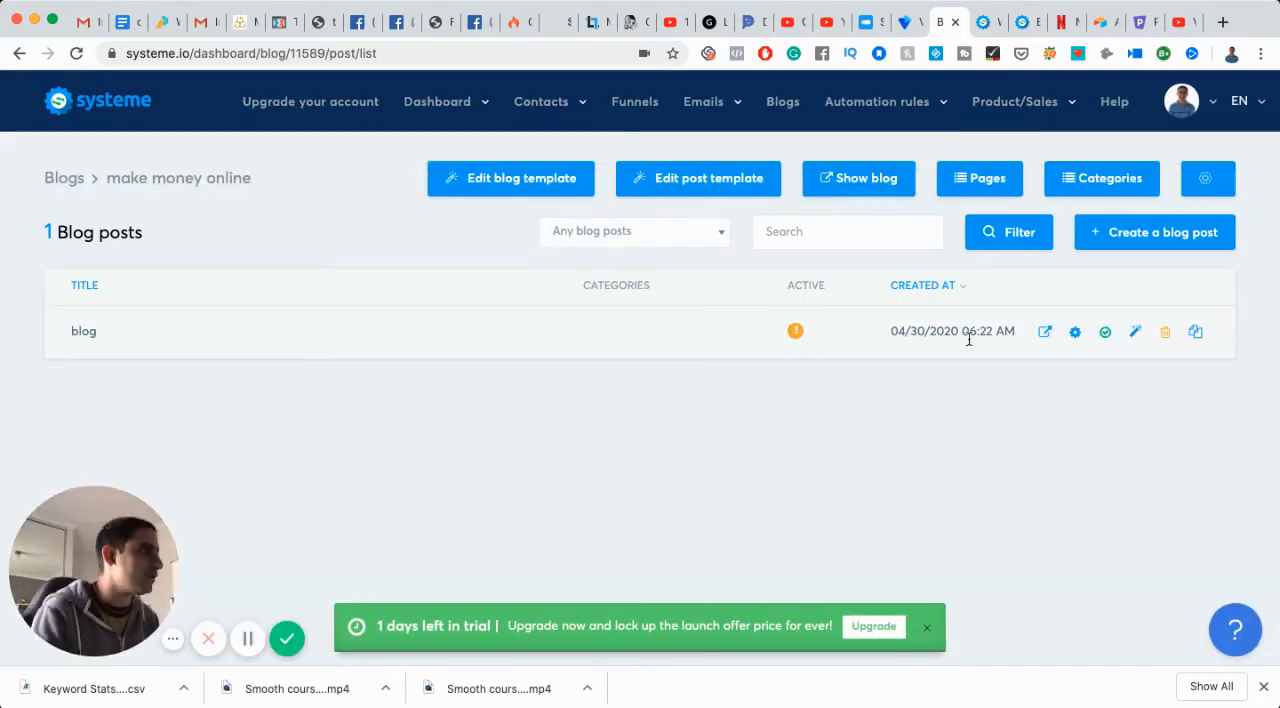
pyautogui.moveTo(1076, 332)
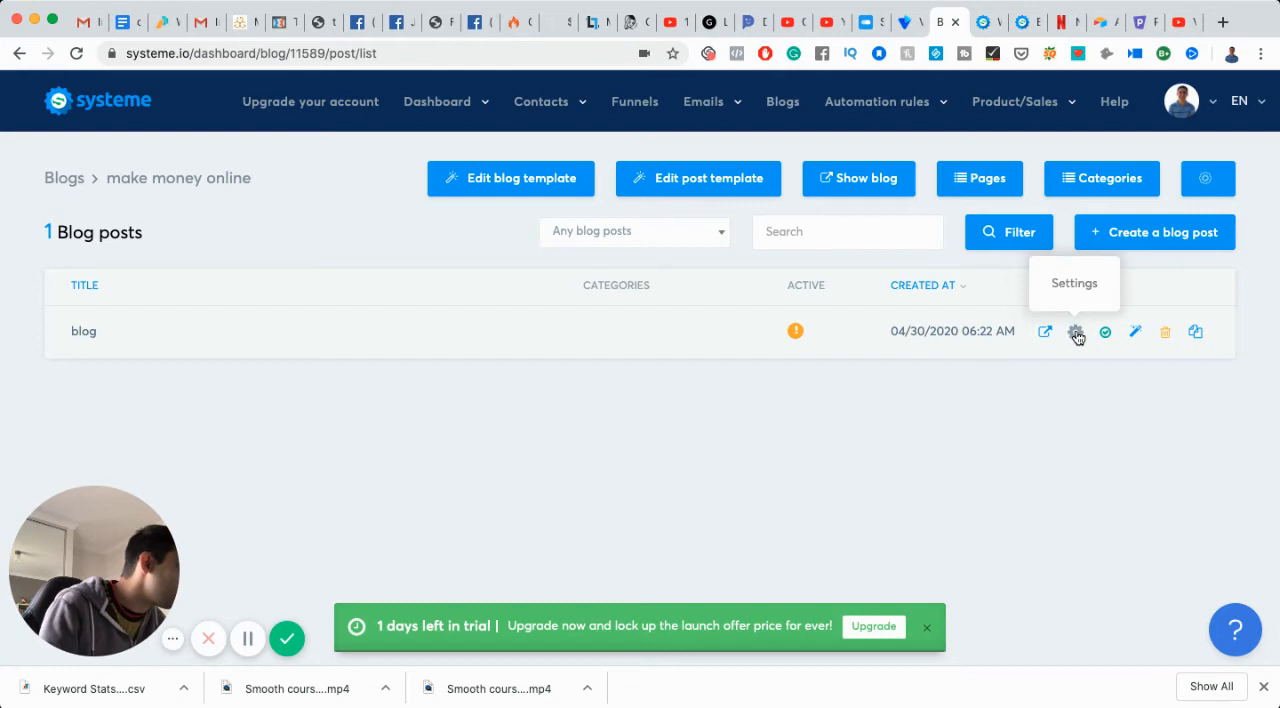
pyautogui.moveTo(1136, 332)
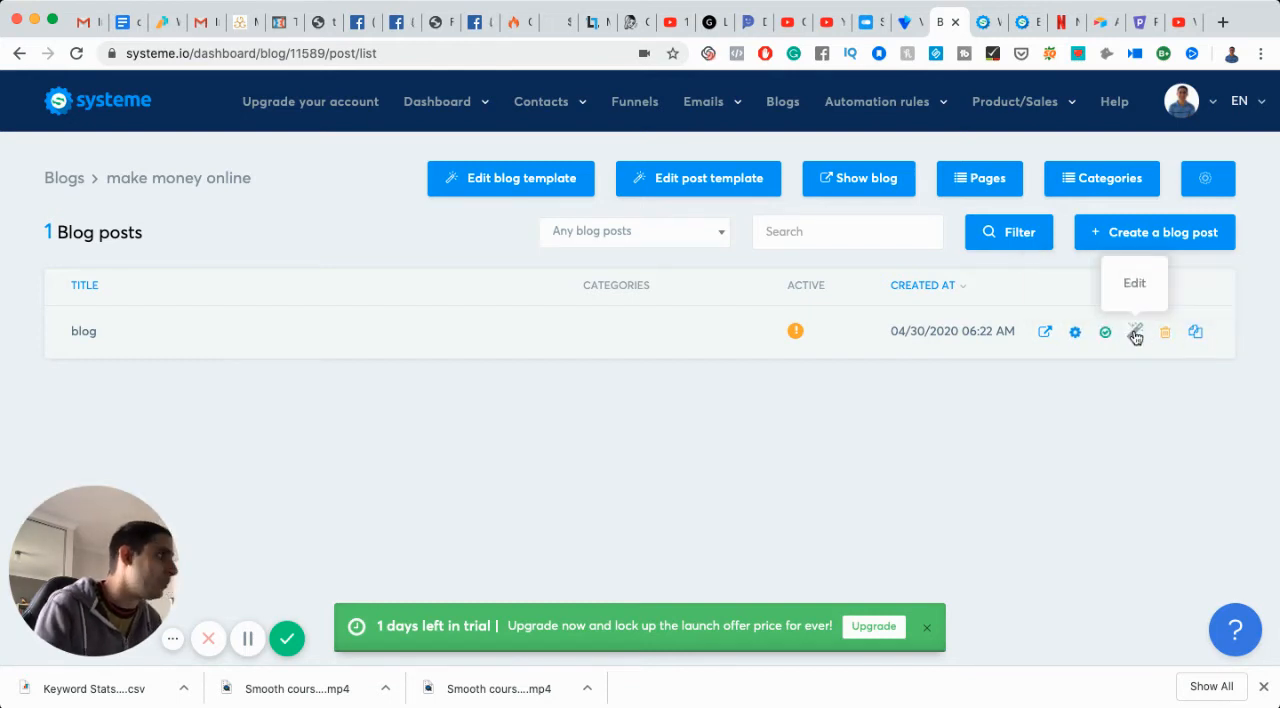
# Step: Open the blog post in the page editor and look down past the forest photo
pyautogui.click(1136, 332)
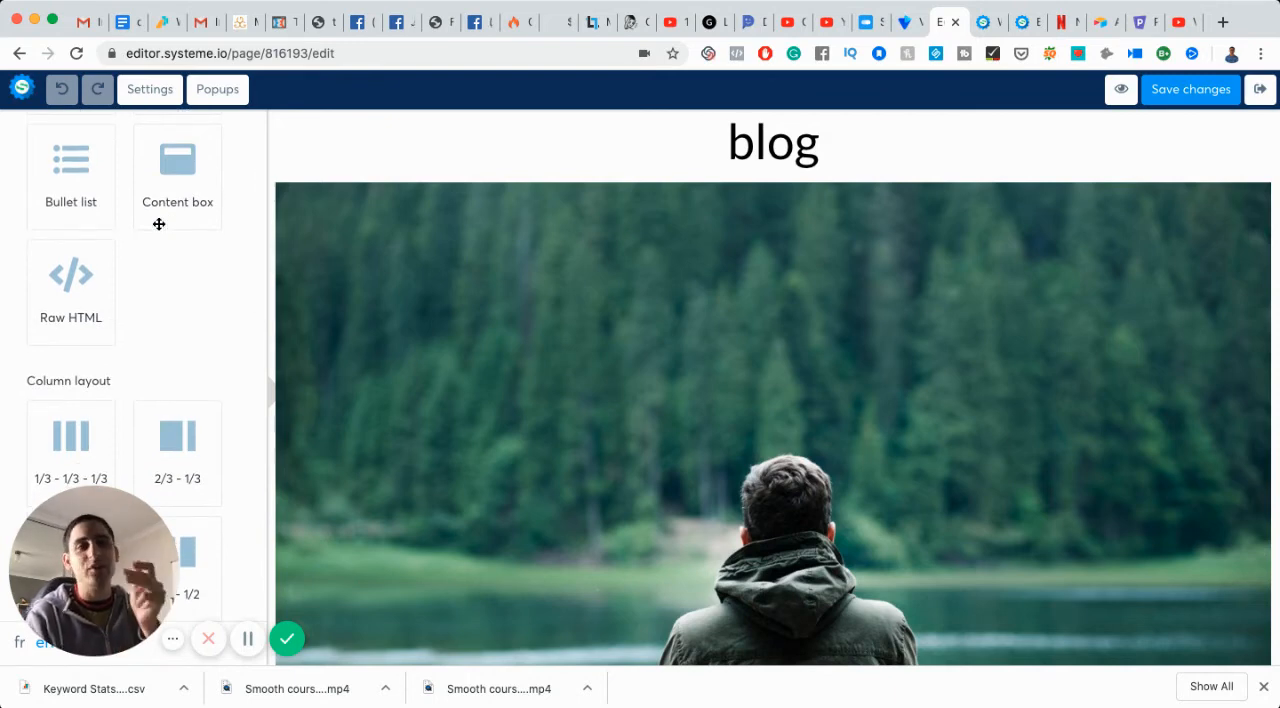
pyautogui.scroll(-3)
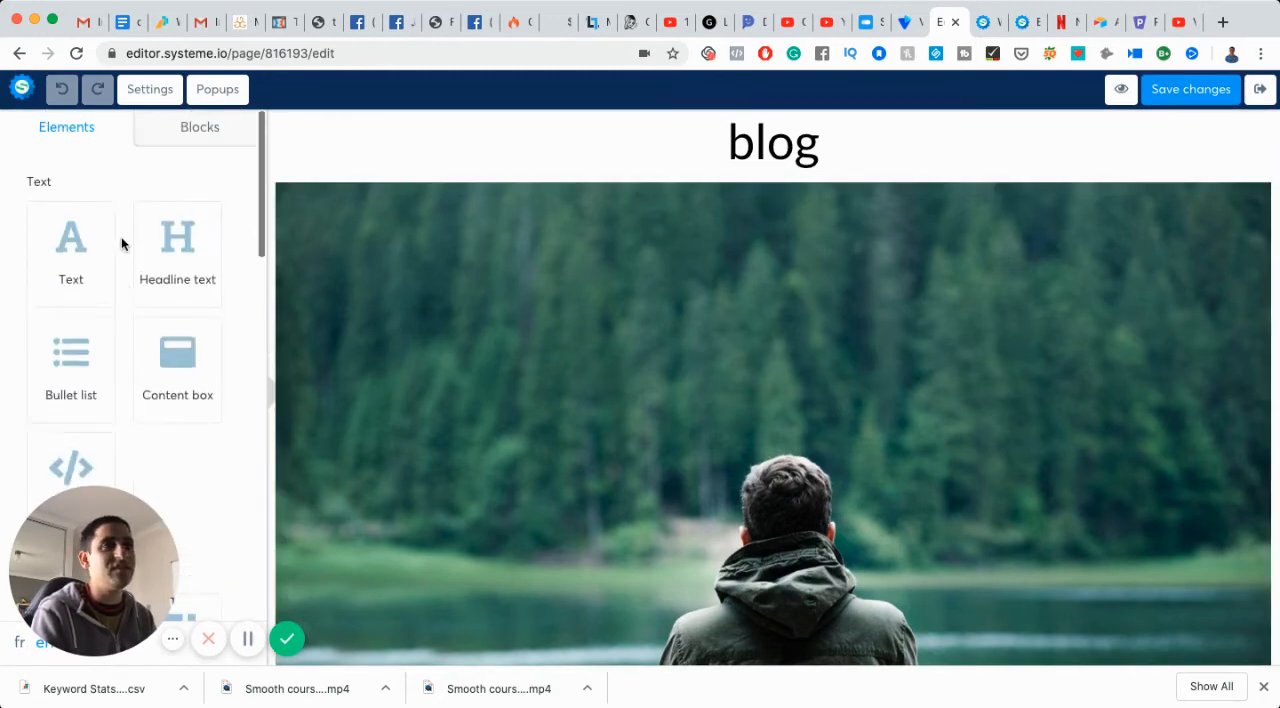
# Step: Browse the ready-made blocks: price plans, features, and the empty saved blocks
pyautogui.click(200, 126)
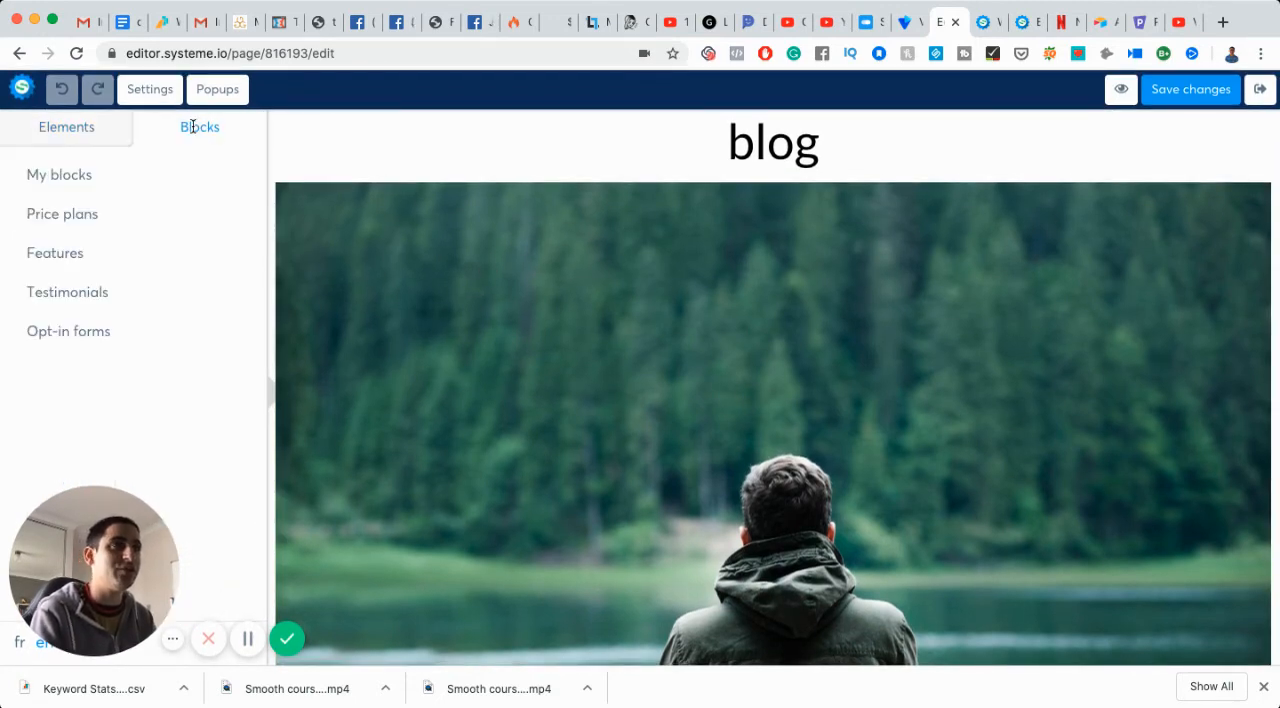
pyautogui.click(62, 212)
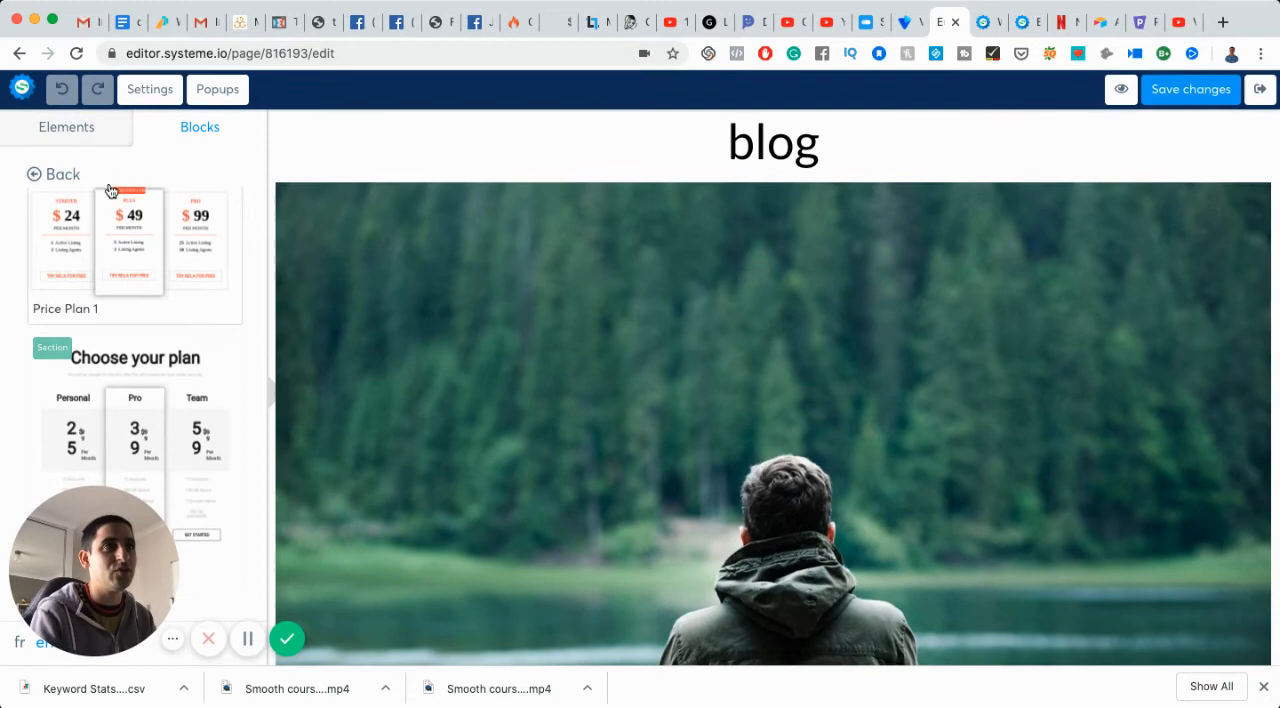
pyautogui.click(60, 172)
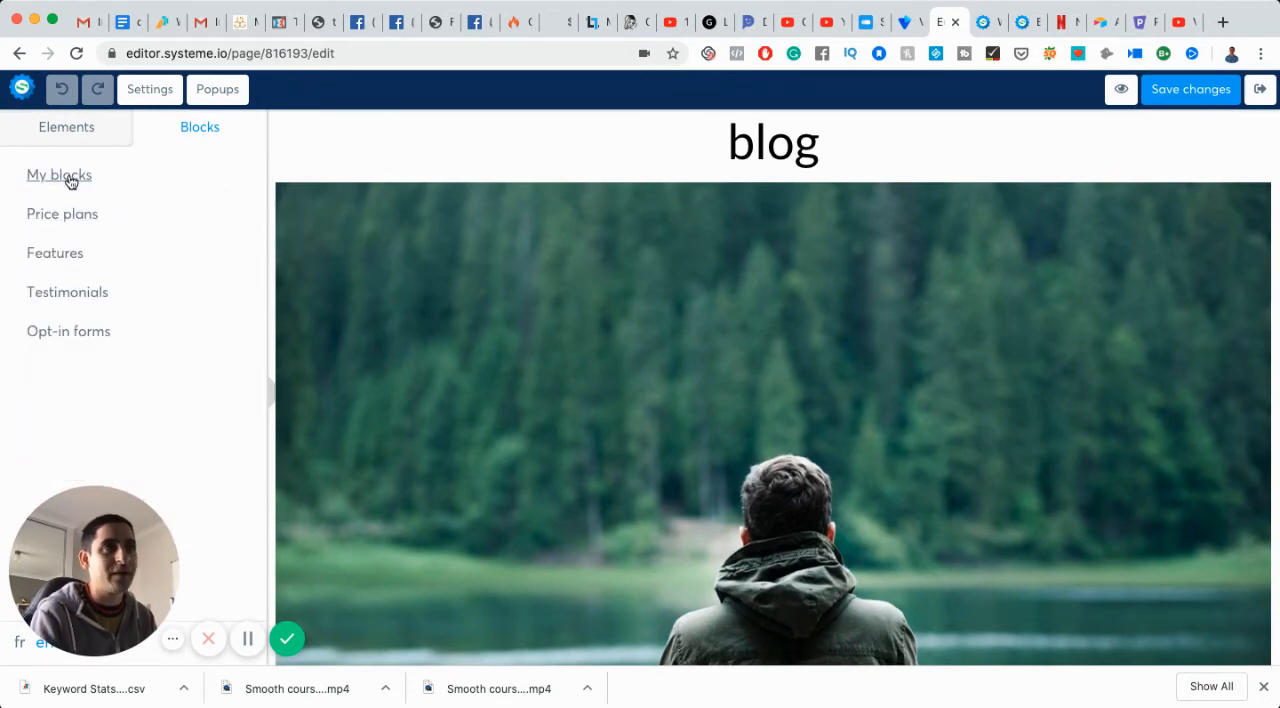
pyautogui.click(58, 176)
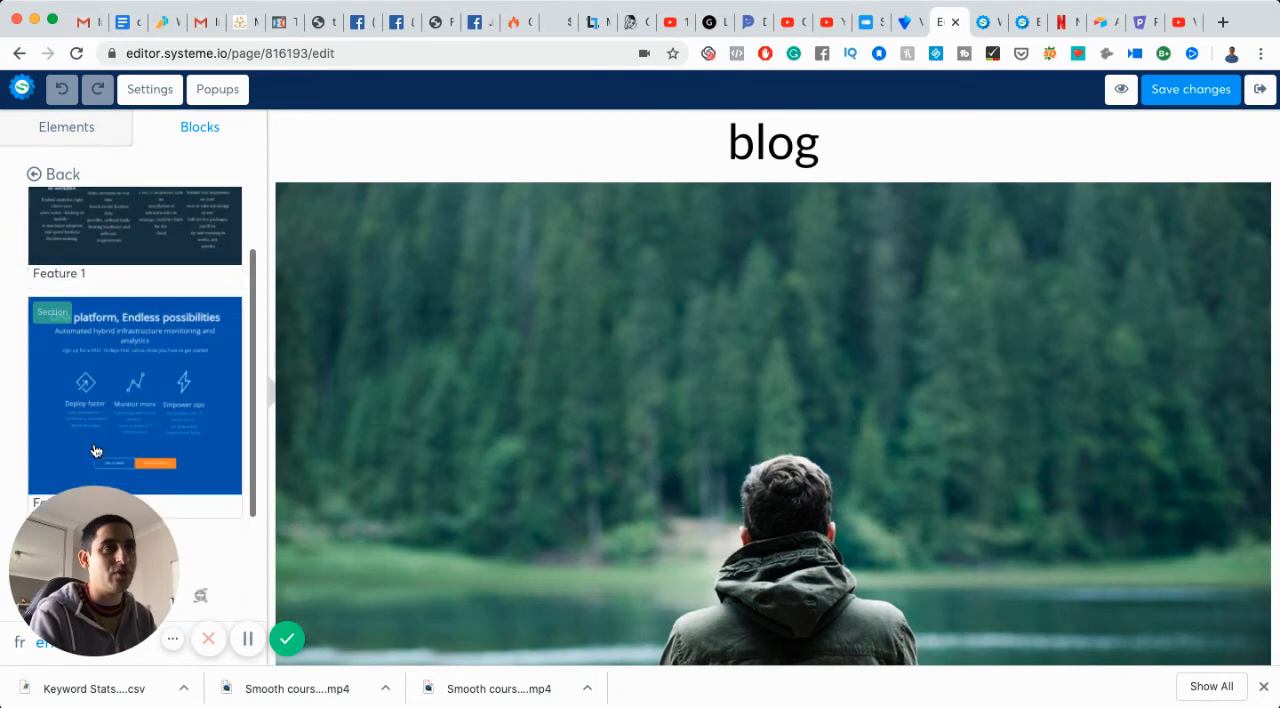
pyautogui.scroll(-3)
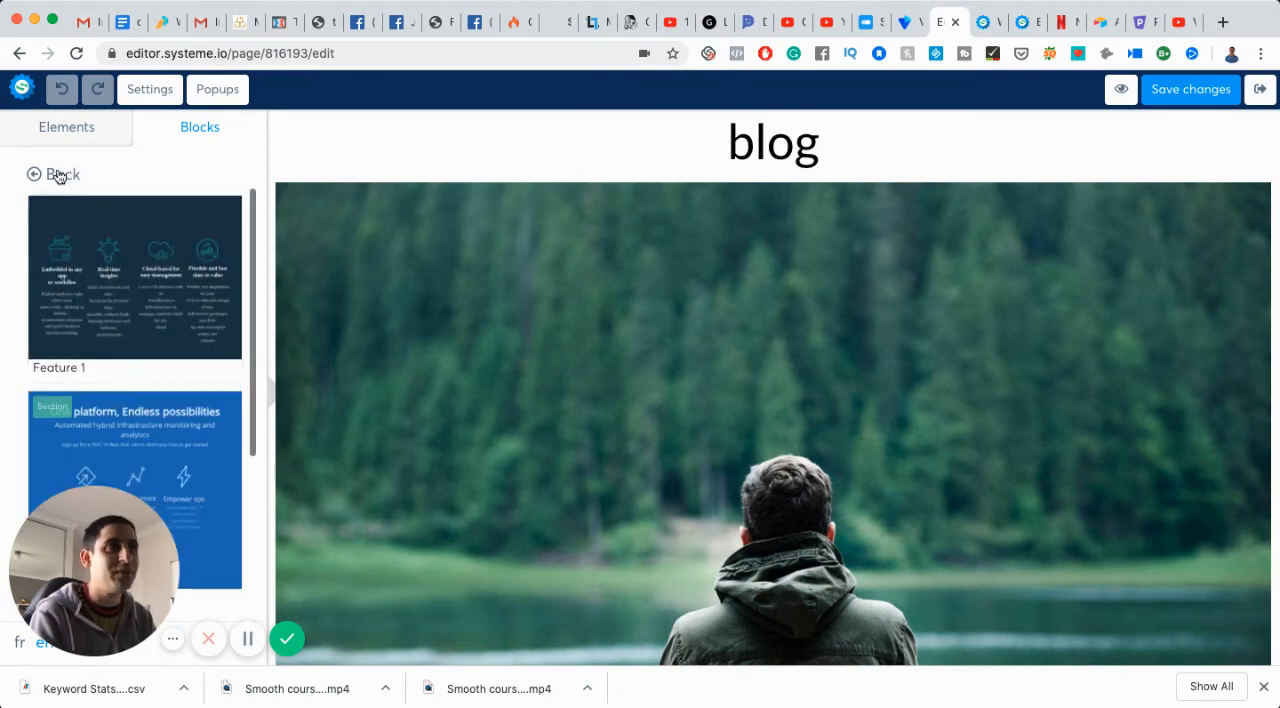
pyautogui.scroll(-3)
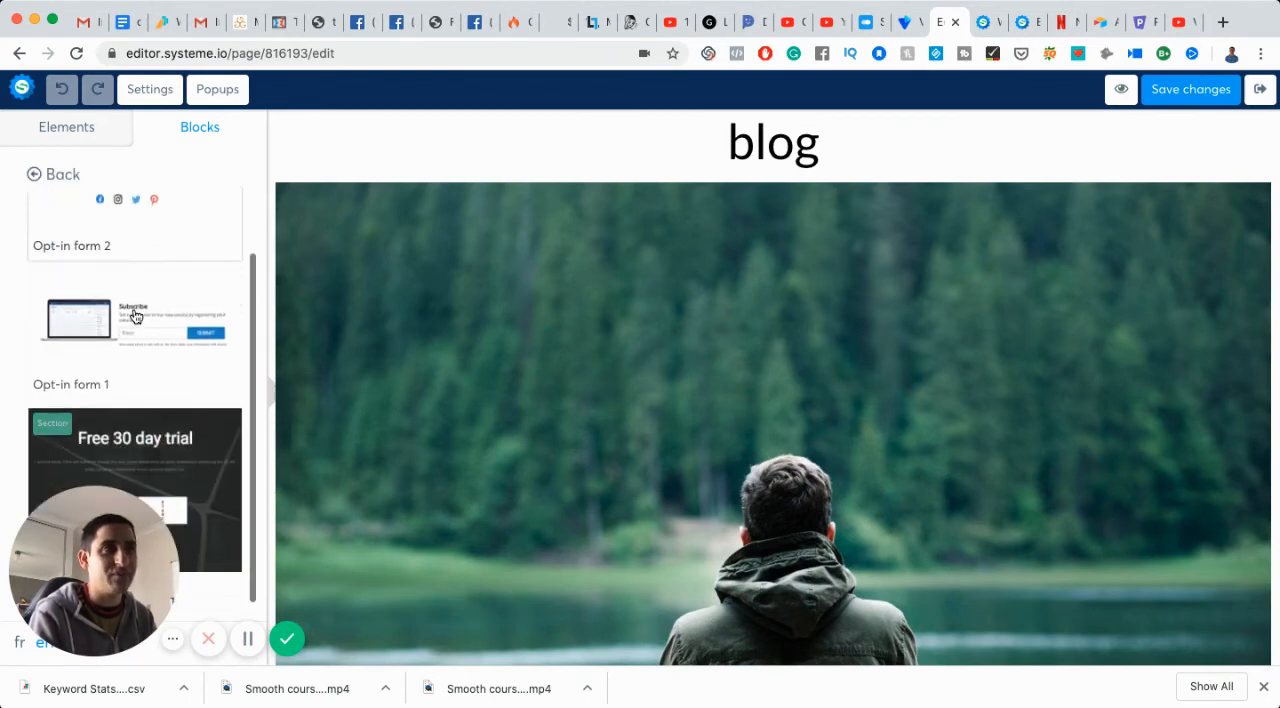
pyautogui.click(54, 172)
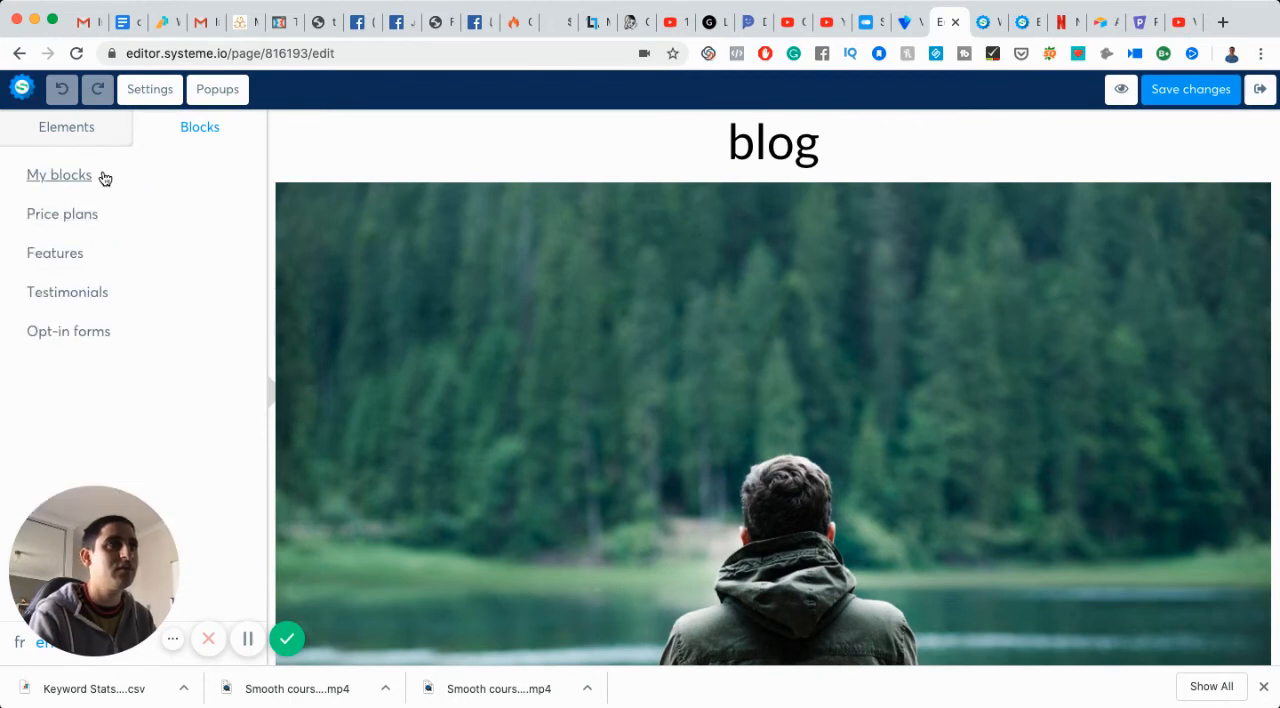
pyautogui.click(60, 174)
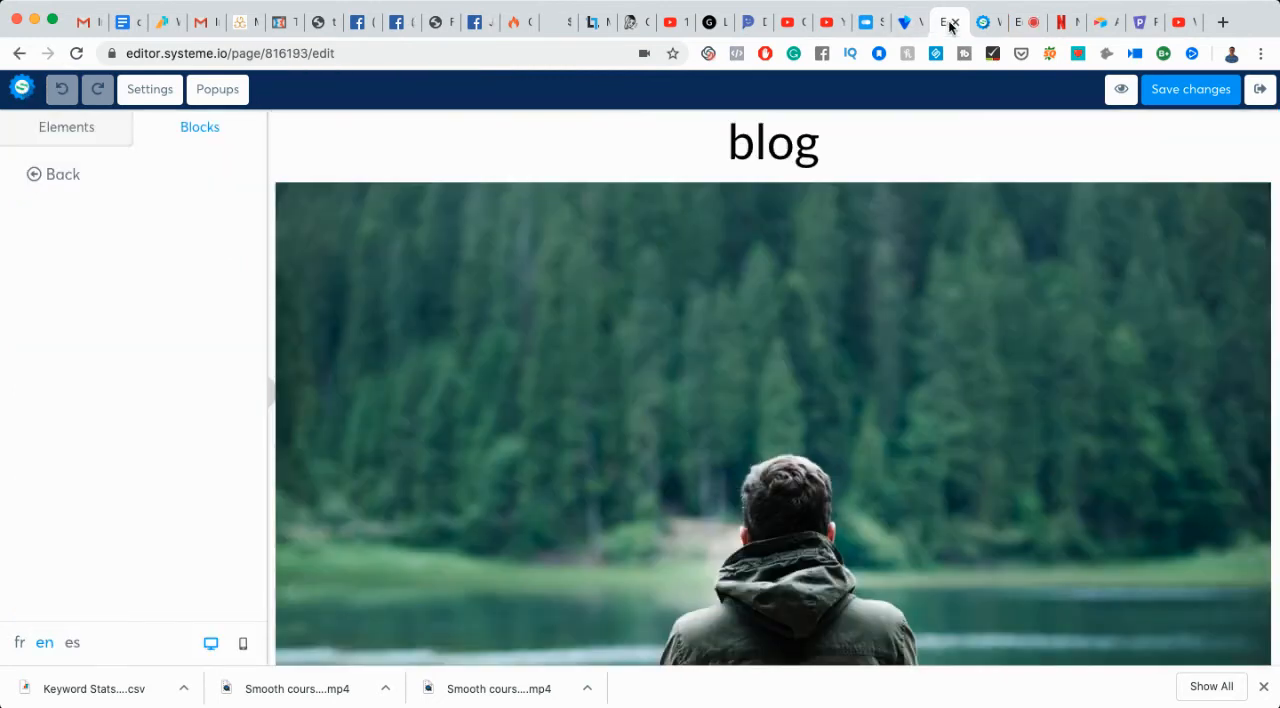
# Step: Return to the basic elements and select the forest photo on the page
pyautogui.click(66, 126)
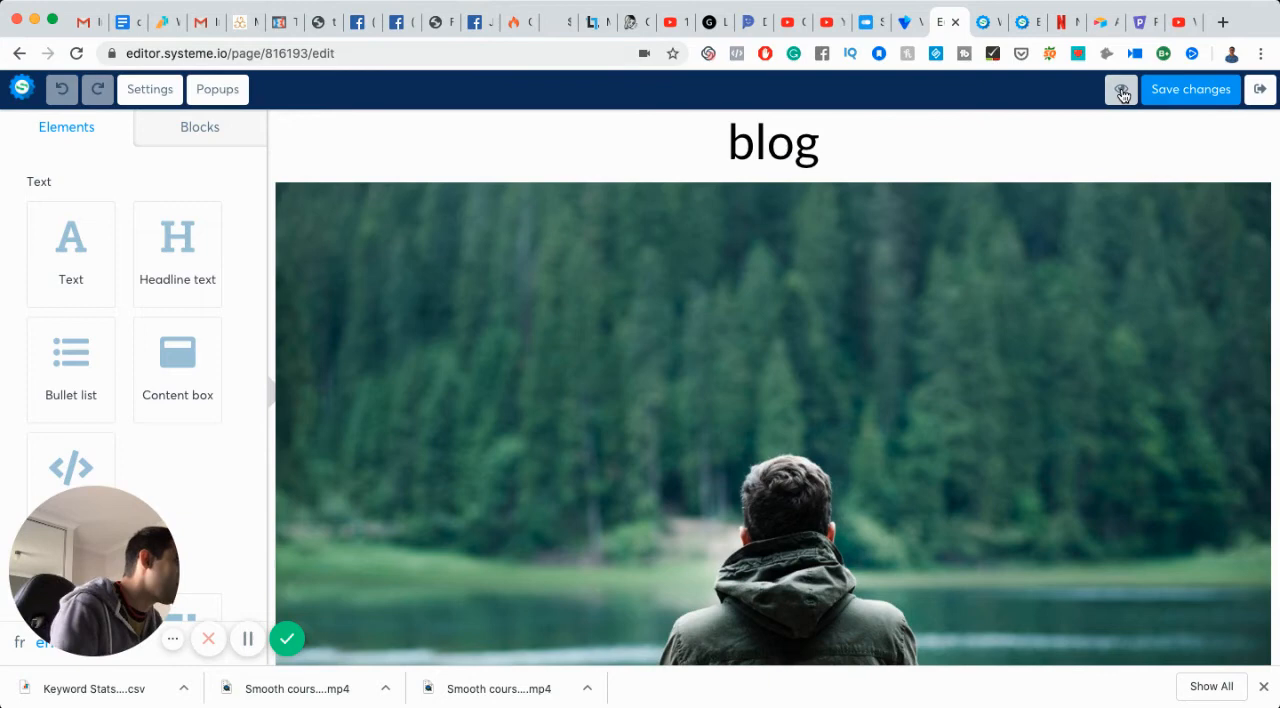
pyautogui.click(728, 252)
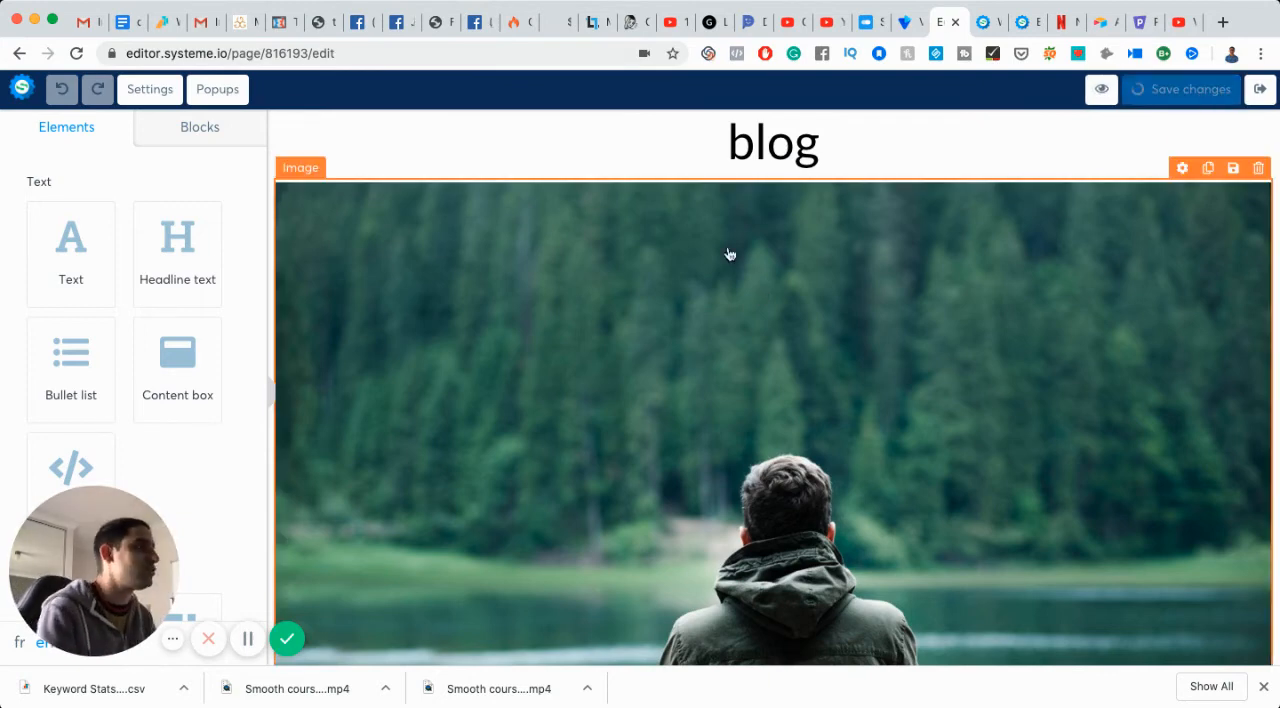
# Step: View the blog's info pages, then open the empty Automation rules list
pyautogui.click(772, 142)
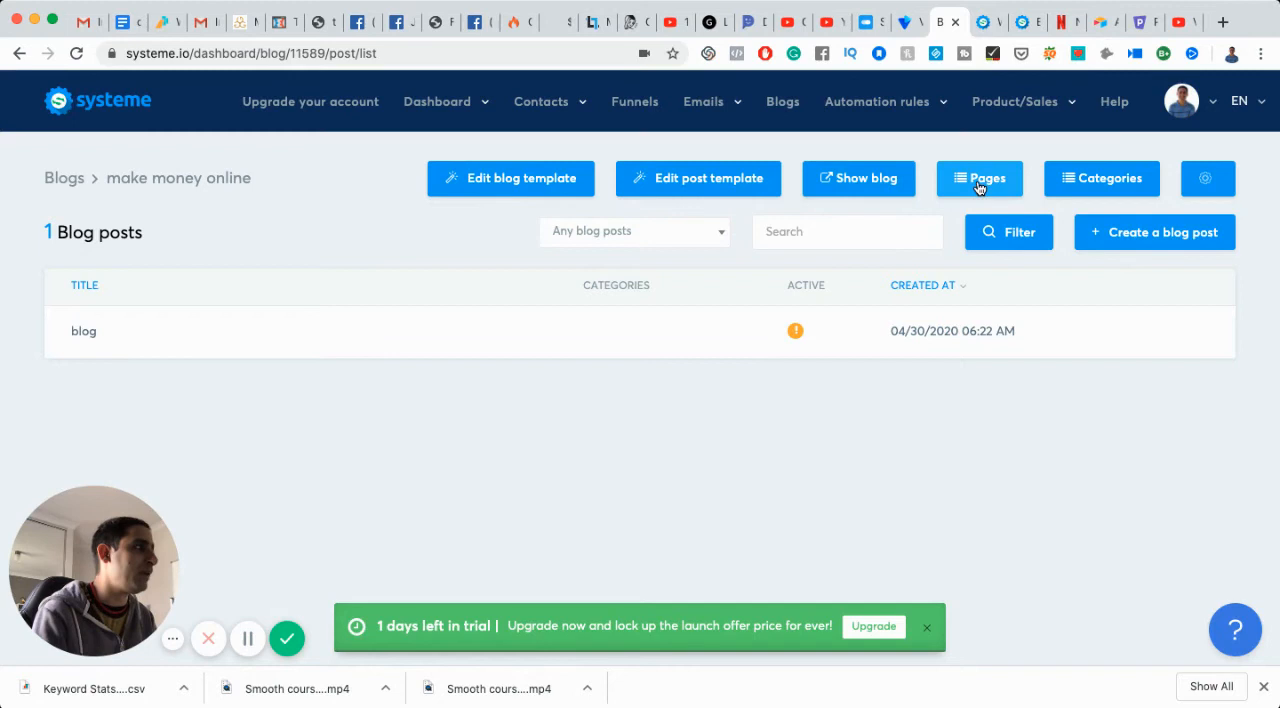
pyautogui.click(980, 178)
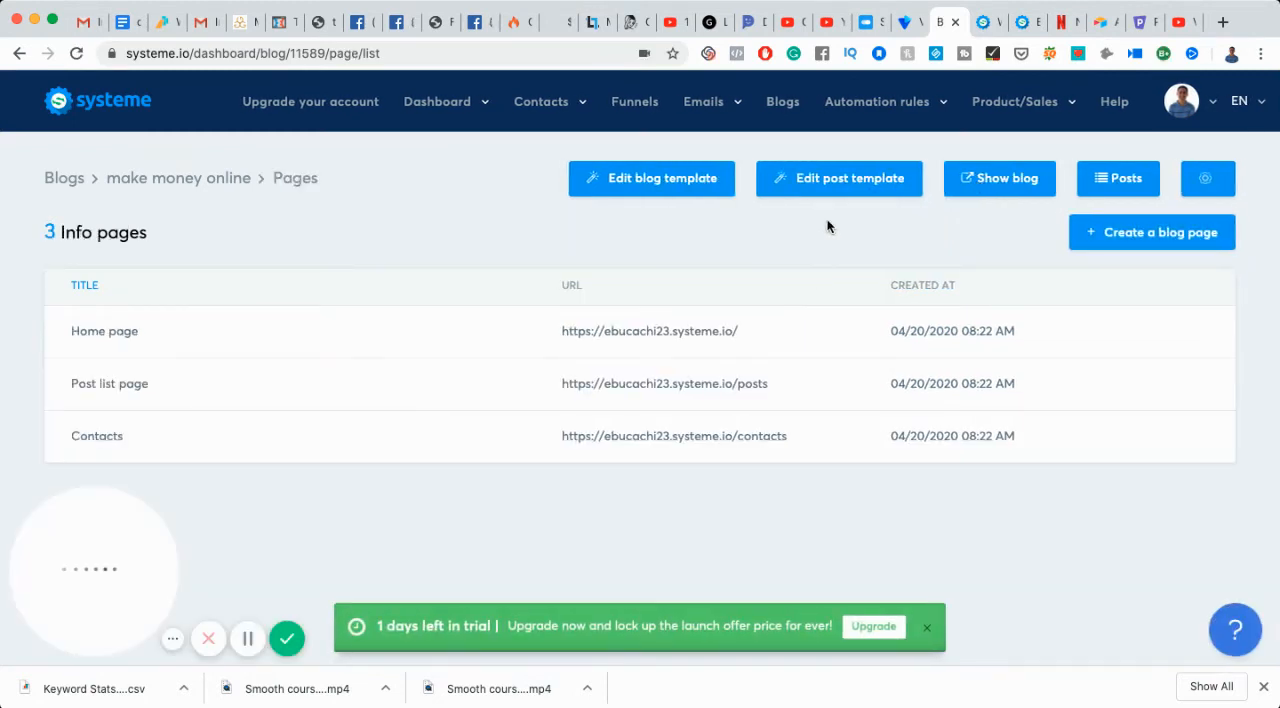
pyautogui.click(876, 100)
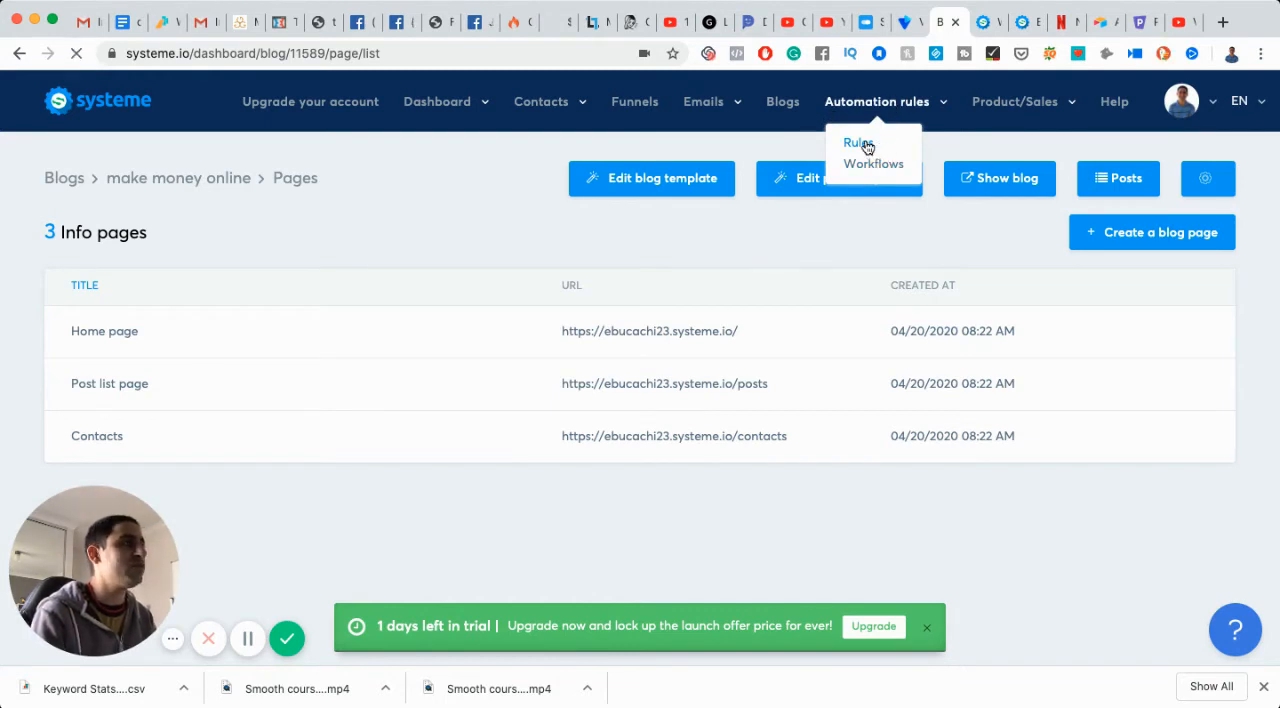
pyautogui.click(858, 144)
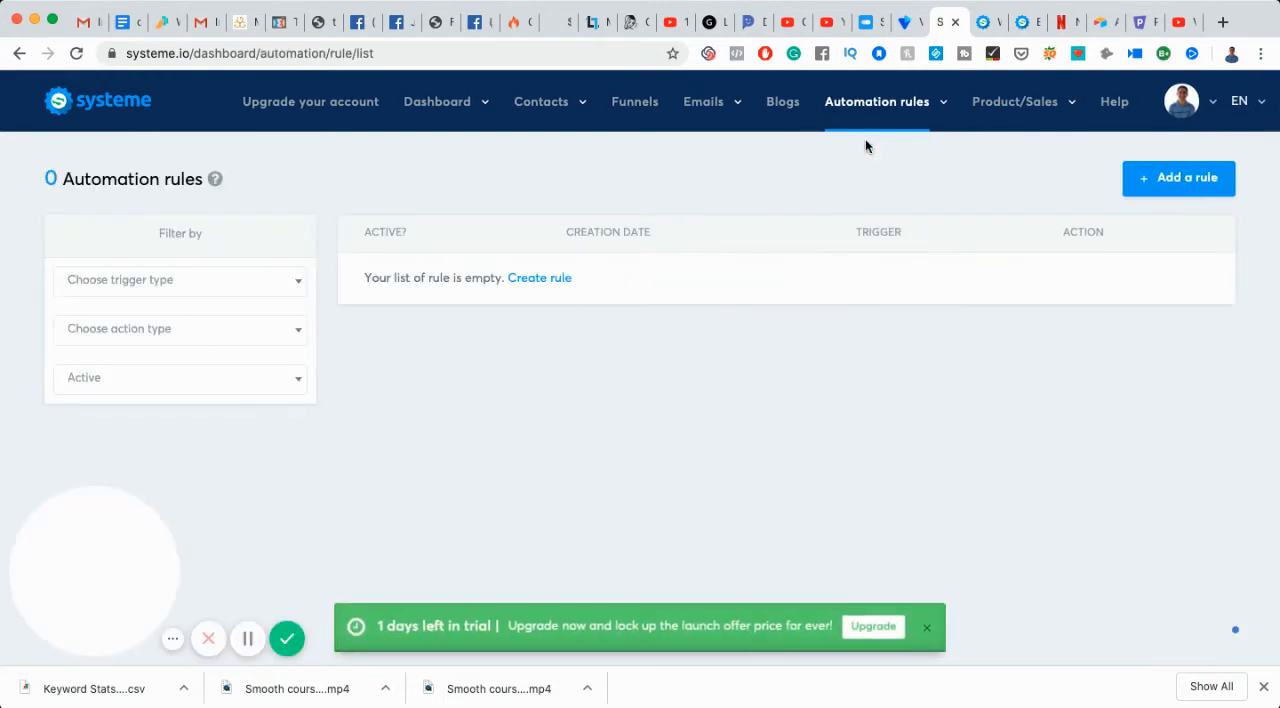
# Step: Filter the rules by the Funnel step form subscribed trigger, still showing zero rules
pyautogui.click(180, 280)
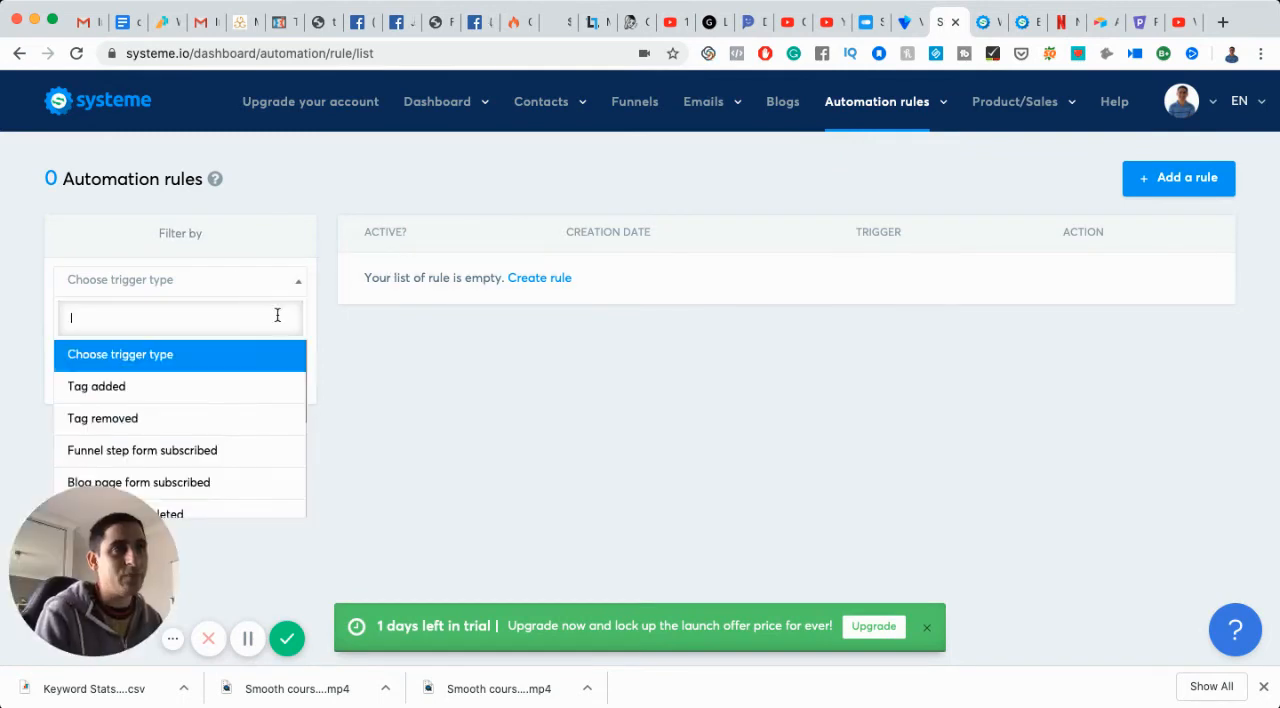
pyautogui.scroll(-3)
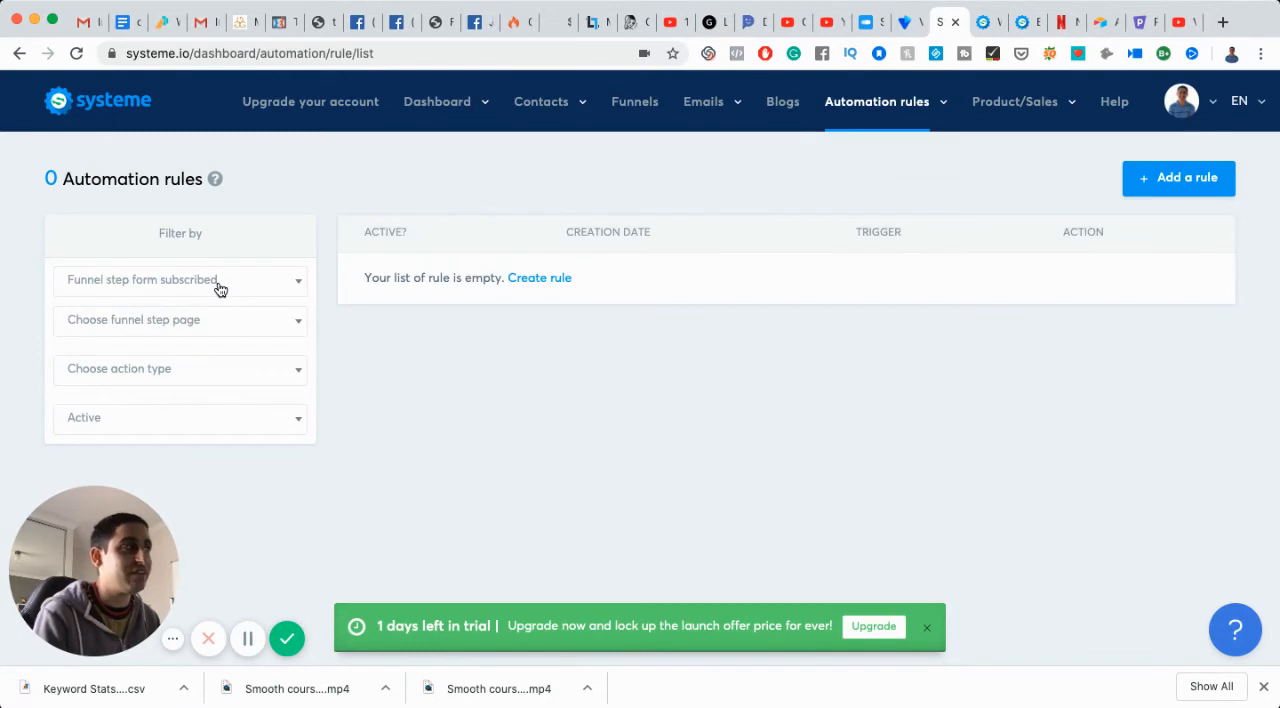
pyautogui.click(180, 368)
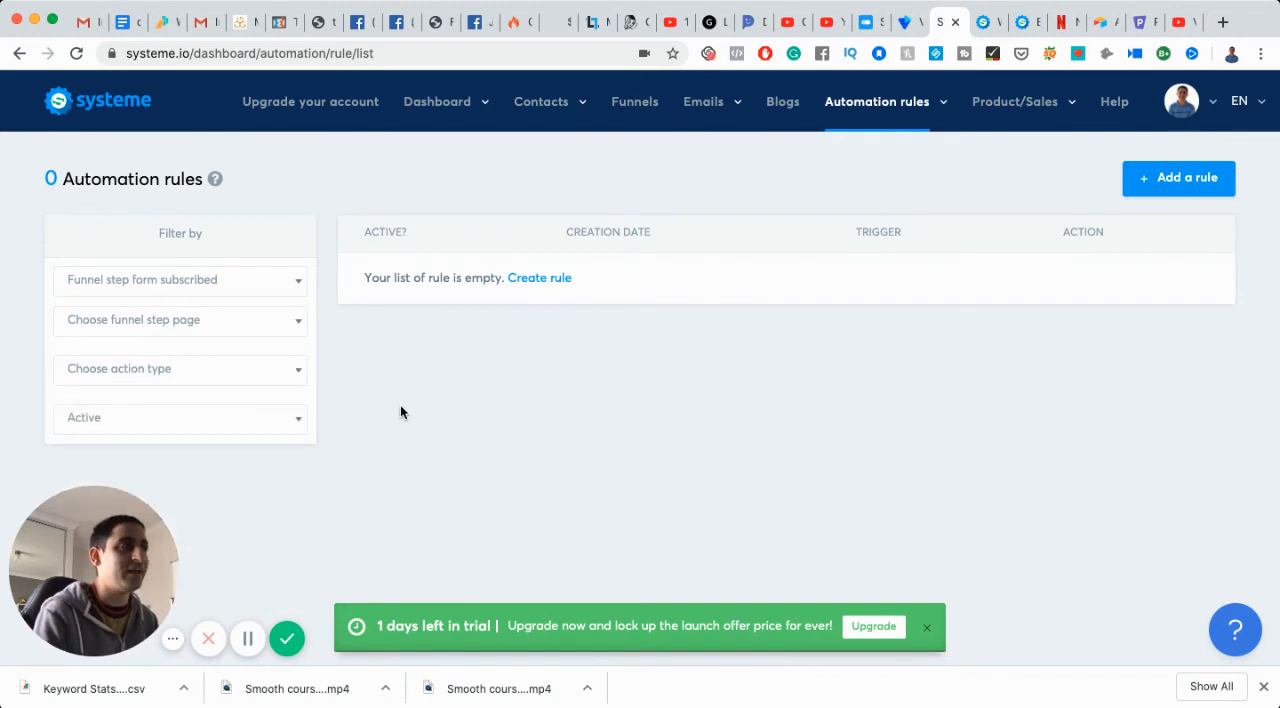
pyautogui.click(1016, 100)
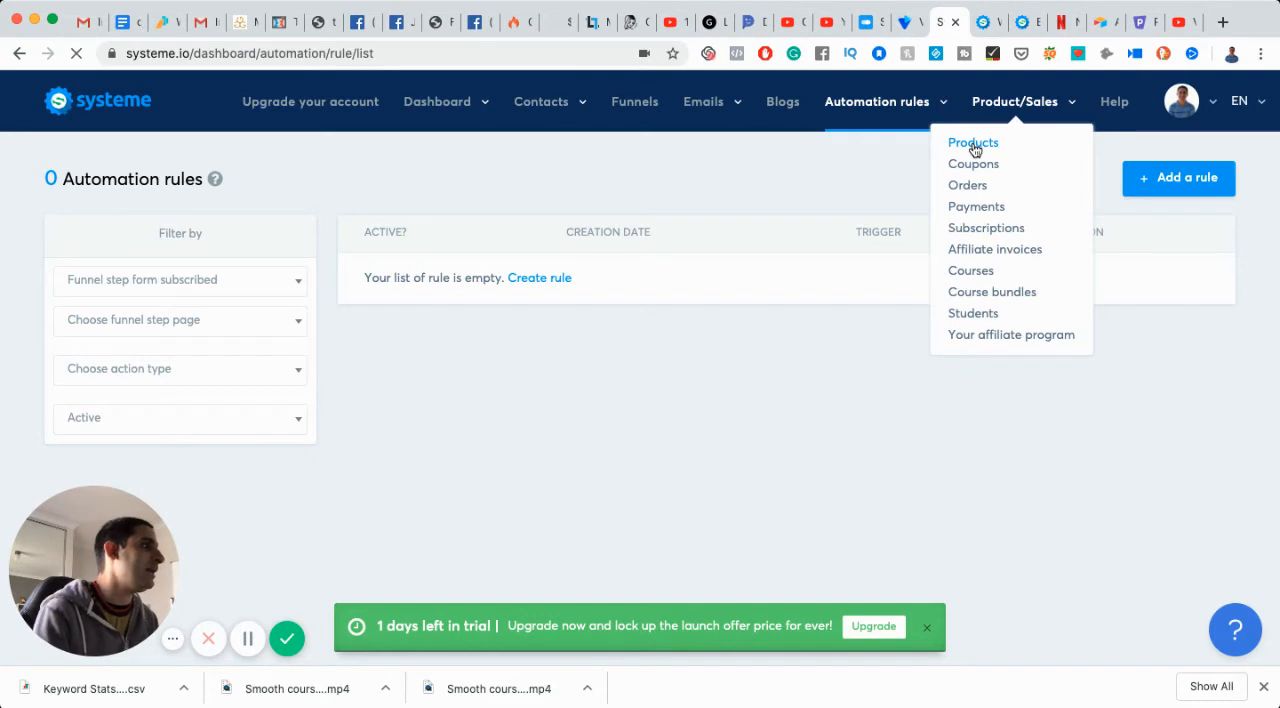
# Step: Open the copywriting course in the product list and go to its attributes
pyautogui.click(972, 142)
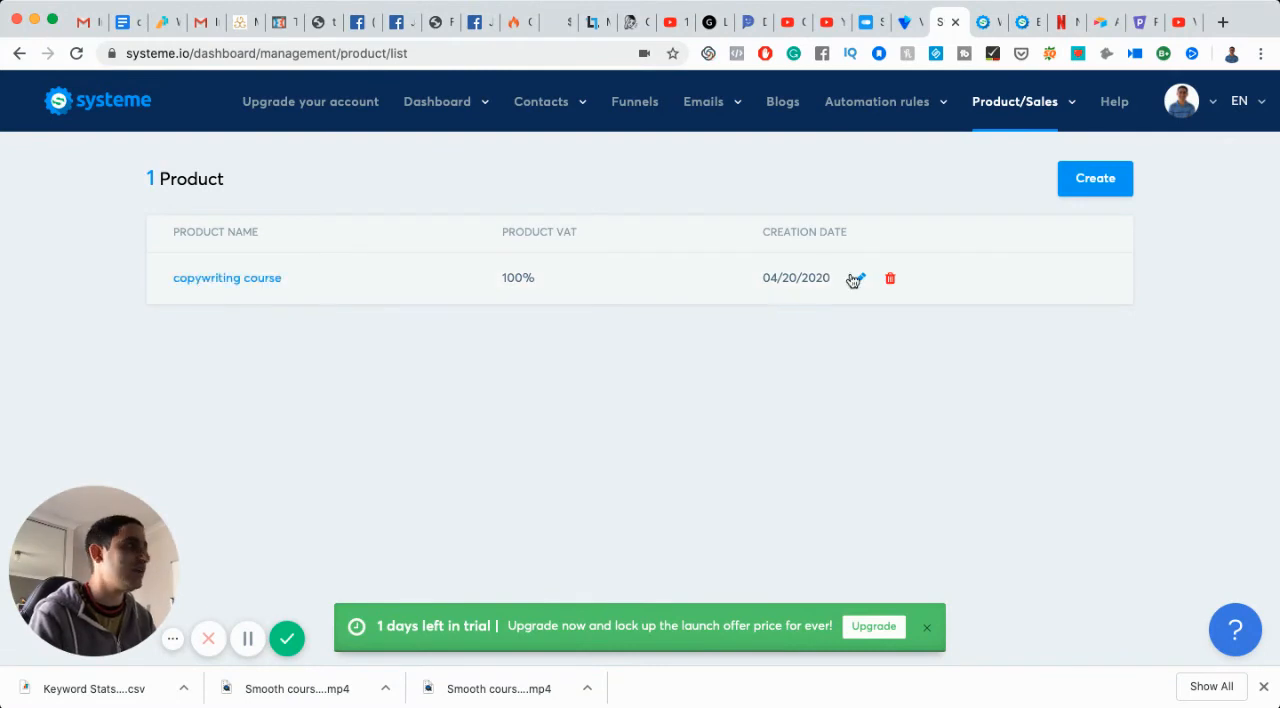
pyautogui.click(856, 278)
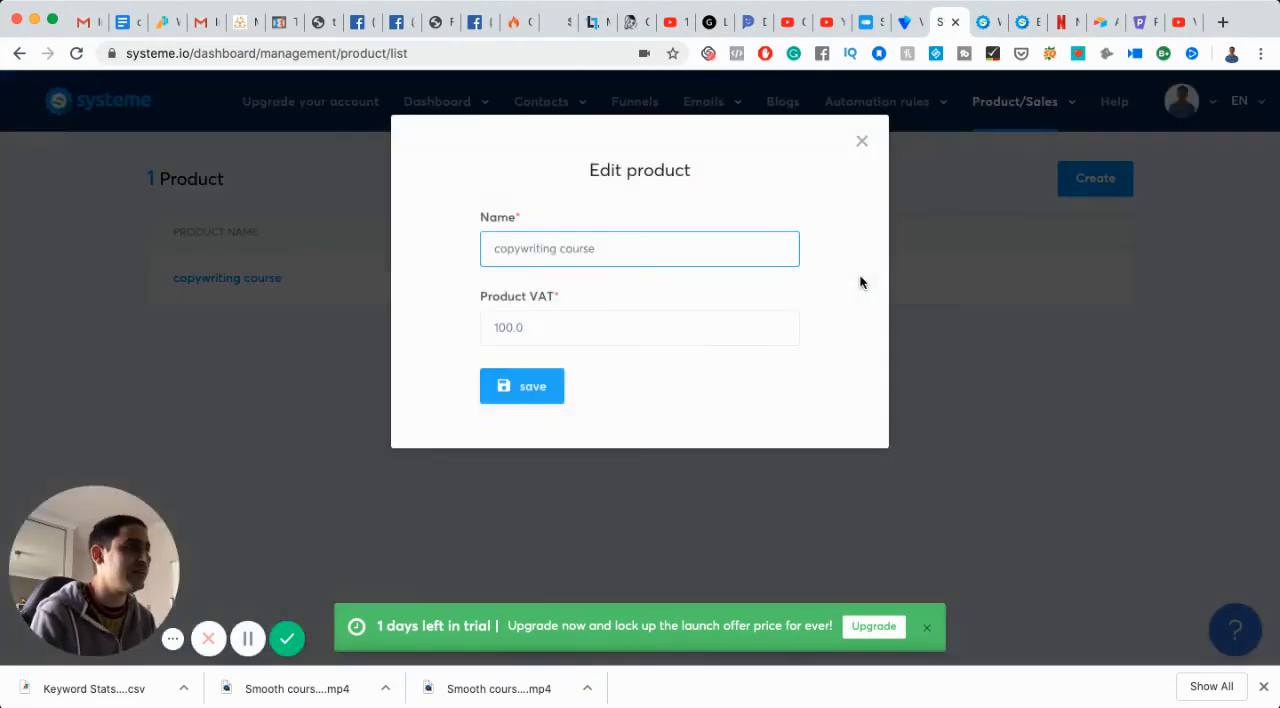
pyautogui.moveTo(690, 212)
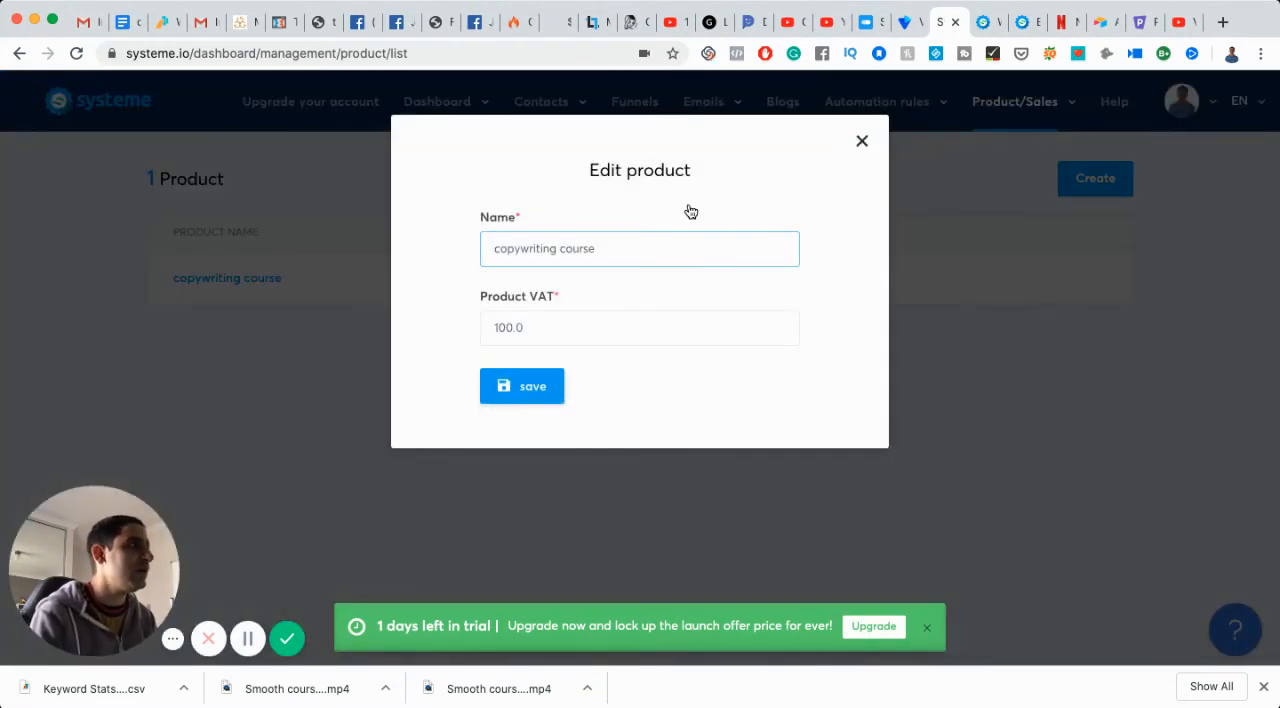
pyautogui.click(520, 386)
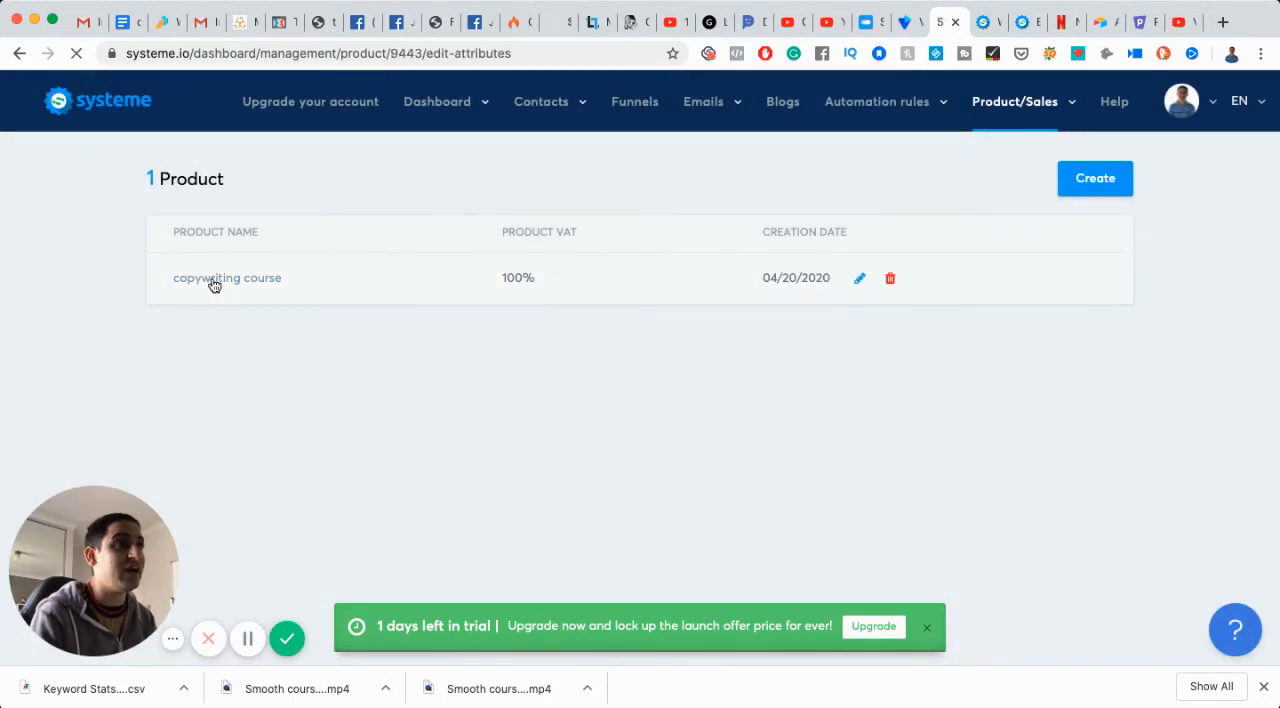
pyautogui.click(228, 276)
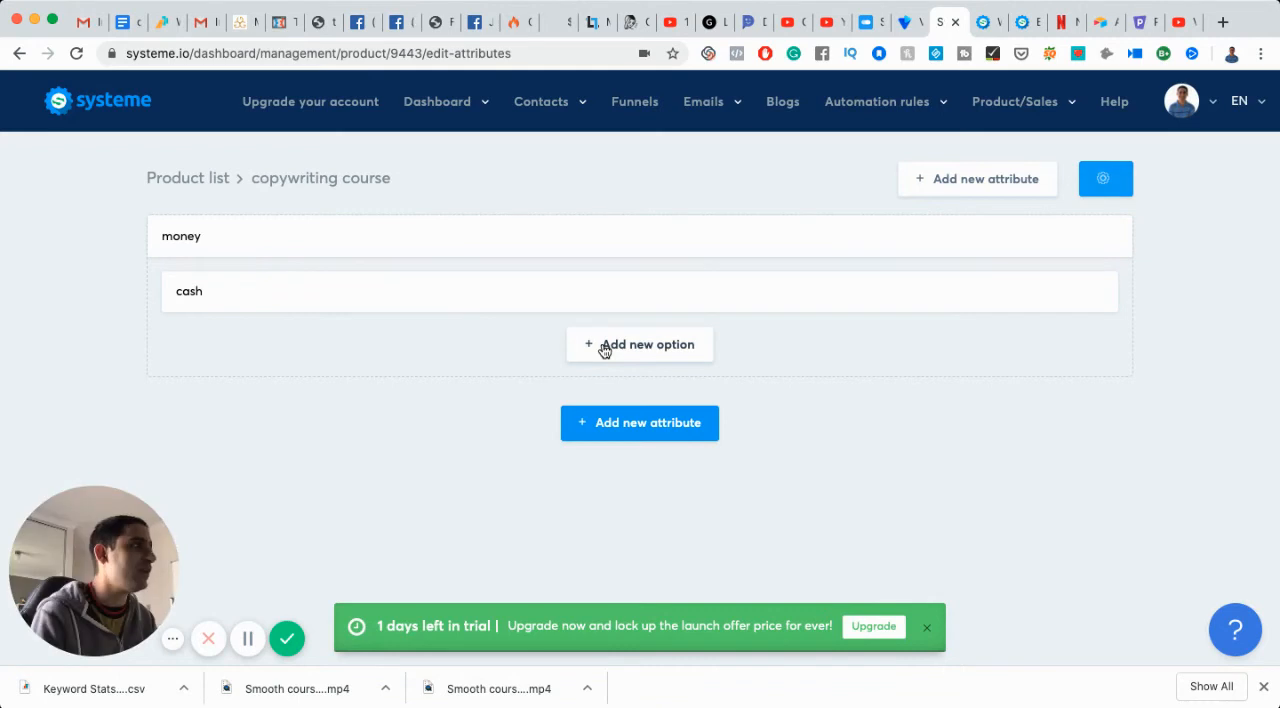
# Step: Add a new option named 'option' under the money attribute and save it
pyautogui.click(640, 344)
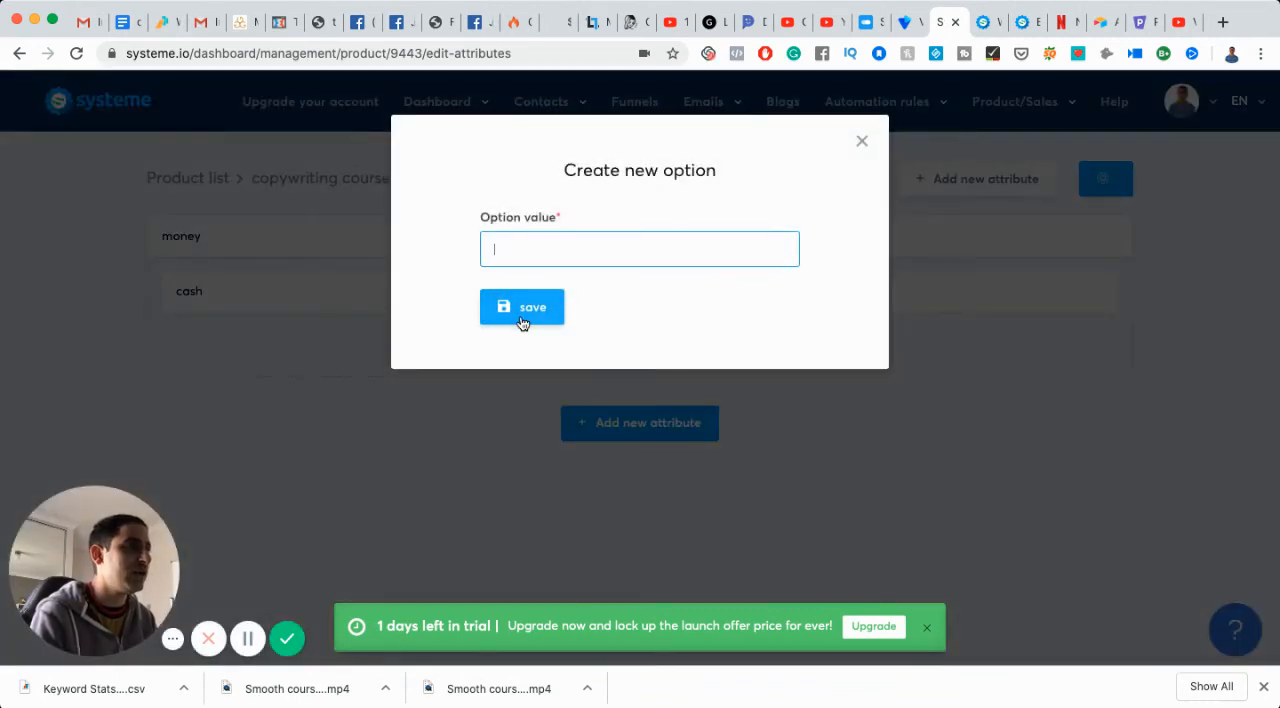
pyautogui.write('option')
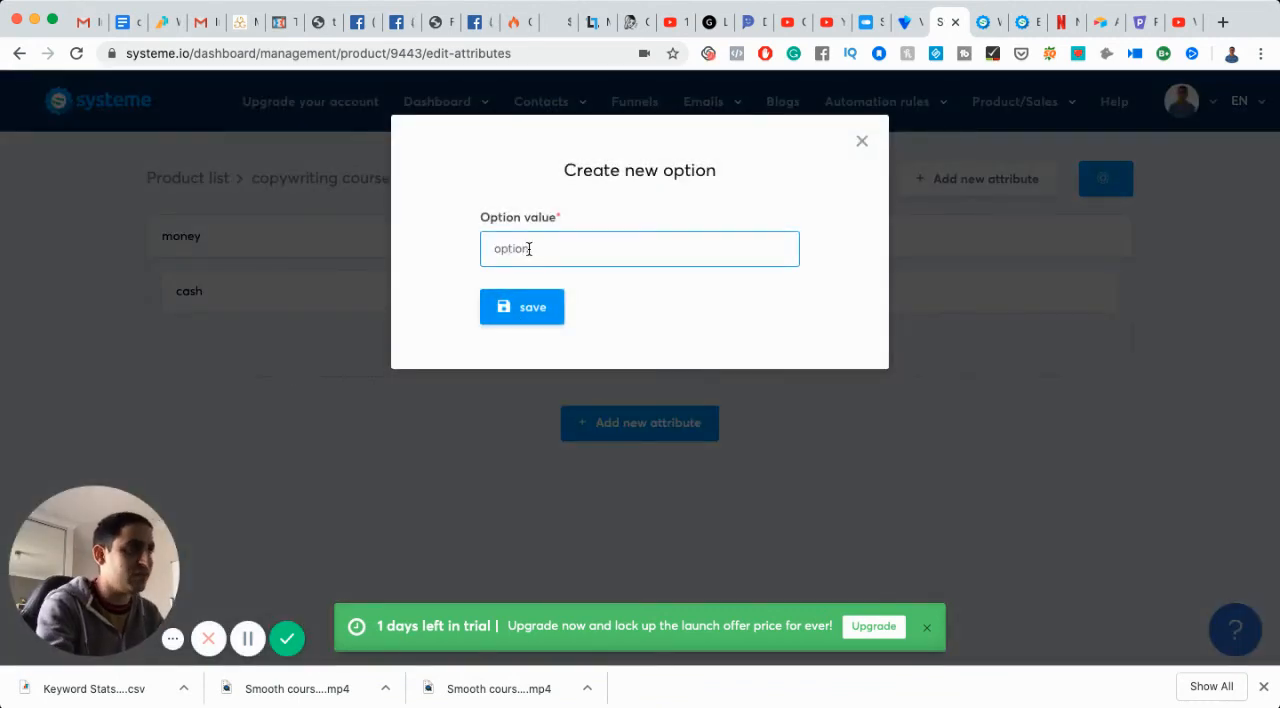
pyautogui.click(520, 308)
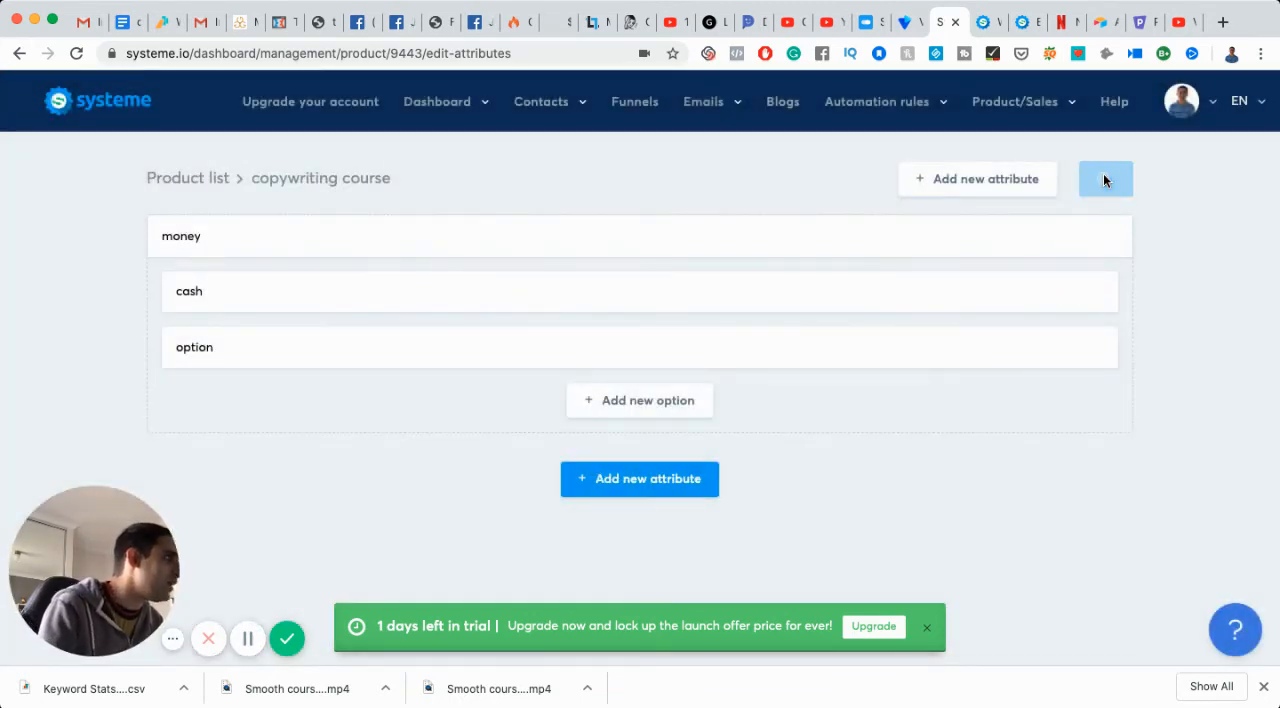
# Step: Peek at the product's name/VAT settings and the new option's value, leaving both unchanged
pyautogui.click(1104, 178)
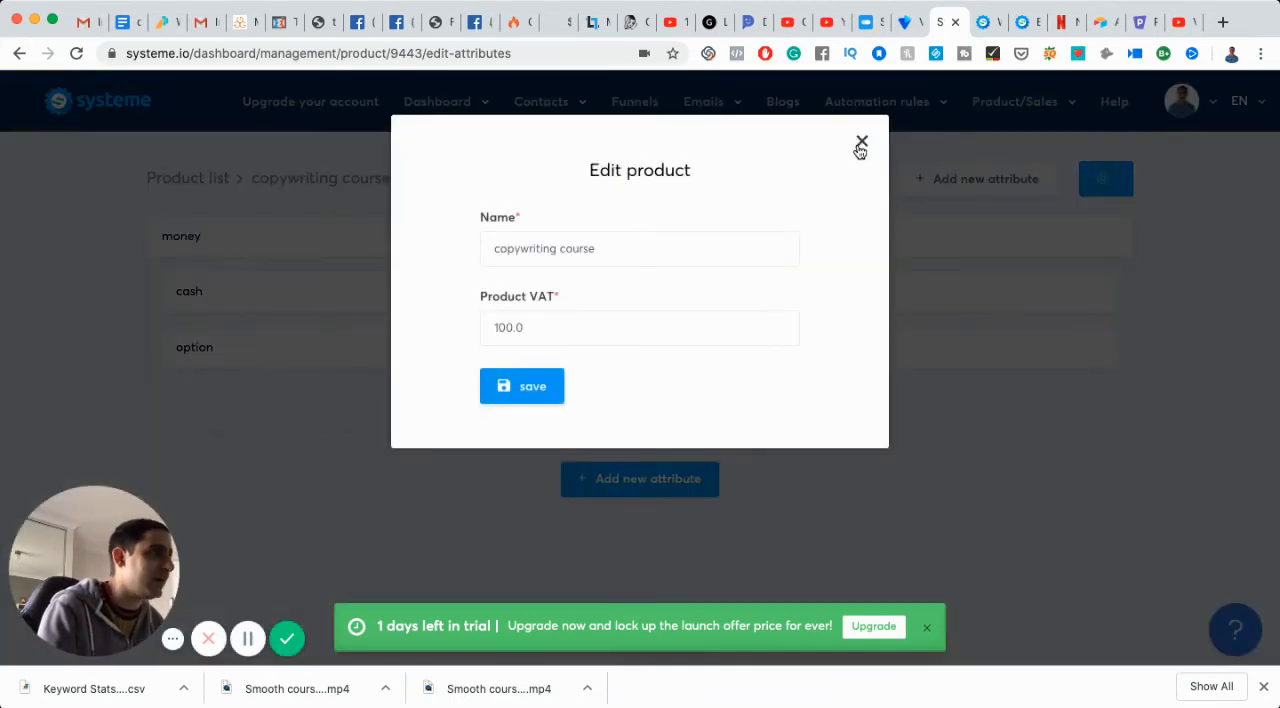
pyautogui.click(860, 144)
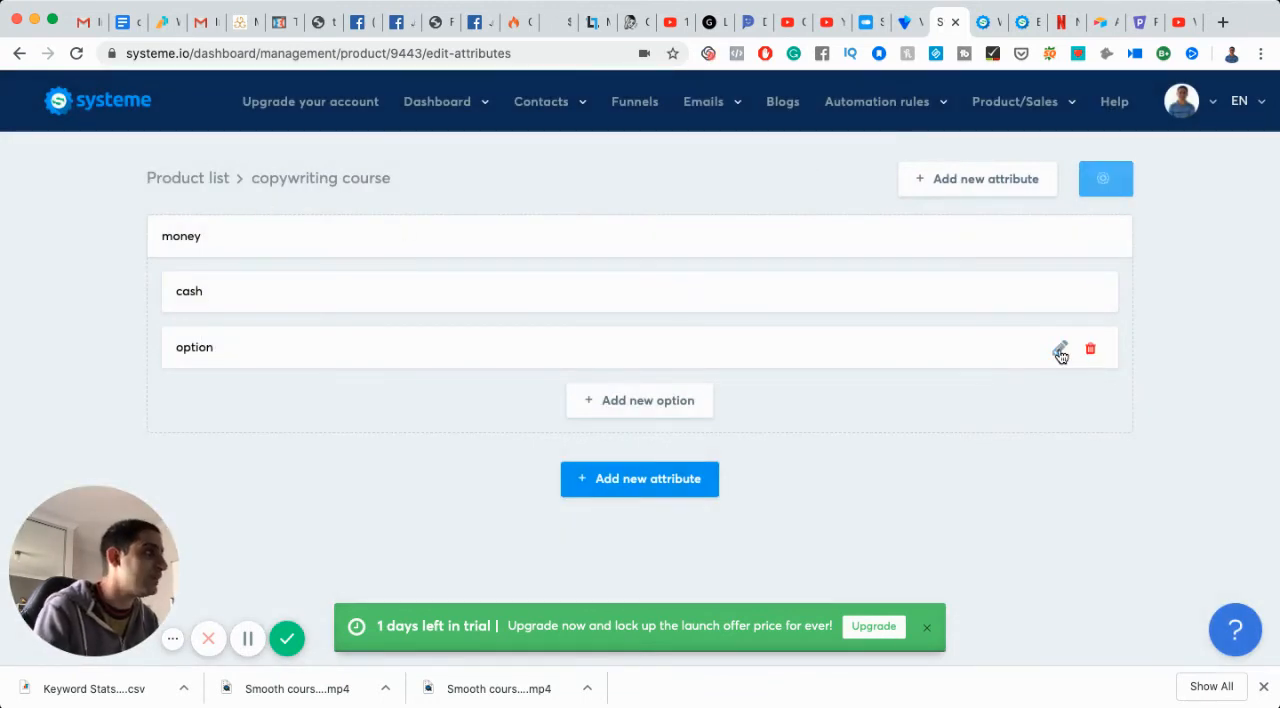
pyautogui.click(1060, 352)
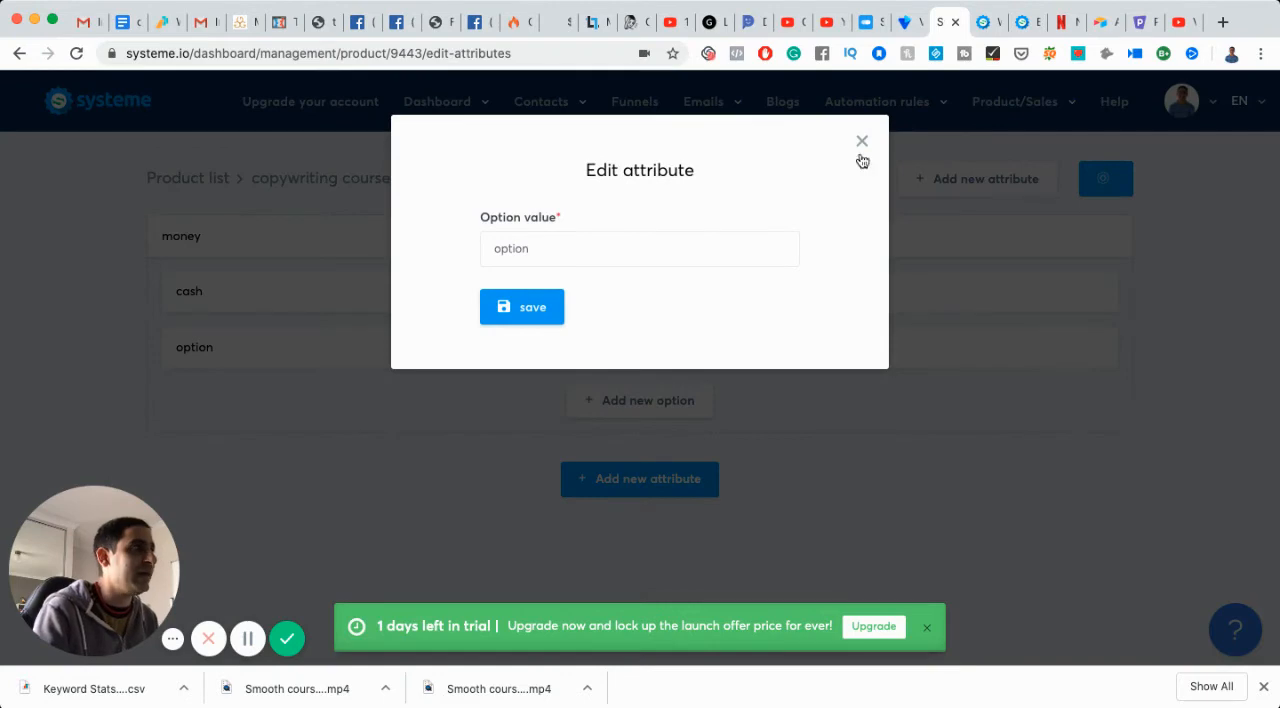
pyautogui.click(862, 140)
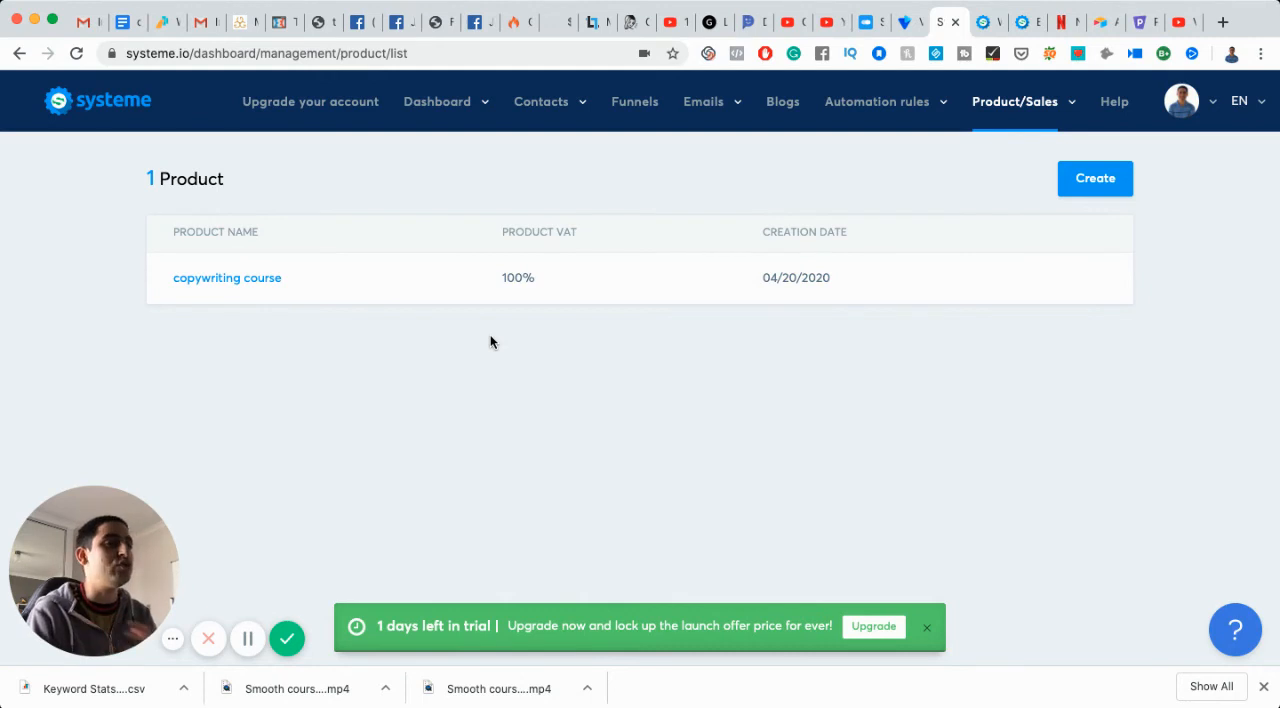
# Step: Open the Payments list from Product/Sales, showing no payments yet
pyautogui.click(1014, 100)
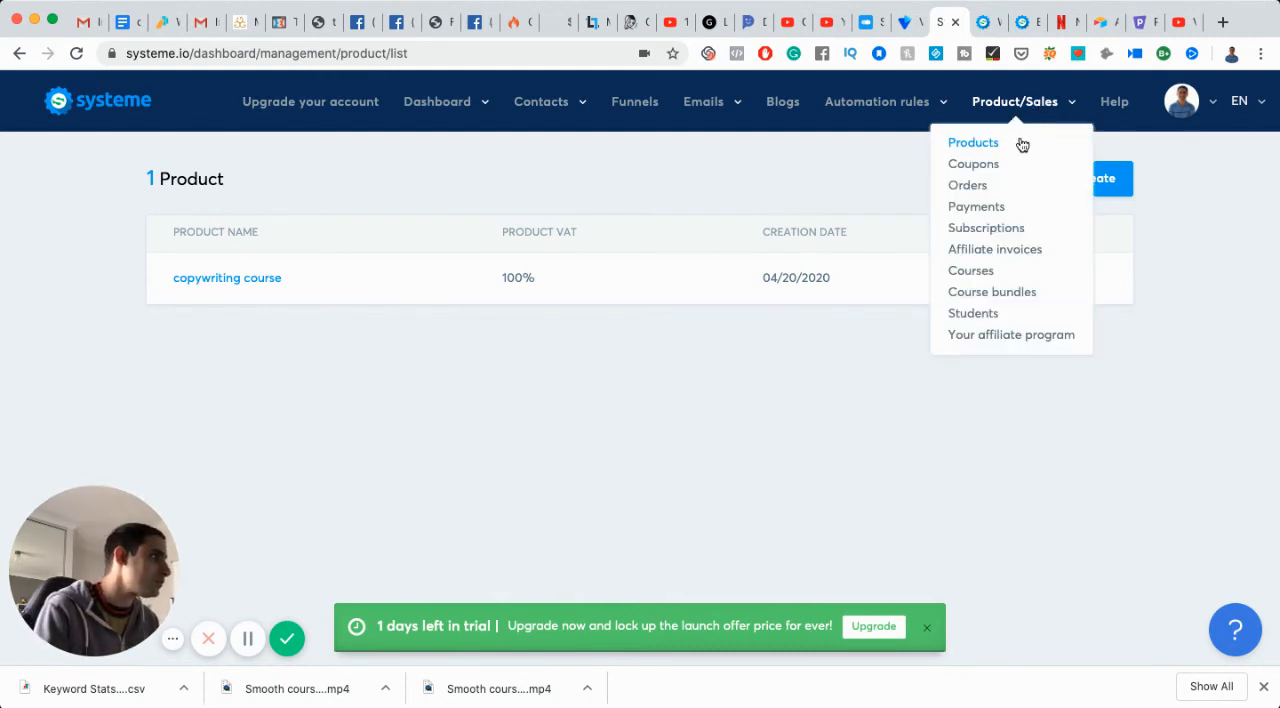
pyautogui.moveTo(968, 184)
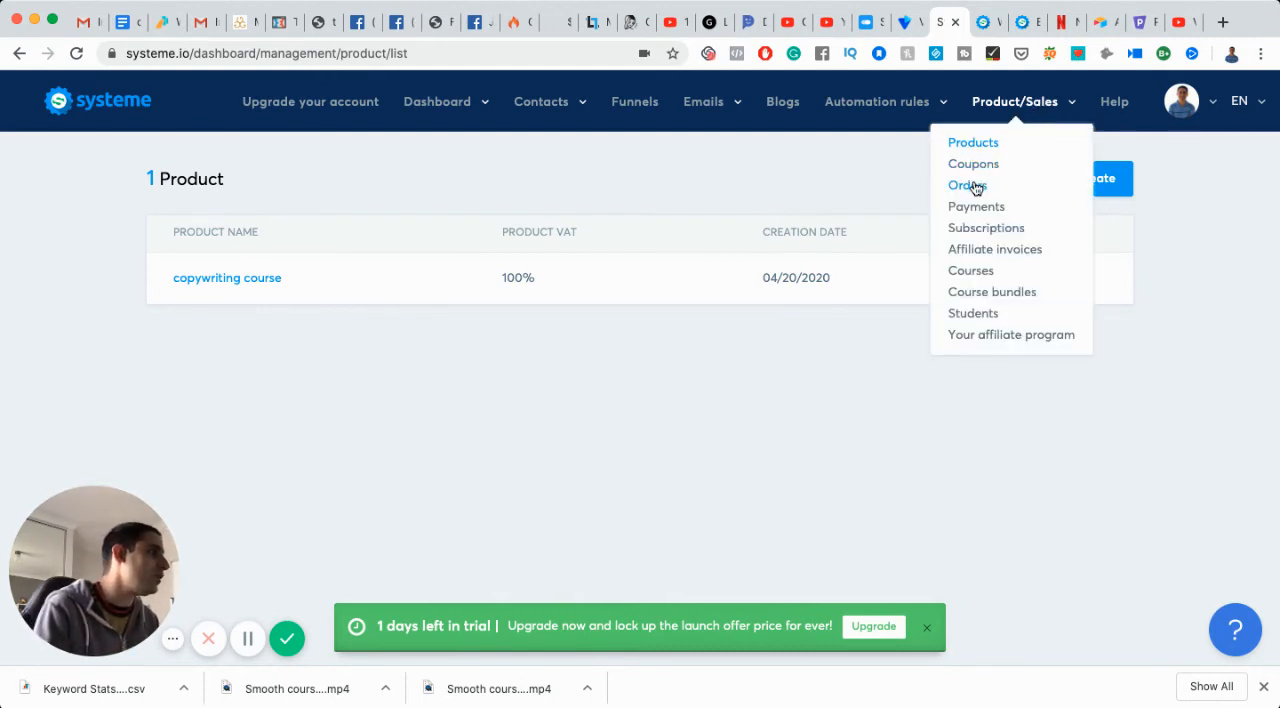
pyautogui.click(976, 206)
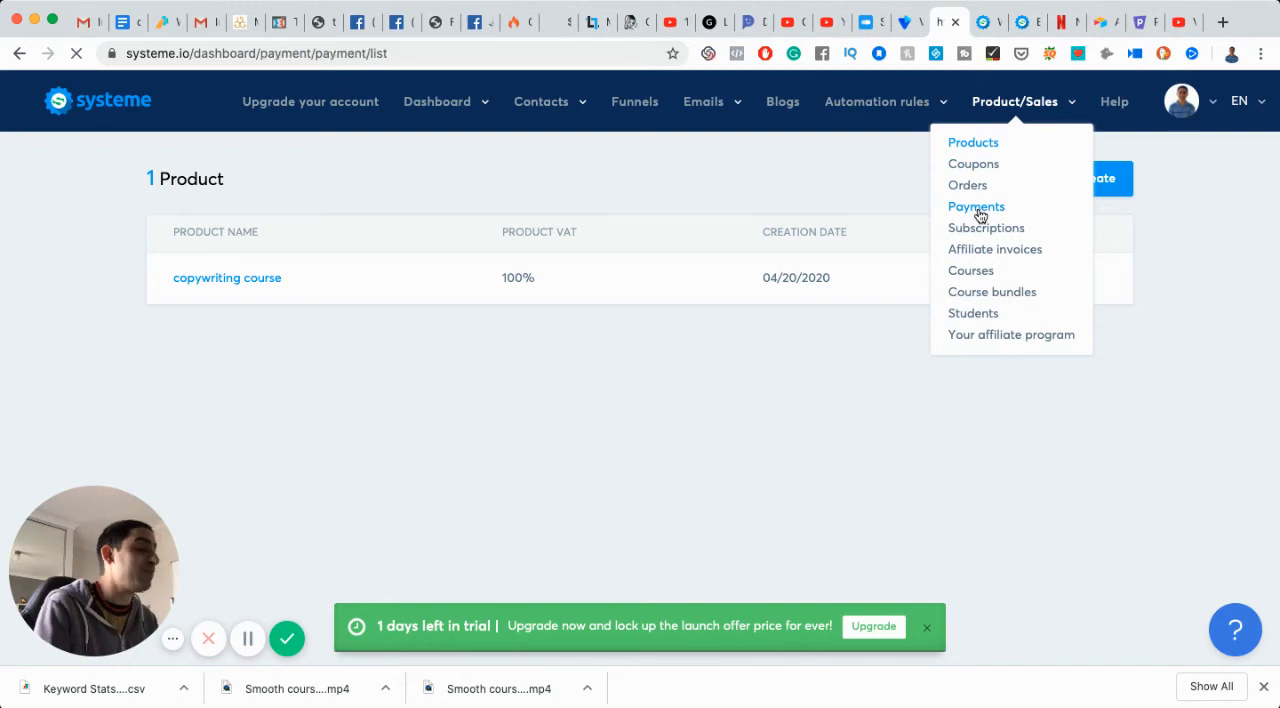
pyautogui.click(976, 206)
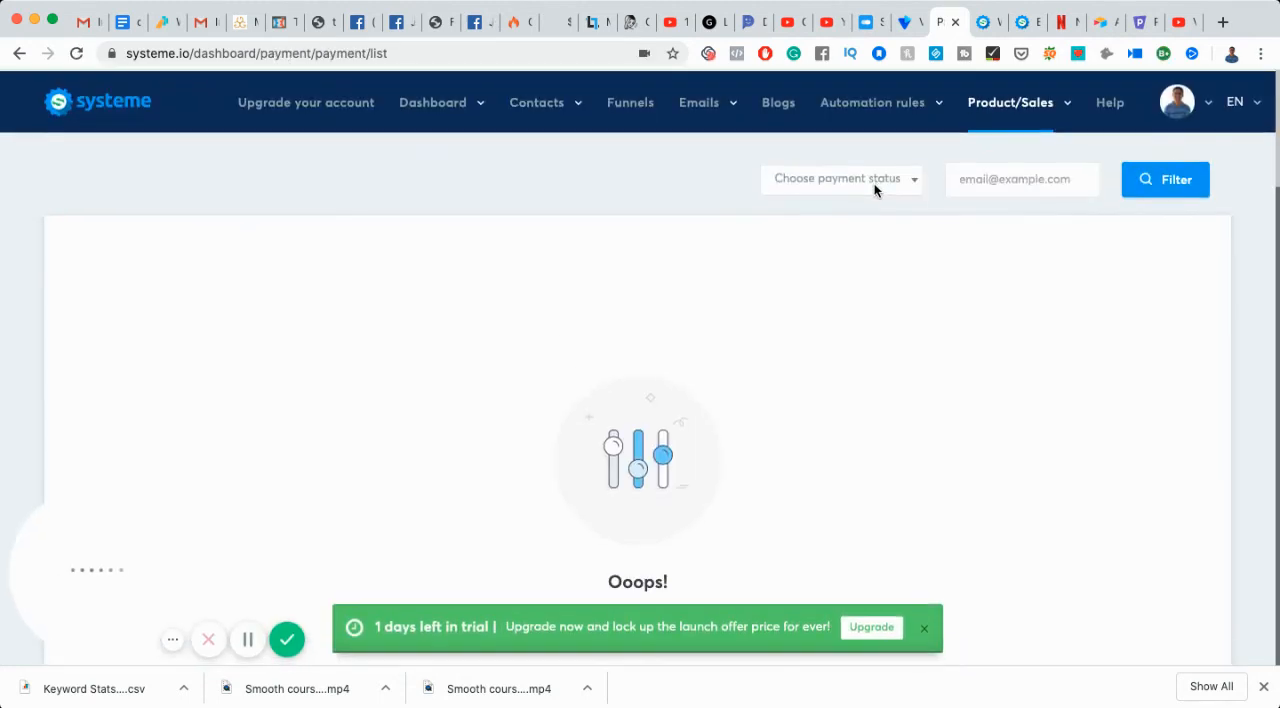
pyautogui.click(840, 178)
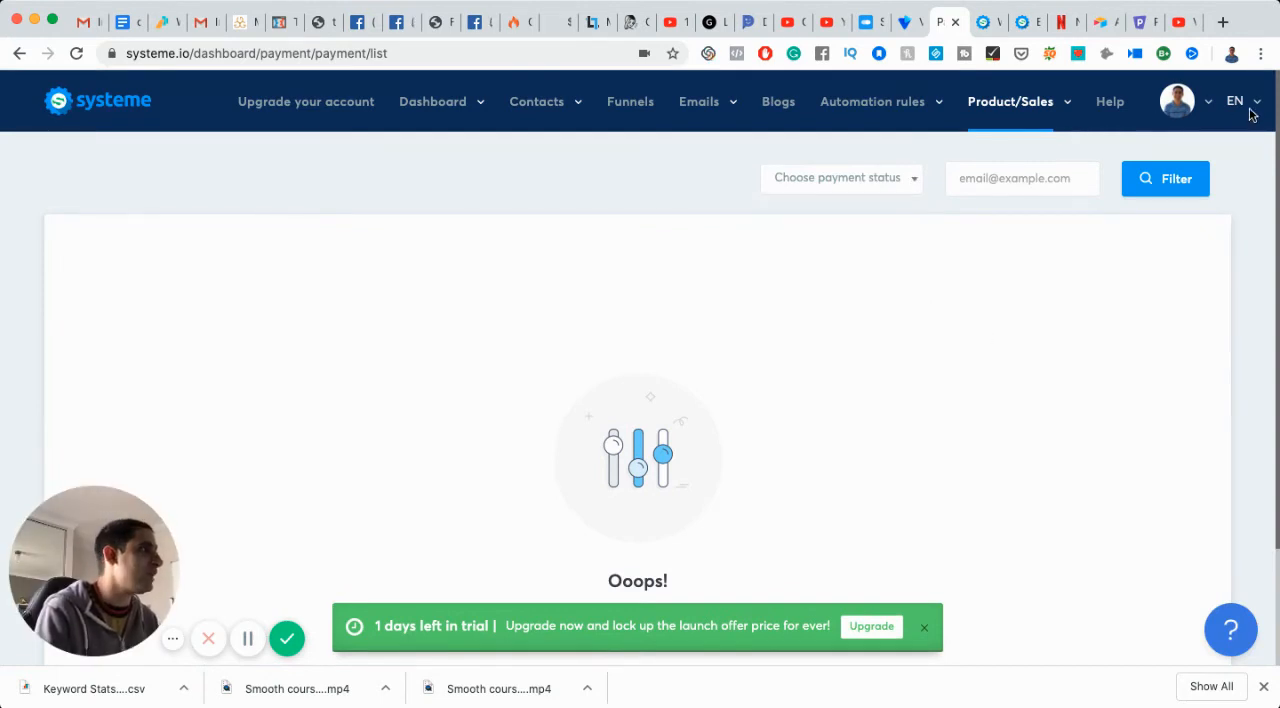
# Step: Browse payment gateways, affiliate program, payment pages and membership settings, heading to My plan
pyautogui.click(1176, 100)
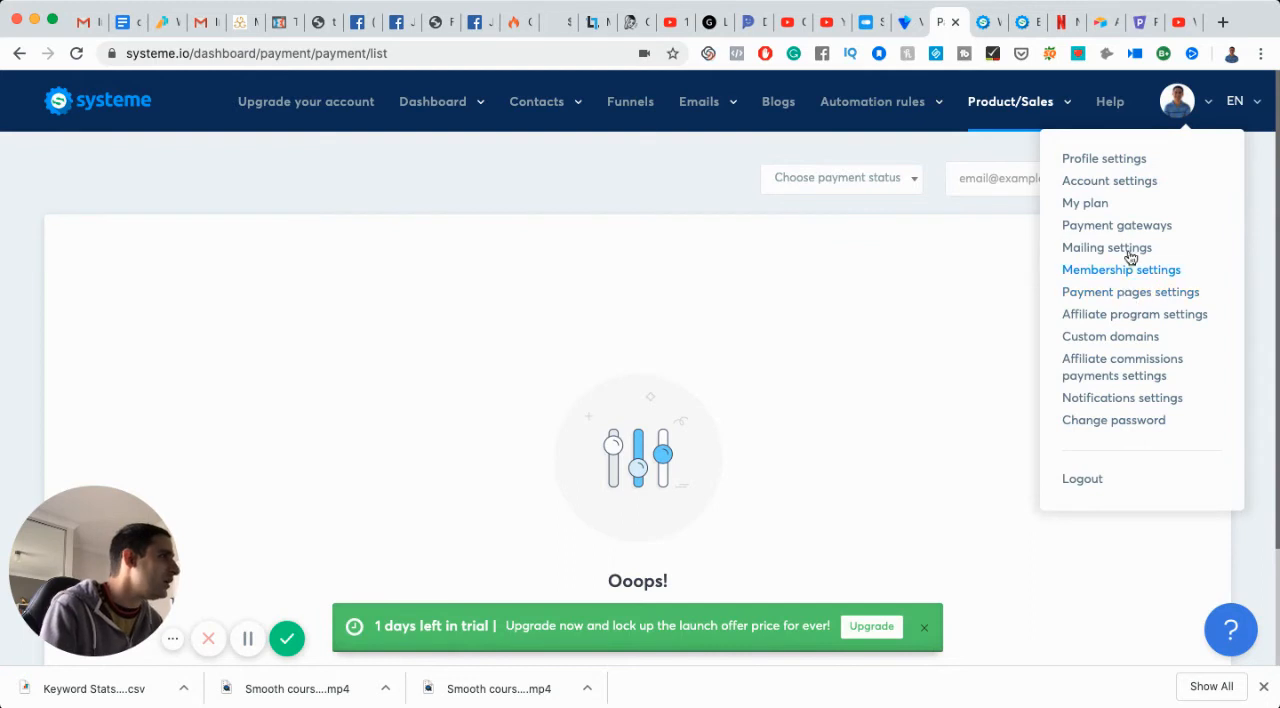
pyautogui.moveTo(1116, 224)
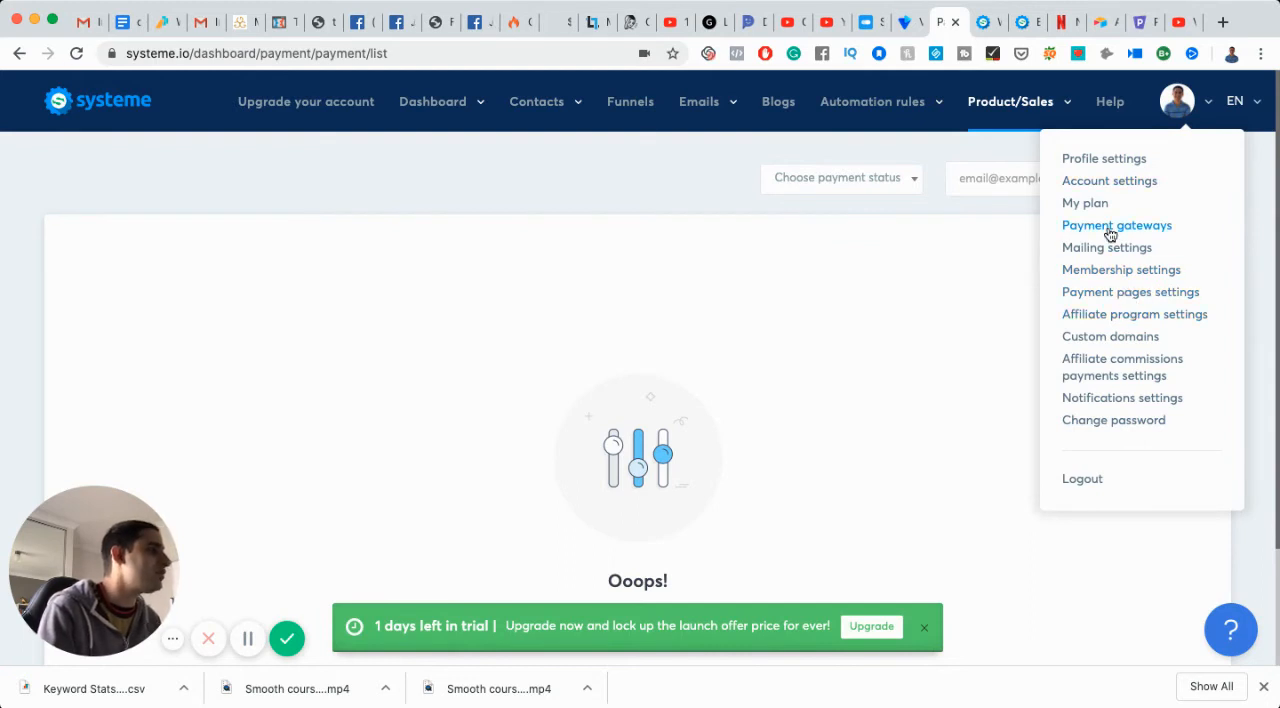
pyautogui.click(1116, 224)
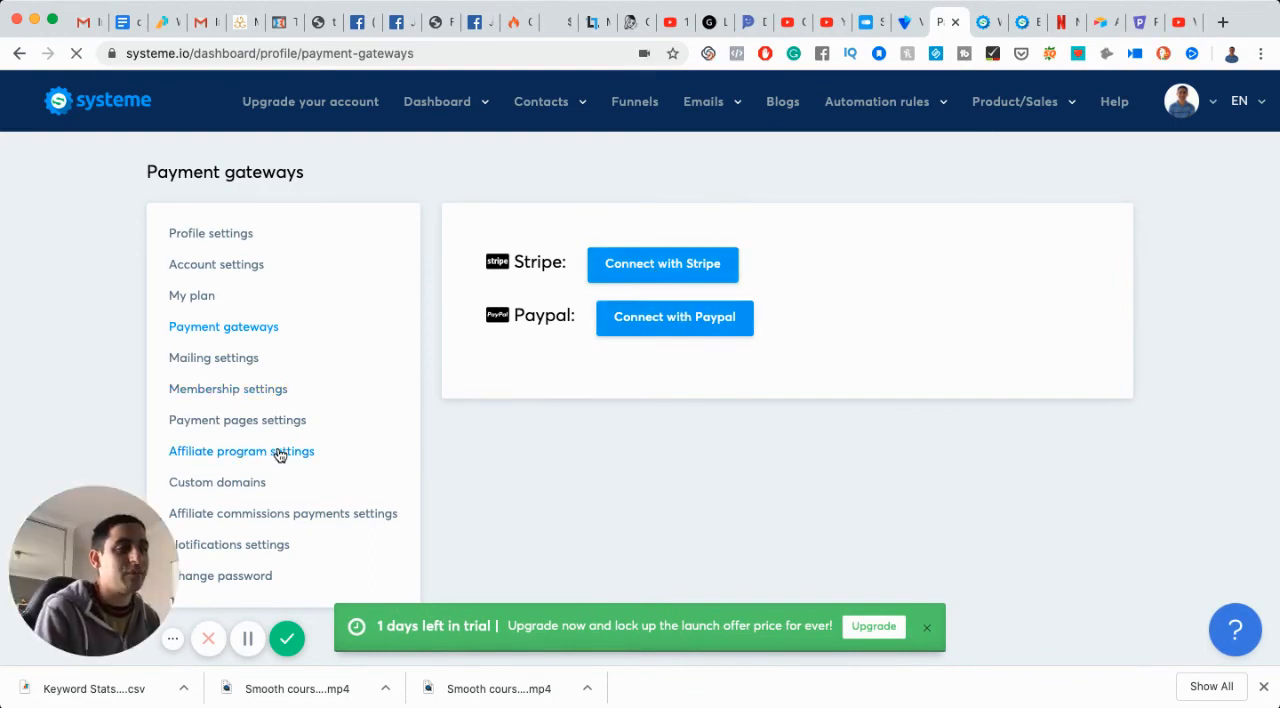
pyautogui.click(240, 452)
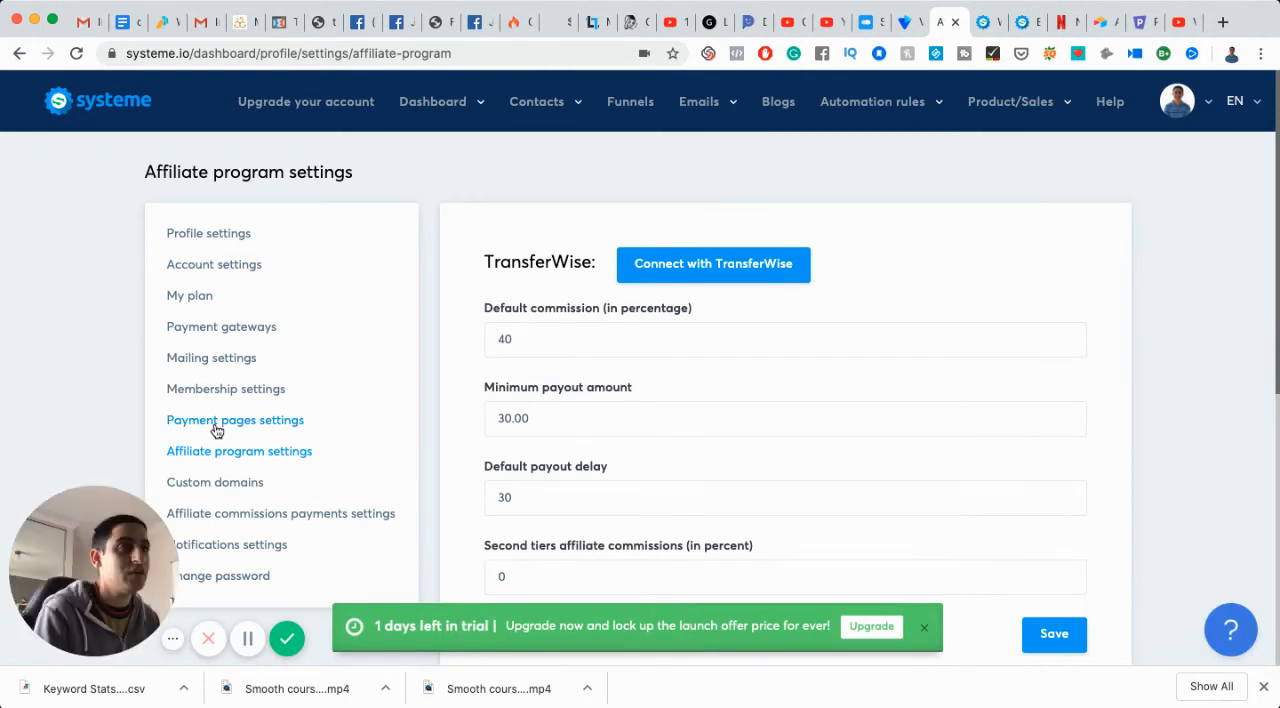
pyautogui.click(236, 420)
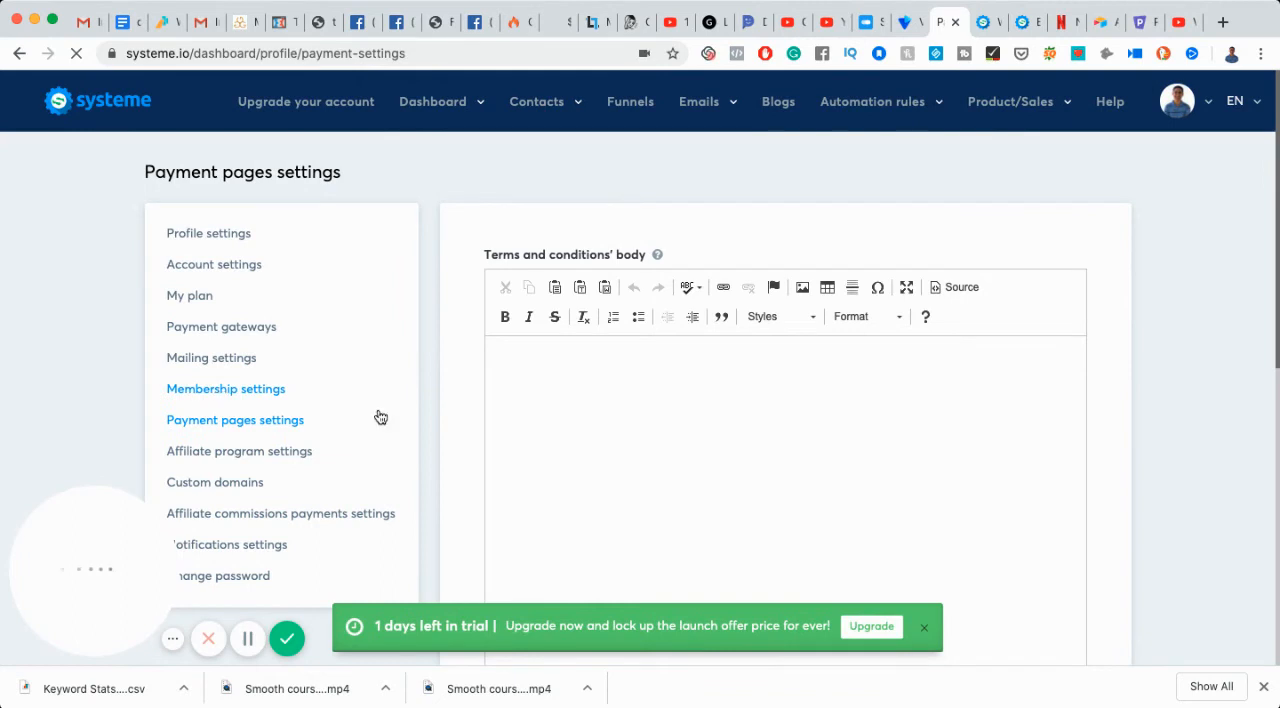
pyautogui.click(224, 388)
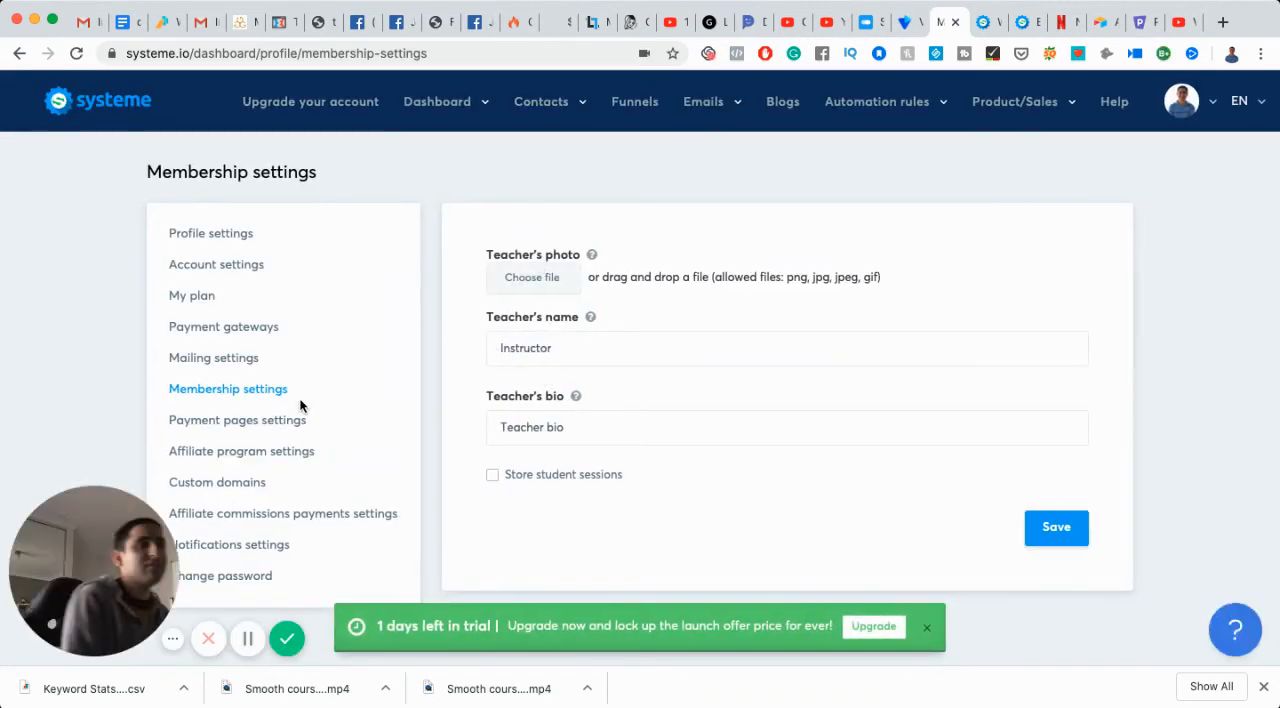
pyautogui.click(192, 296)
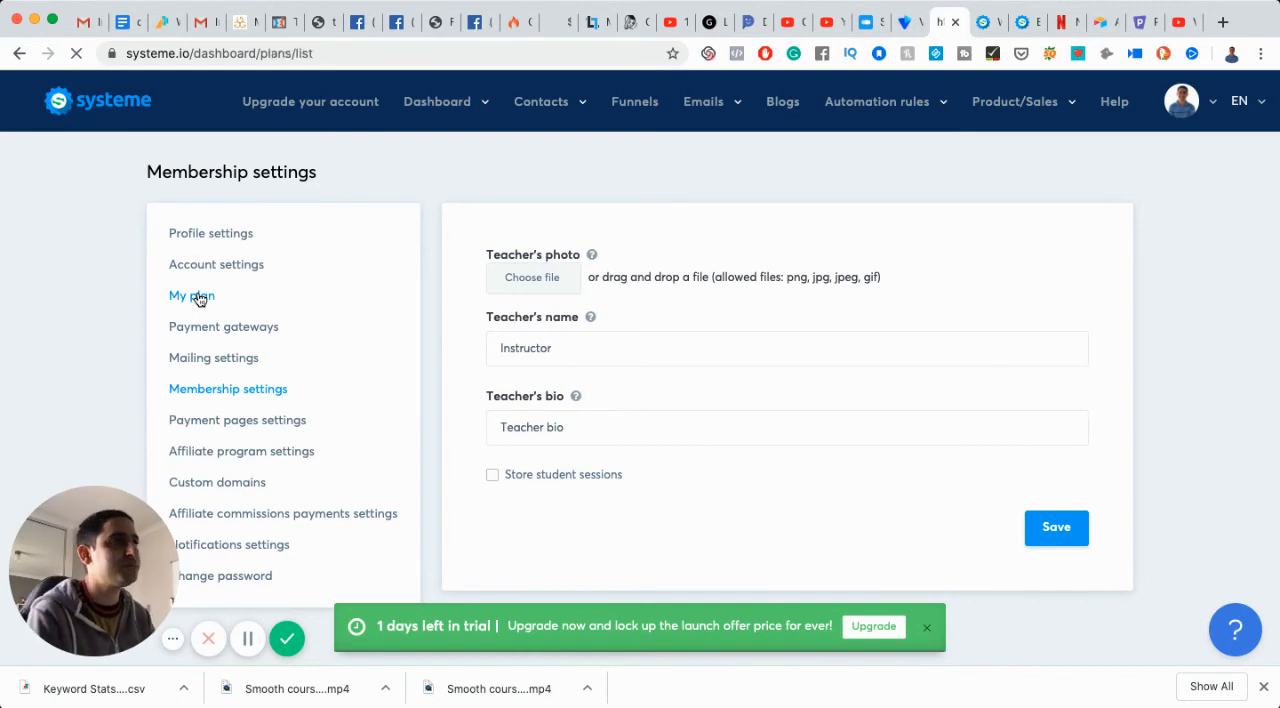
# Step: Load the plans table comparing trial, Startup, Webinar and Entreprise tiers
pyautogui.click(192, 296)
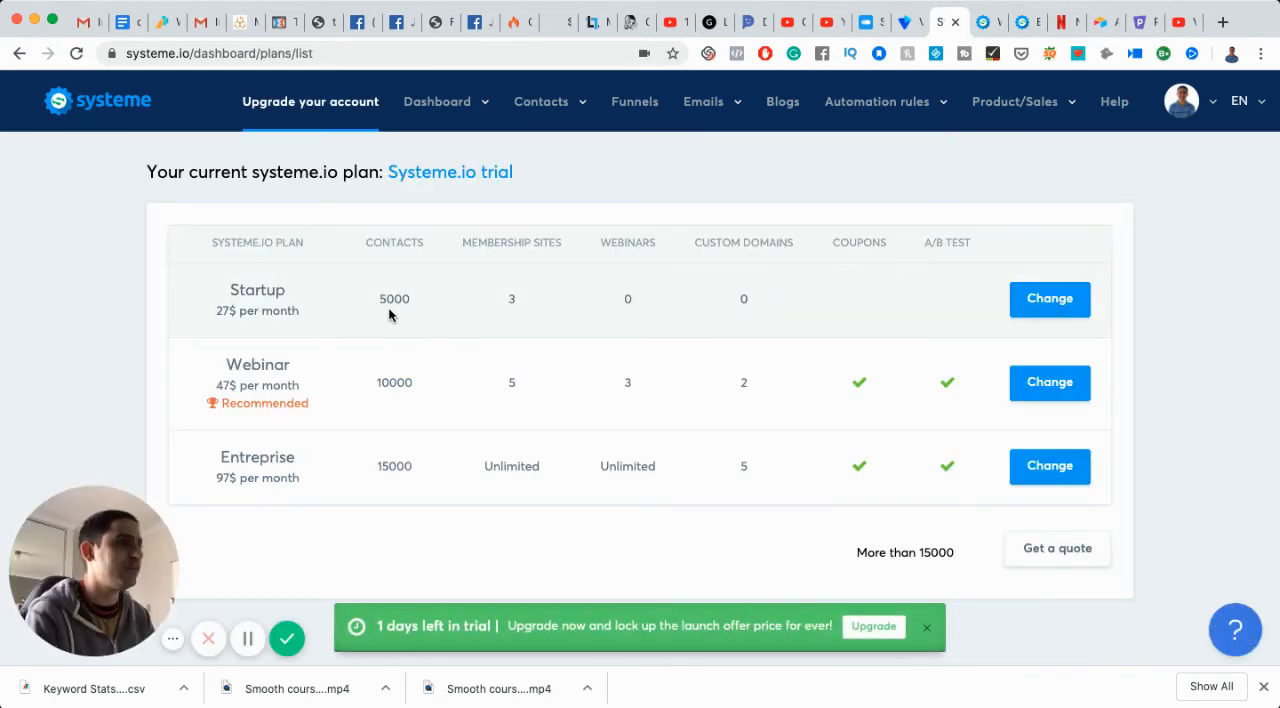
pyautogui.moveTo(388, 220)
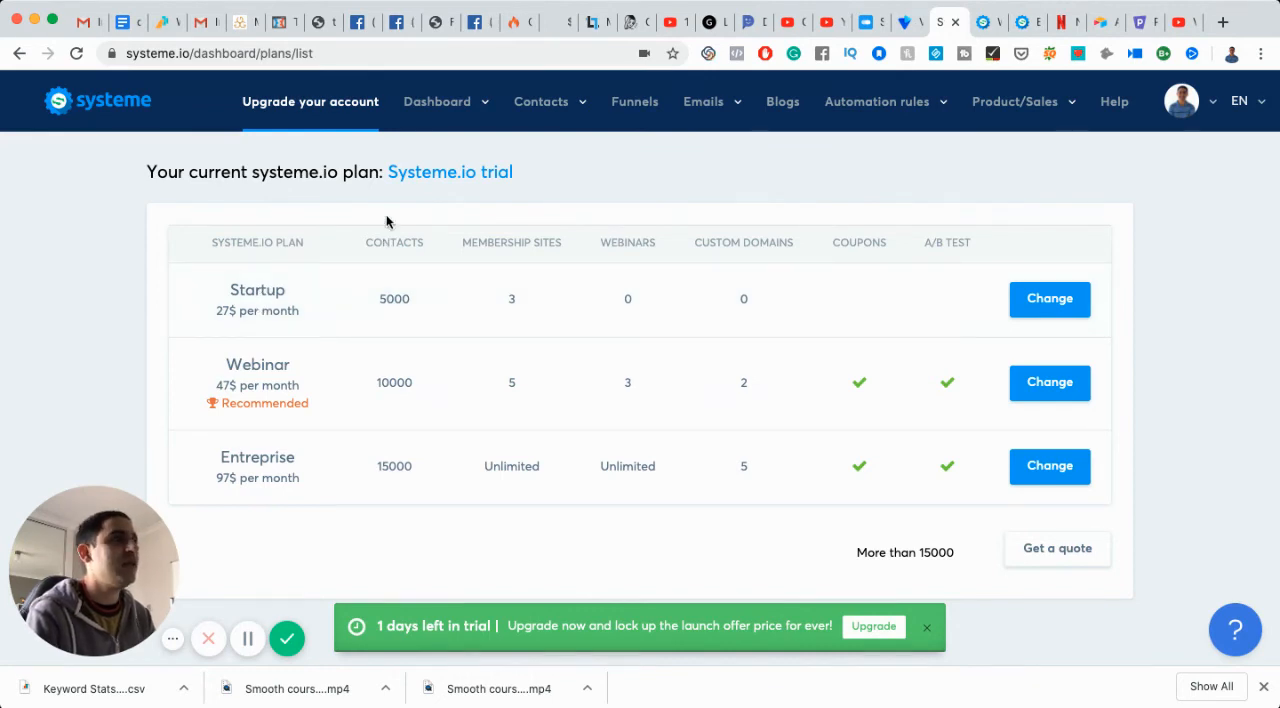
pyautogui.moveTo(908, 538)
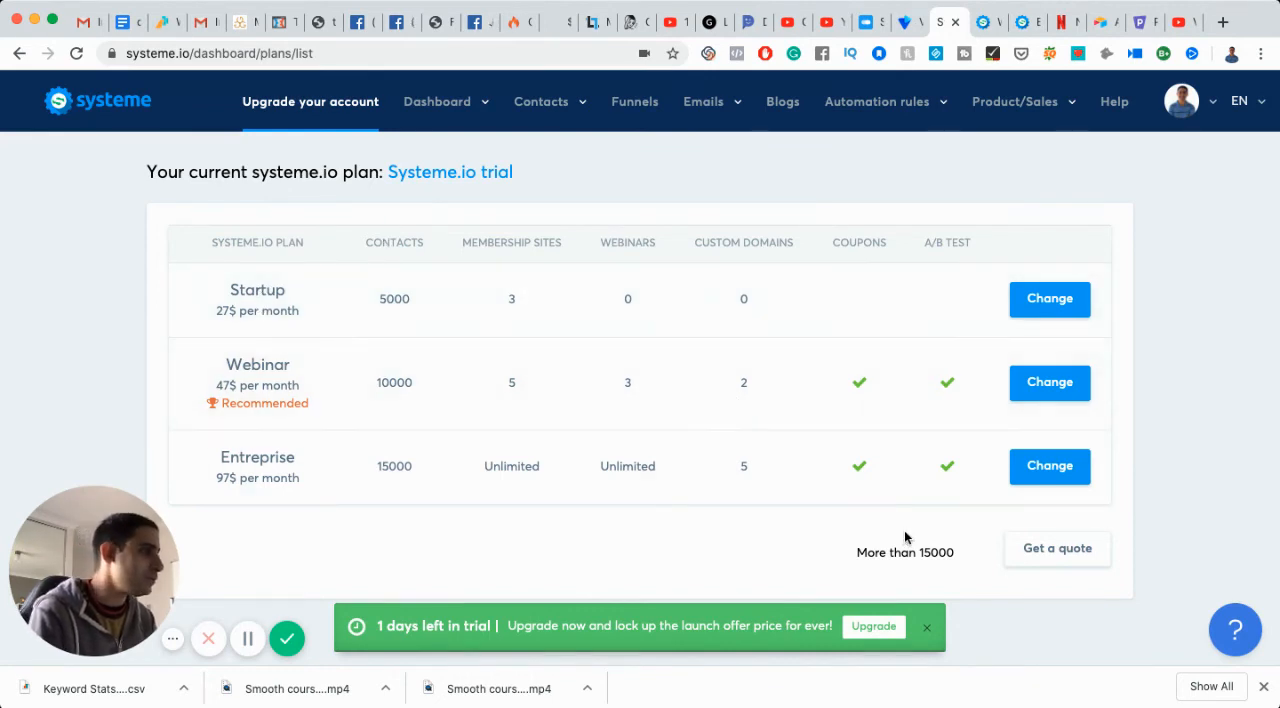
pyautogui.moveTo(1076, 528)
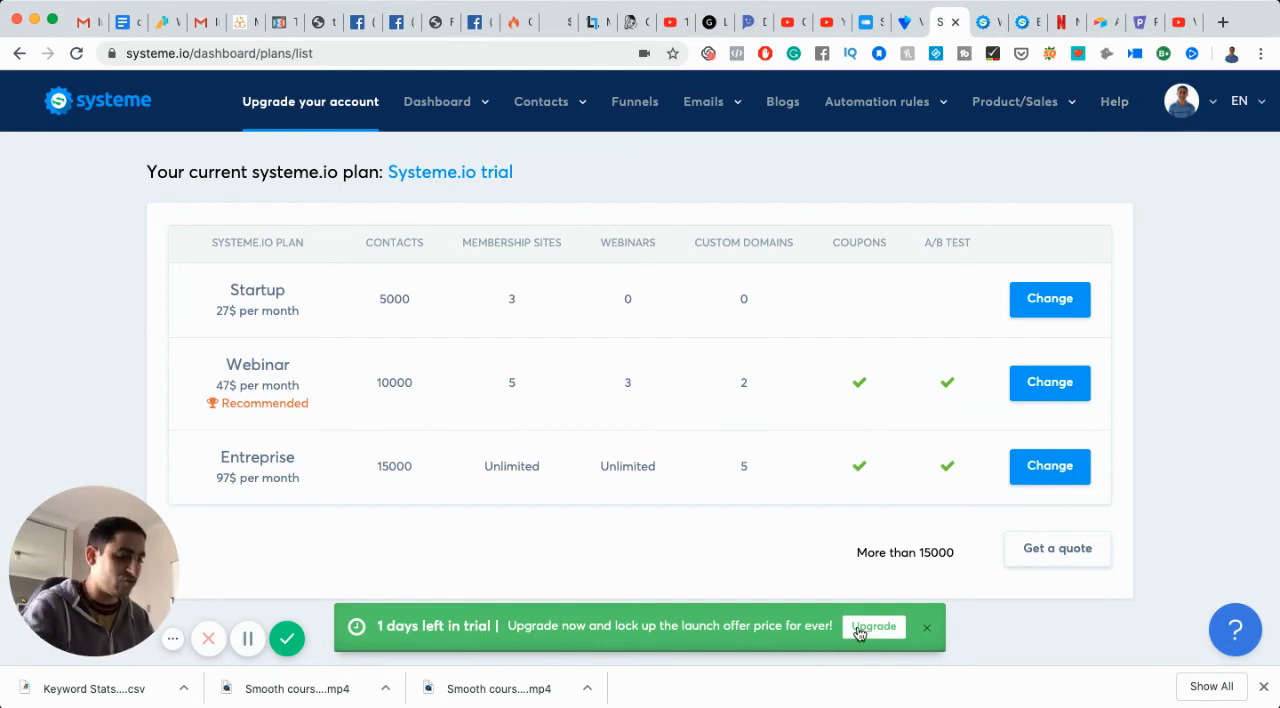
# Step: Open the Startup launch offer via Upgrade and review its $27/month features and payment form
pyautogui.click(872, 626)
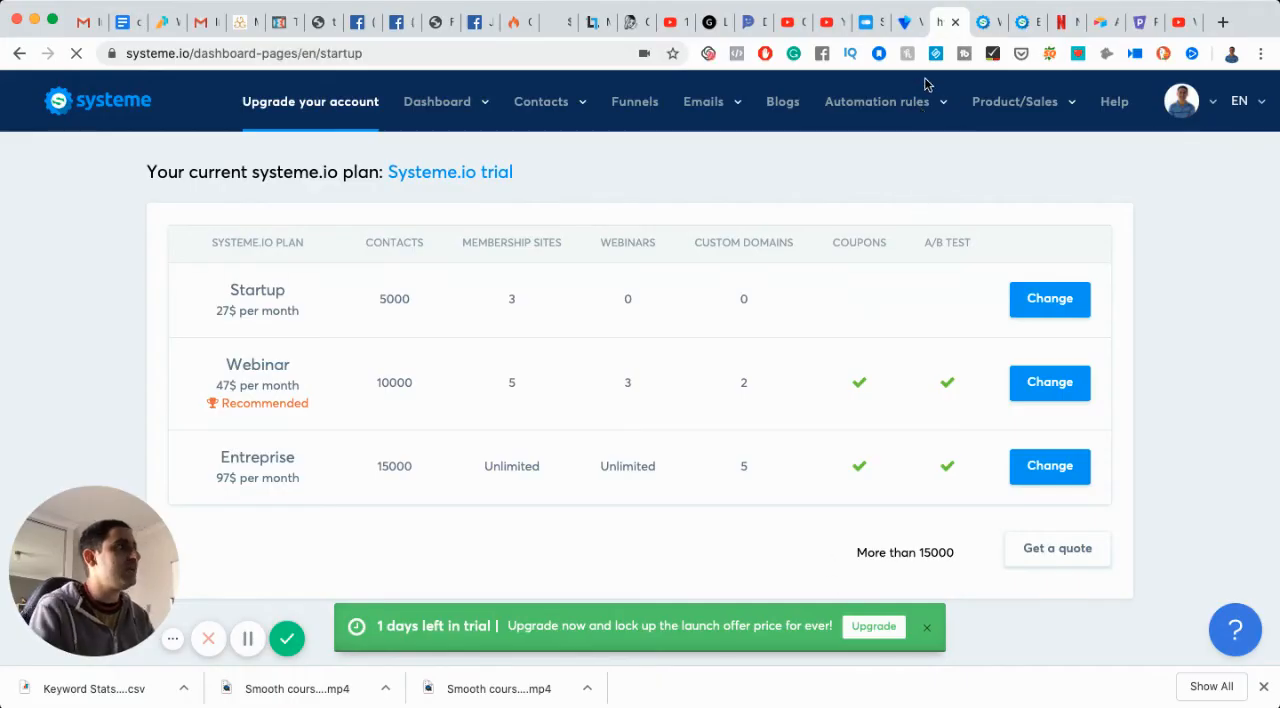
pyautogui.click(872, 626)
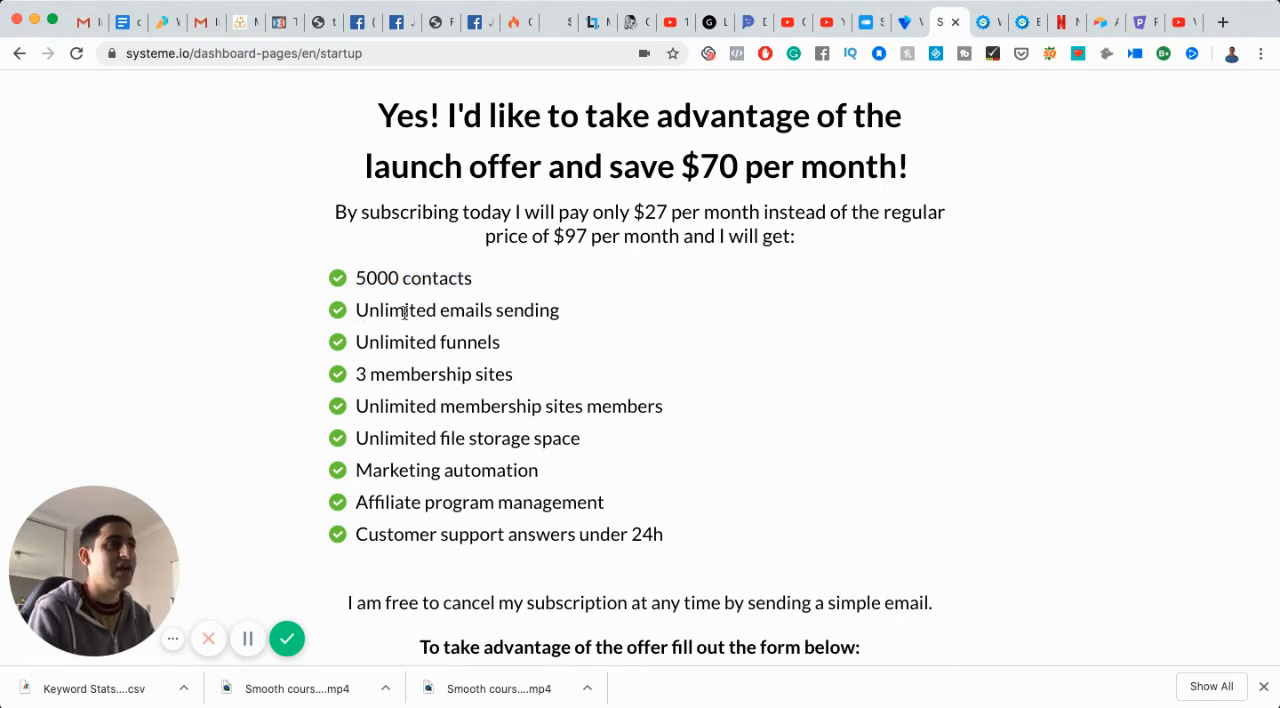
pyautogui.moveTo(480, 376)
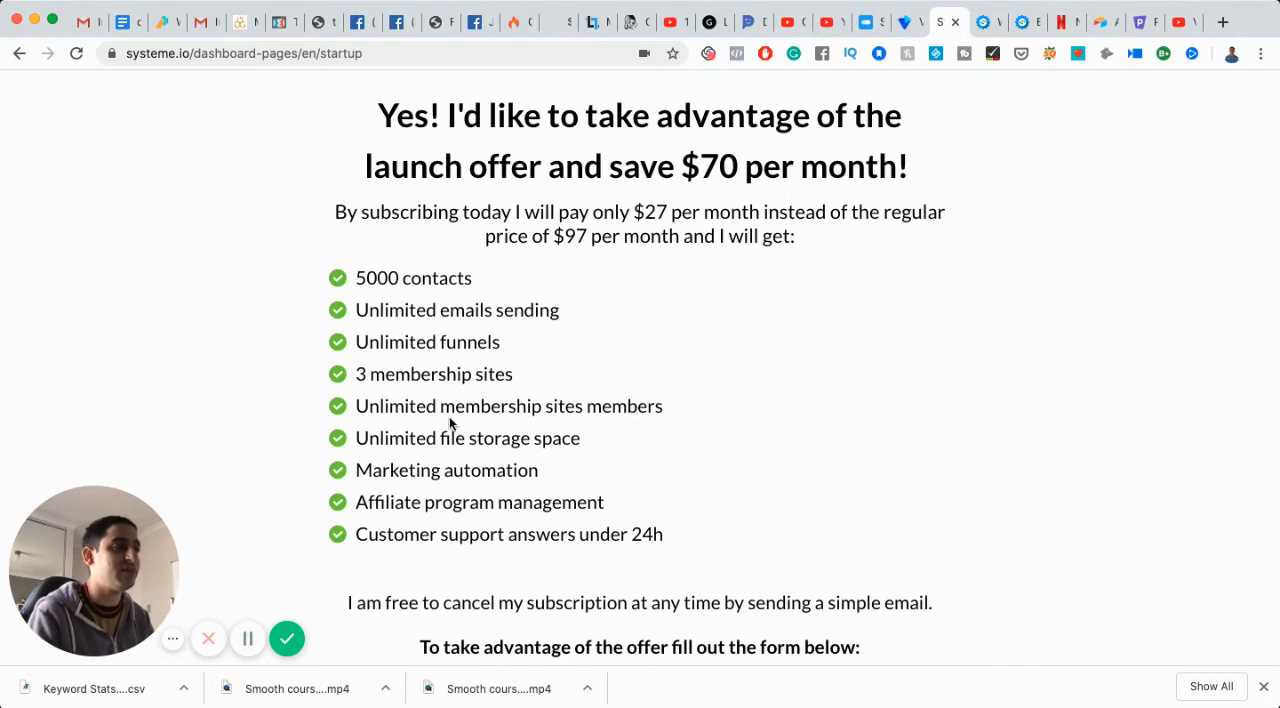
pyautogui.moveTo(376, 470)
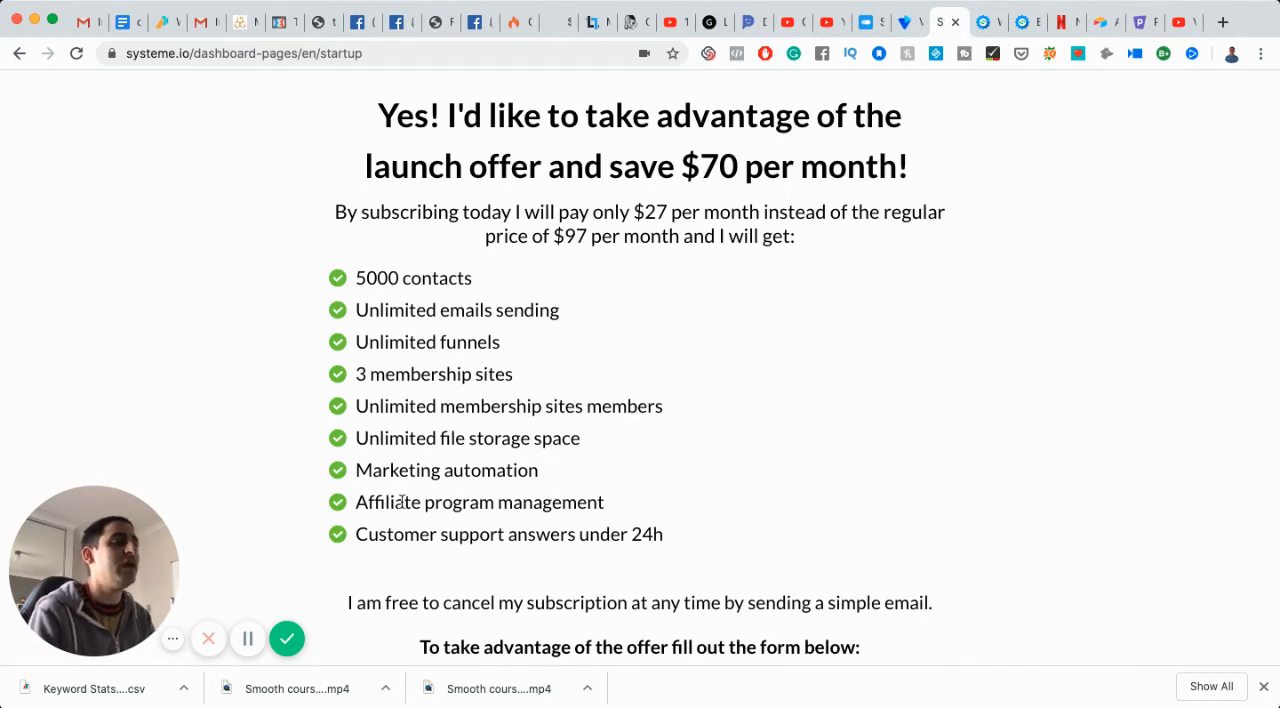
pyautogui.scroll(-3)
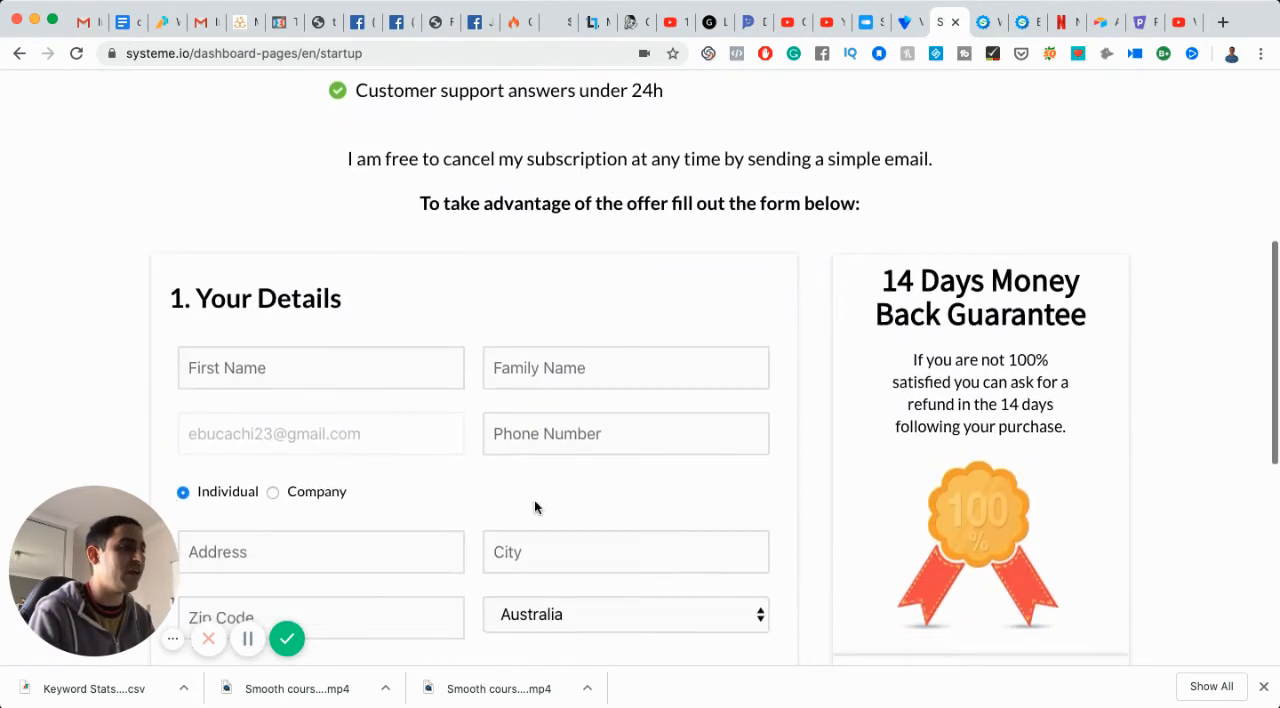
pyautogui.scroll(-3)
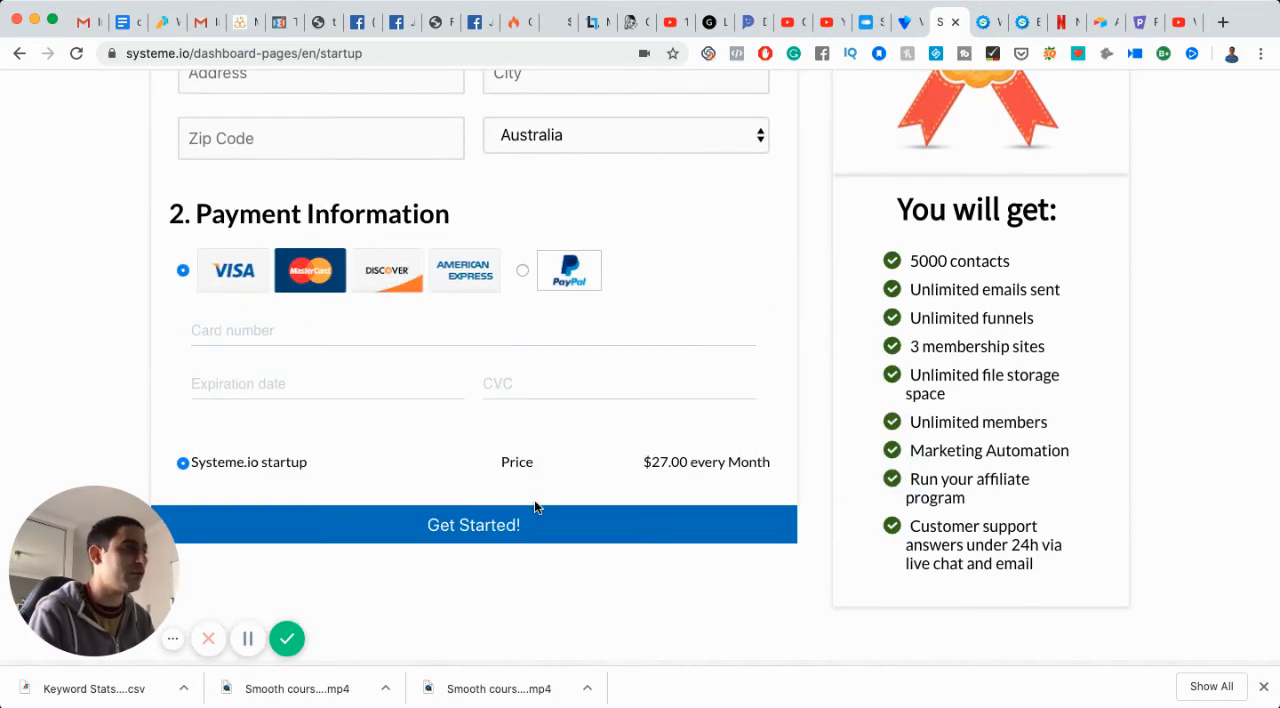
pyautogui.scroll(-3)
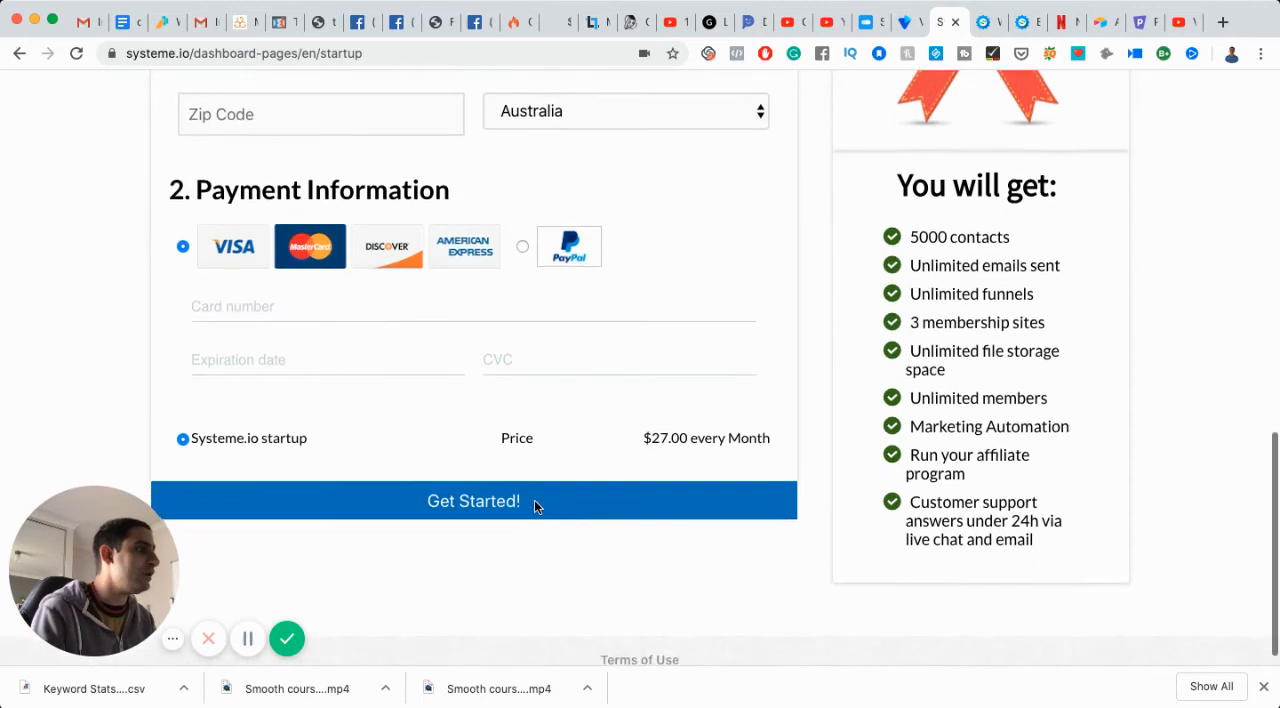
pyautogui.scroll(3)
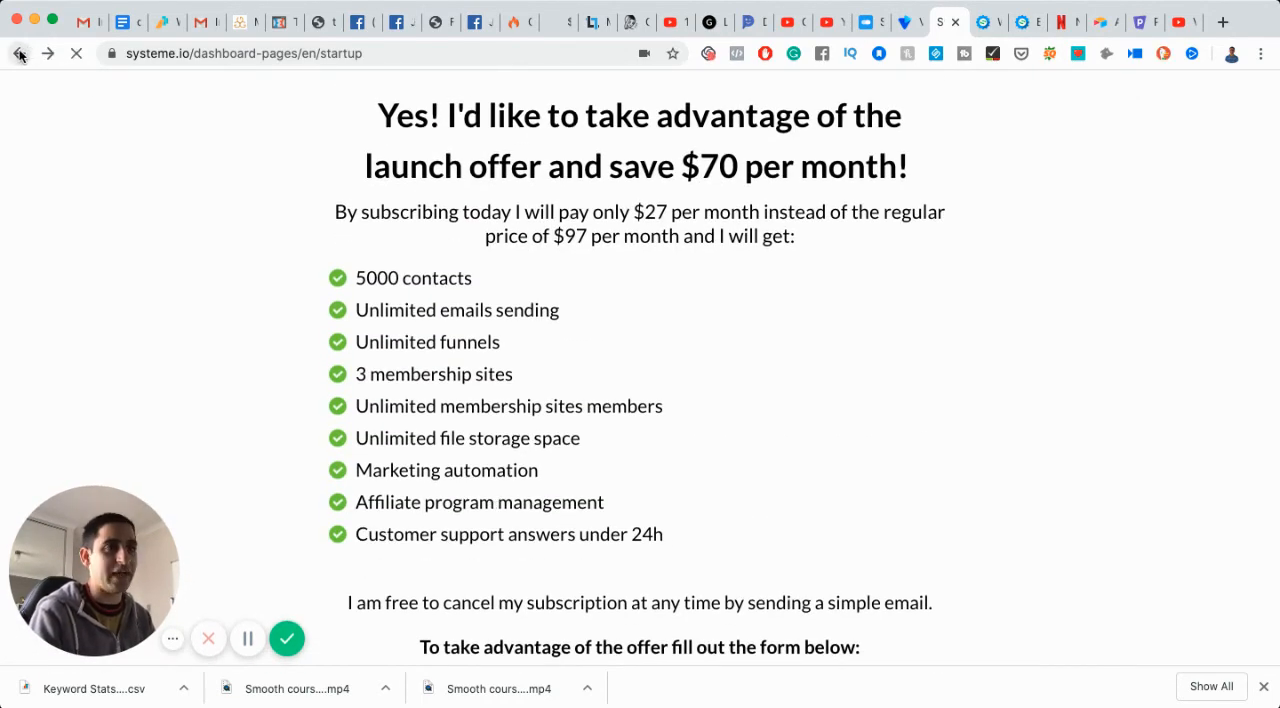
# Step: Go back to the plans table to compare Webinars and Custom domains limits
pyautogui.click(20, 52)
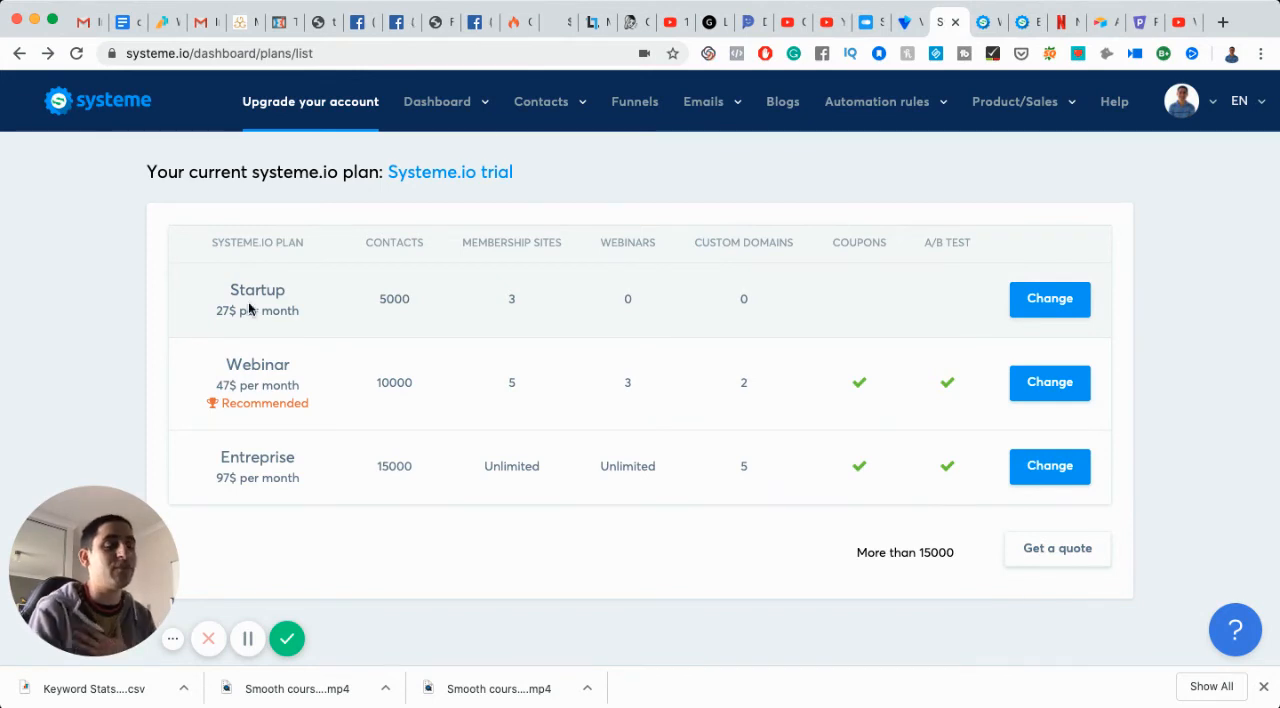
pyautogui.moveTo(404, 312)
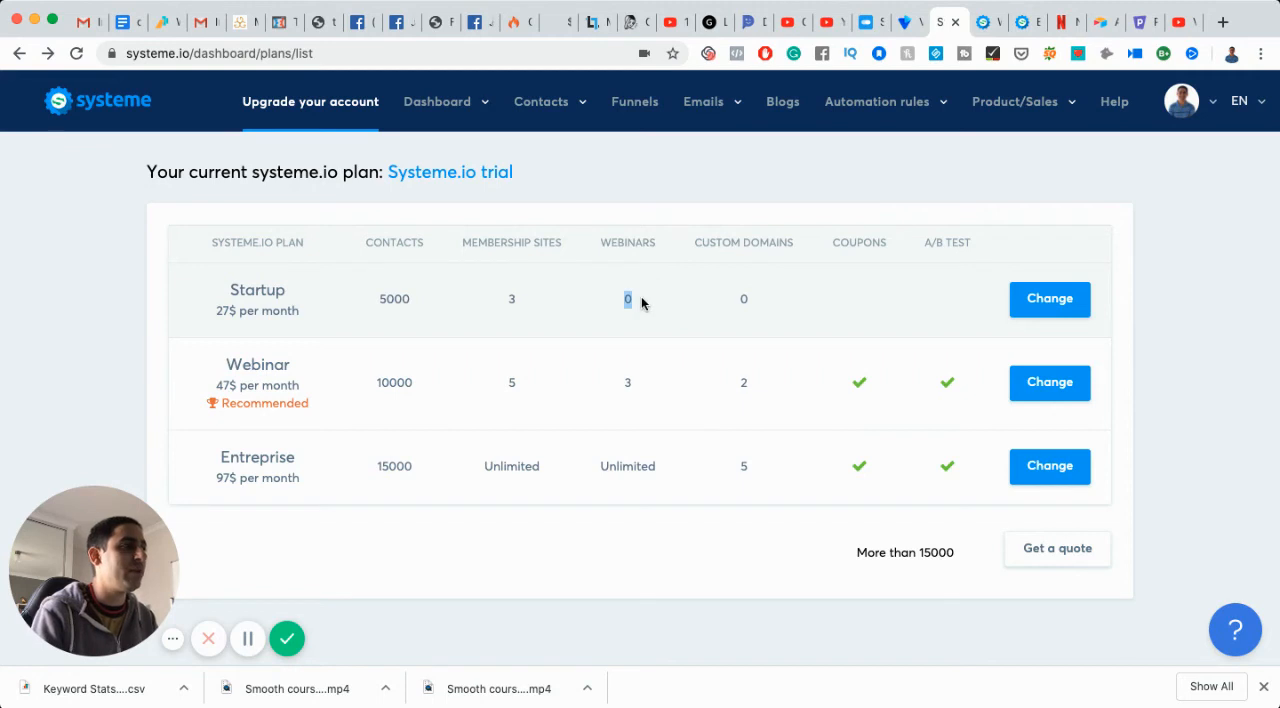
pyautogui.moveTo(166, 432)
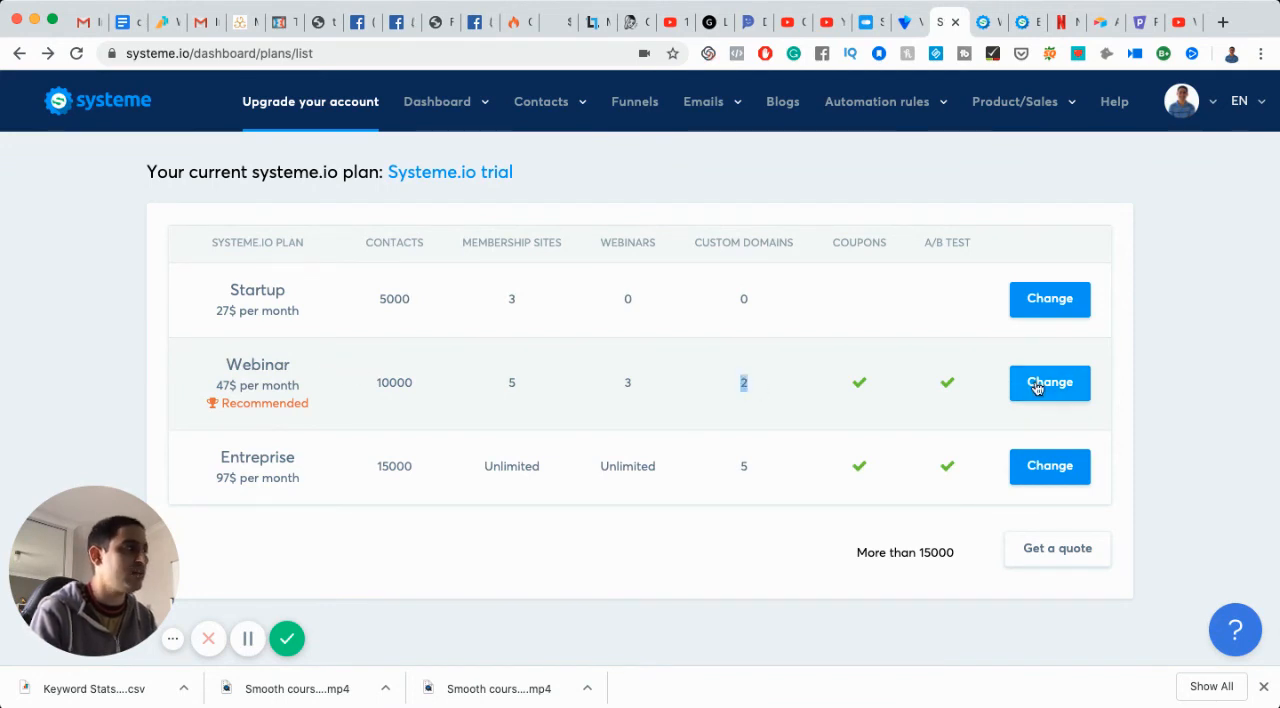
pyautogui.moveTo(90, 388)
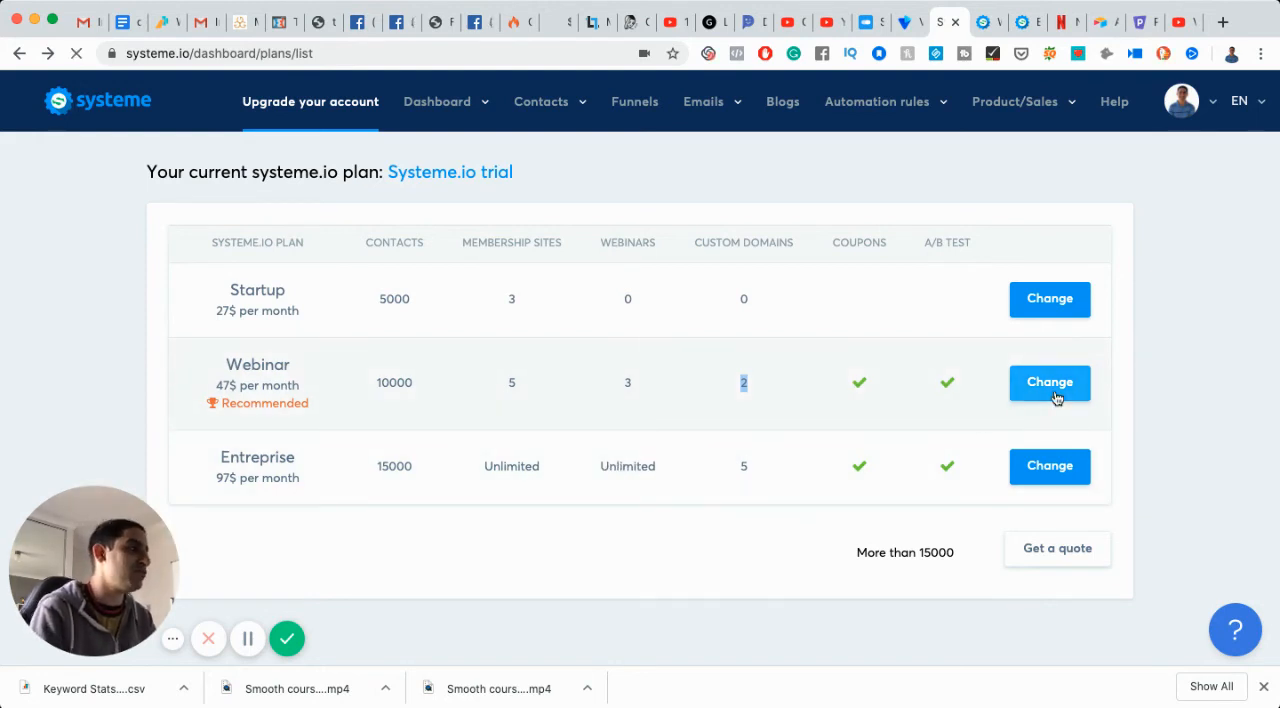
# Step: Choose Change on the Webinar plan to see its 47$/month launch offer with 3 webinars
pyautogui.click(1048, 382)
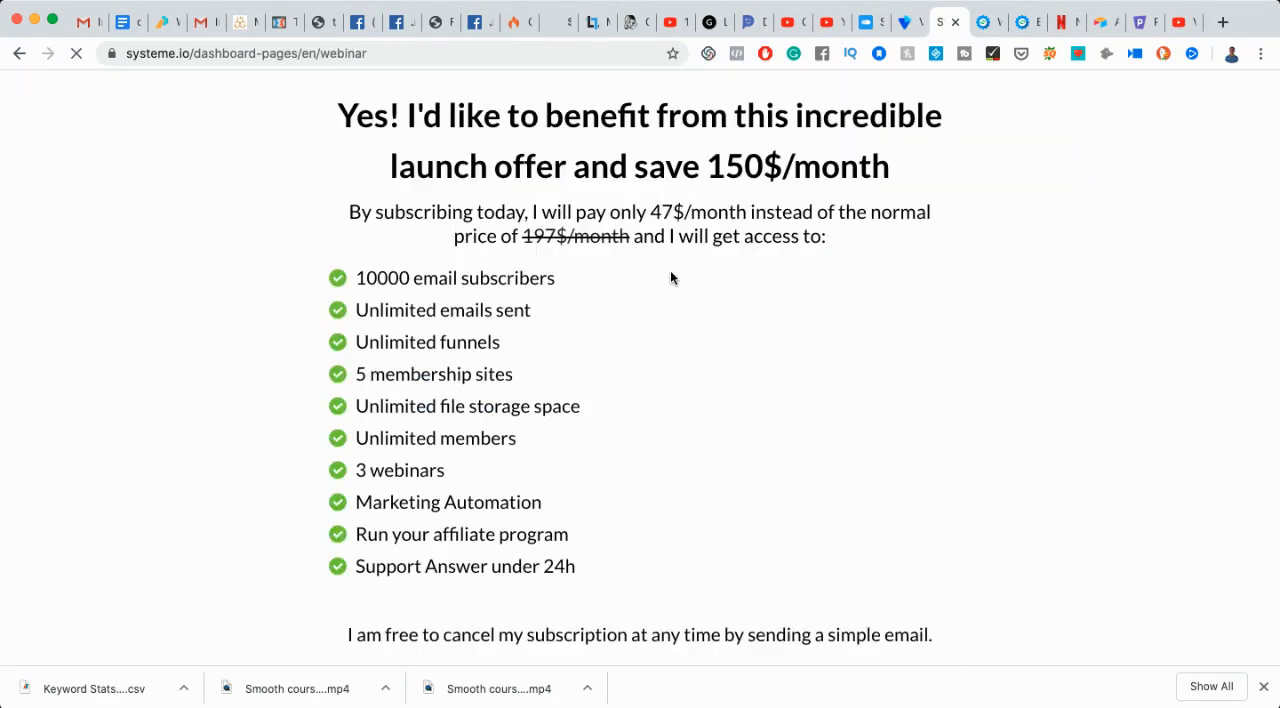
pyautogui.scroll(-3)
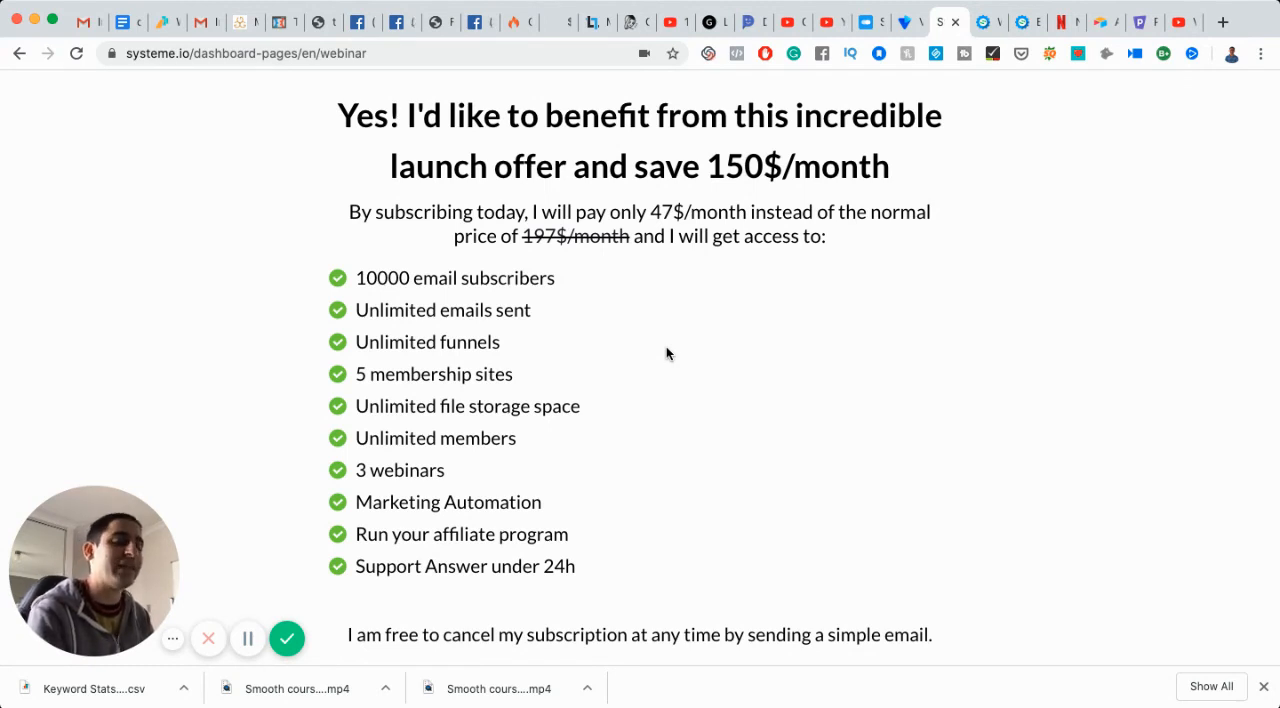
pyautogui.moveTo(716, 396)
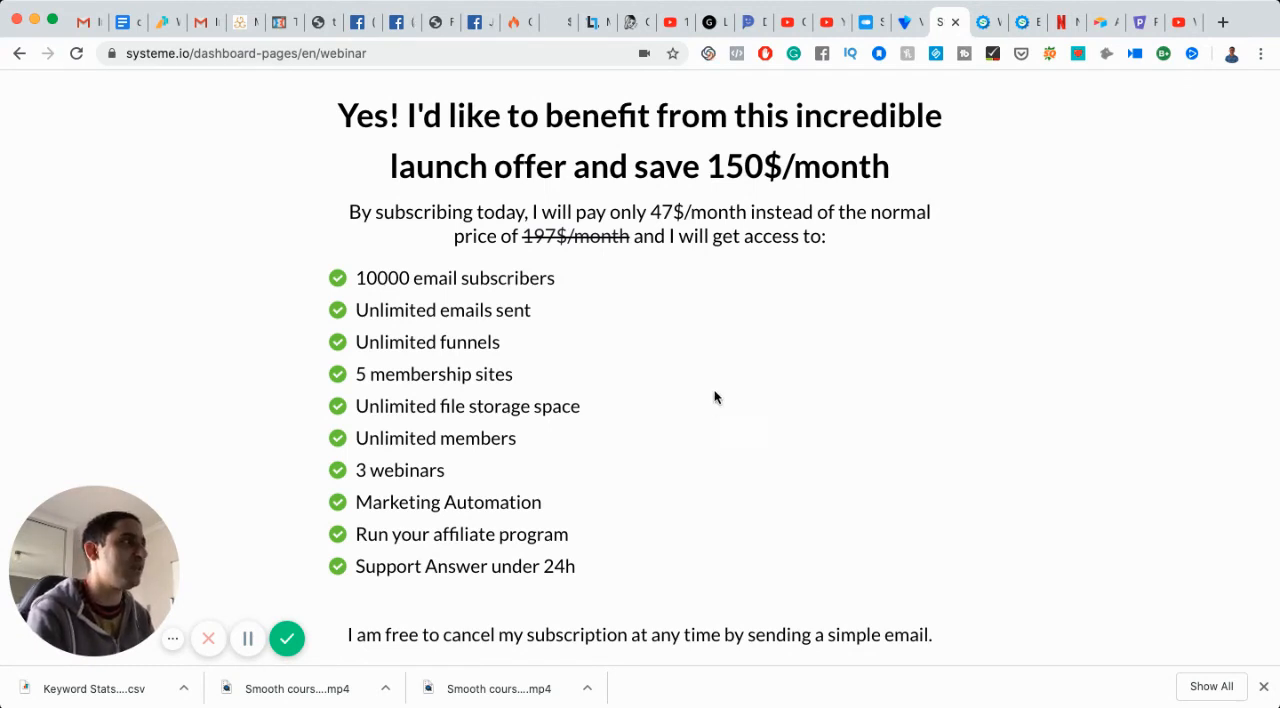
pyautogui.moveTo(770, 292)
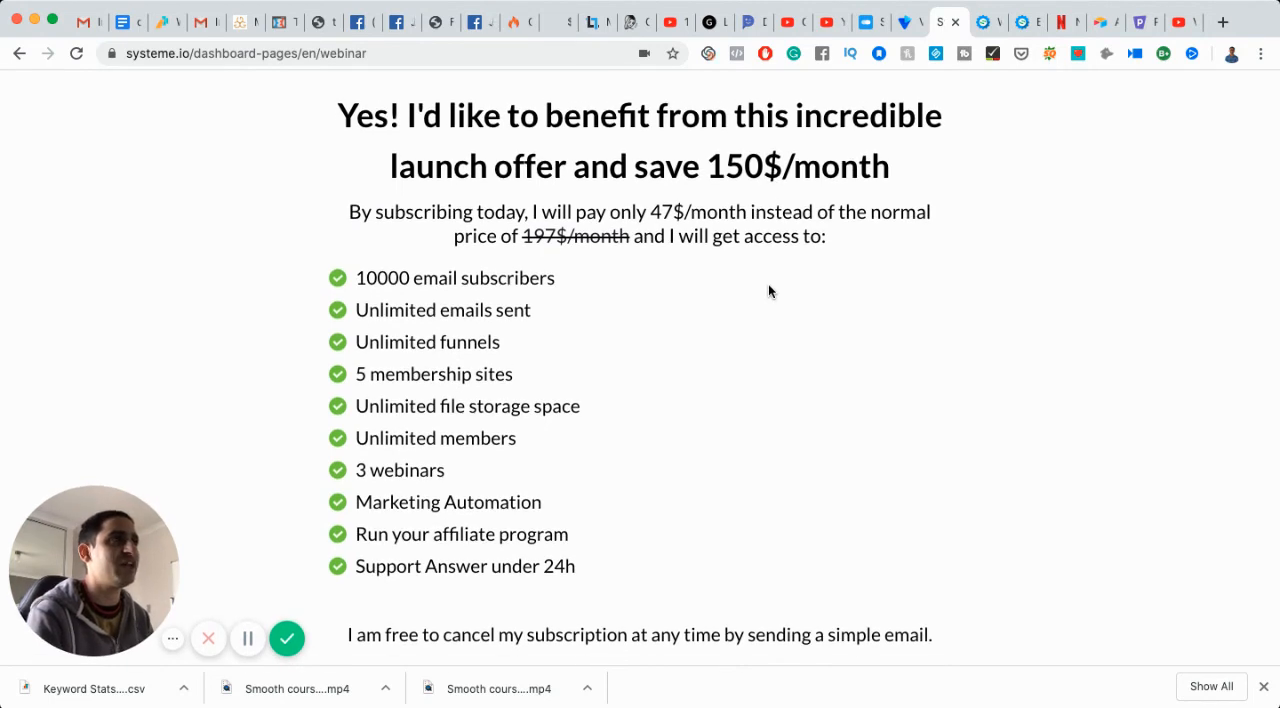